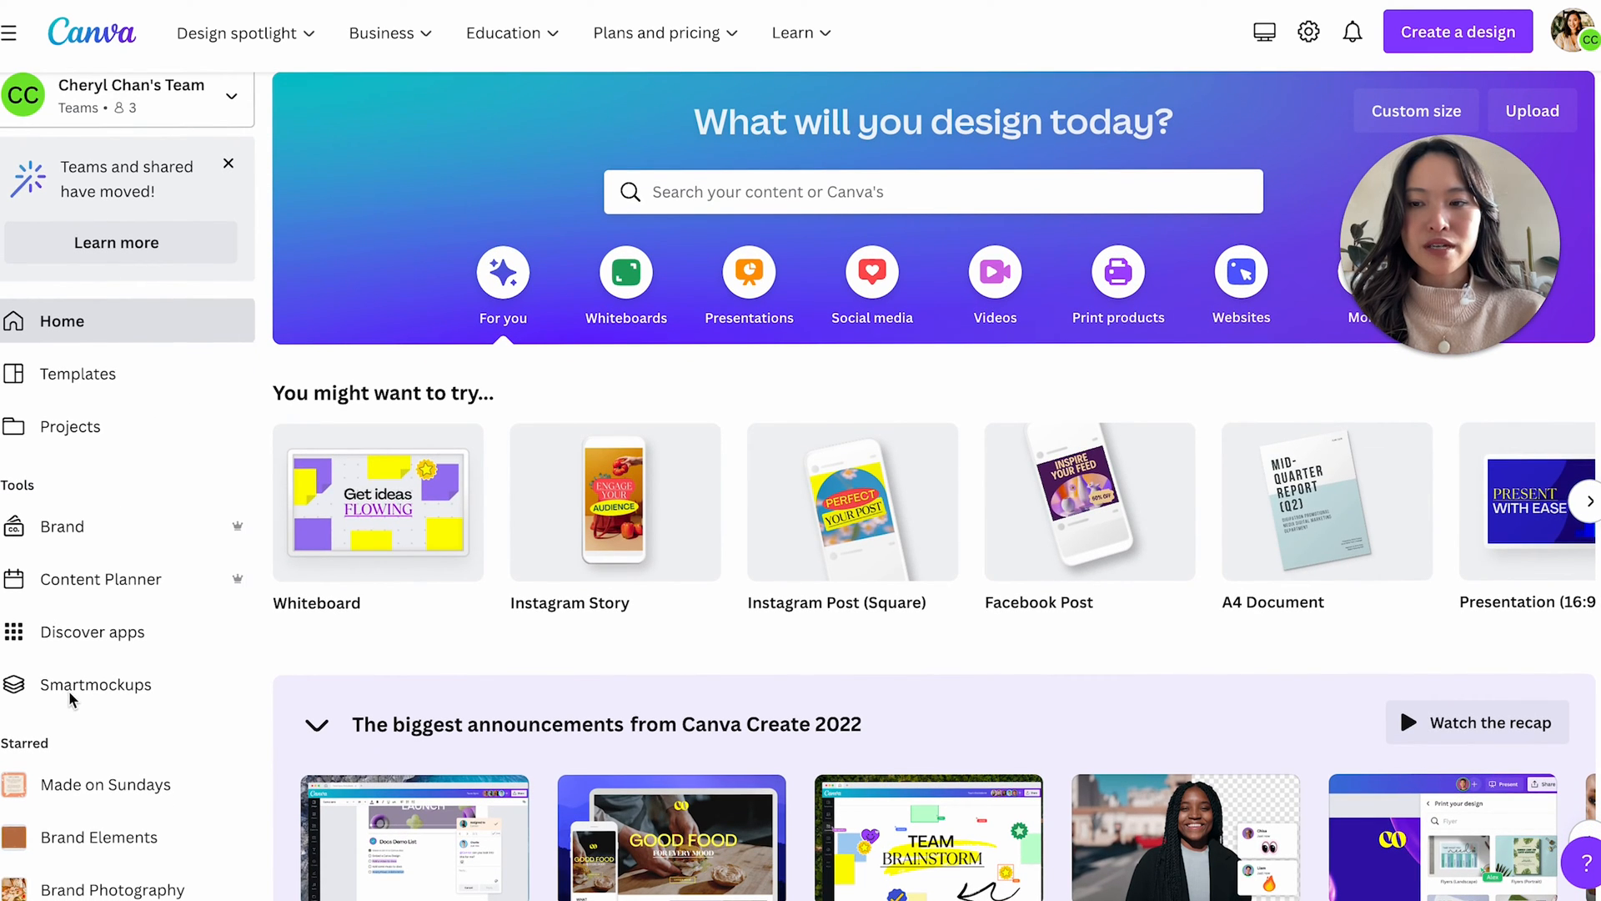
- Open Smartmockups from the Tools sidebar and scroll through the mockup gallery
{"action": "left_click", "coordinate": [96, 684]}
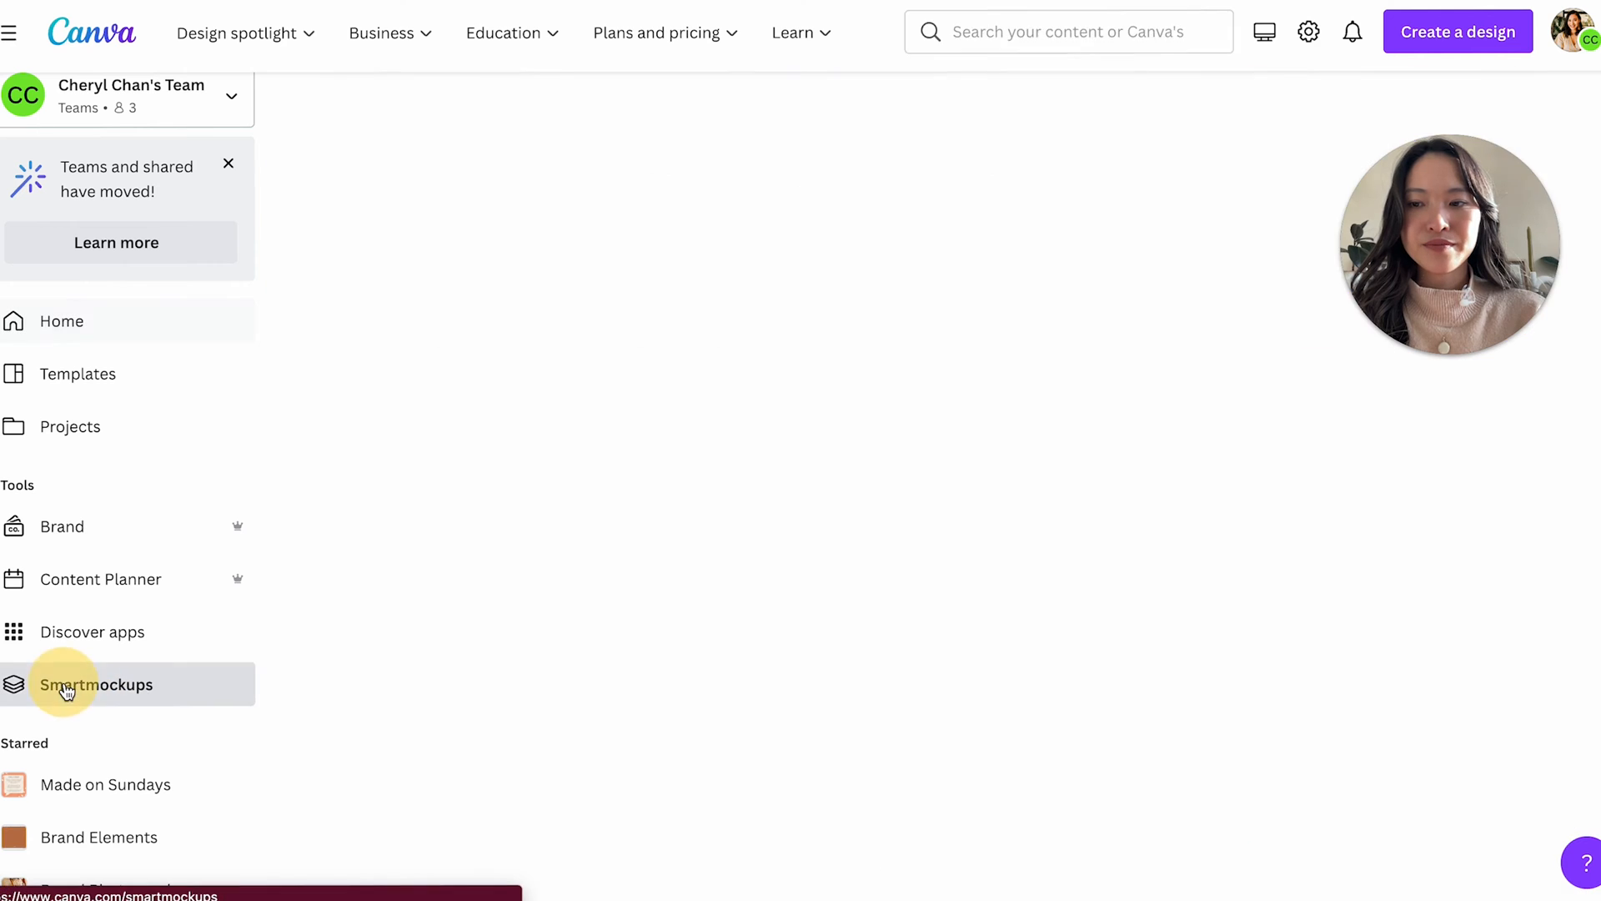
{"action": "left_click", "coordinate": [97, 684]}
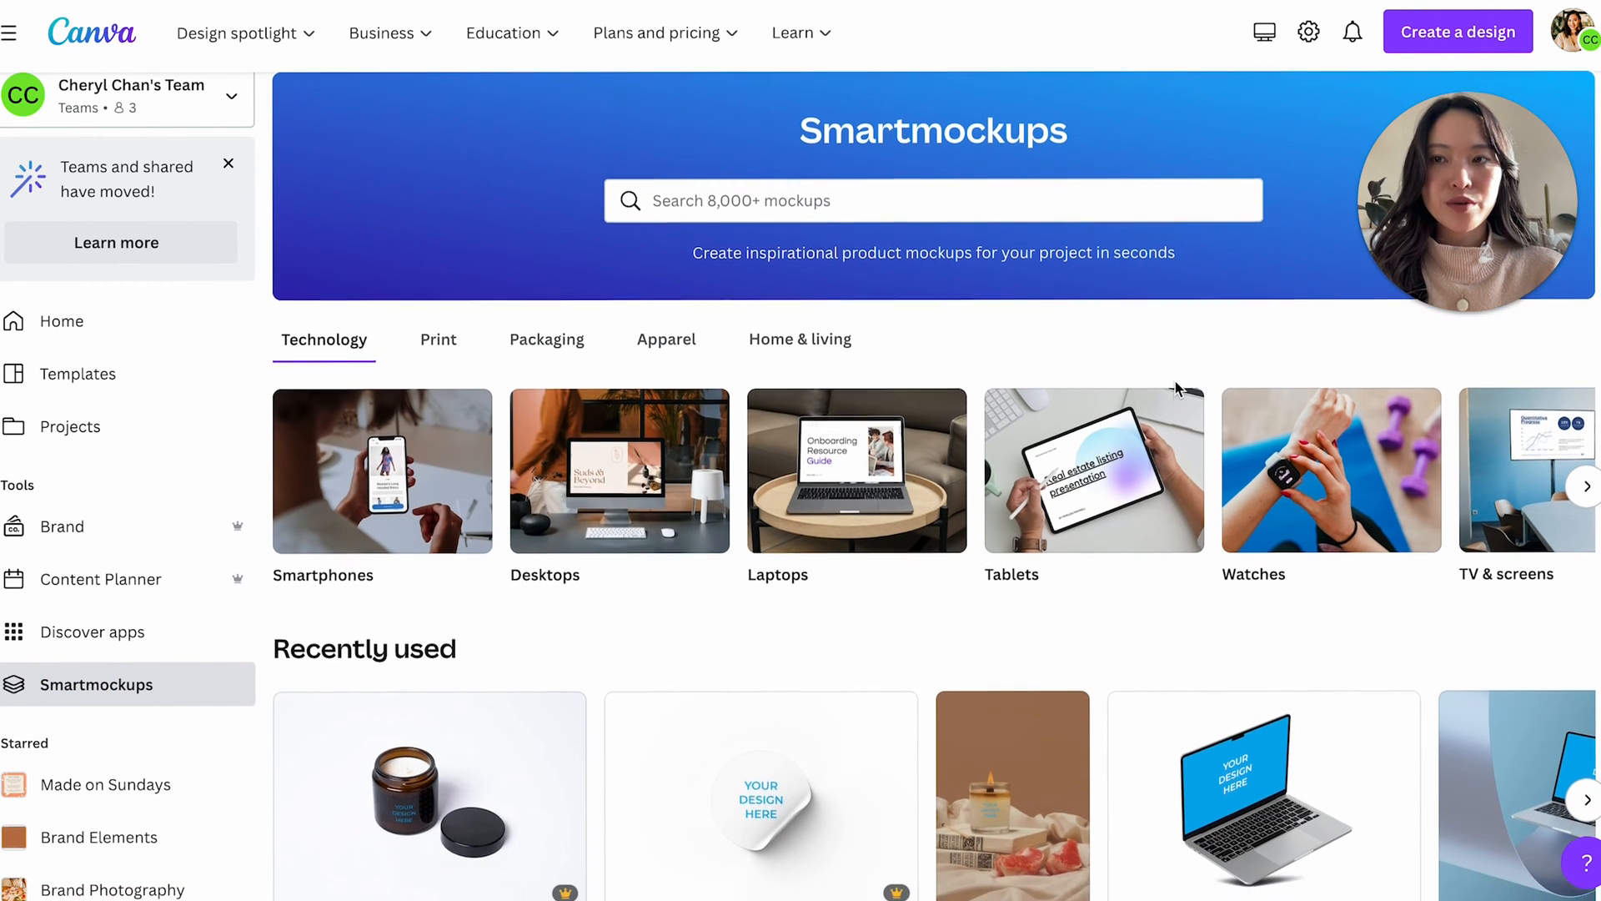
{"action": "scroll", "scroll_direction": "down", "scroll_amount": 3}
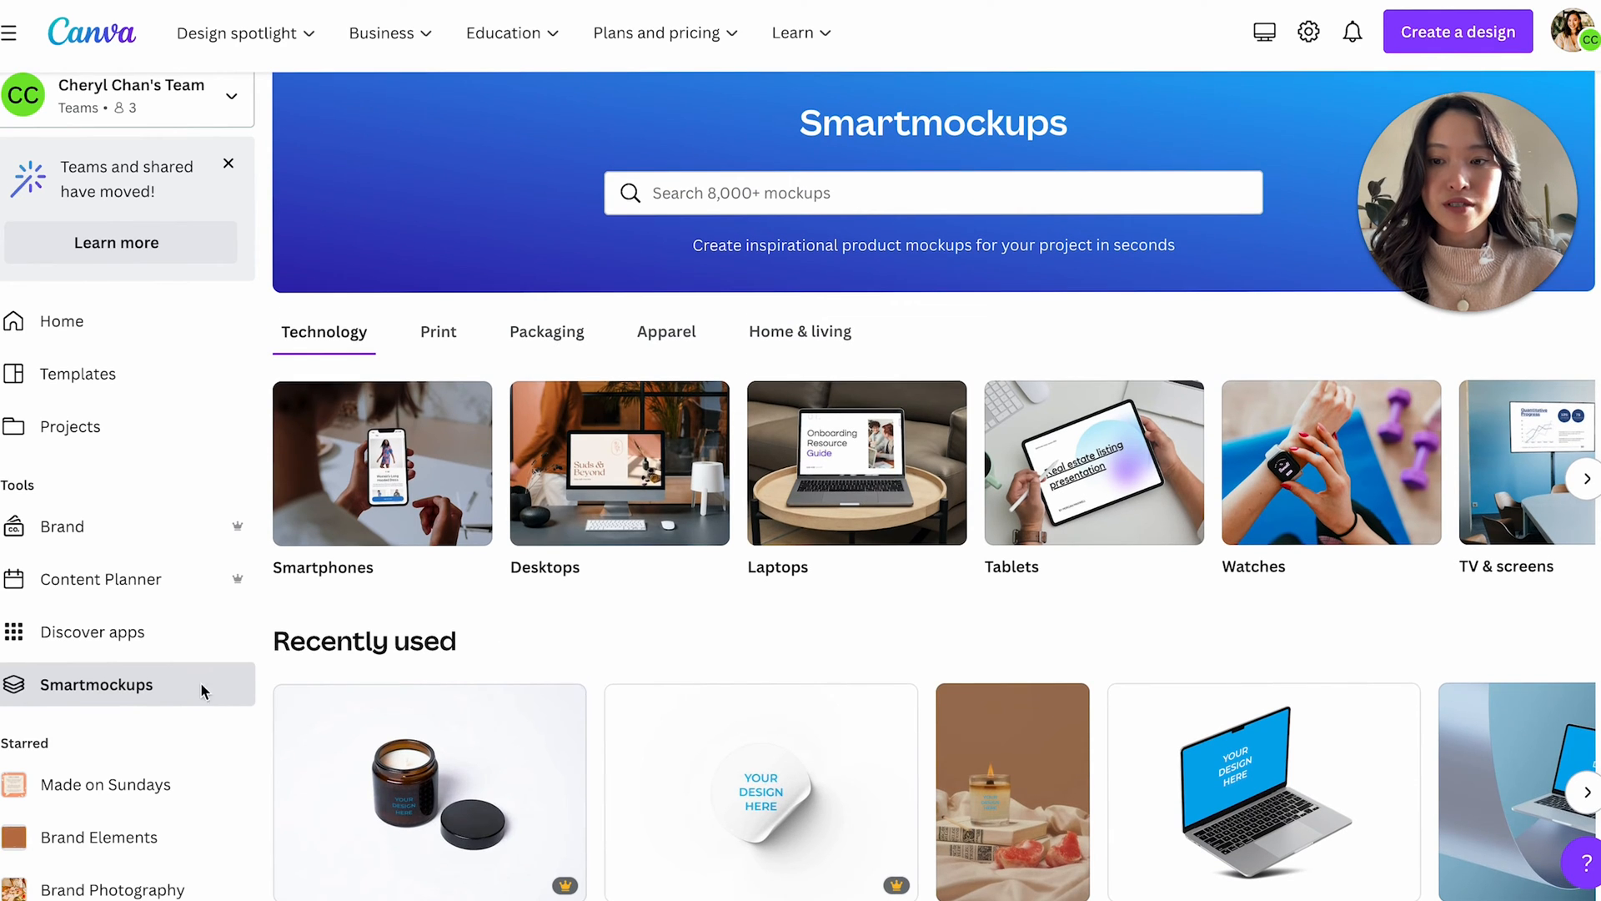
{"action": "mouse_move", "coordinate": [662, 490]}
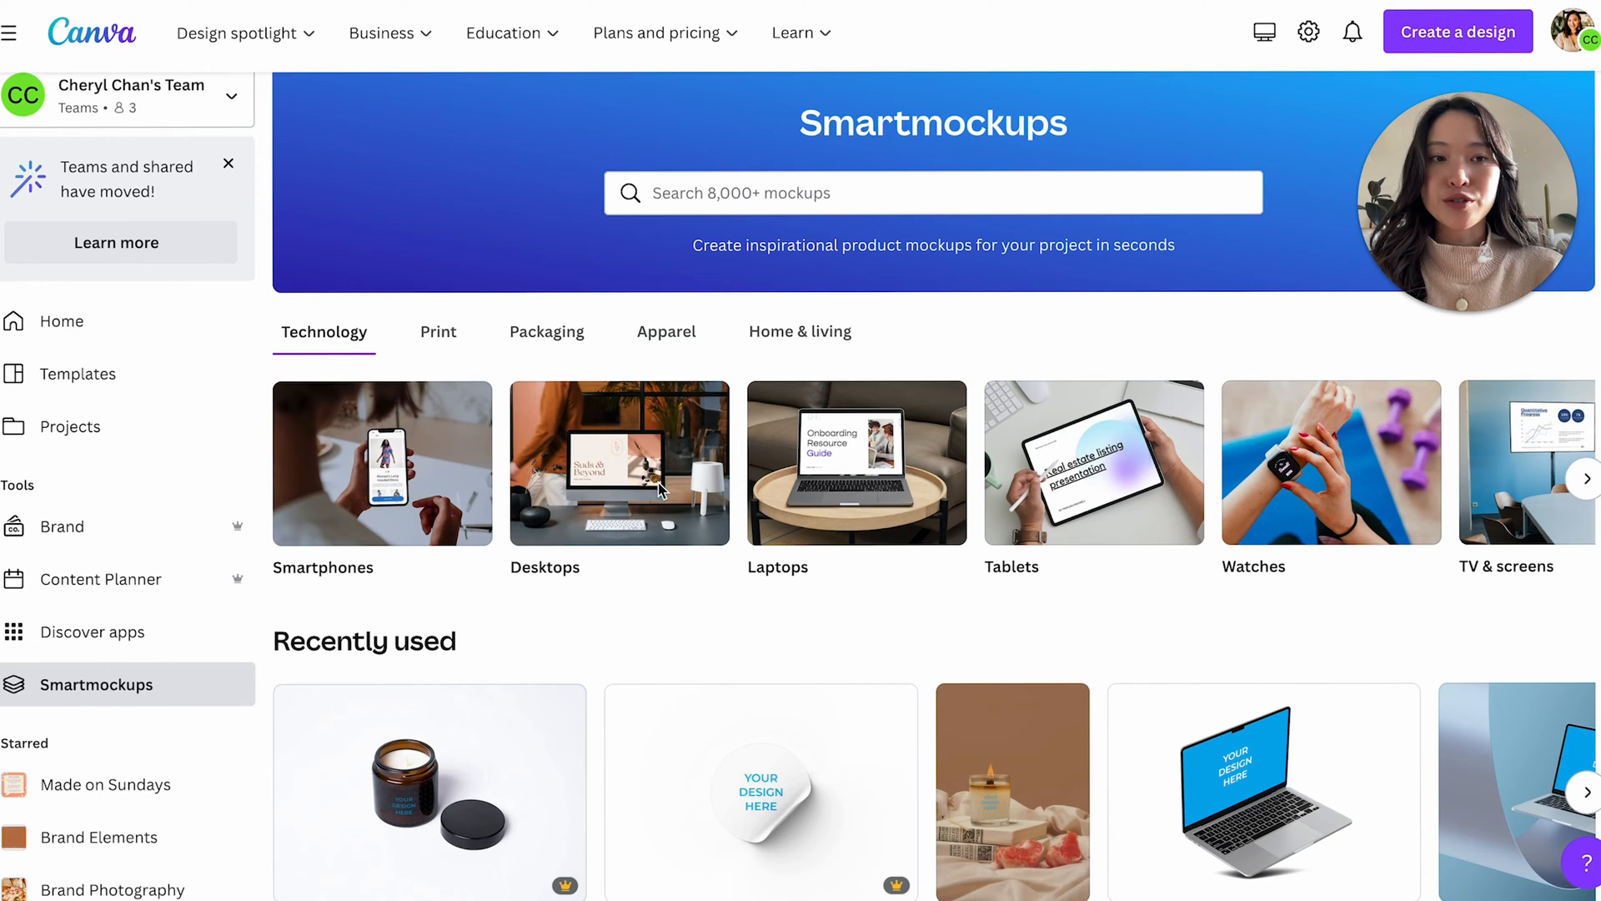
{"action": "mouse_move", "coordinate": [1121, 440]}
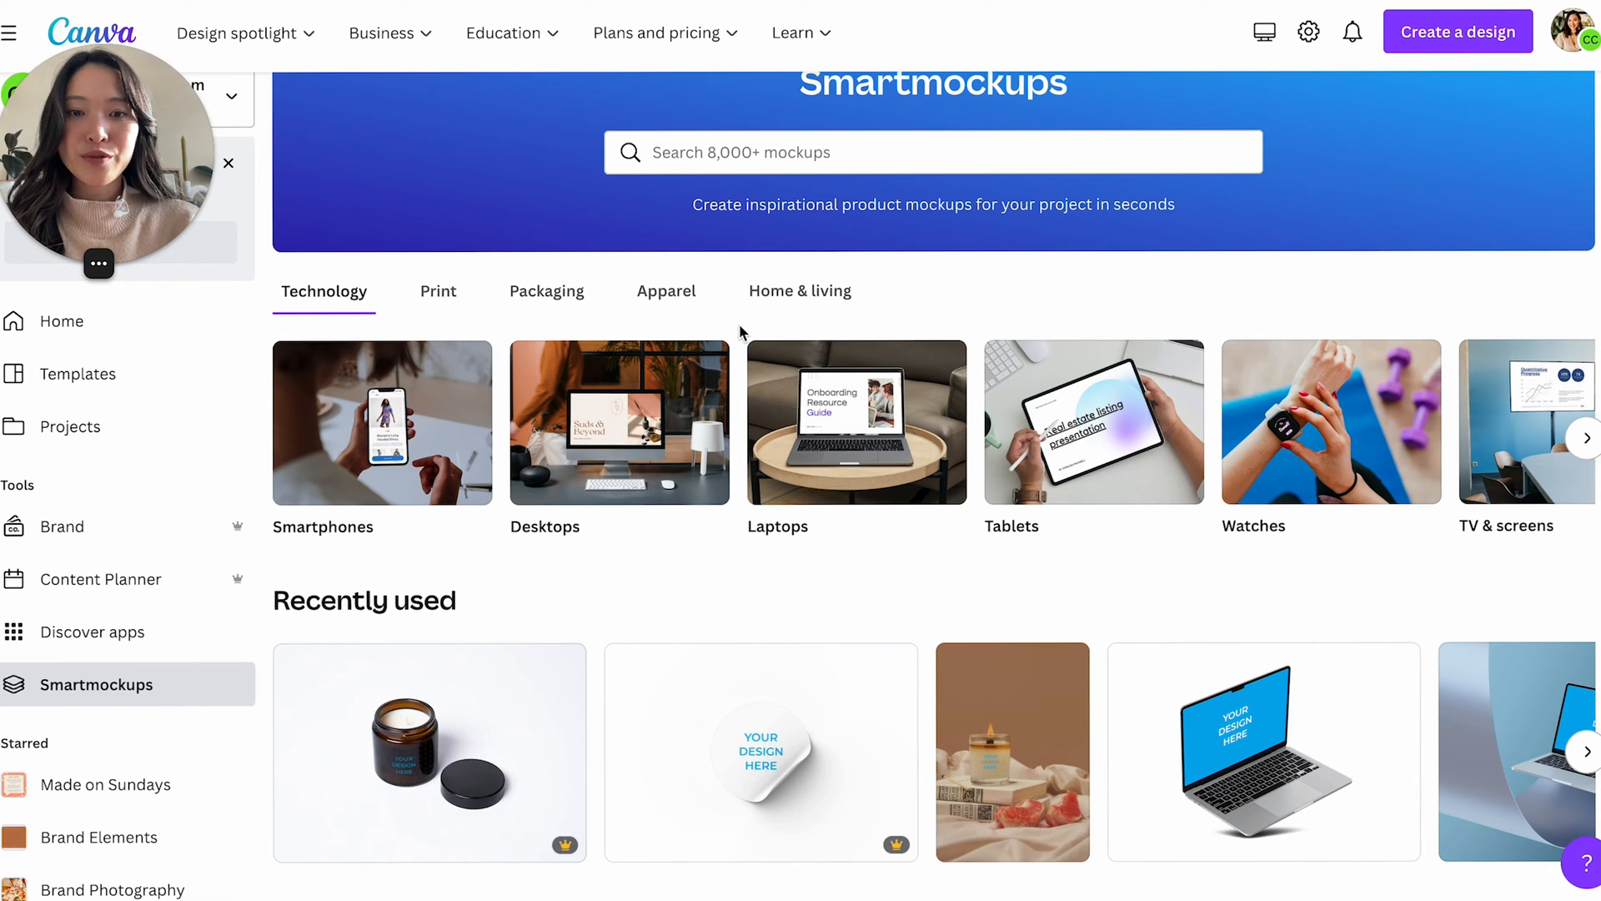
{"action": "scroll", "scroll_direction": "down", "scroll_amount": 3}
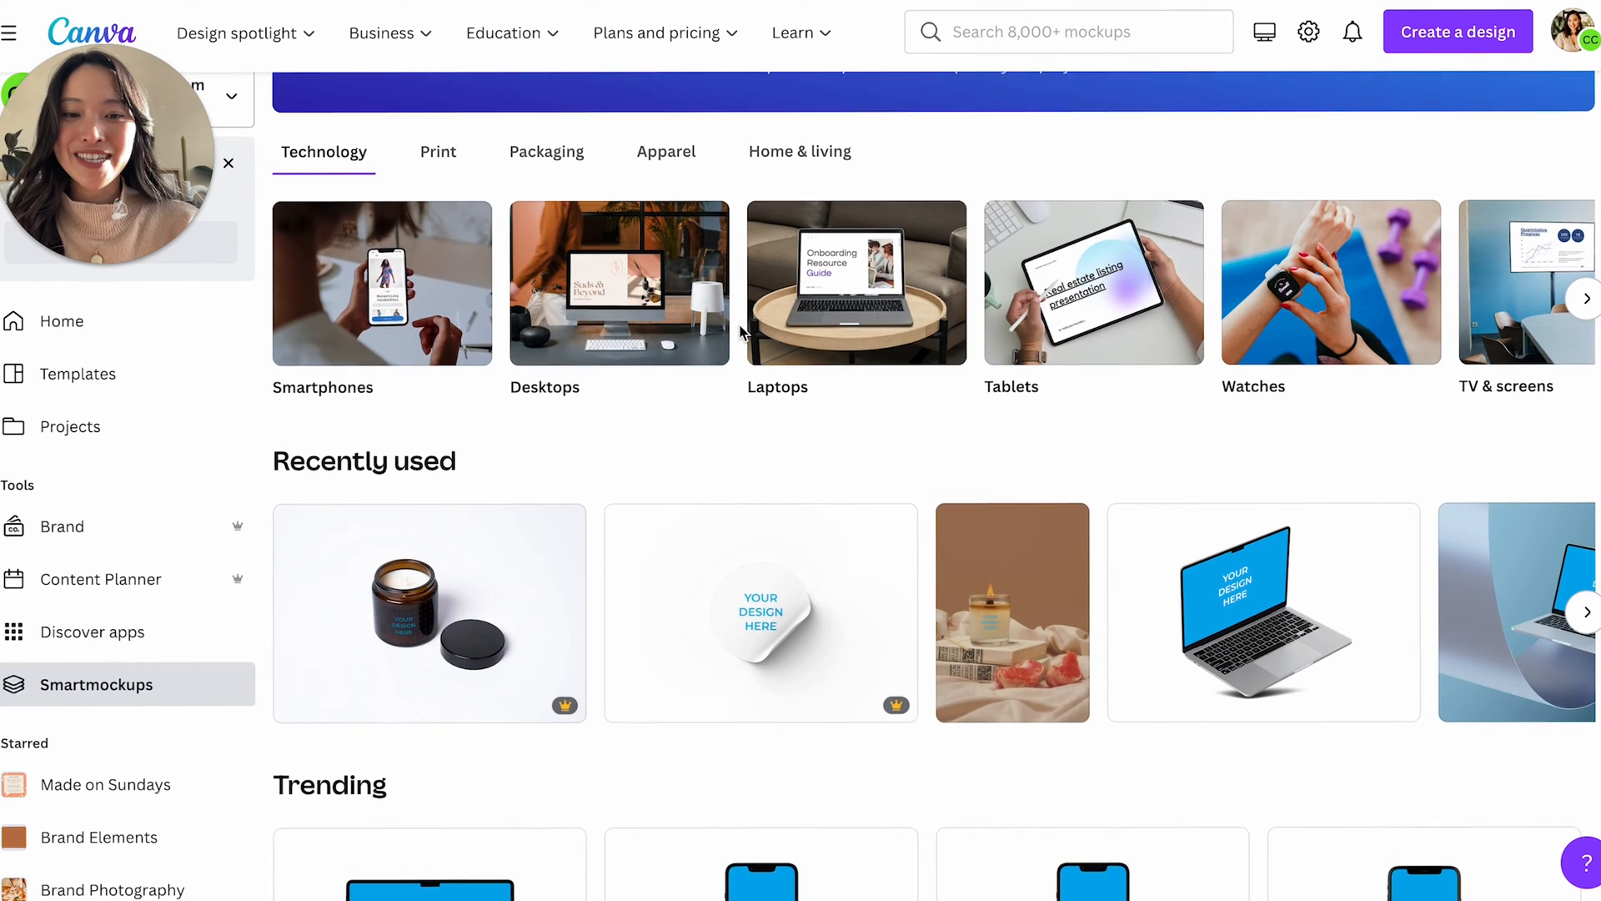
{"action": "scroll", "scroll_direction": "down", "scroll_amount": 3}
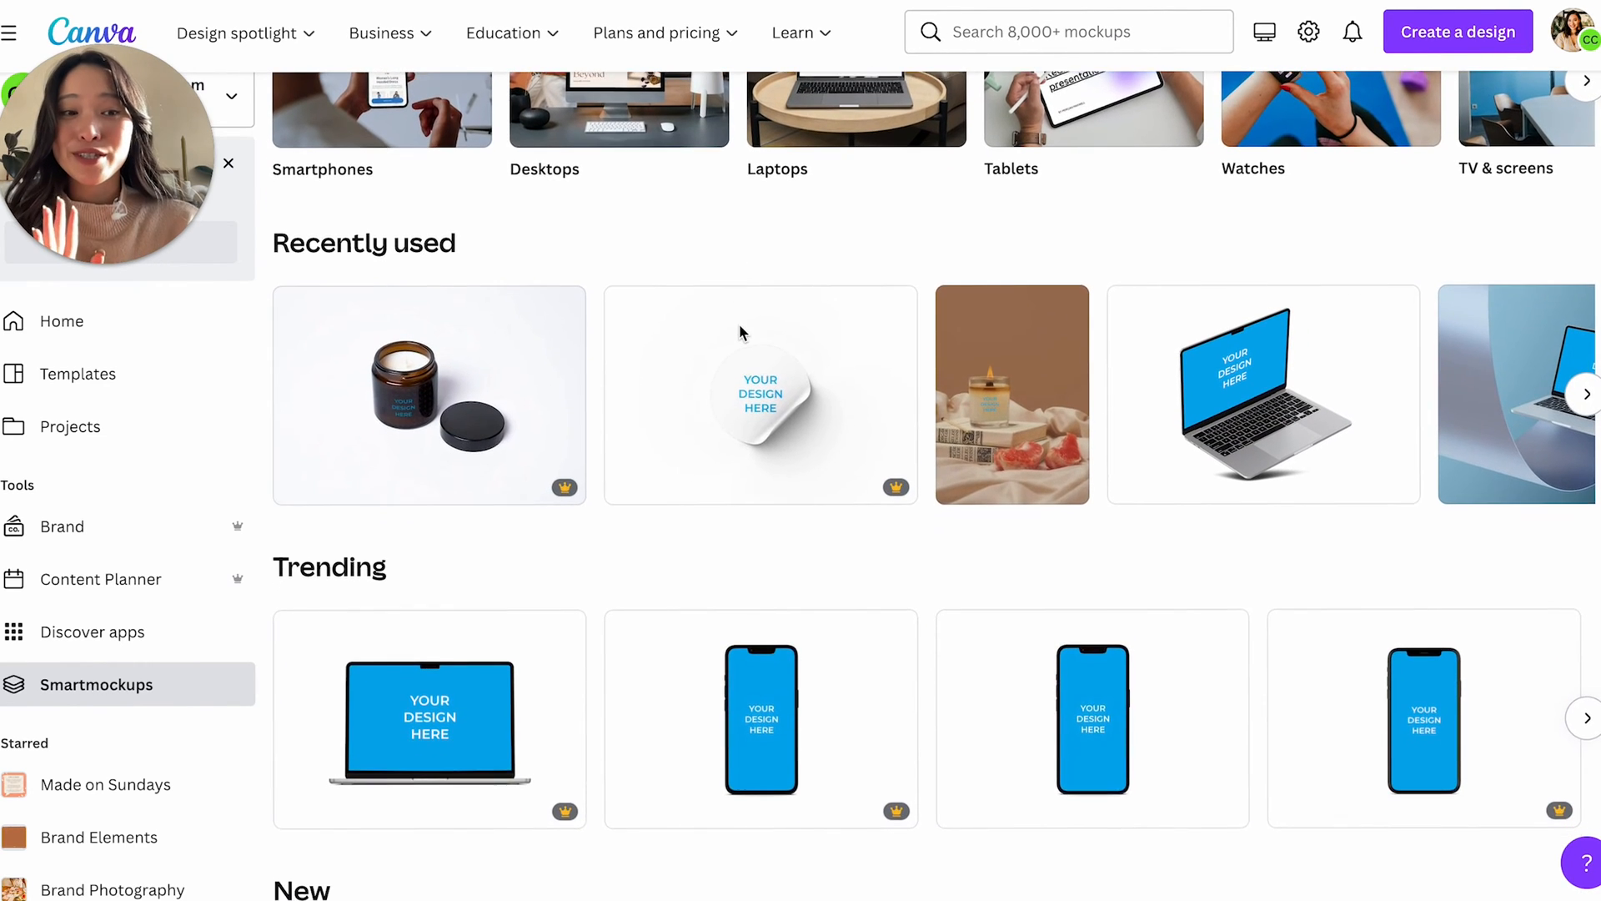
{"action": "scroll", "scroll_direction": "down", "scroll_amount": 3}
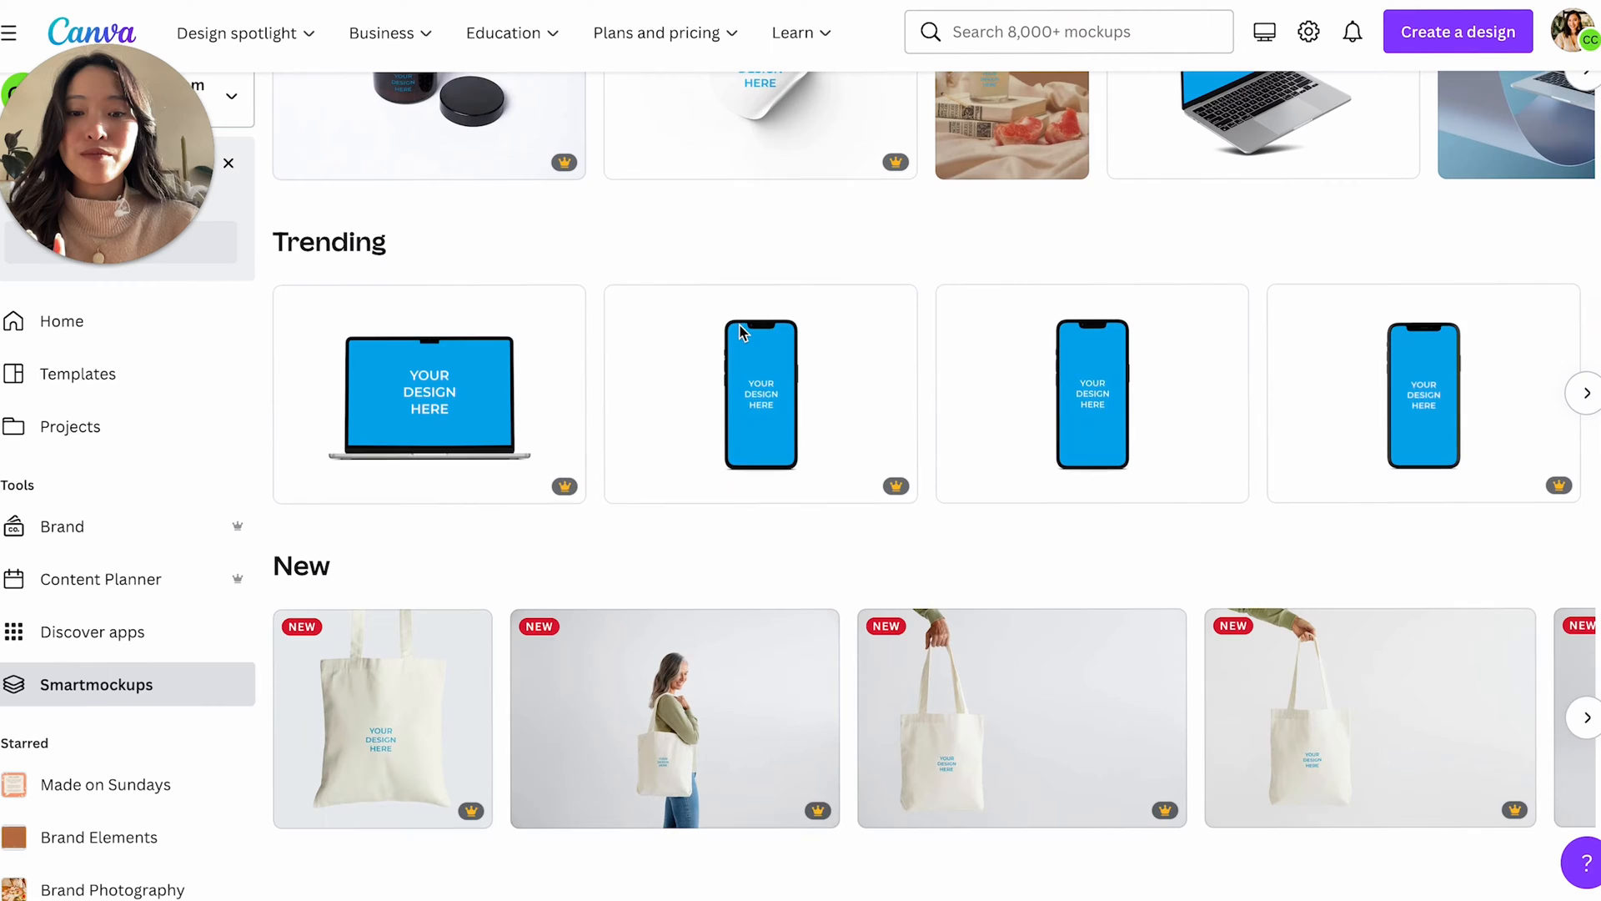
{"action": "scroll", "scroll_direction": "down", "scroll_amount": 3}
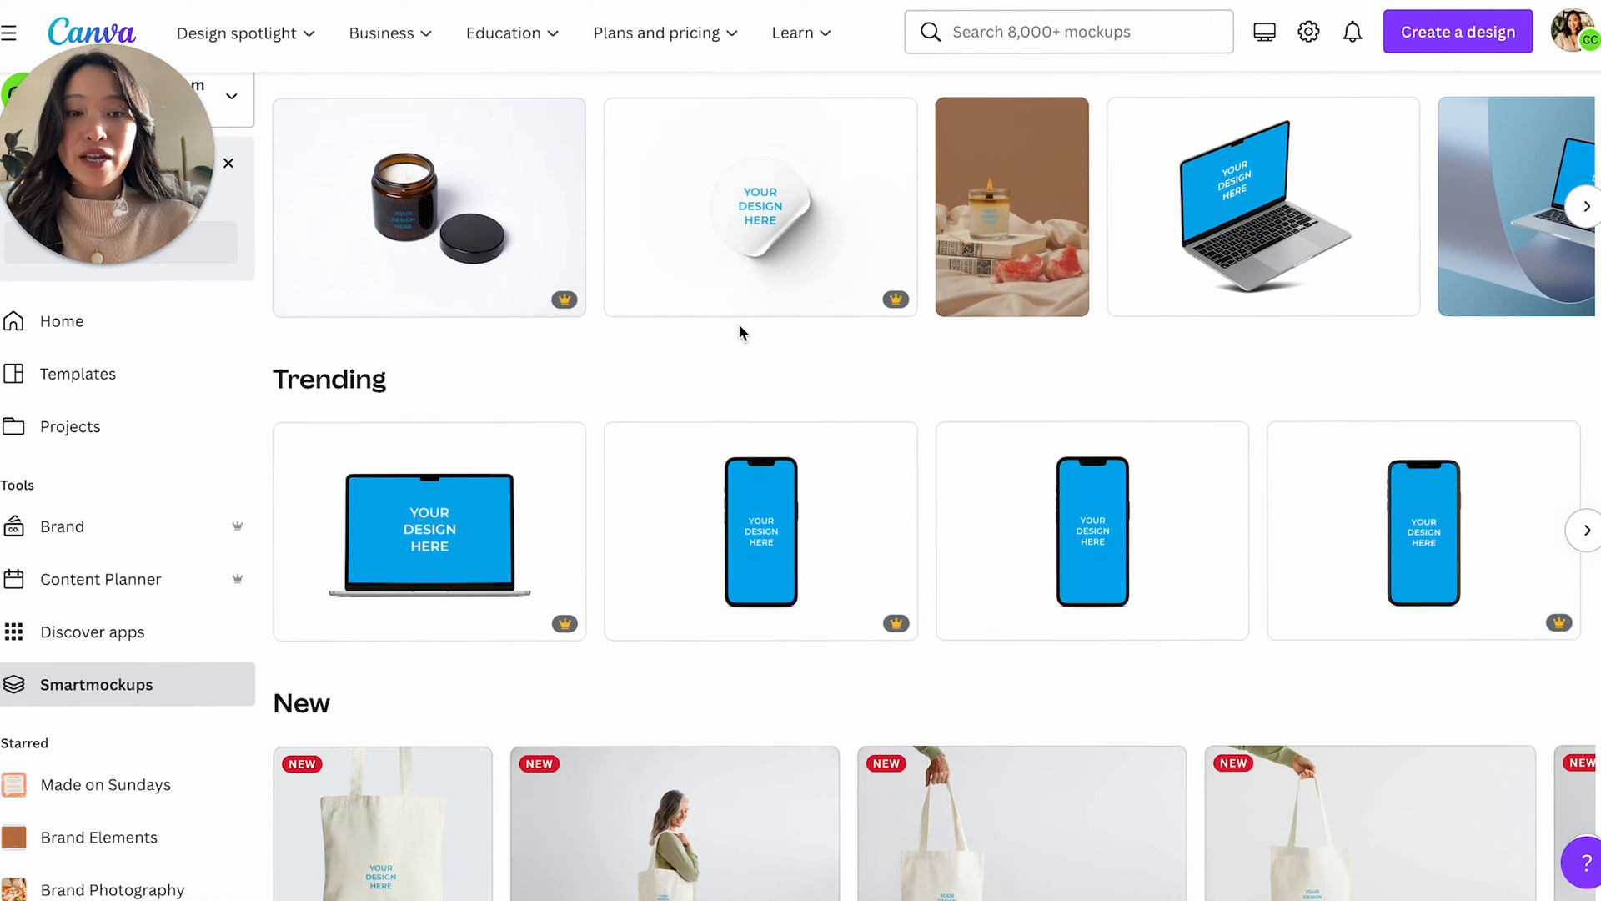
{"action": "scroll", "scroll_direction": "up", "scroll_amount": 3}
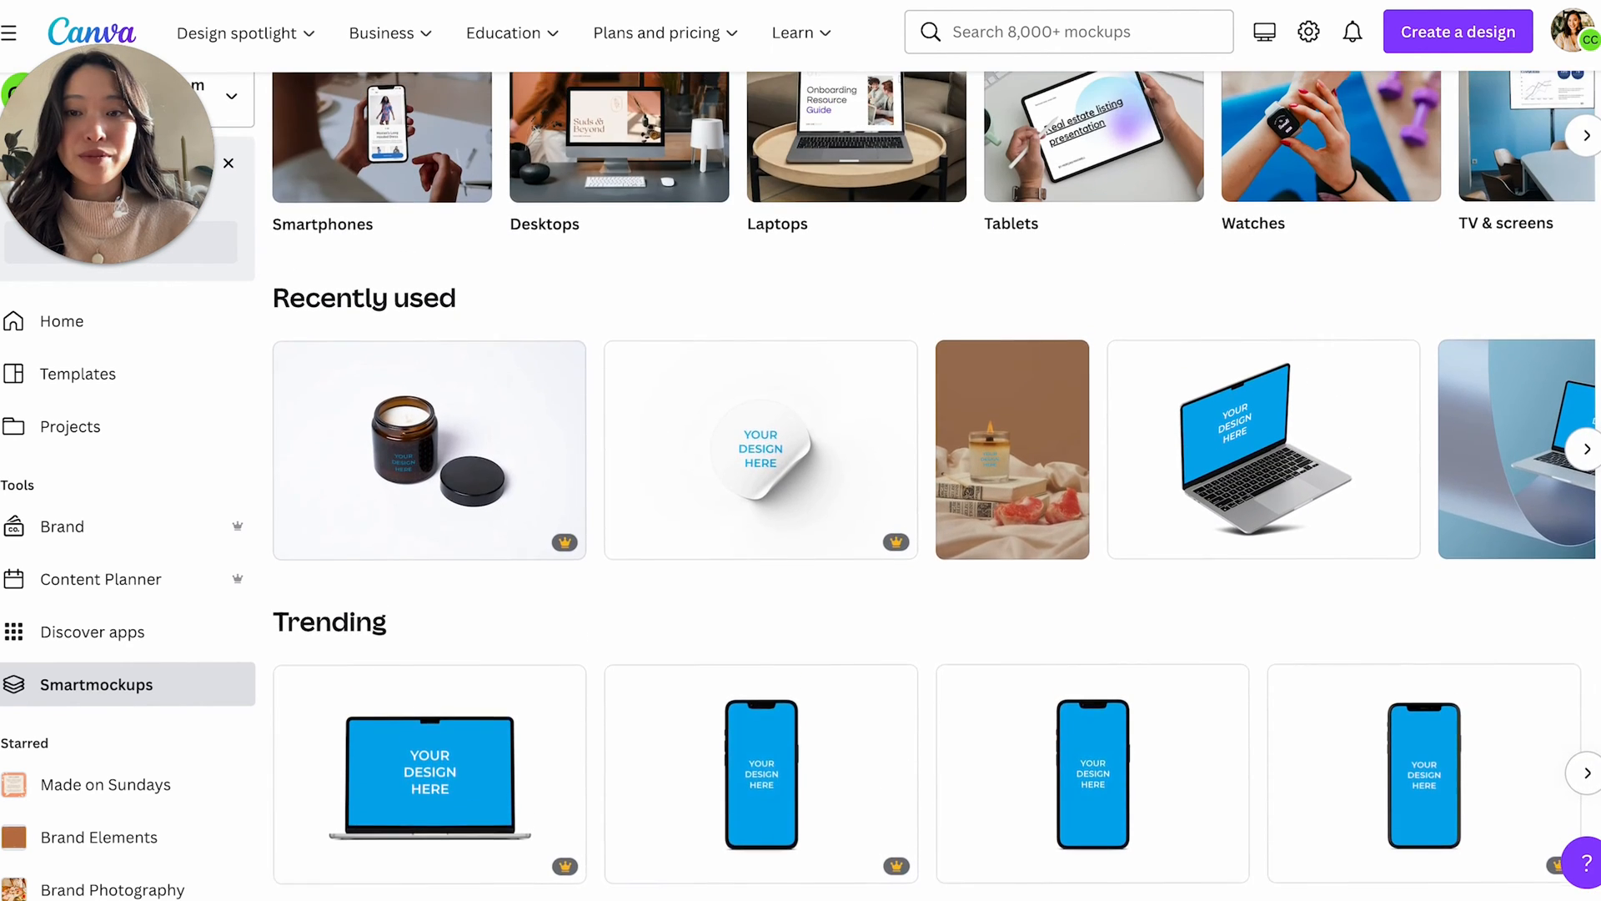
{"action": "scroll", "scroll_direction": "up", "scroll_amount": 3}
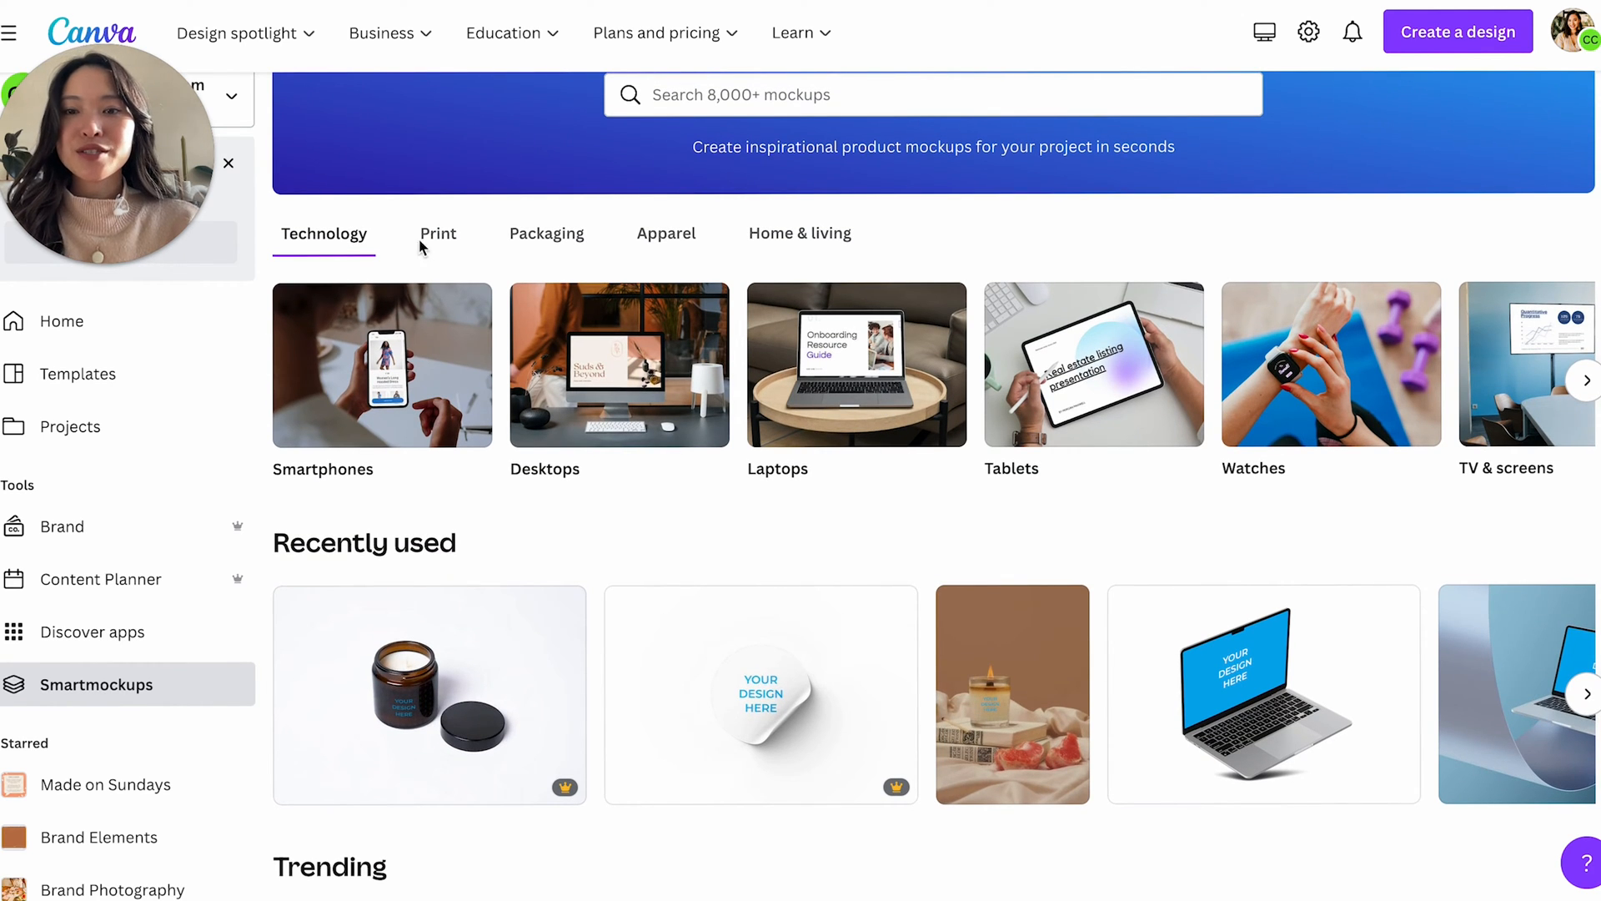
{"action": "mouse_move", "coordinate": [1421, 374]}
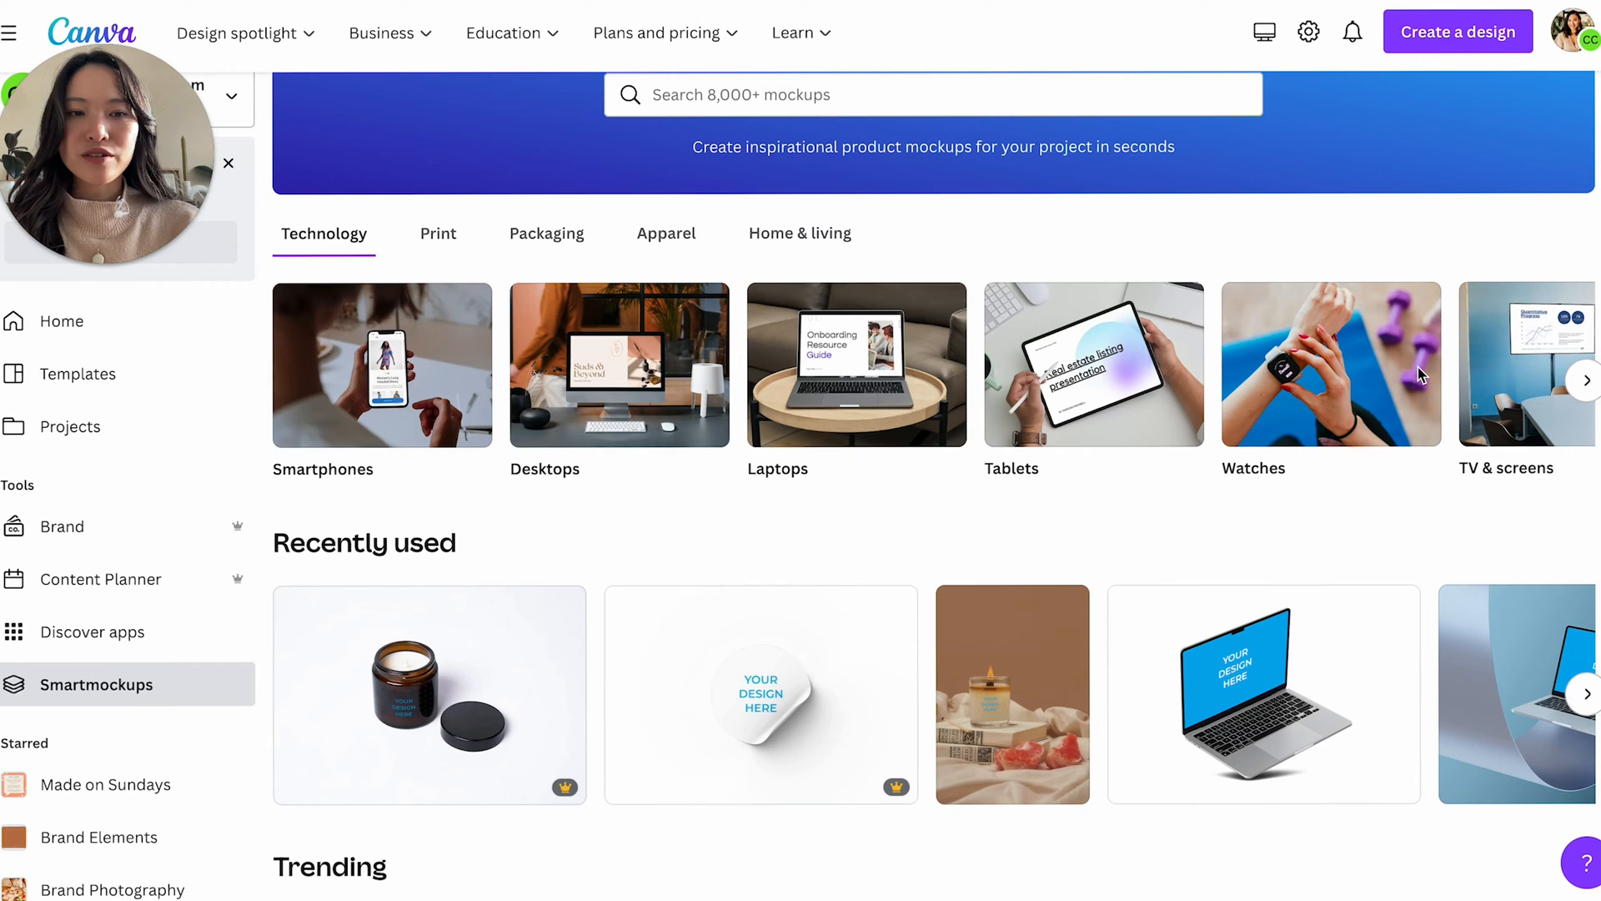
{"action": "mouse_move", "coordinate": [311, 419]}
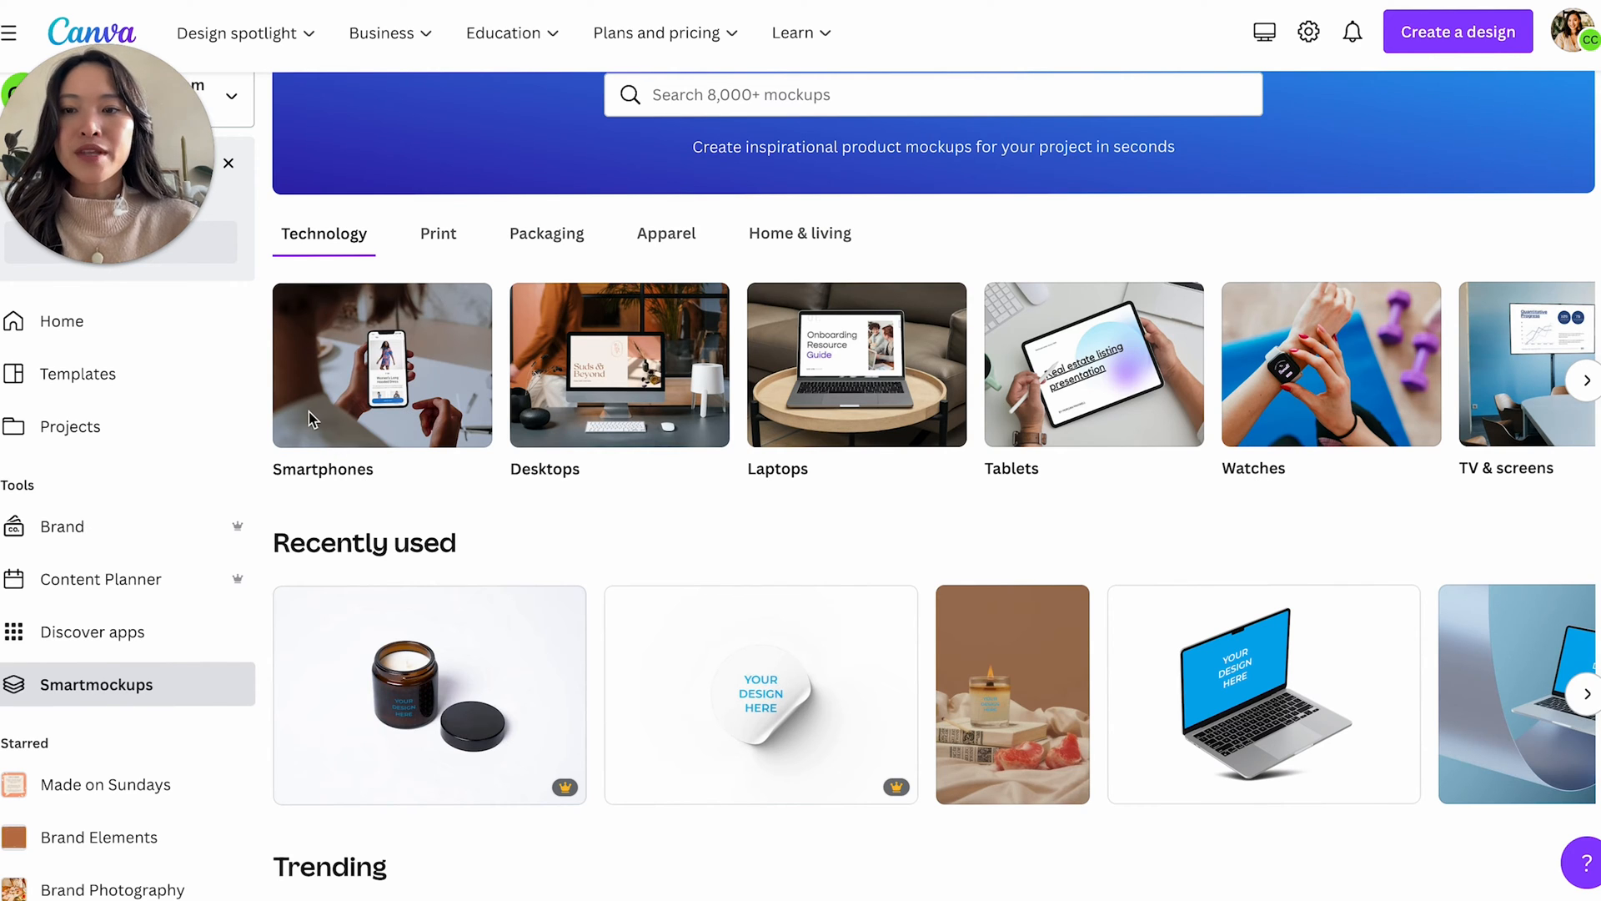
{"action": "mouse_move", "coordinate": [450, 245]}
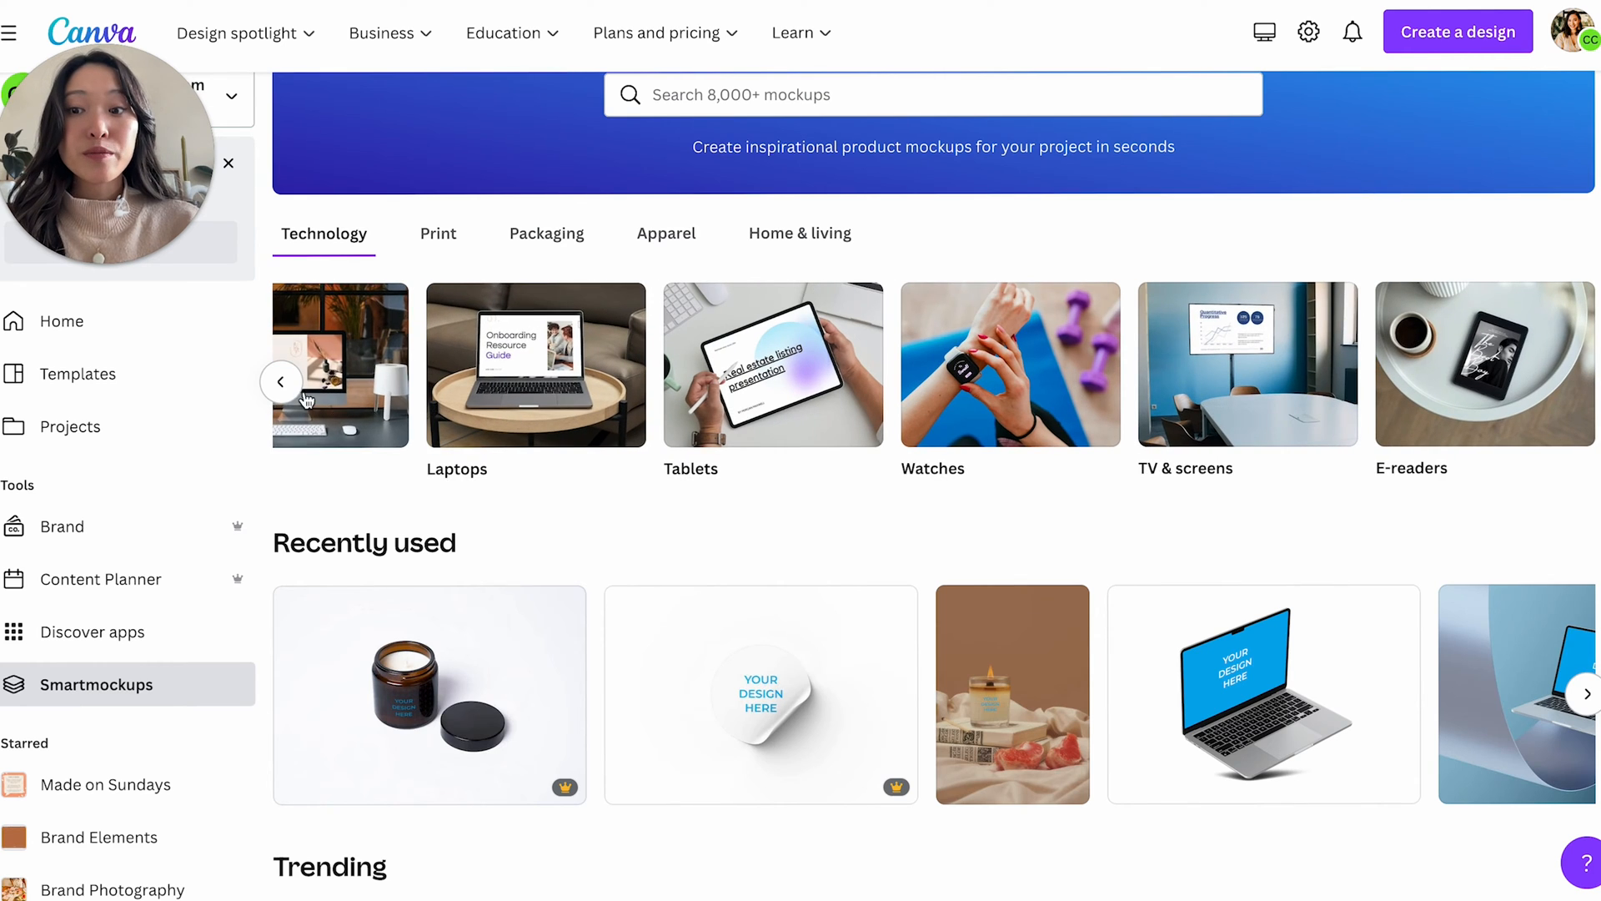
{"action": "left_click", "coordinate": [282, 382]}
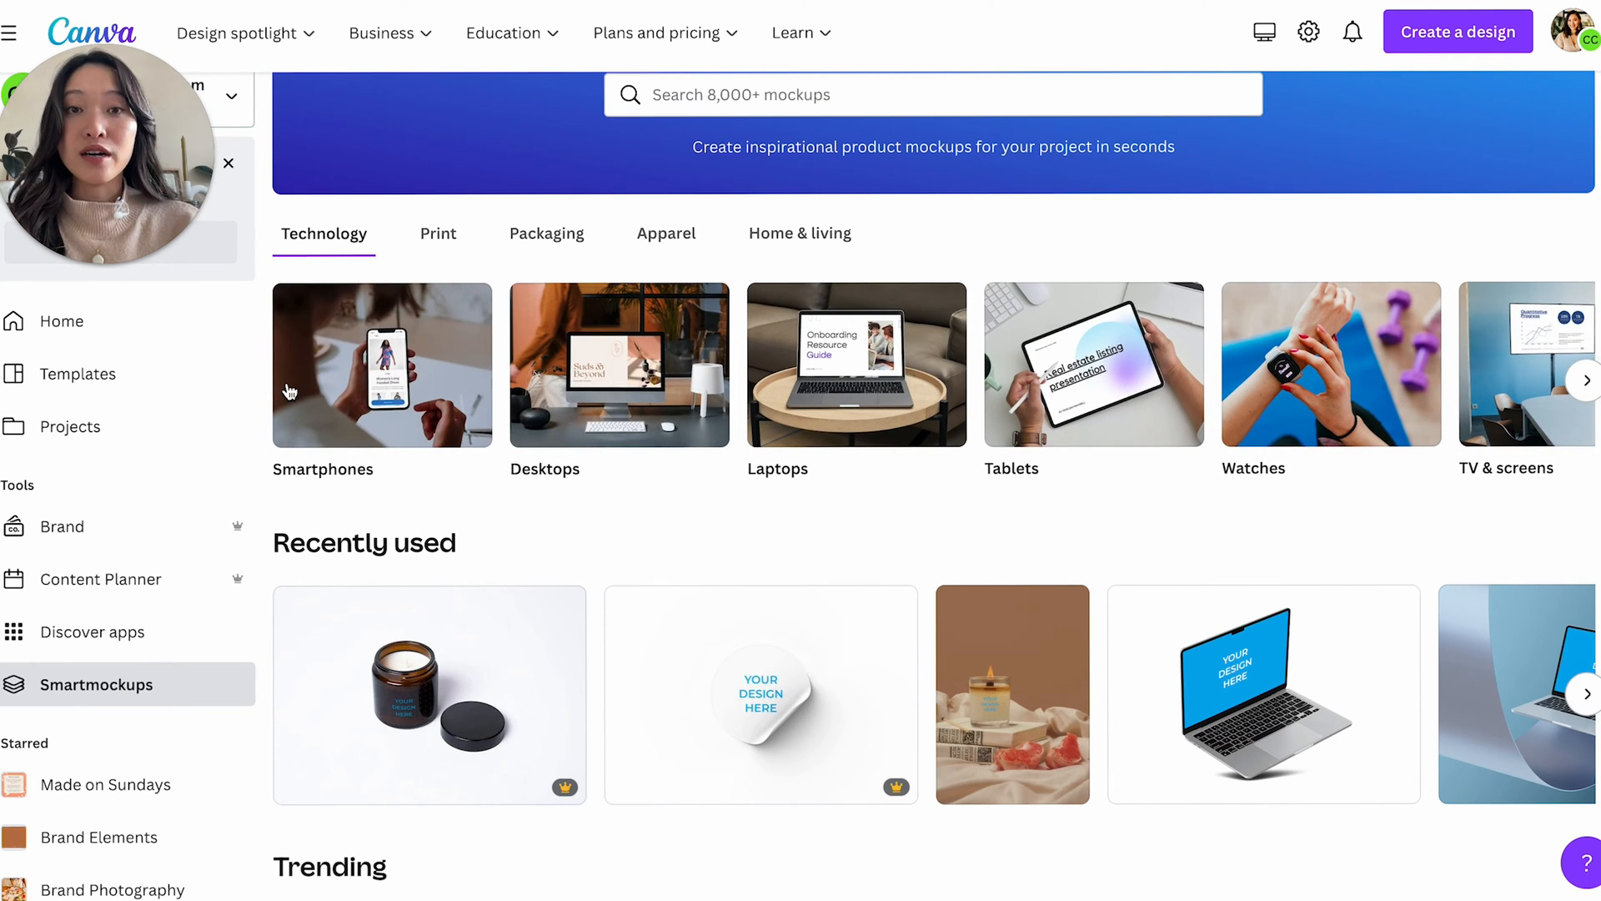
{"action": "mouse_move", "coordinate": [606, 395]}
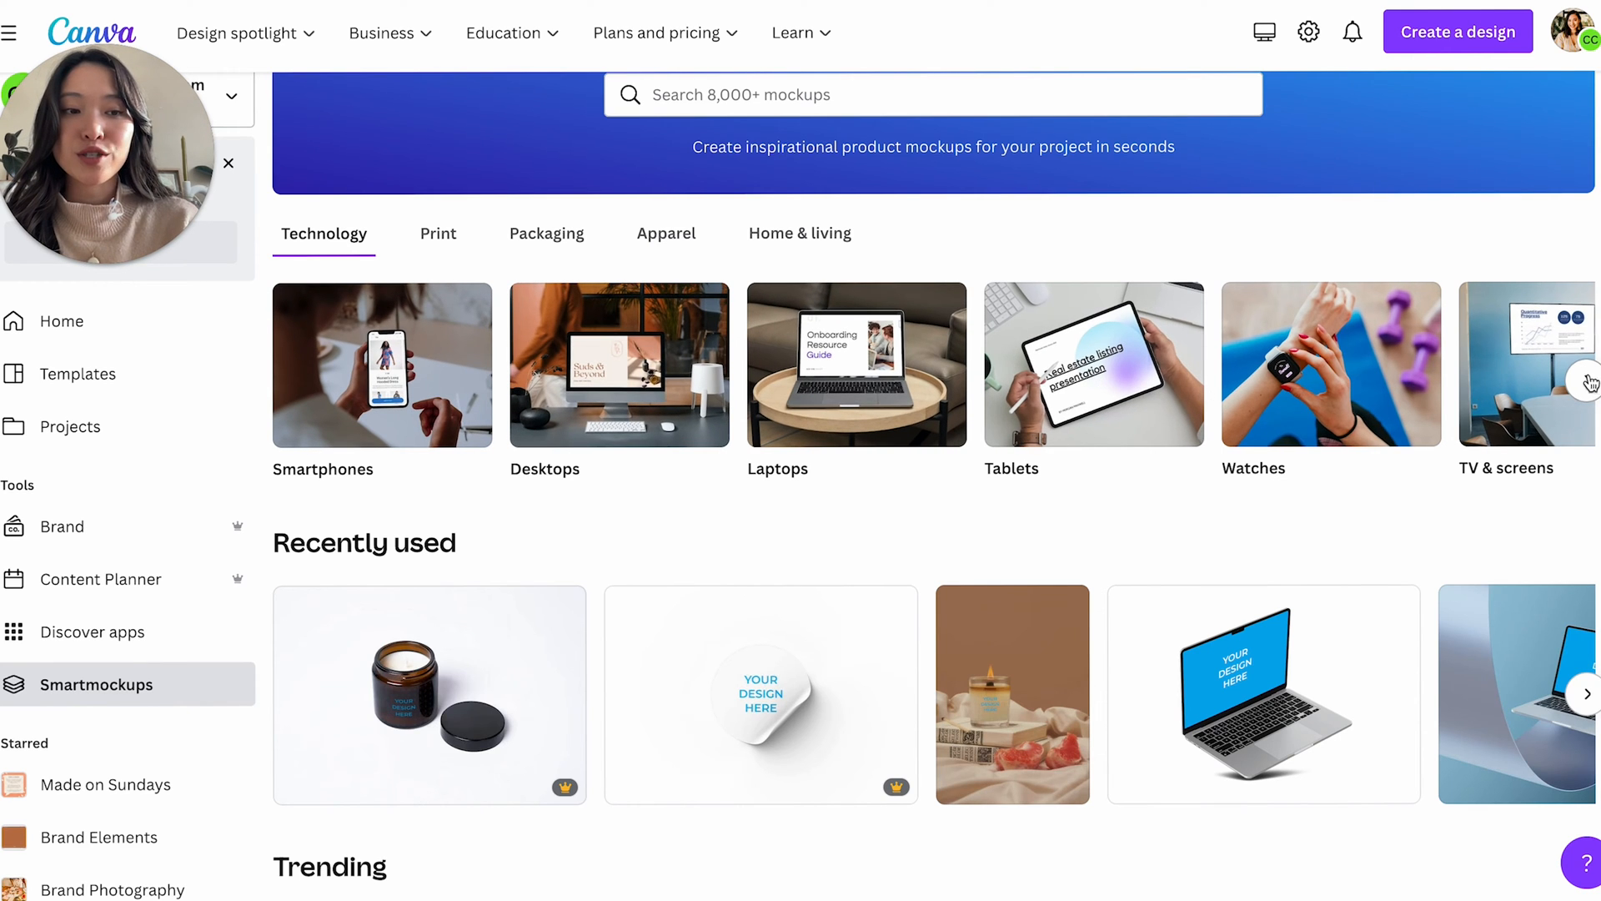
- Show the Print mockups: Cards, Books, Brochures & sheets, Frames, Posters, Outdoor
{"action": "left_click", "coordinate": [437, 233]}
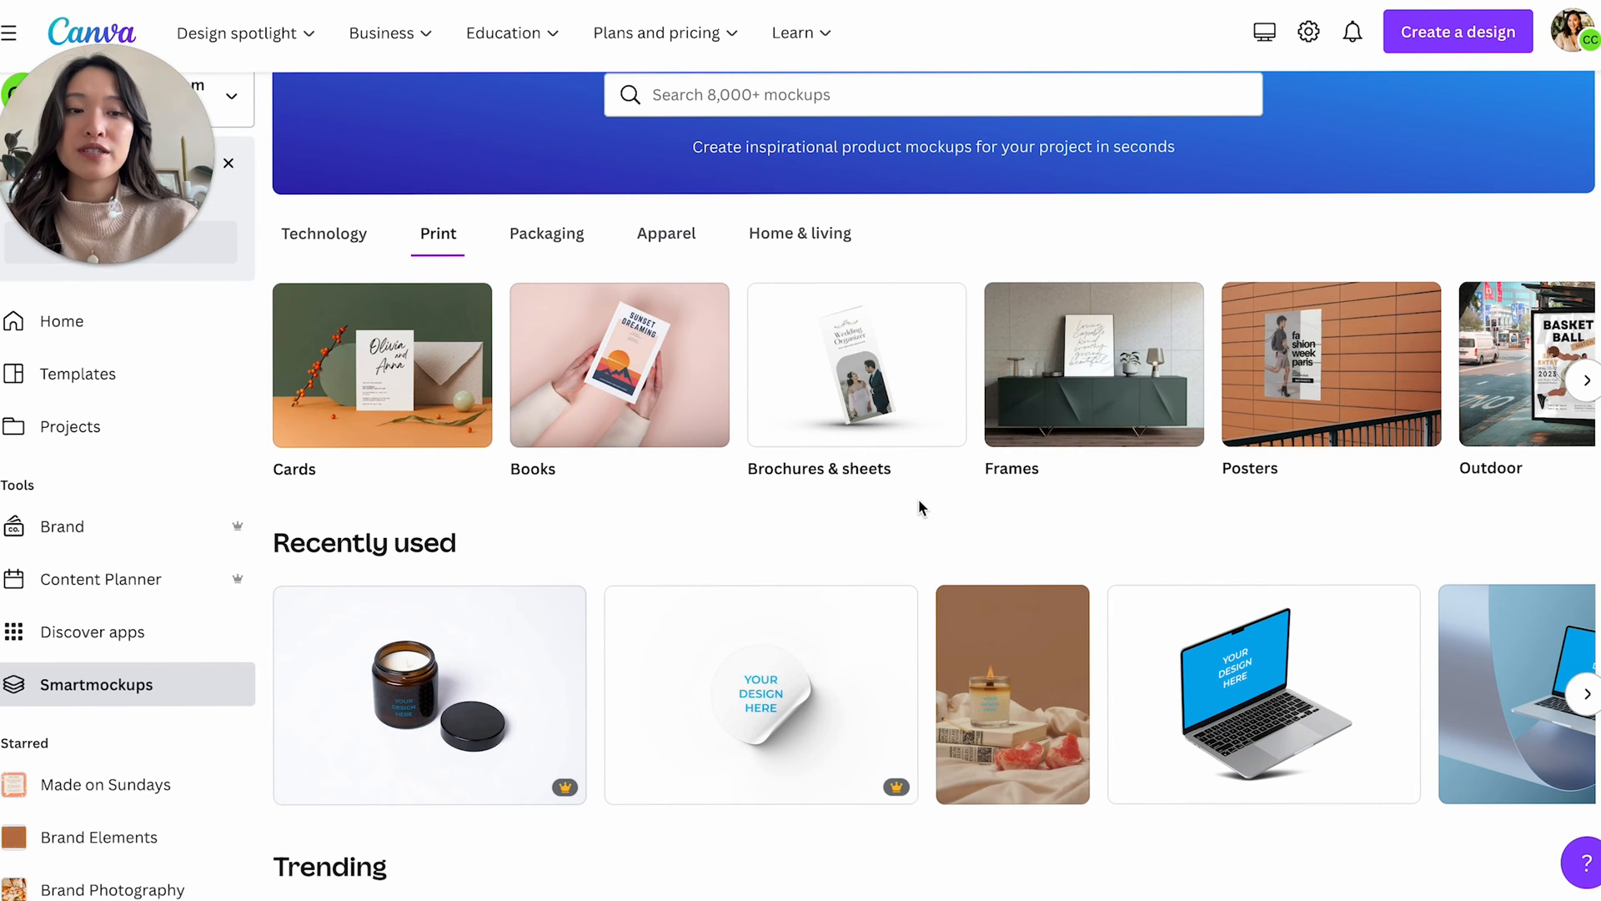
{"action": "mouse_move", "coordinate": [1501, 414]}
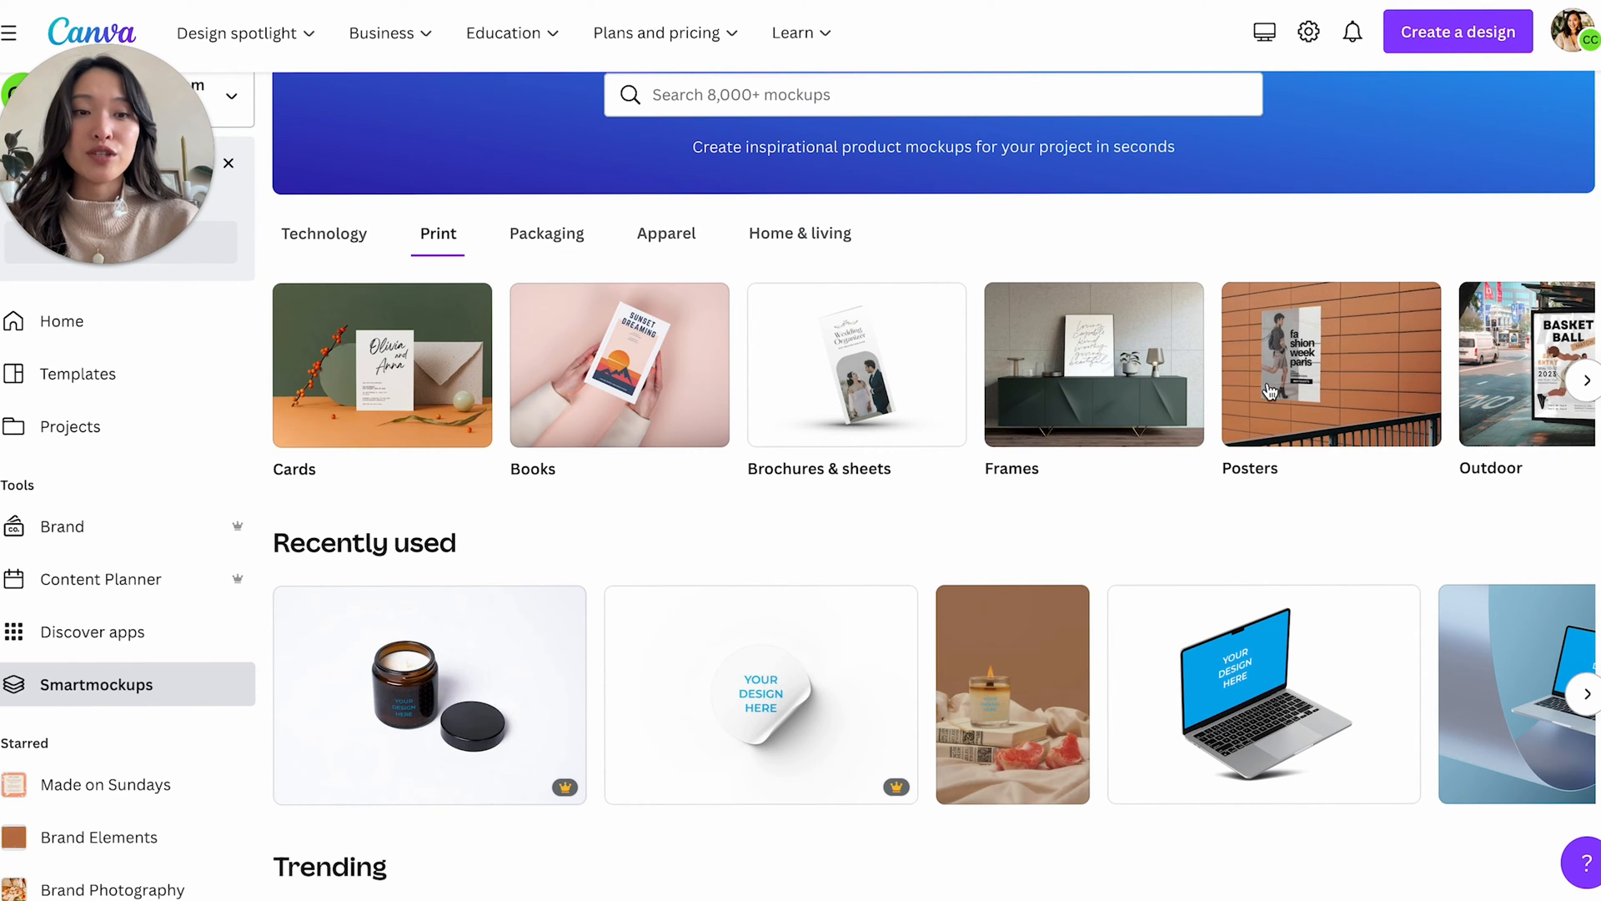
{"action": "mouse_move", "coordinate": [1065, 396]}
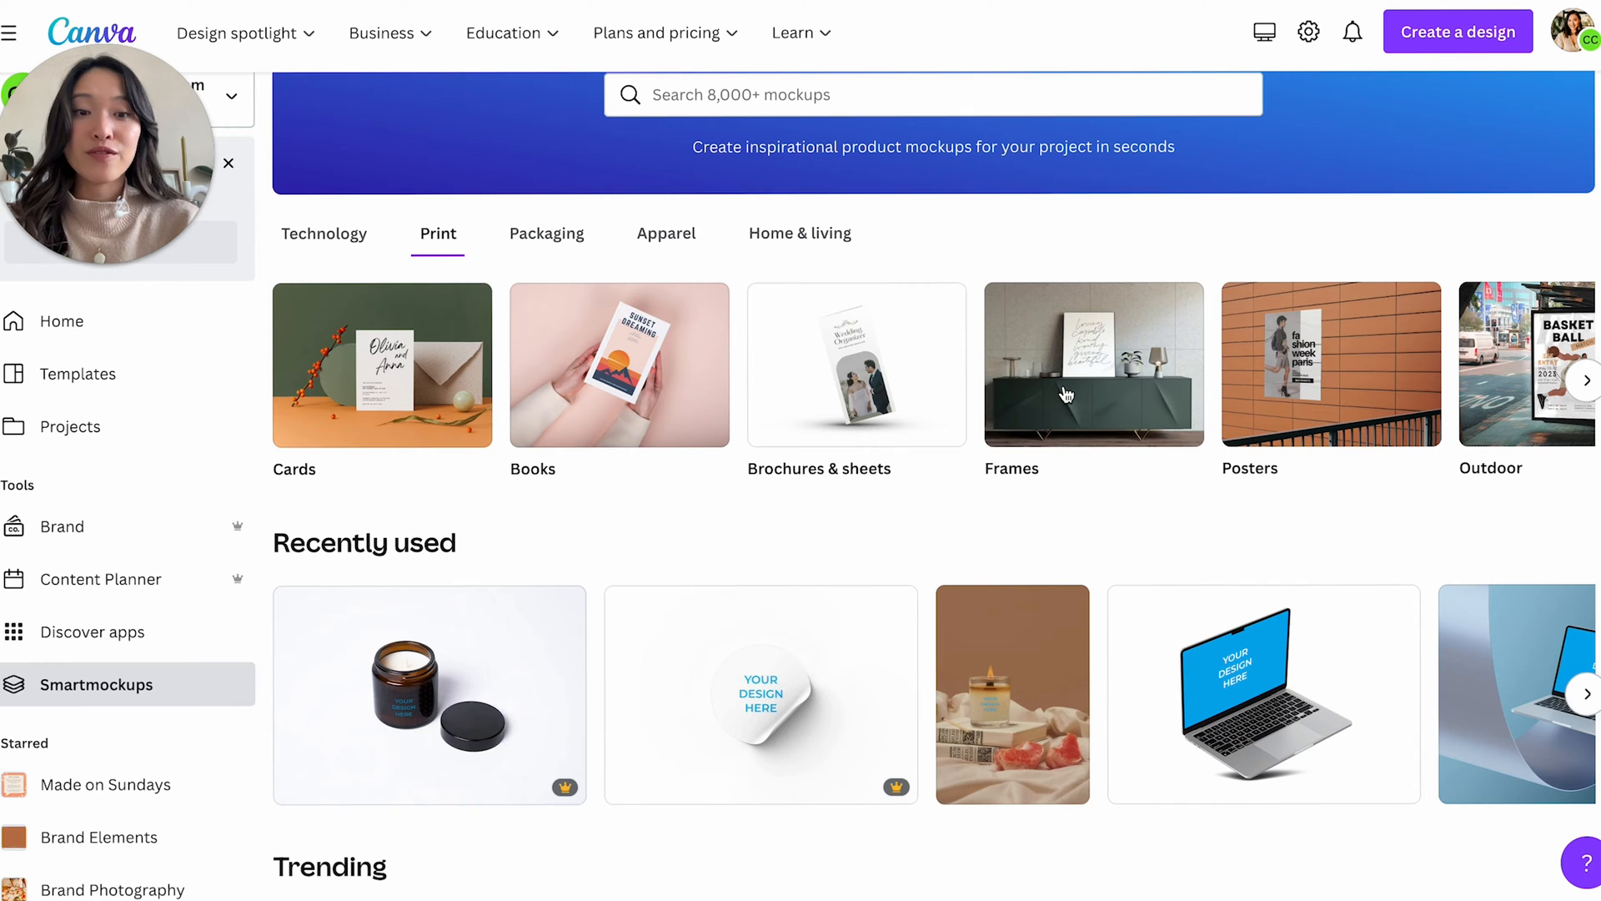
{"action": "mouse_move", "coordinate": [1110, 391]}
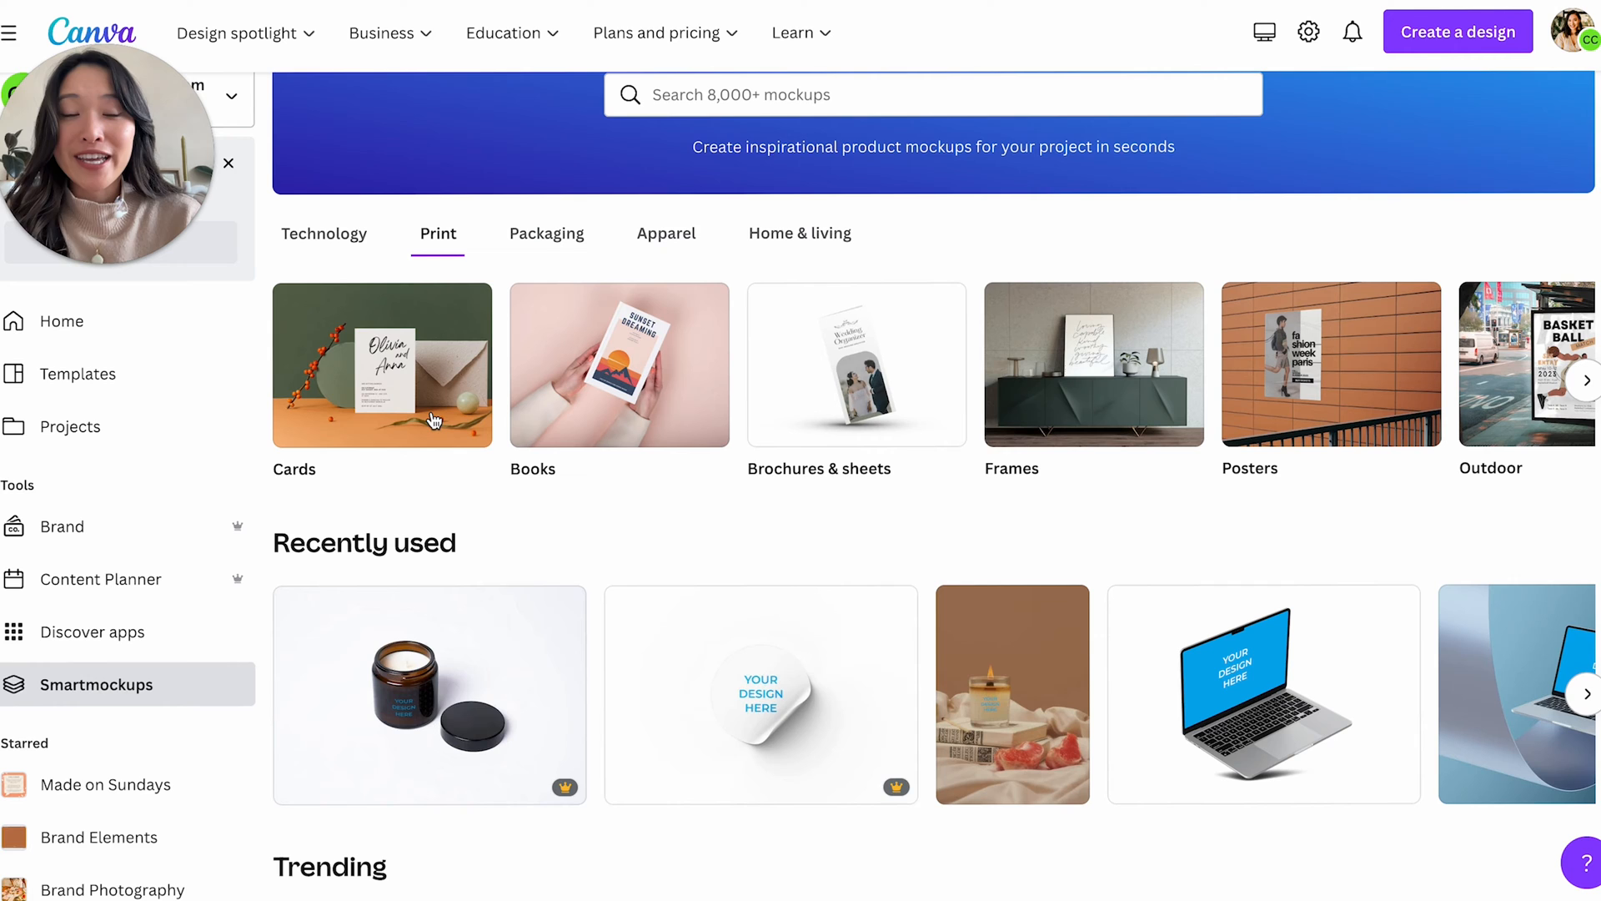
{"action": "mouse_move", "coordinate": [1051, 376]}
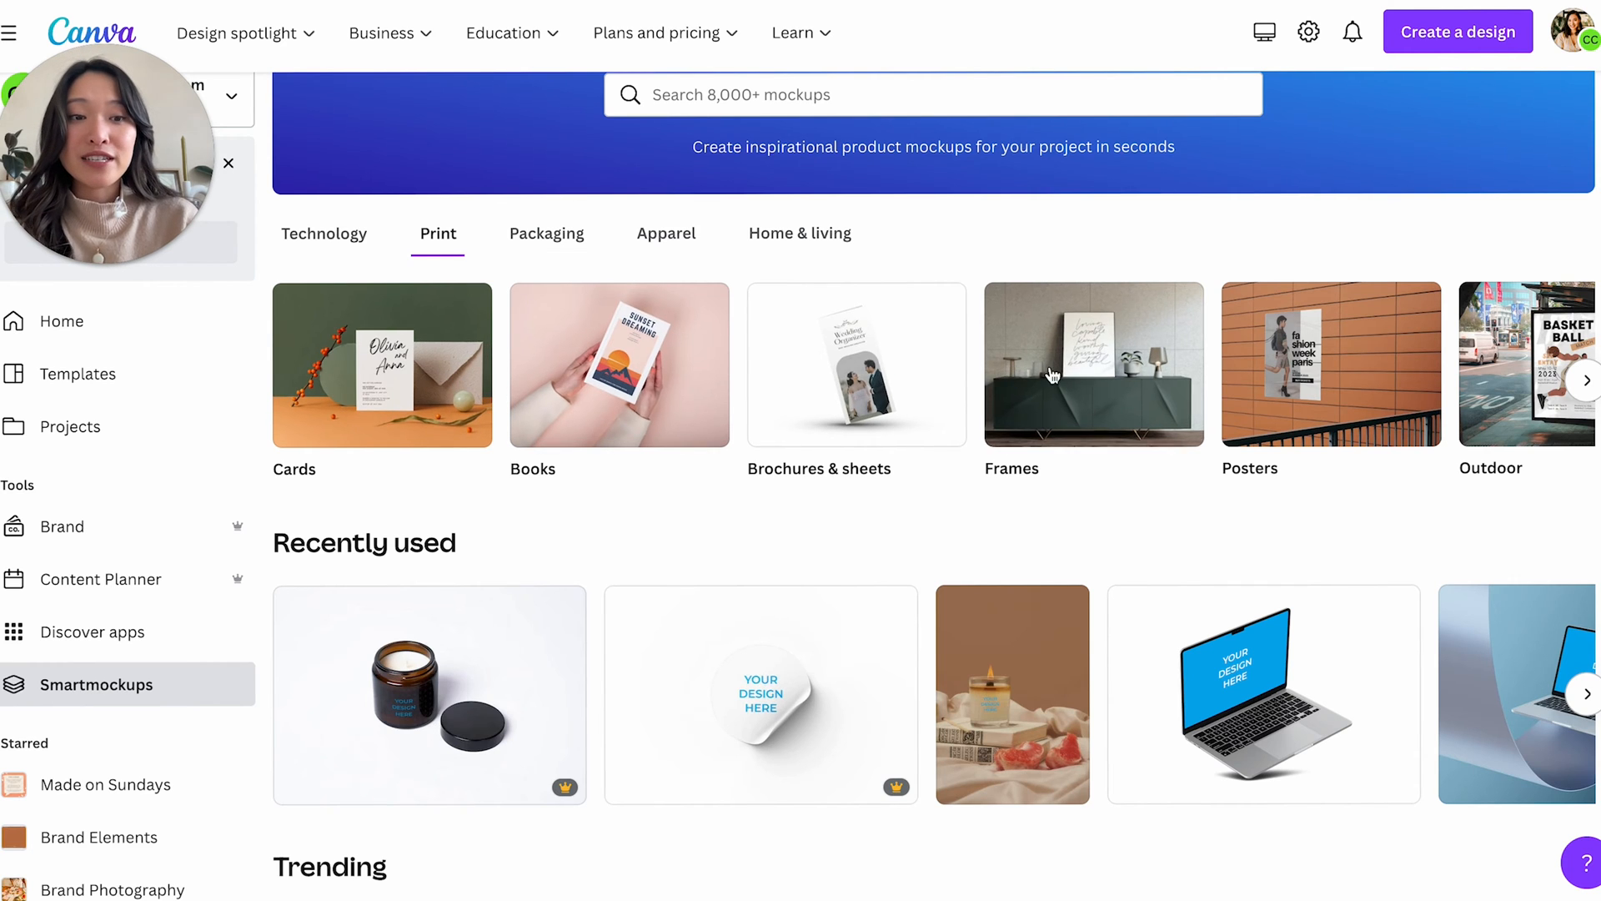
{"action": "mouse_move", "coordinate": [1312, 416]}
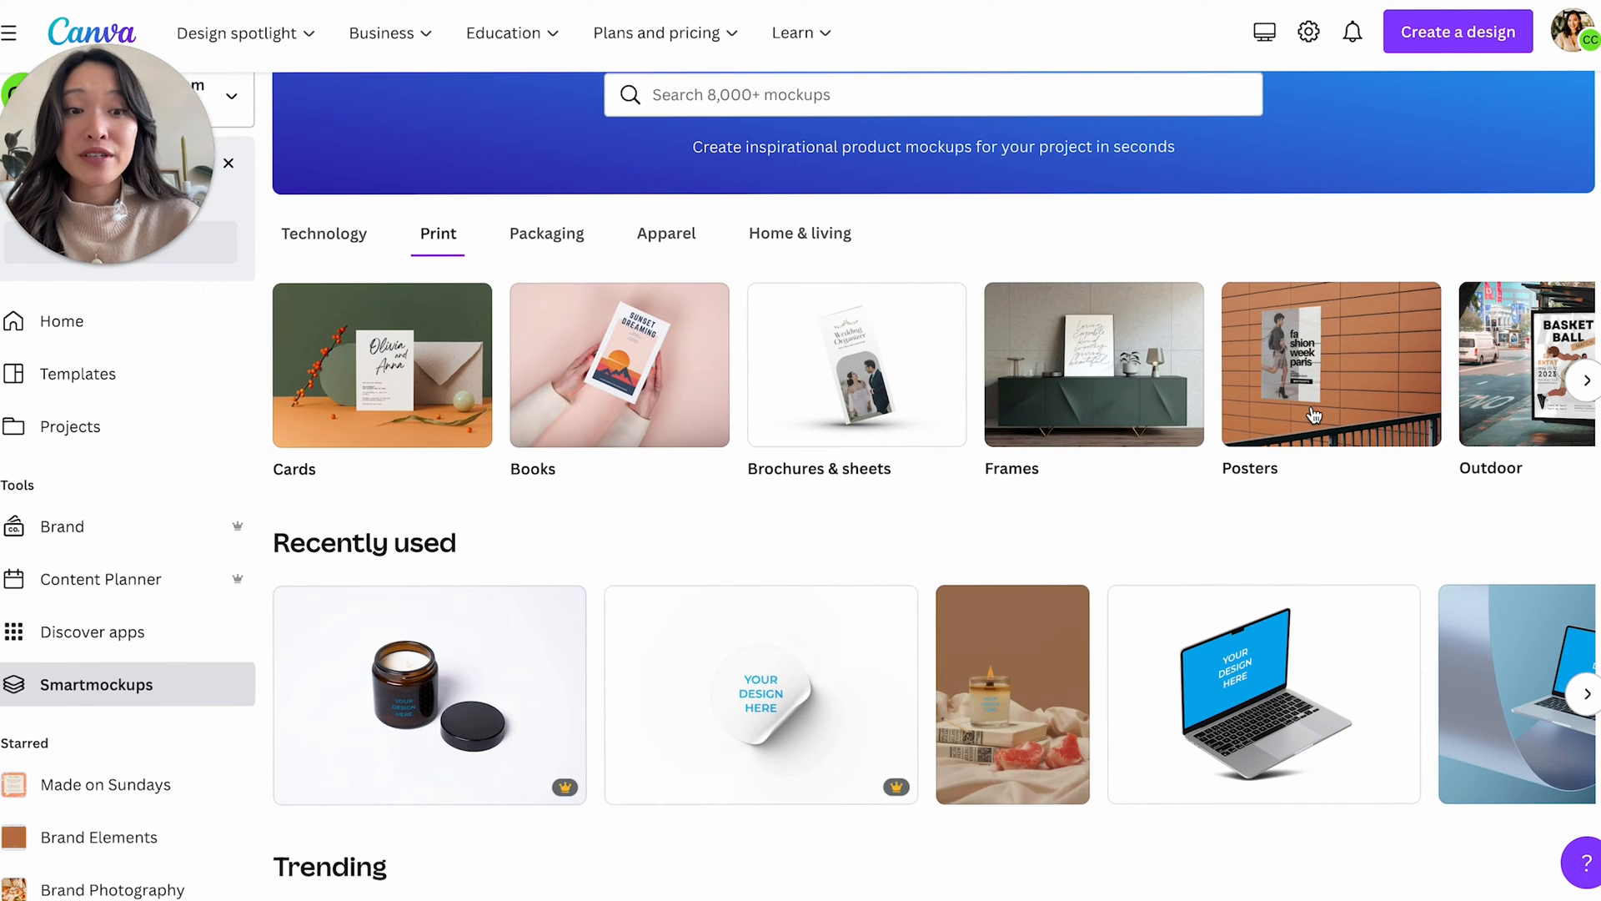
- Preview Beverages mockups, then return to Packaging's Cosmetics, Beverages and Supplements categories
{"action": "left_click", "coordinate": [546, 232]}
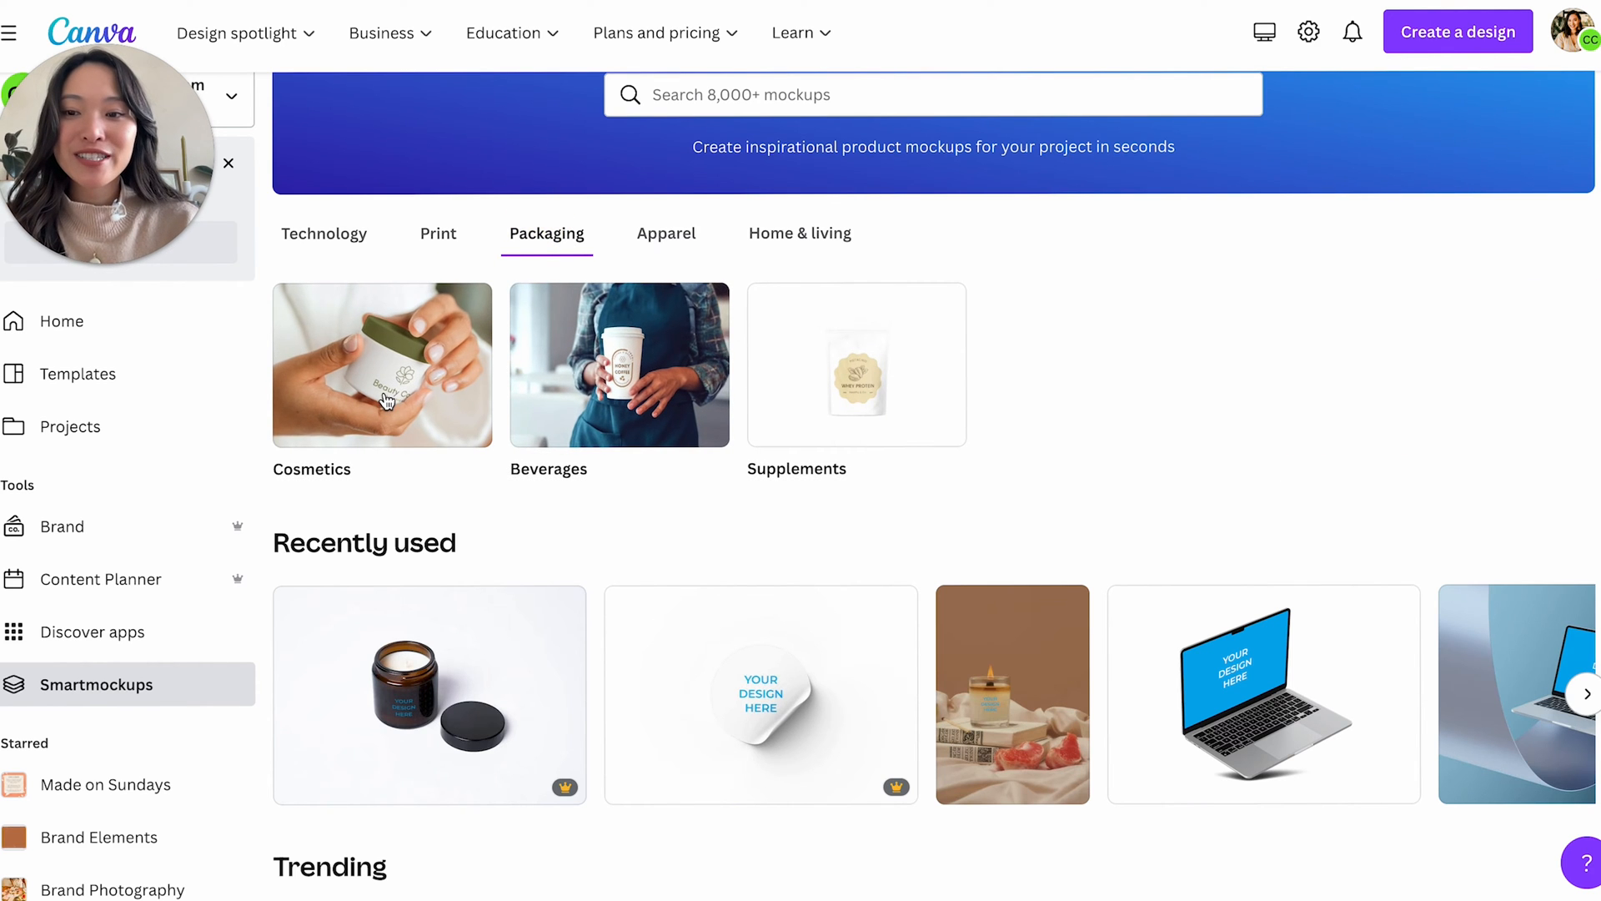
{"action": "left_click", "coordinate": [381, 364]}
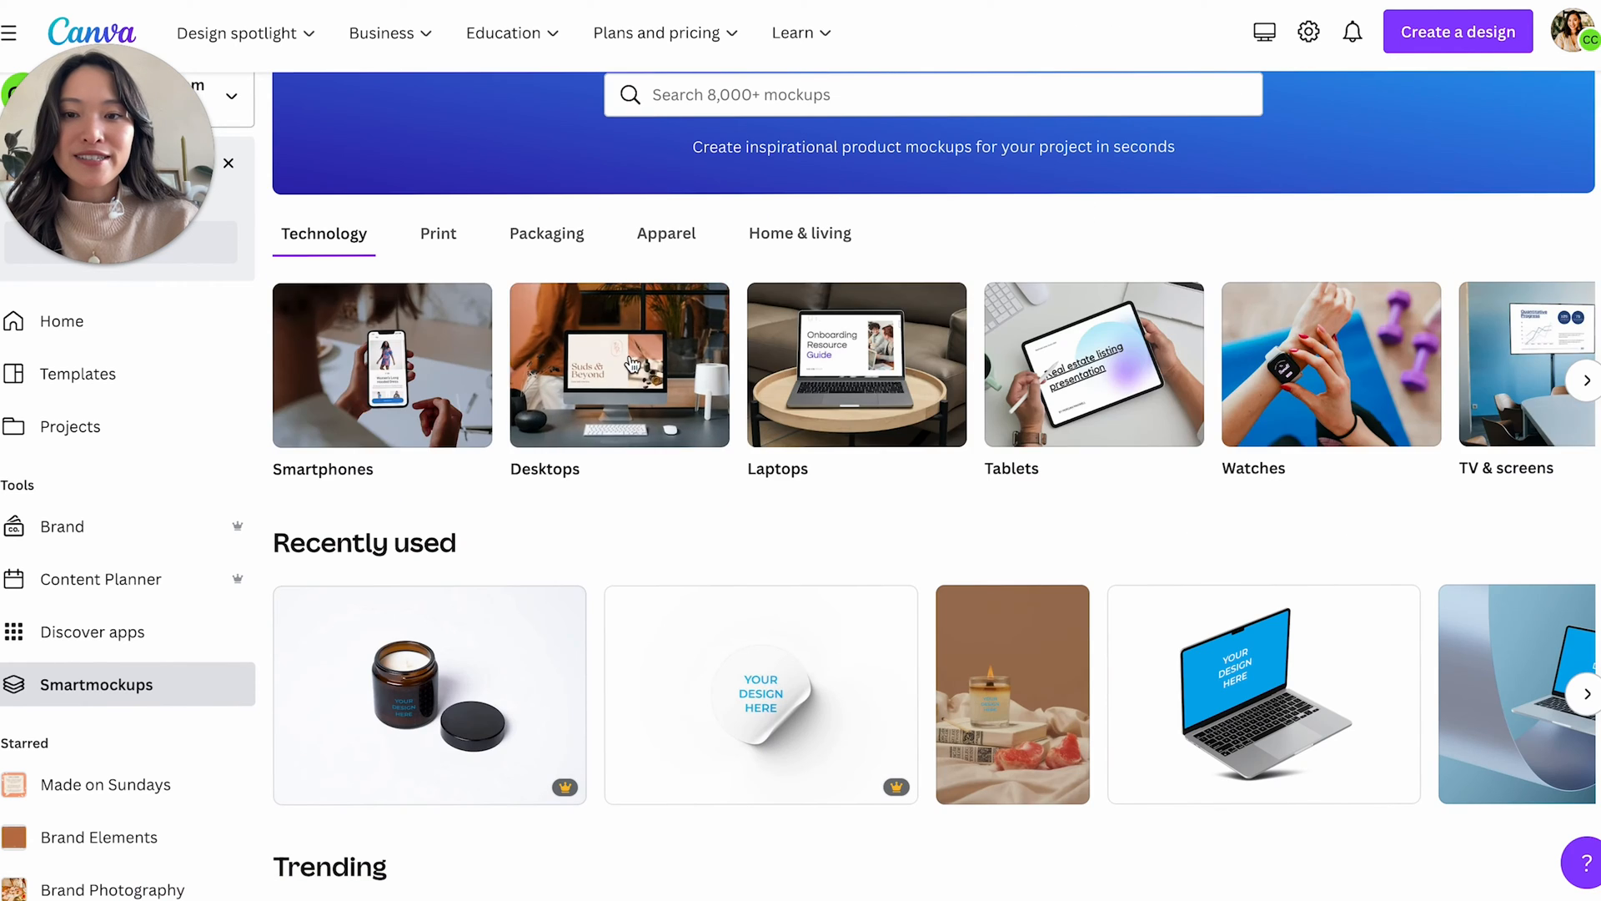
{"action": "left_click", "coordinate": [546, 233]}
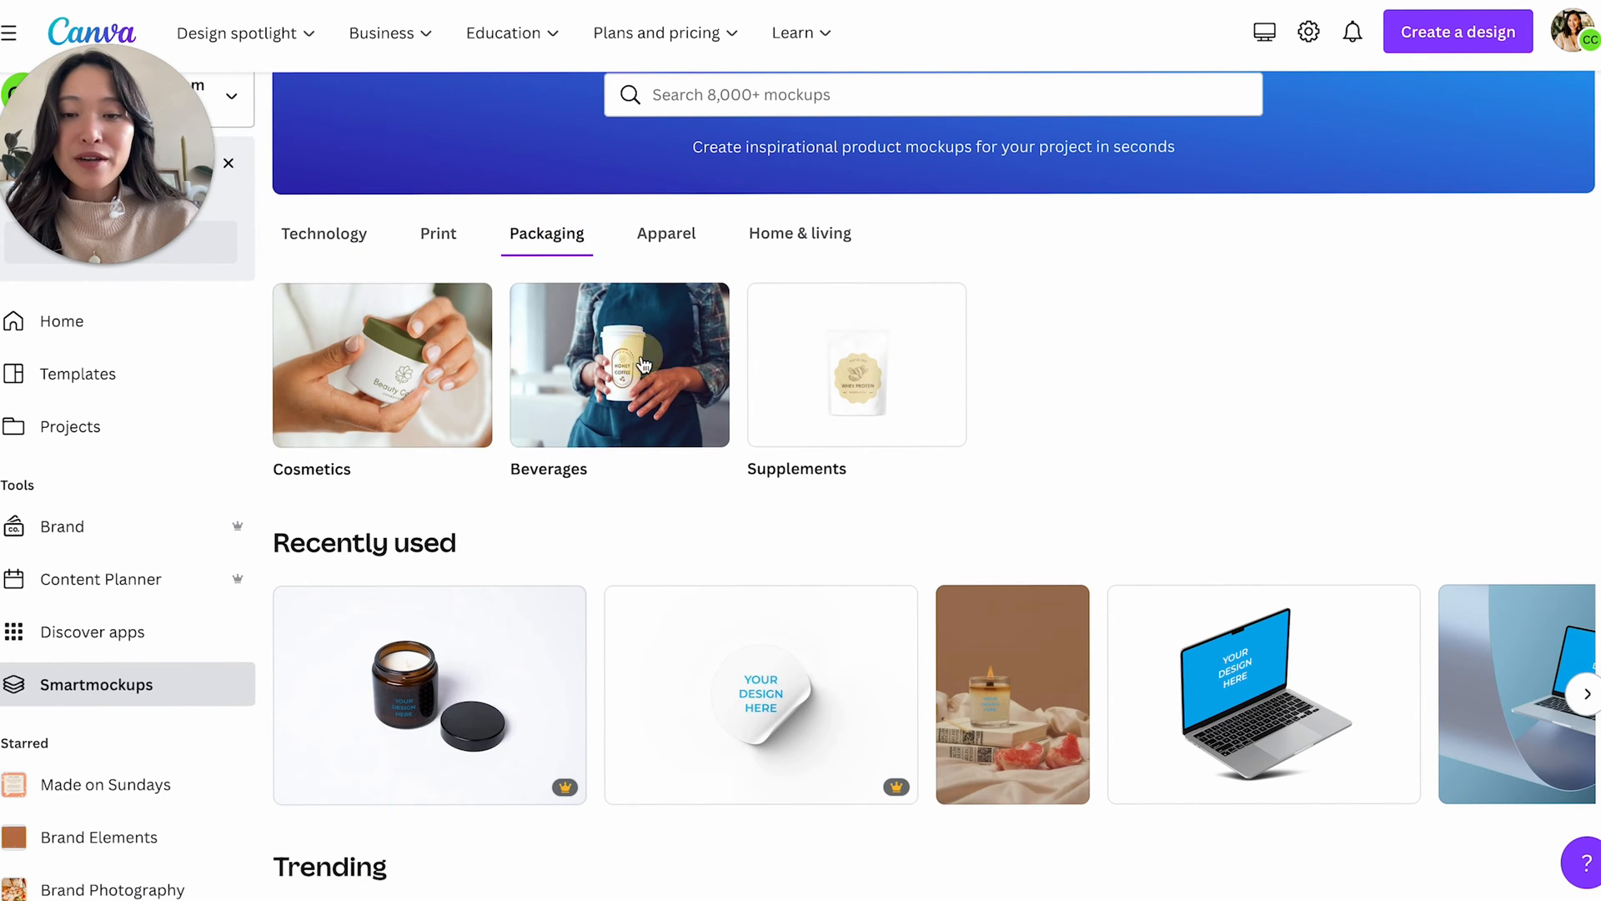
{"action": "left_click", "coordinate": [619, 364]}
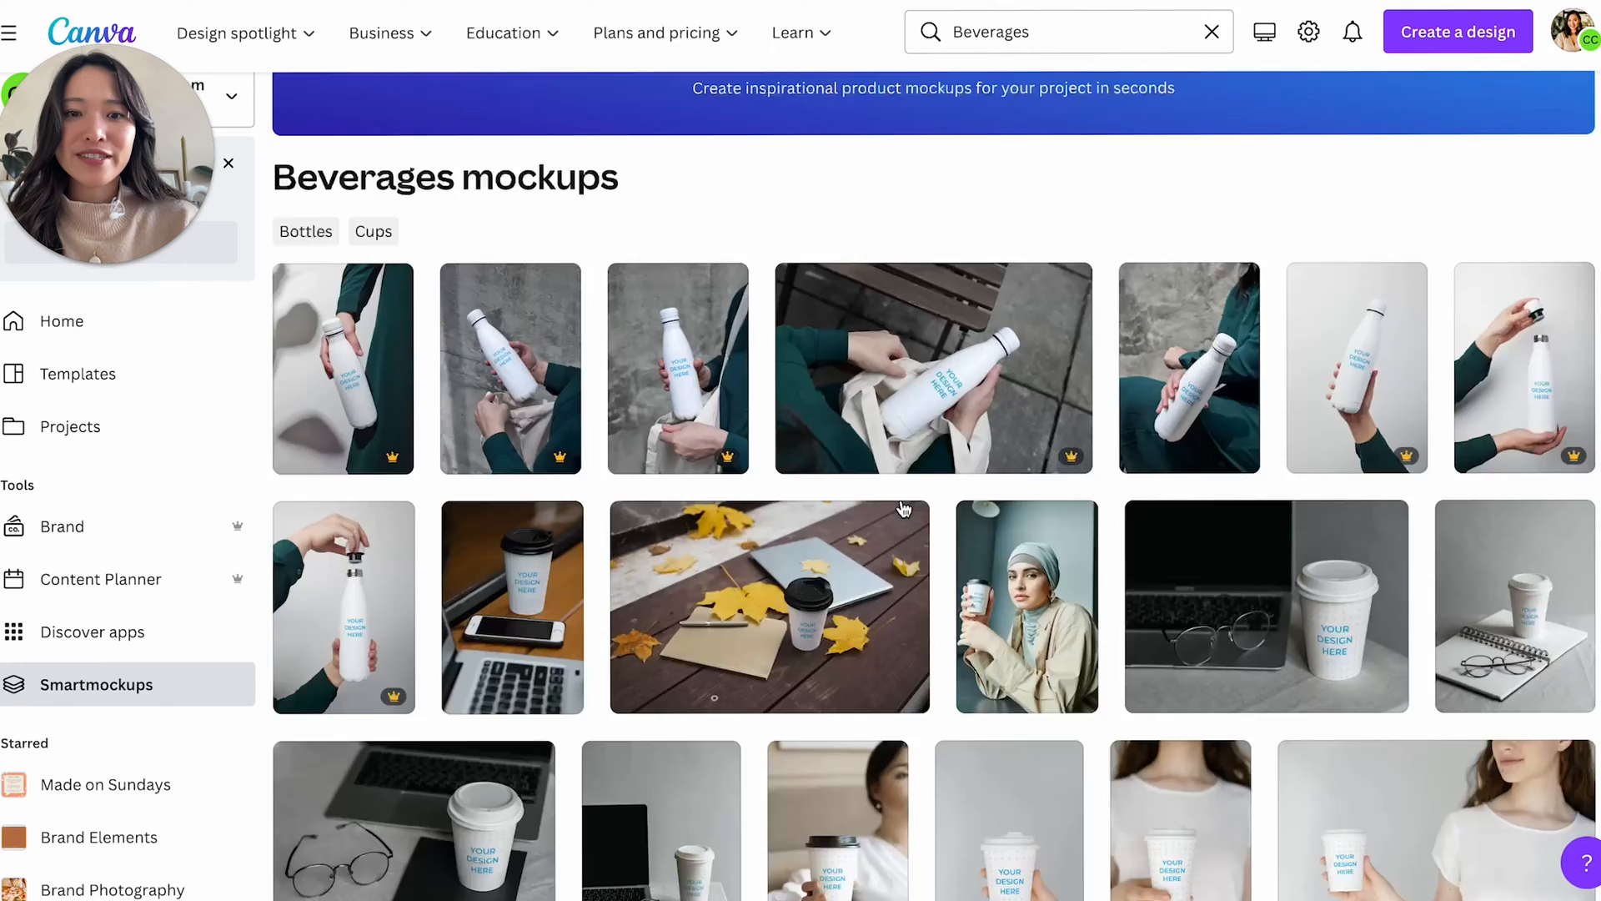
{"action": "scroll", "scroll_direction": "up", "scroll_amount": 3}
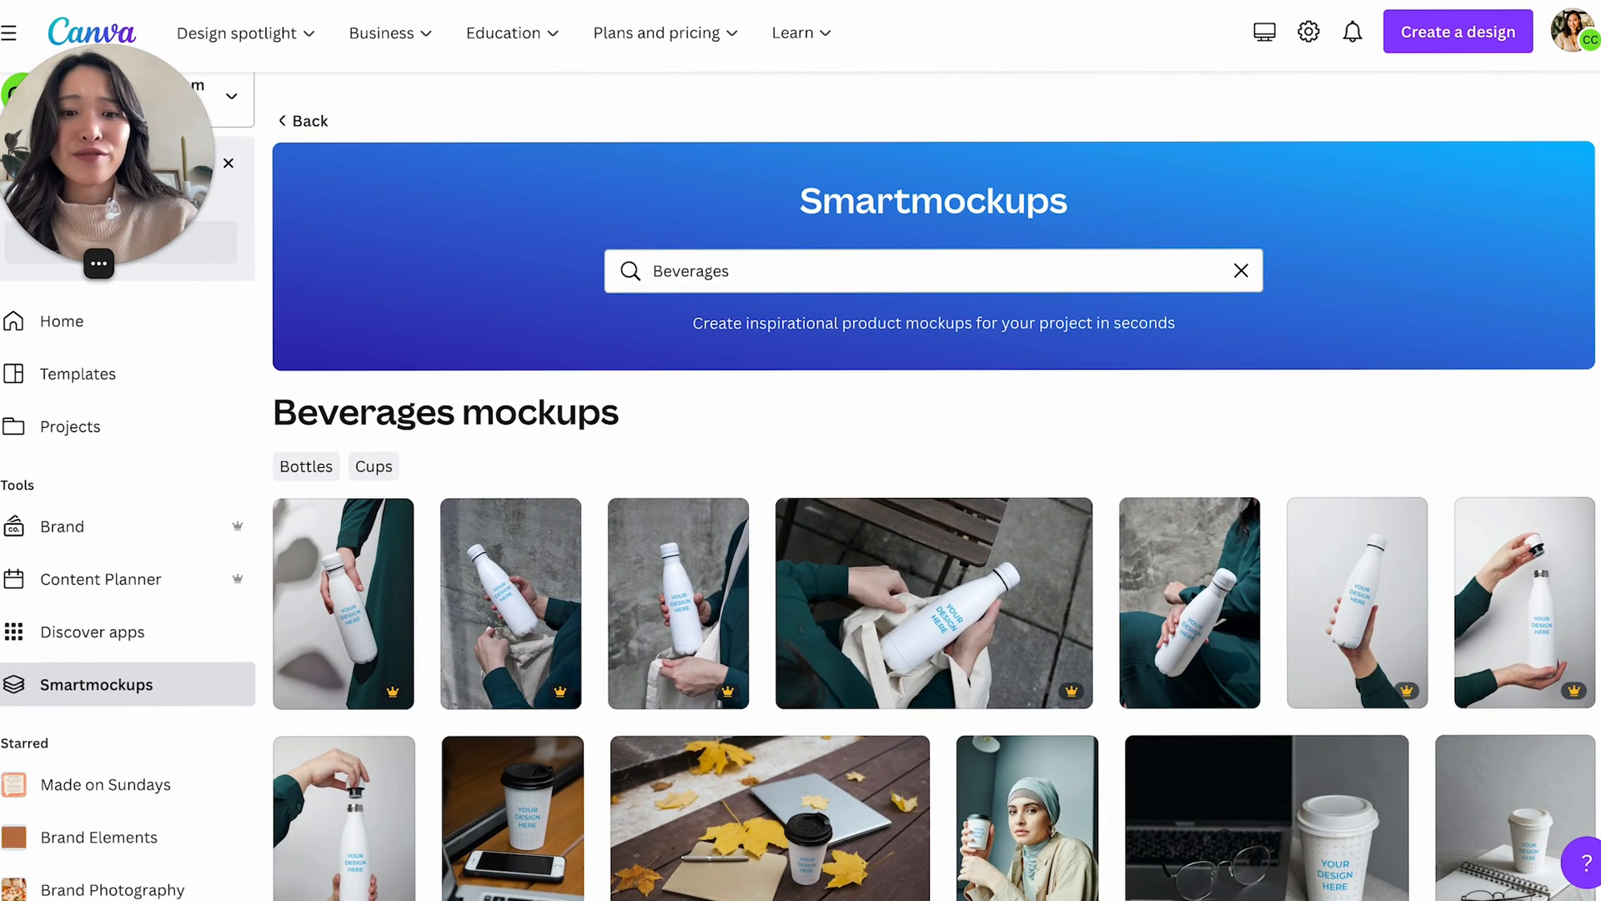
{"action": "left_click", "coordinate": [1242, 270]}
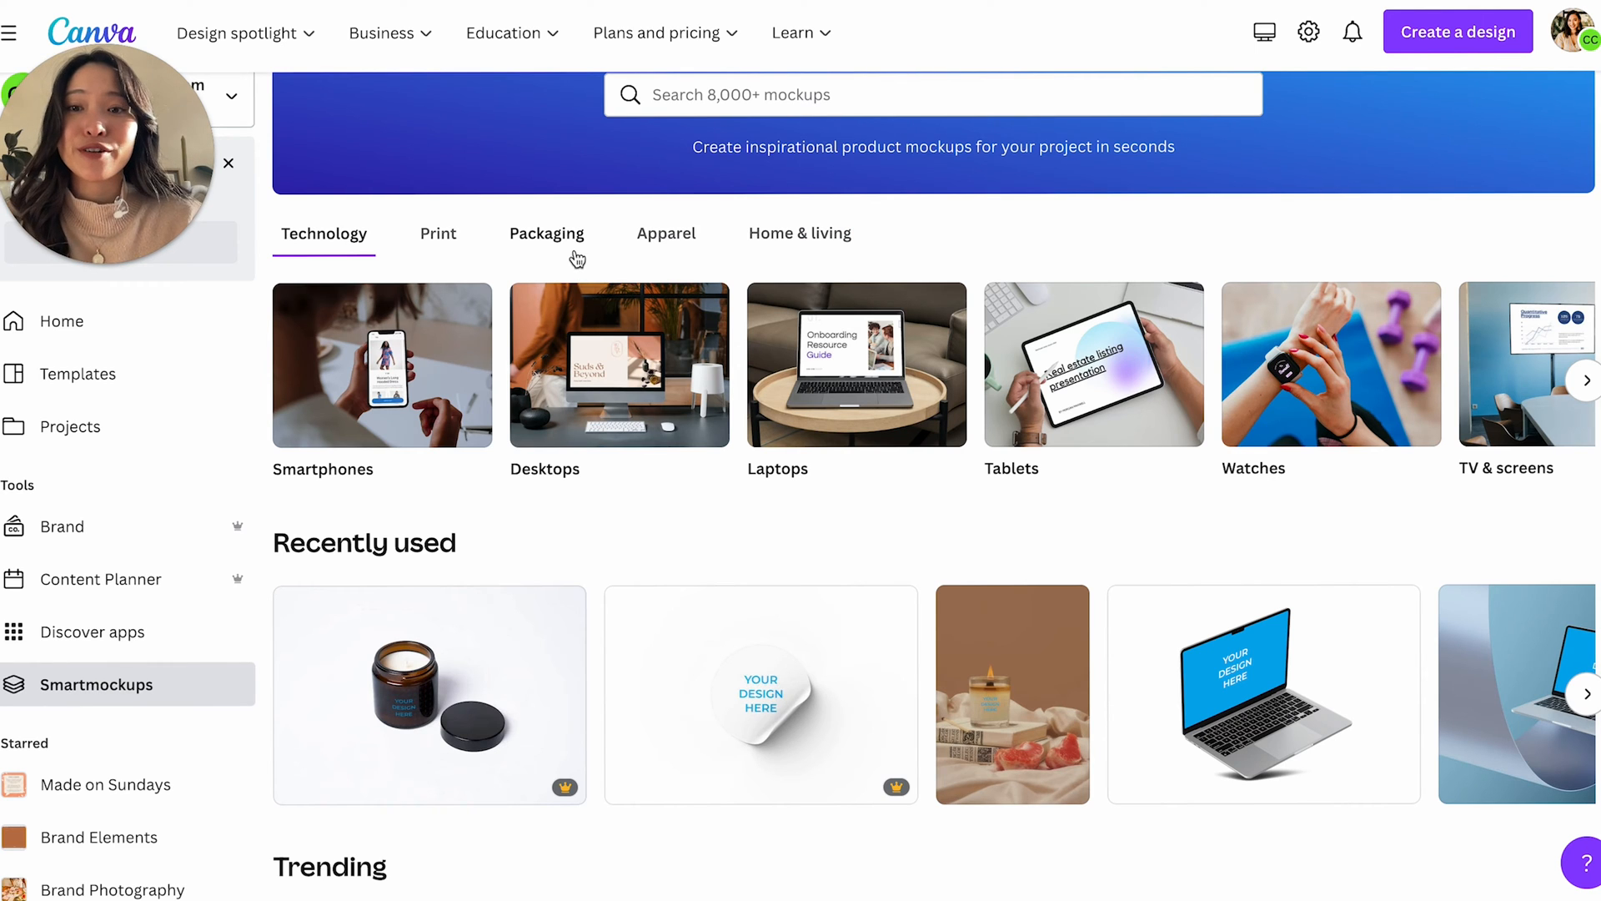
{"action": "left_click", "coordinate": [546, 233]}
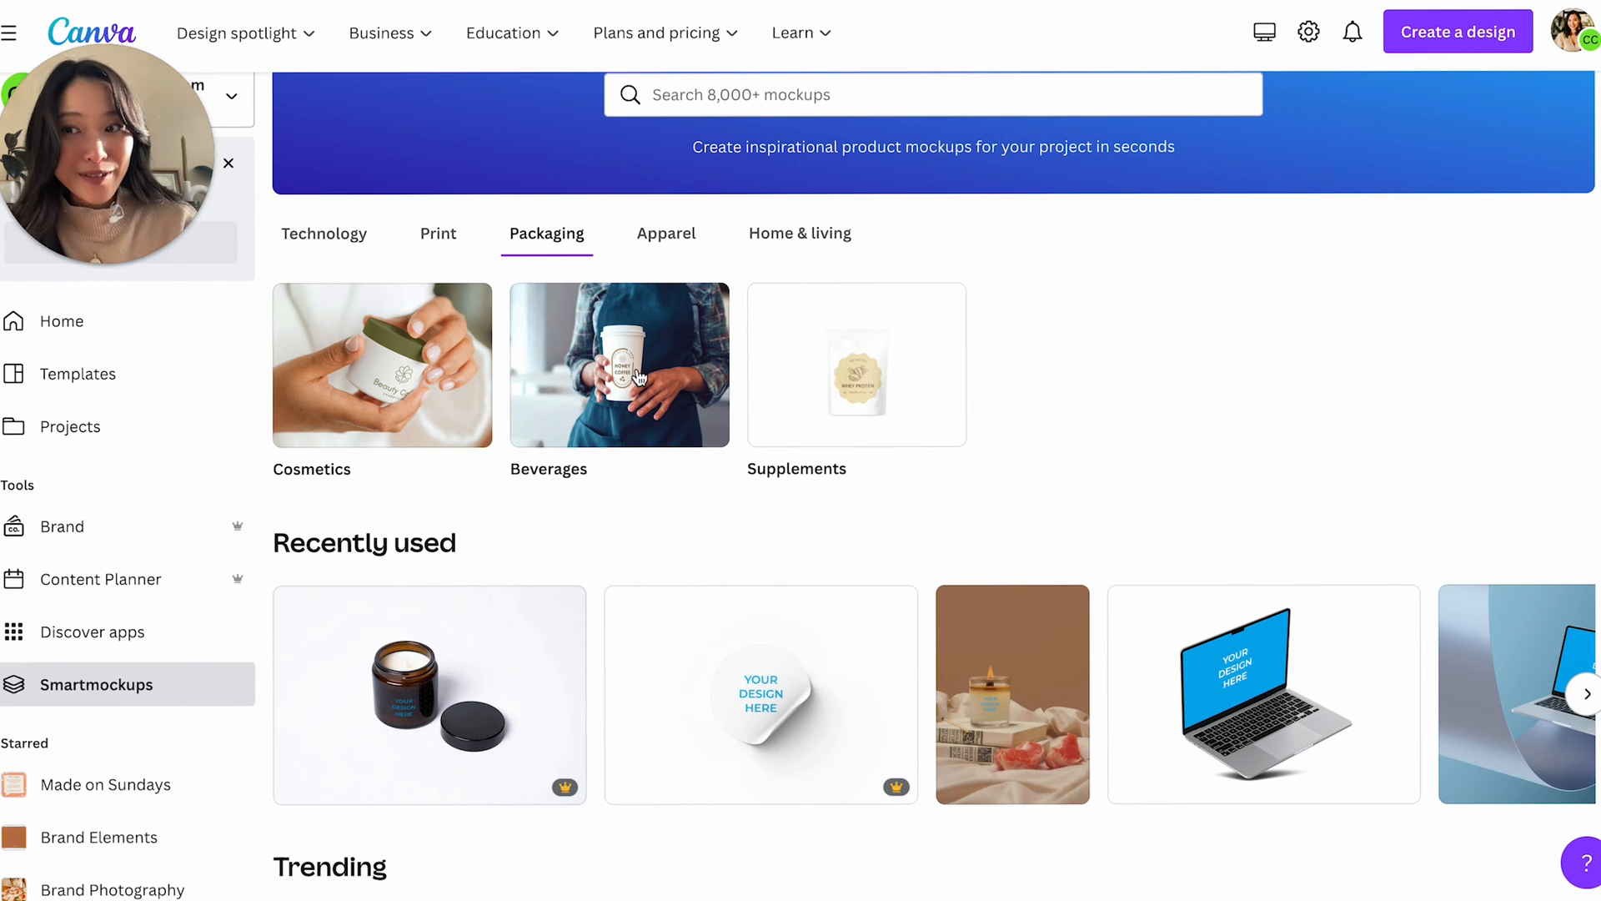
- View Apparel mockups, then switch to Home & living: Mugs, Pillows, Candles, Other
{"action": "left_click", "coordinate": [665, 233]}
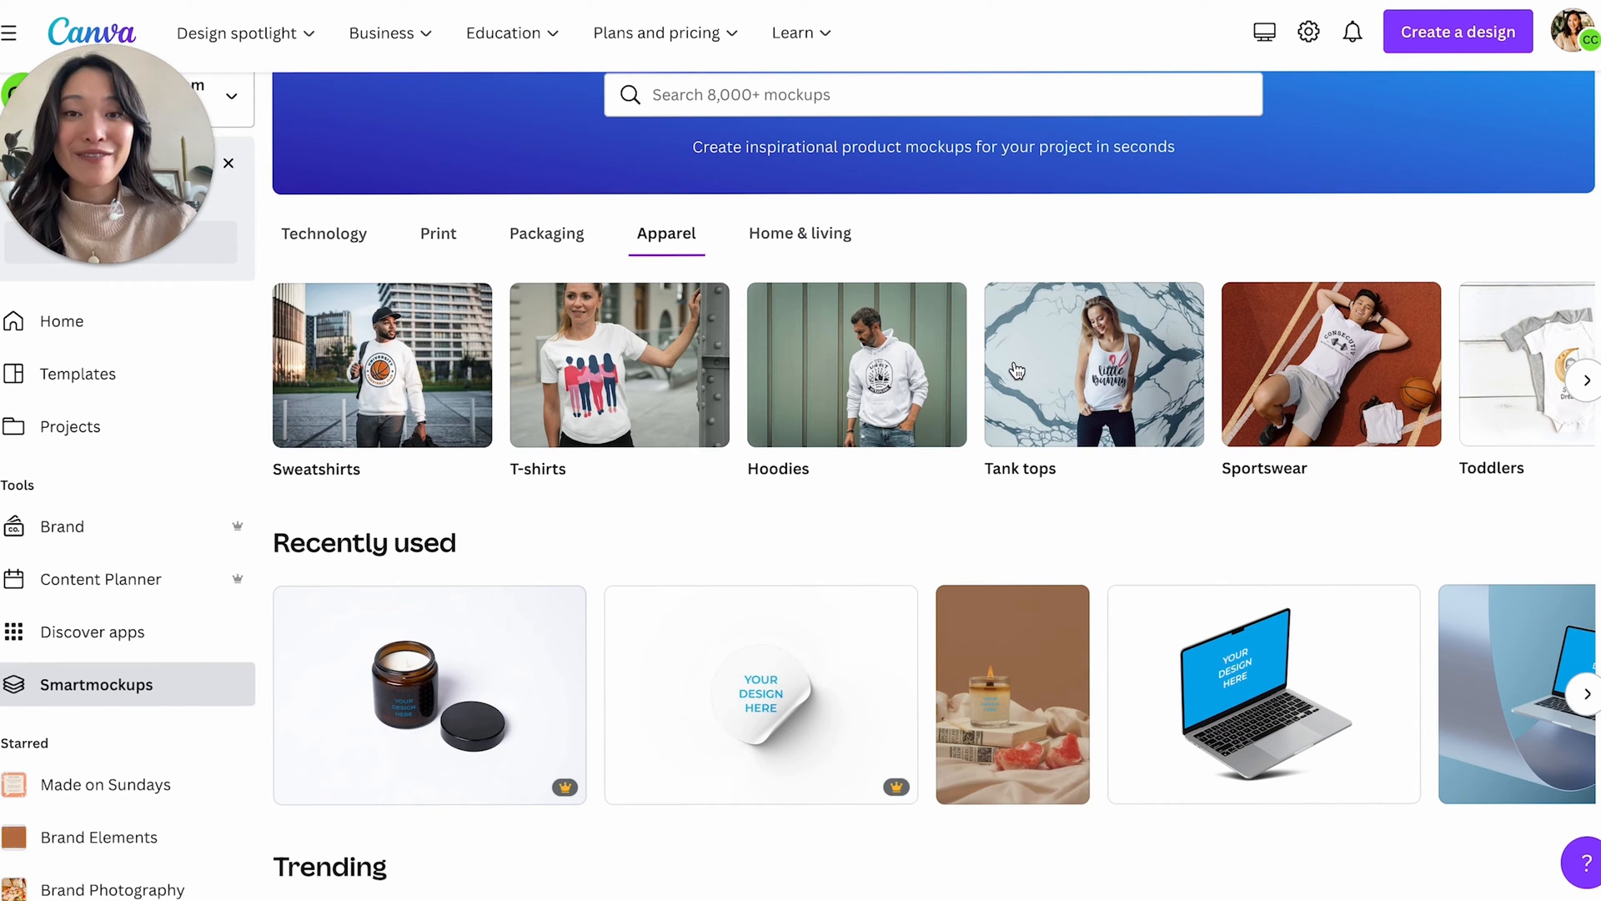
{"action": "left_click", "coordinate": [800, 232]}
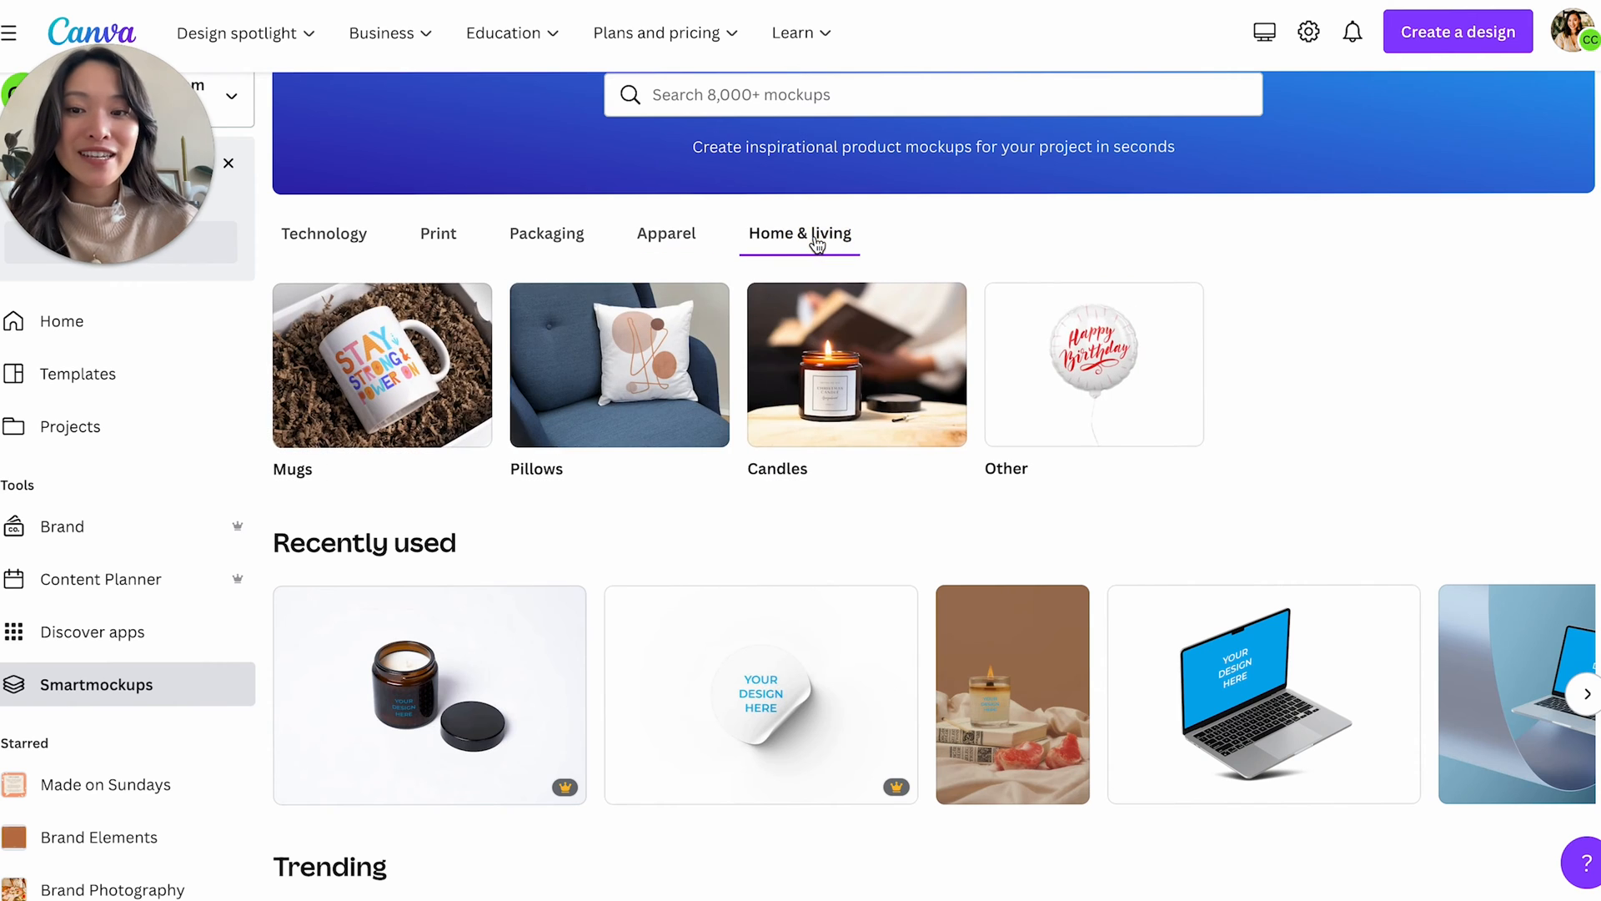
{"action": "mouse_move", "coordinate": [514, 386]}
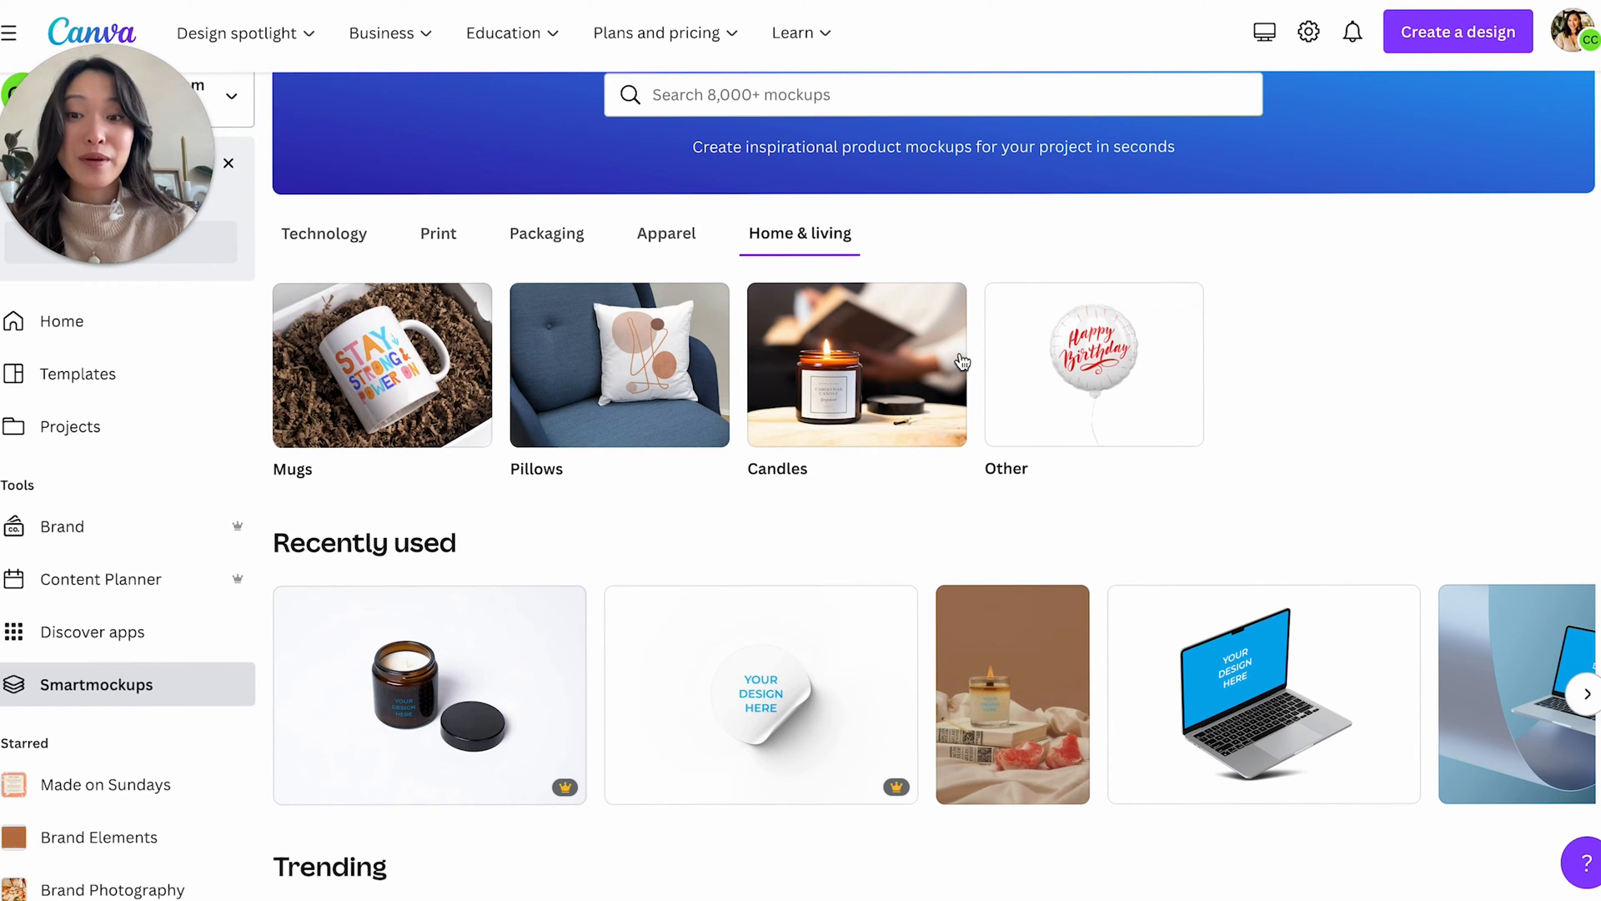
- Return to Technology mockups and scroll the row to TV & screens and E-readers
{"action": "left_click", "coordinate": [664, 233]}
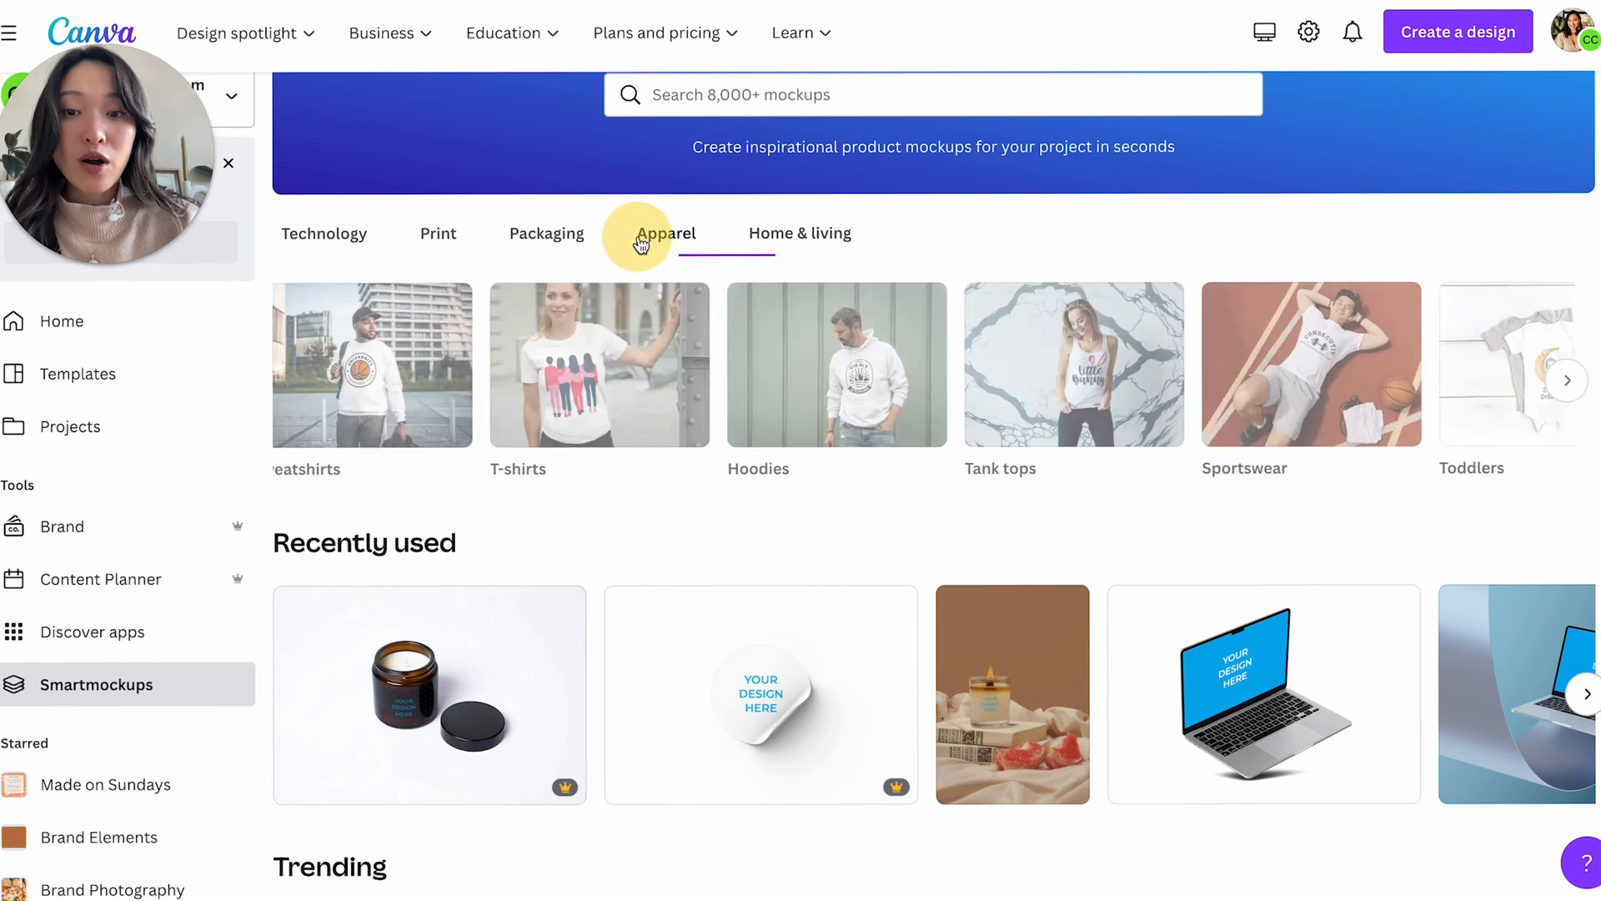
{"action": "left_click", "coordinate": [546, 232]}
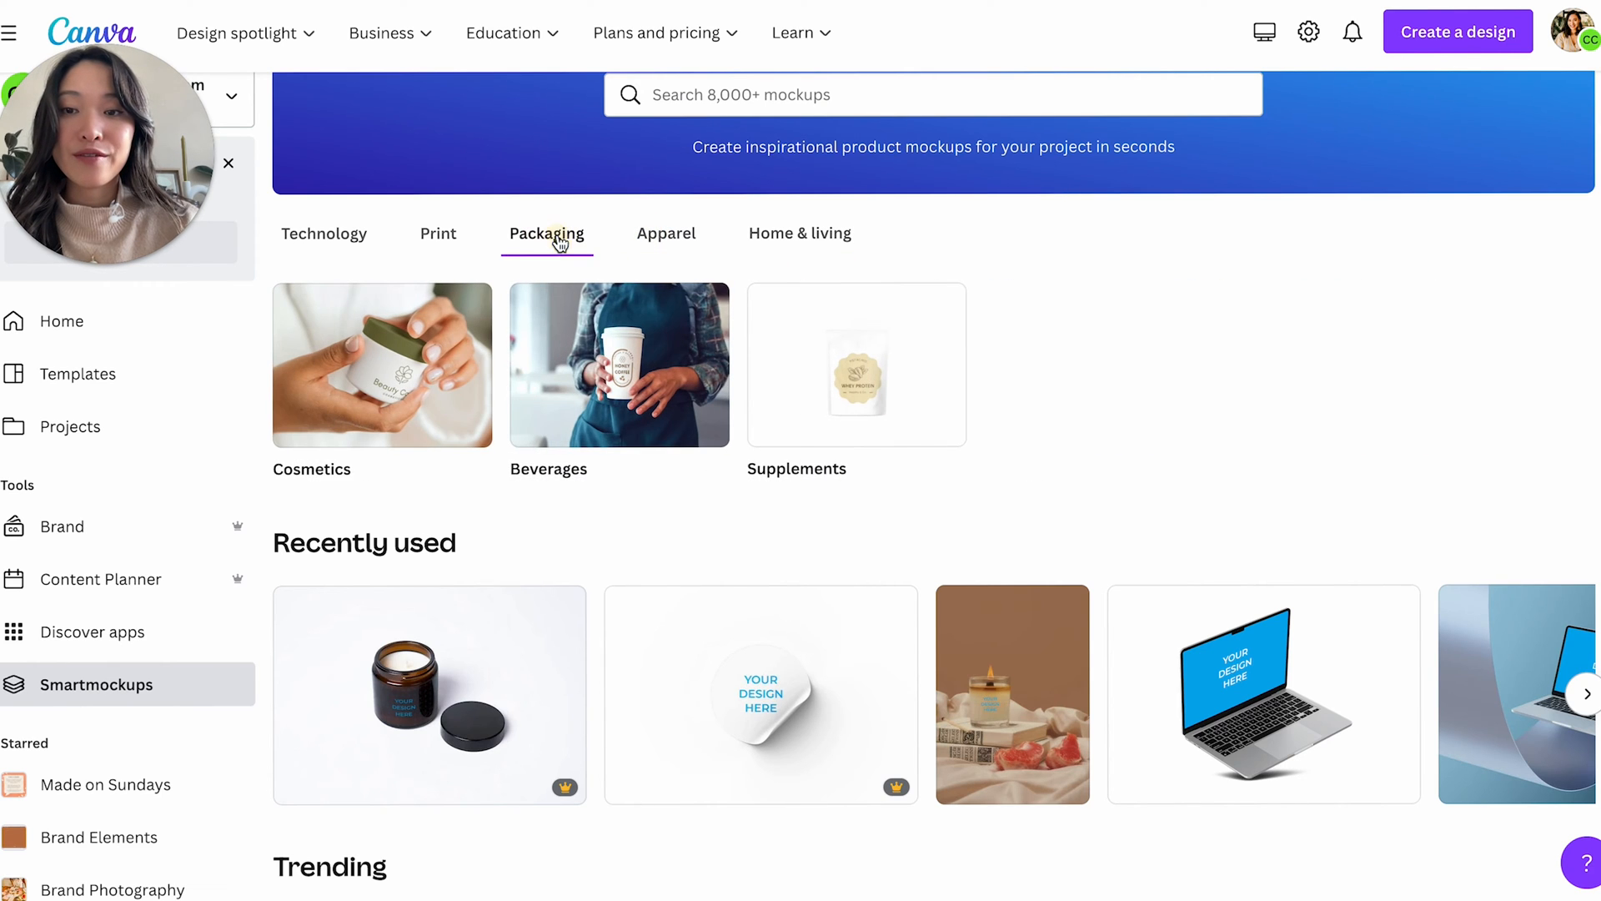
{"action": "mouse_move", "coordinate": [592, 408]}
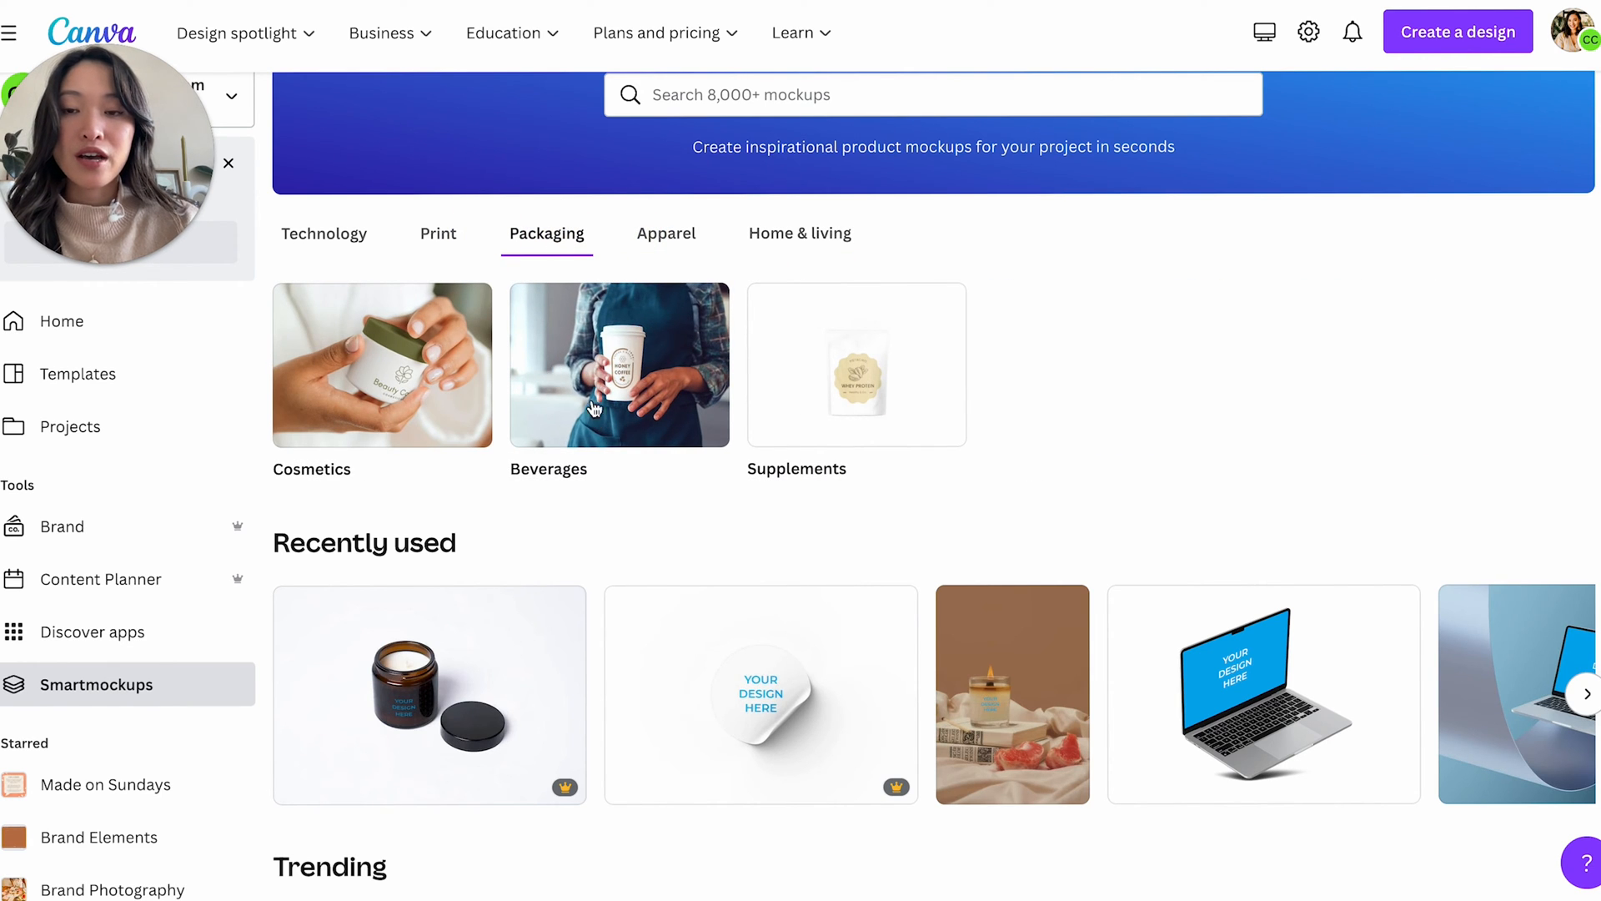
{"action": "scroll", "scroll_direction": "down", "scroll_amount": 3}
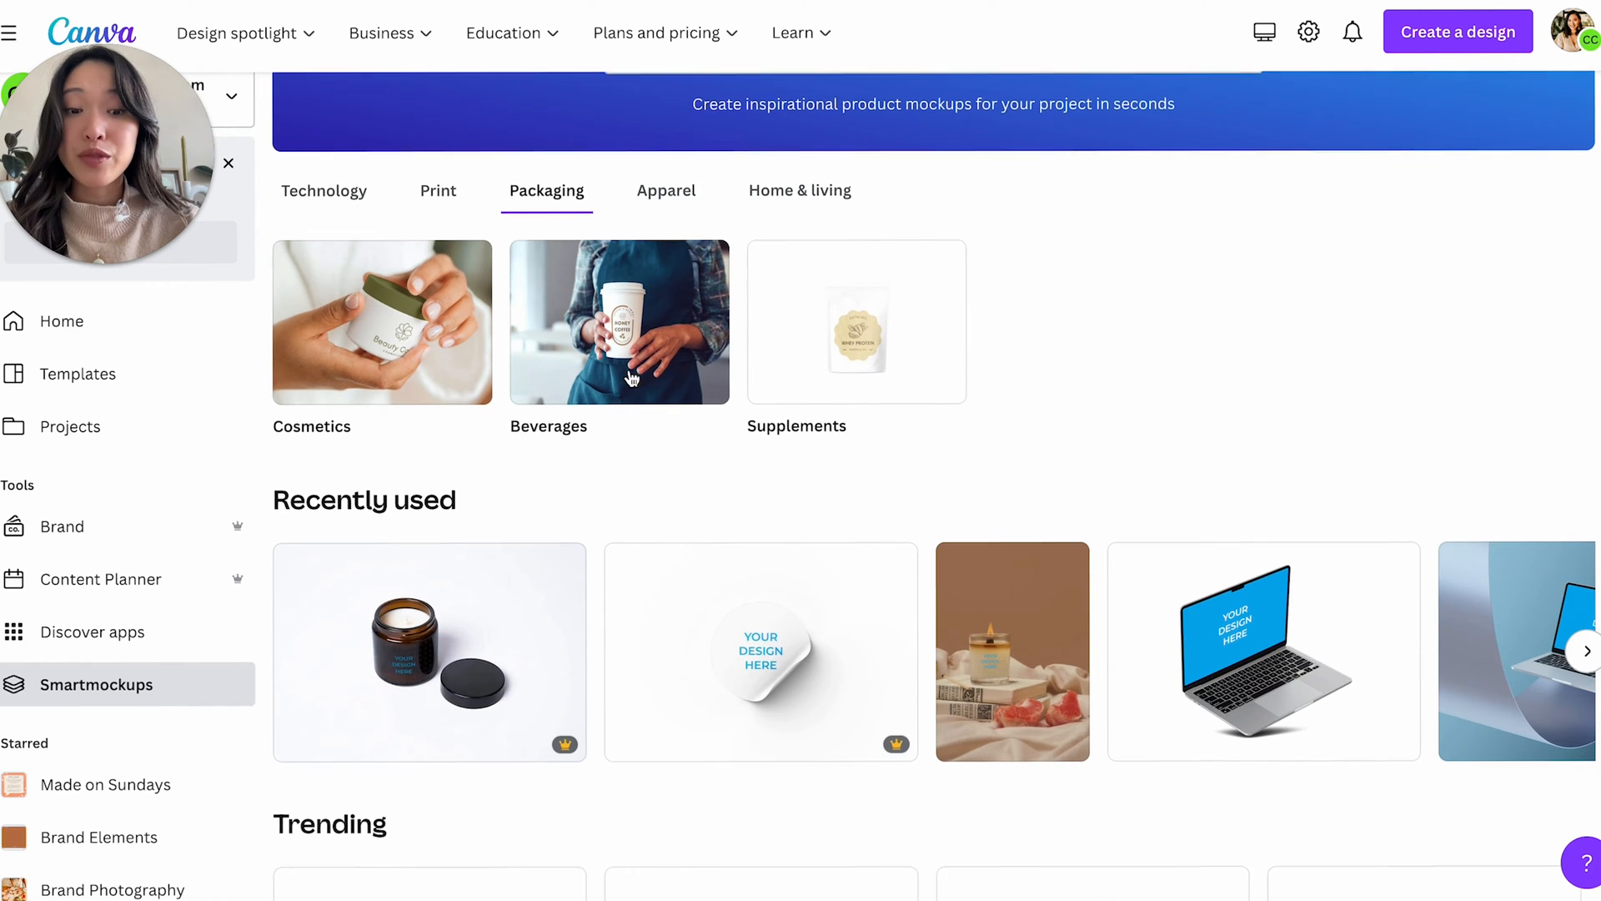
{"action": "scroll", "scroll_direction": "down", "scroll_amount": 3}
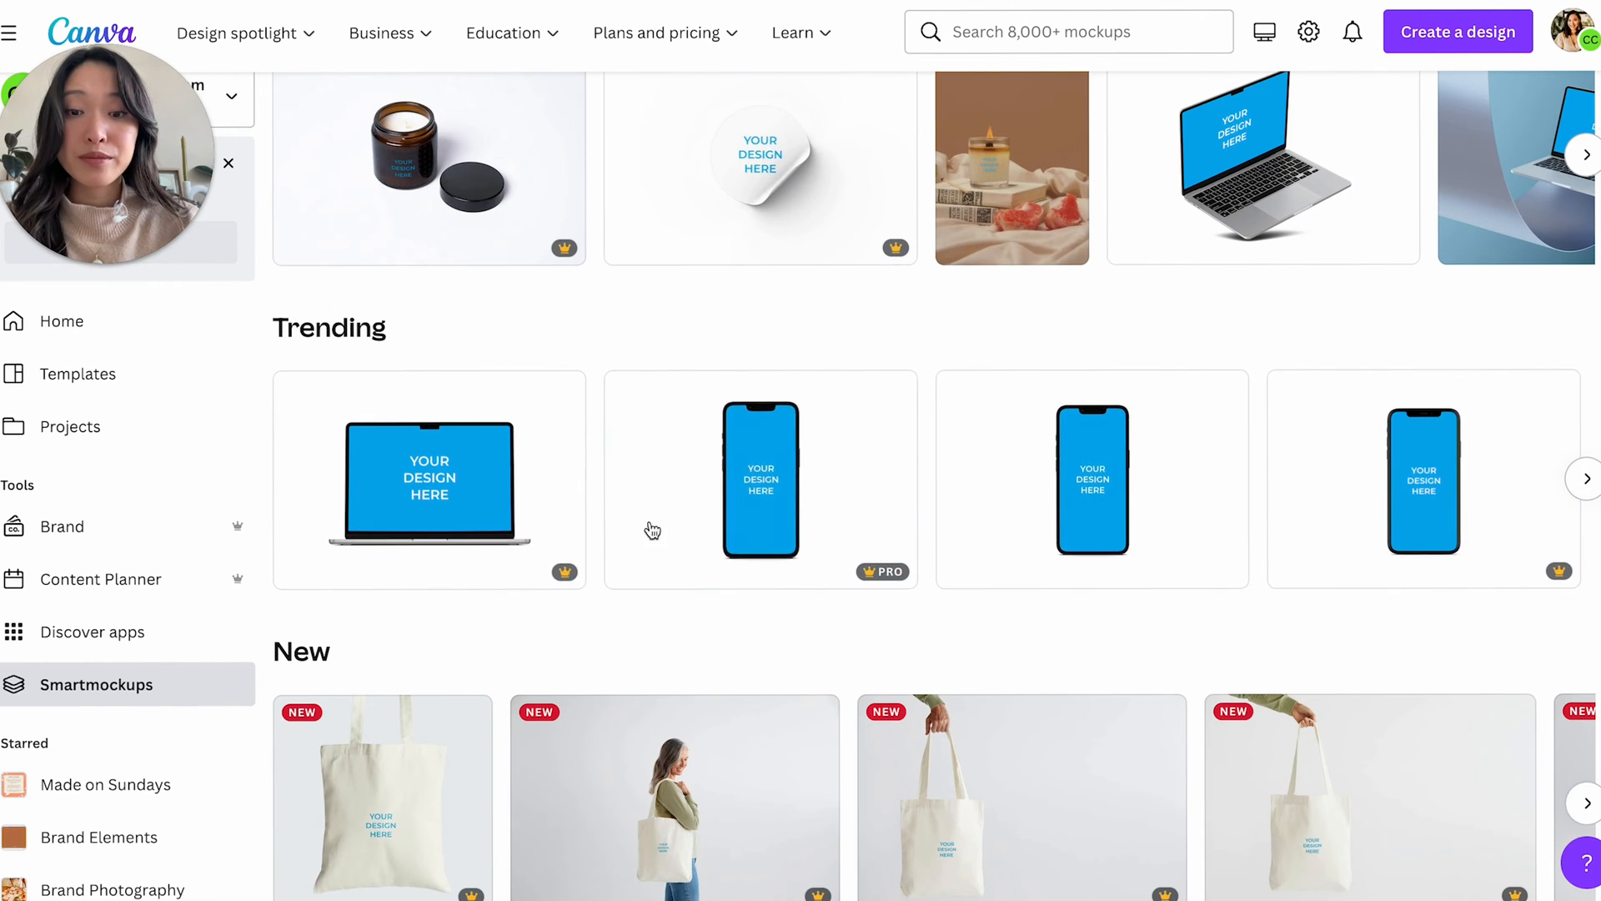
{"action": "mouse_move", "coordinate": [1386, 502]}
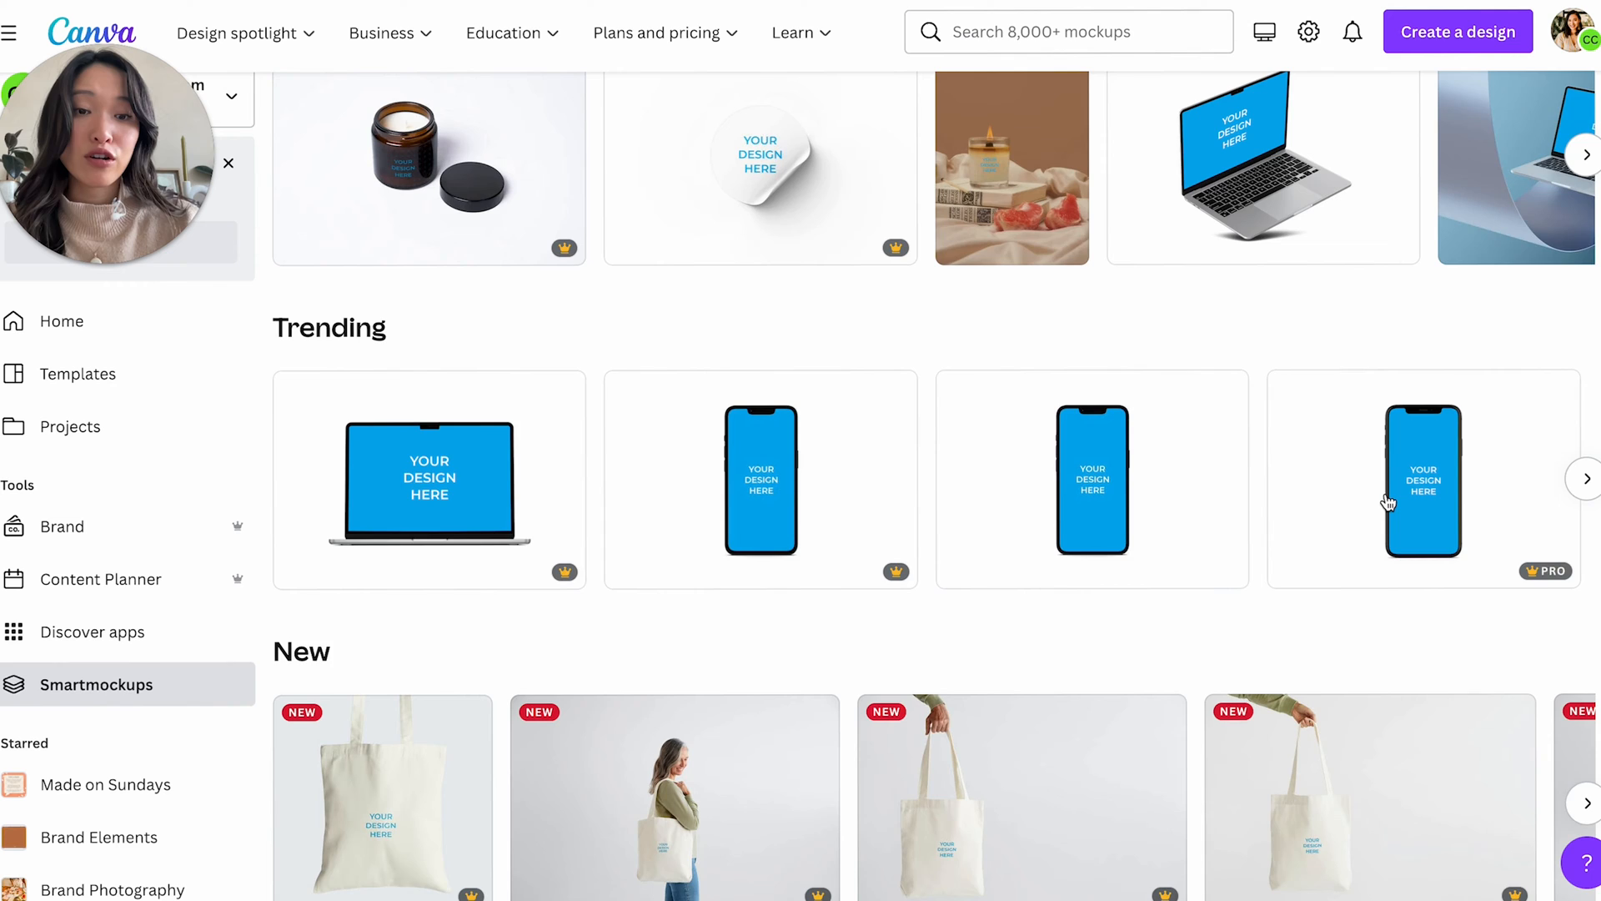
{"action": "scroll", "scroll_direction": "up", "scroll_amount": 3}
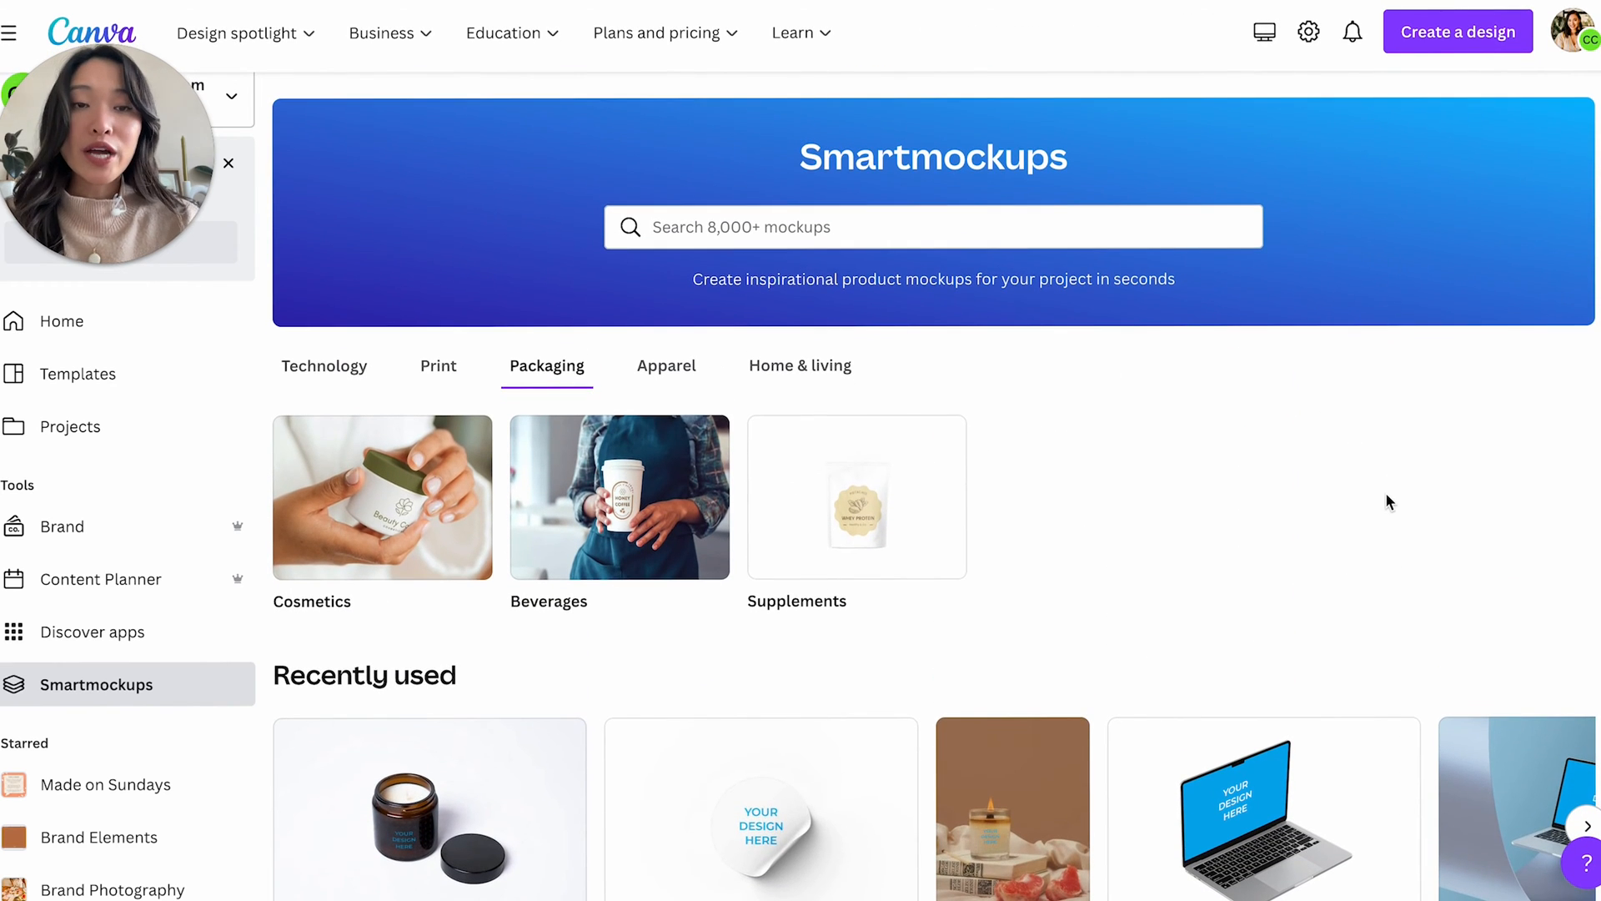
{"action": "mouse_move", "coordinate": [365, 383]}
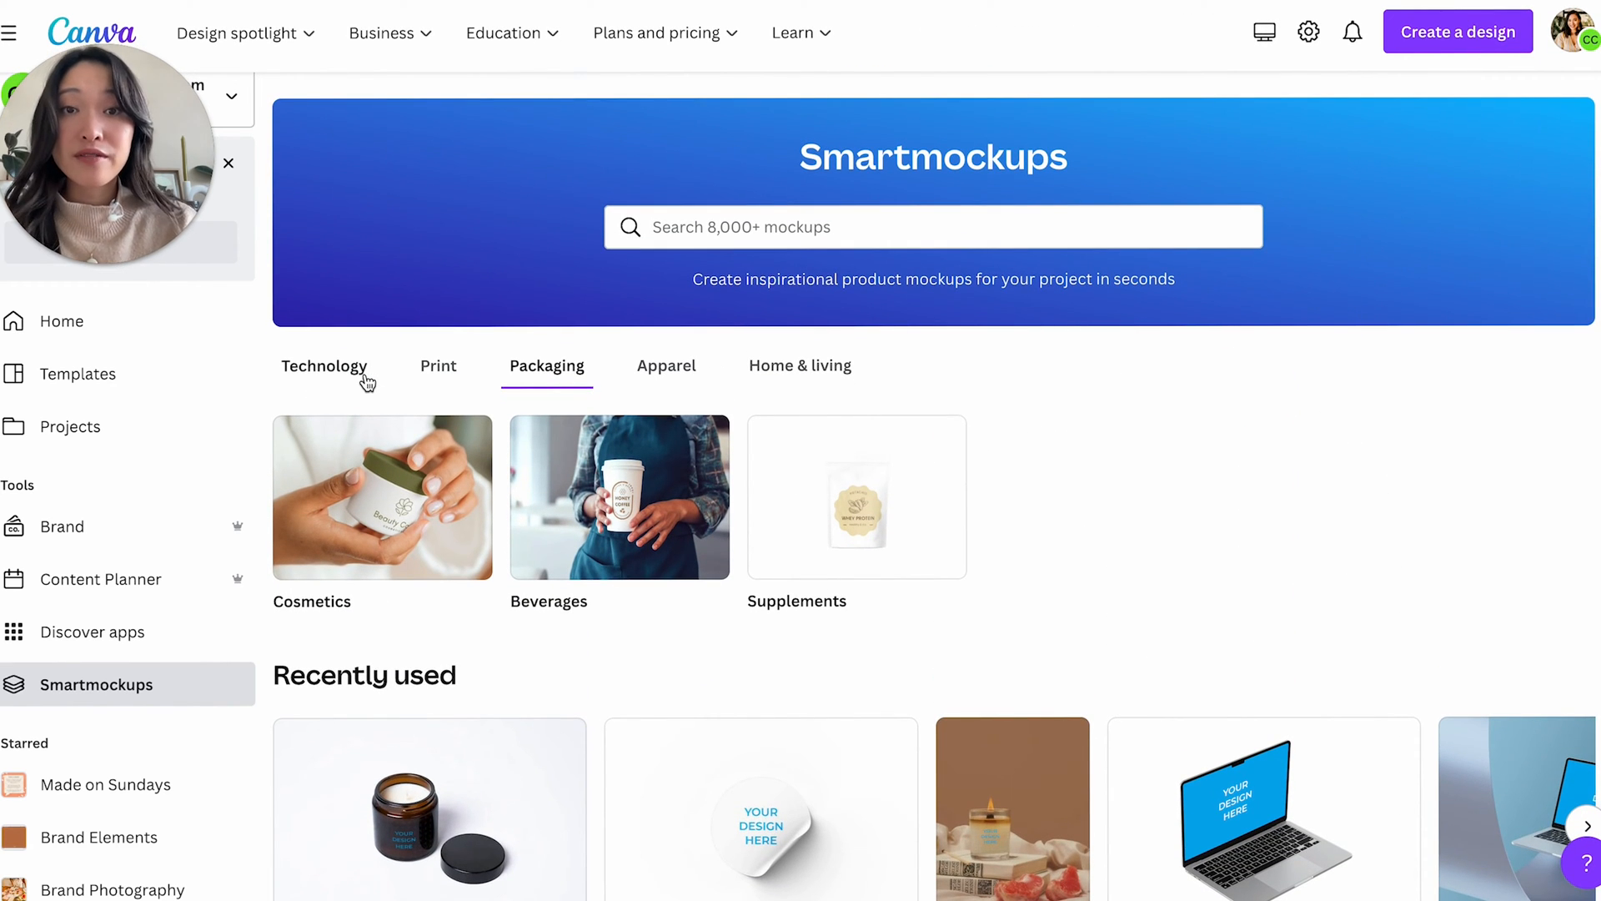
{"action": "left_click", "coordinate": [325, 365]}
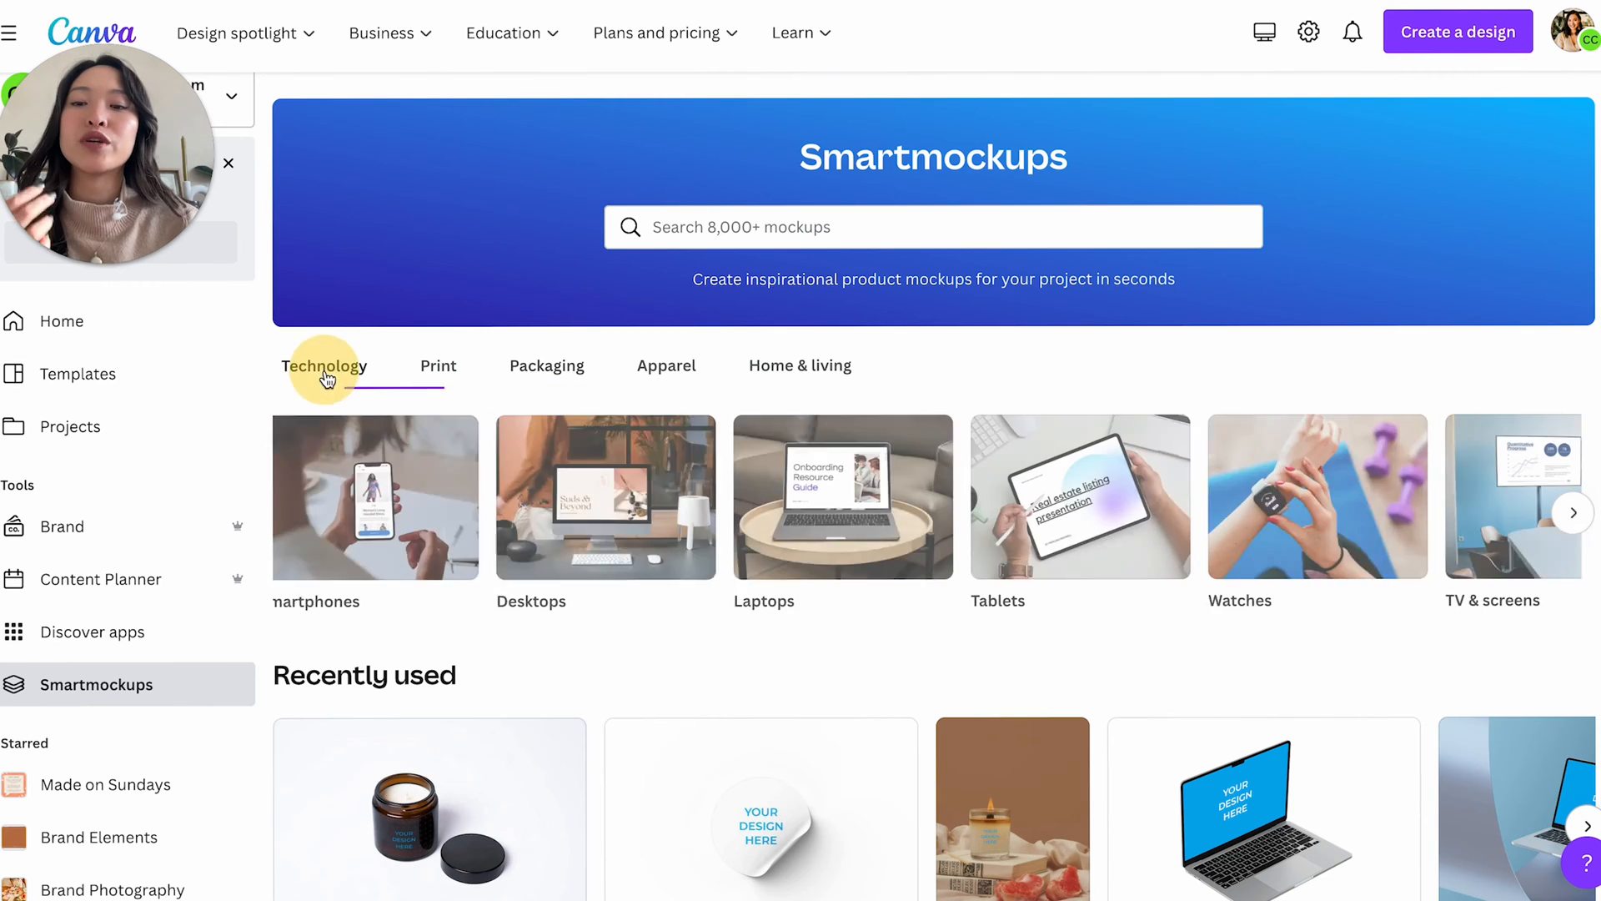
{"action": "scroll", "scroll_direction": "down", "scroll_amount": 3}
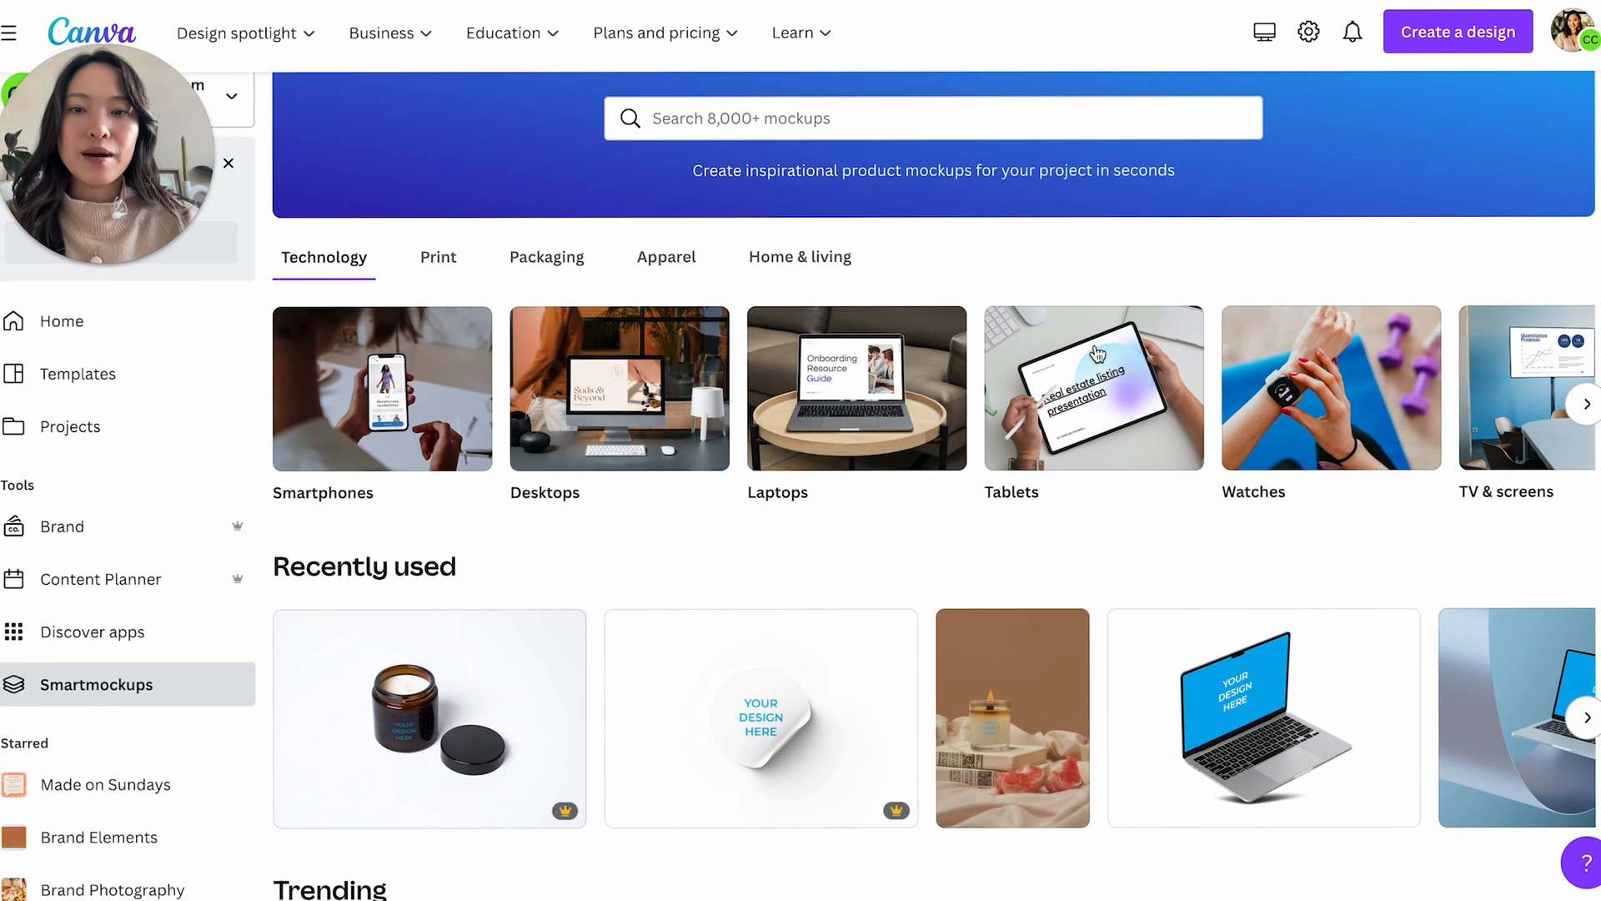
{"action": "left_click", "coordinate": [1586, 404]}
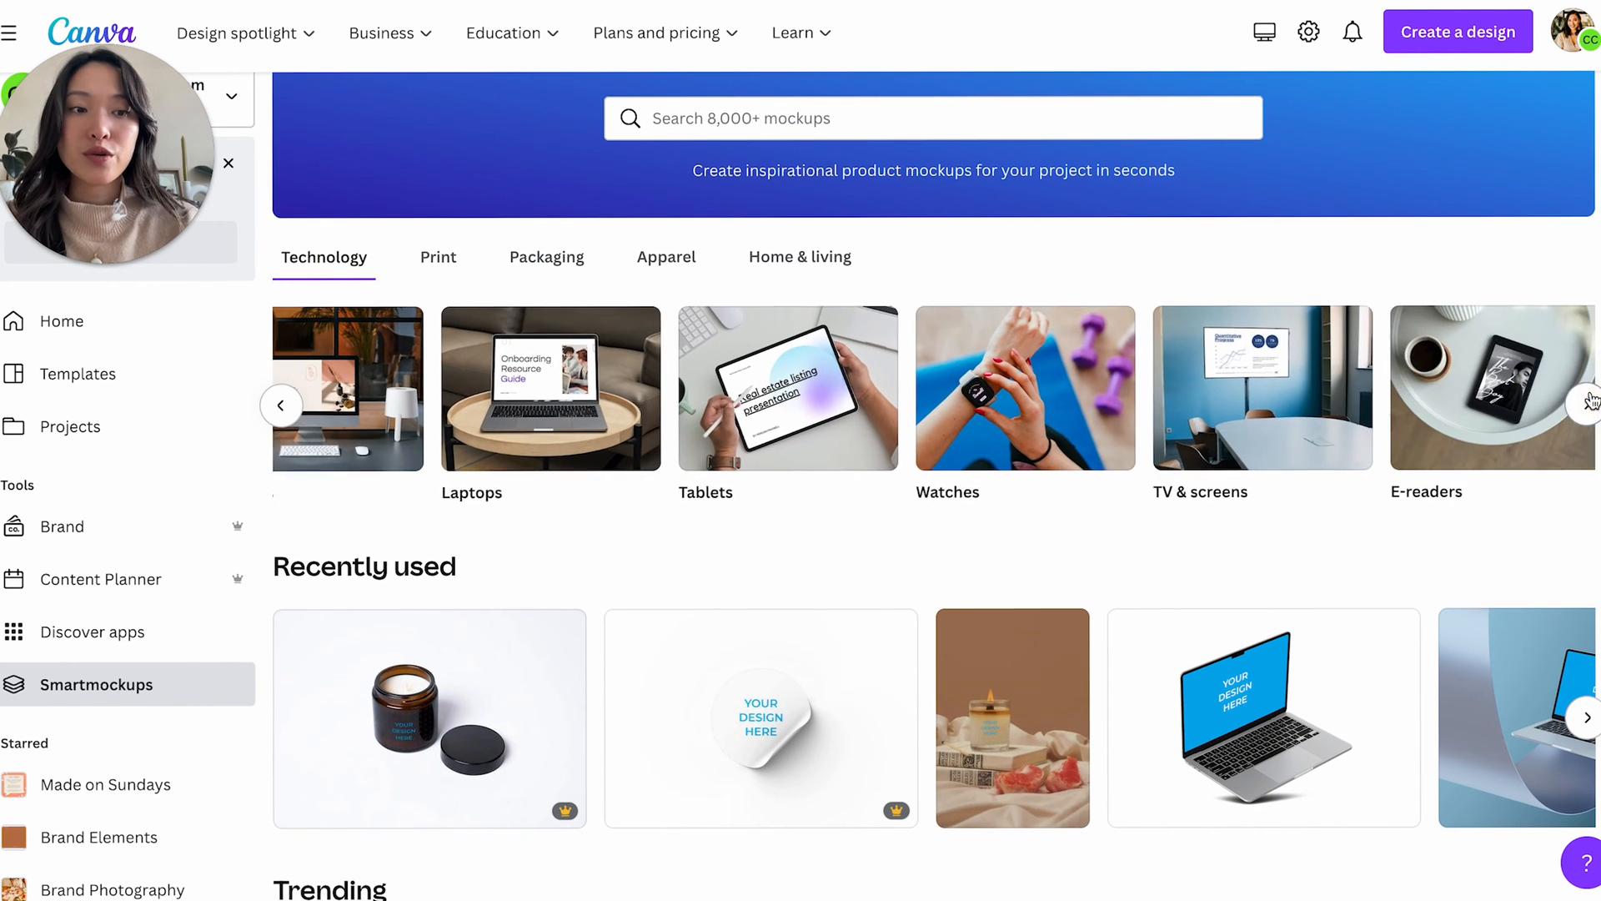
- Open the Smartphones collection and pick the phone-on-checked-cloth mockup with flowers and ribbon
{"action": "left_click", "coordinate": [282, 405]}
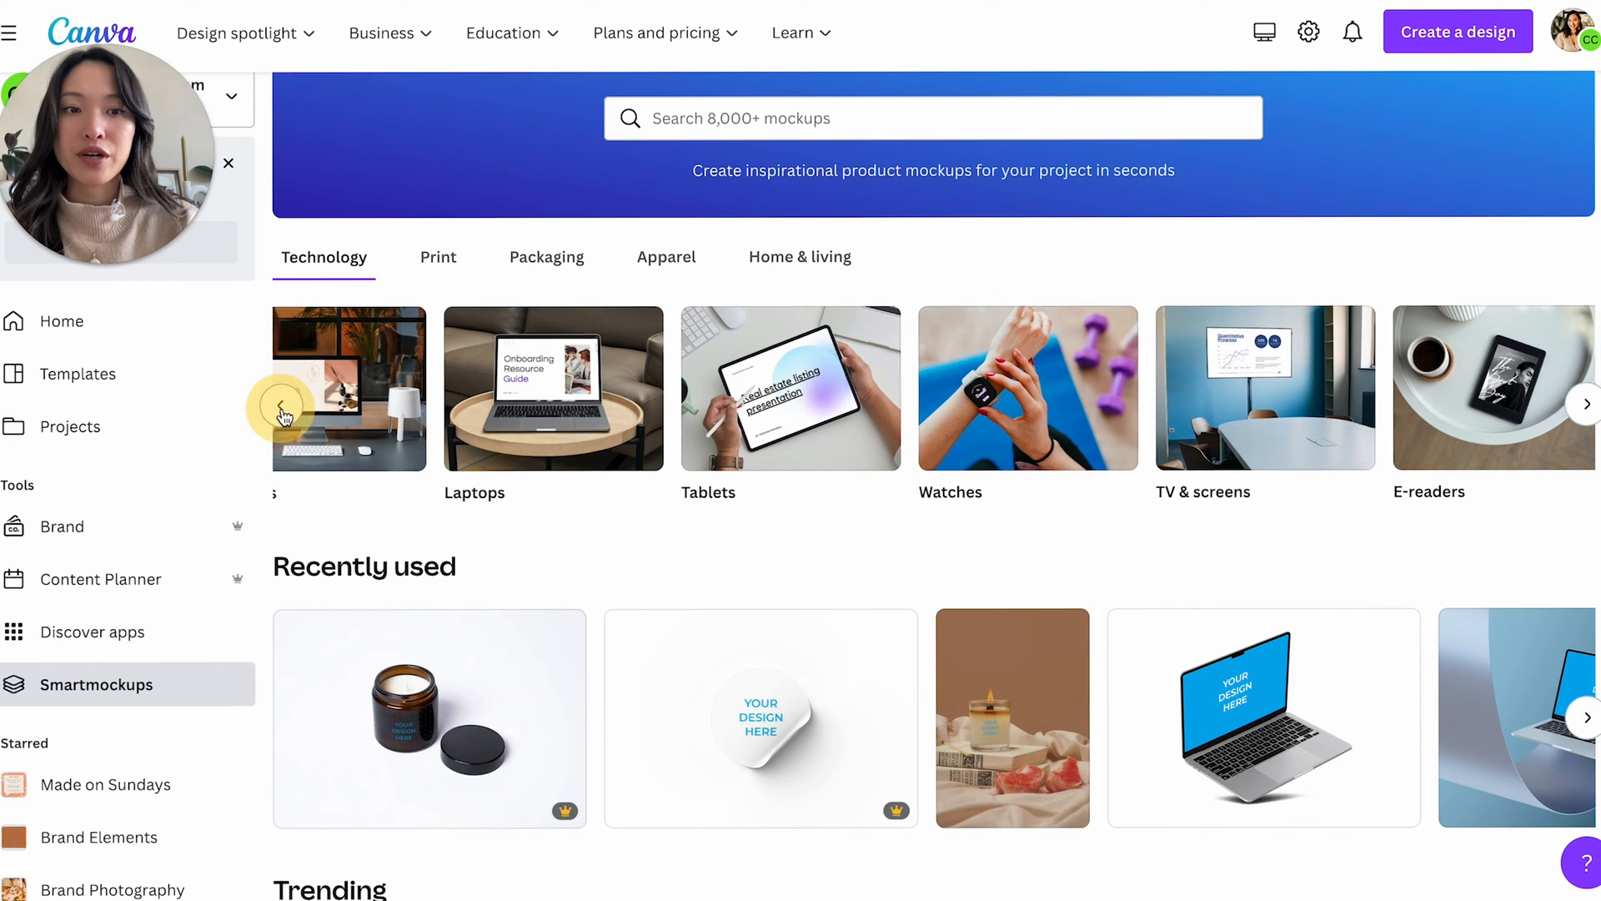
{"action": "left_click", "coordinate": [283, 414]}
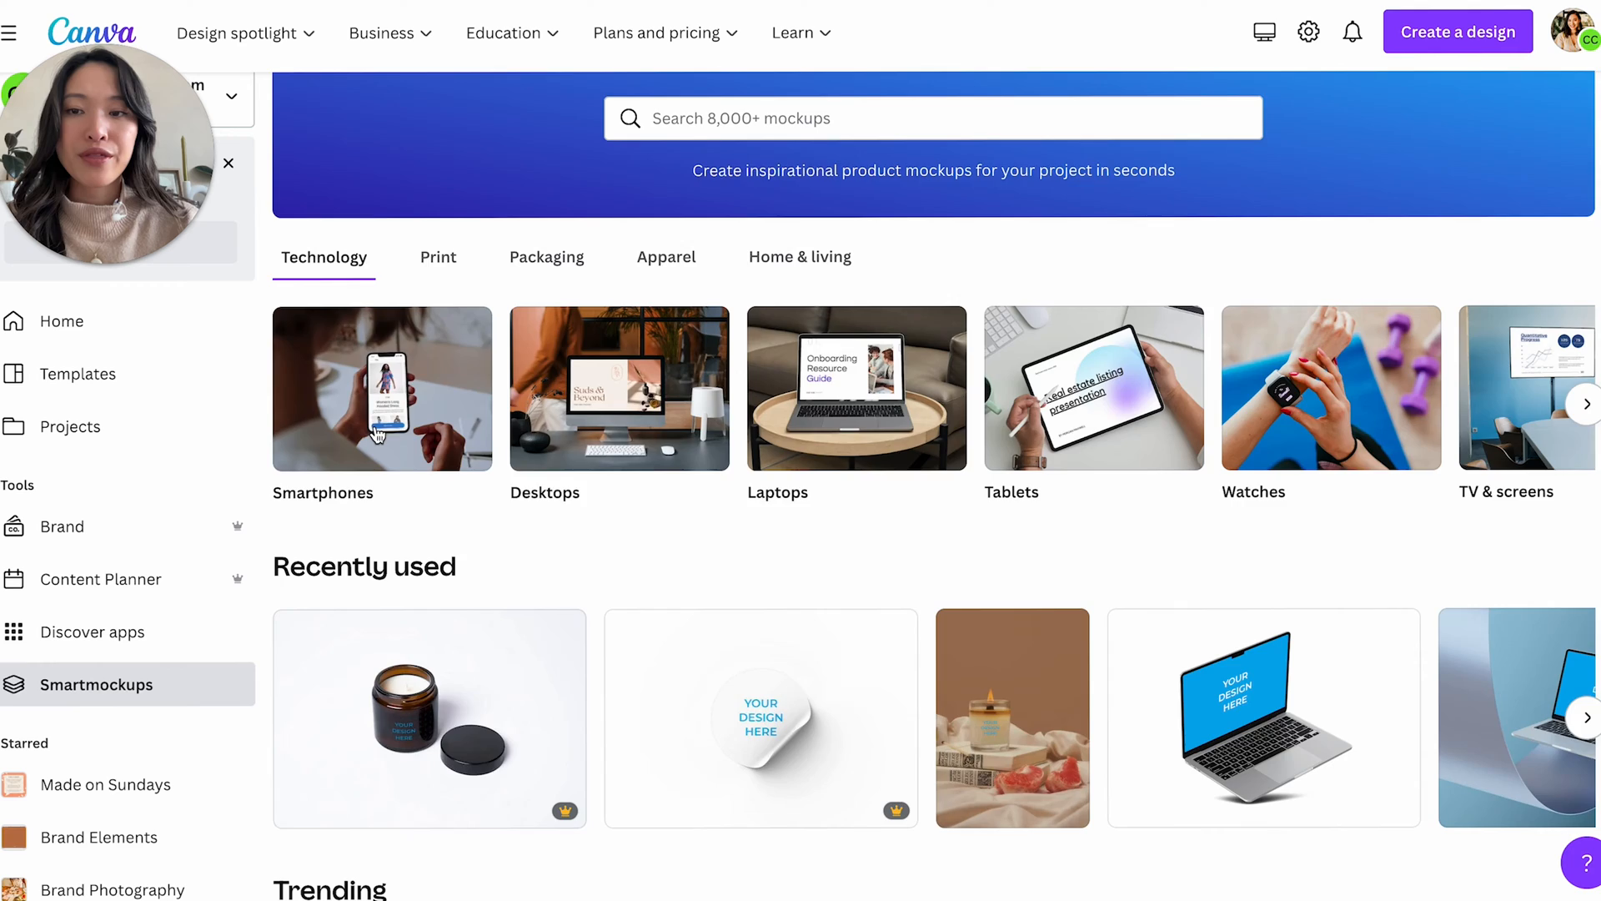
{"action": "left_click", "coordinate": [382, 388]}
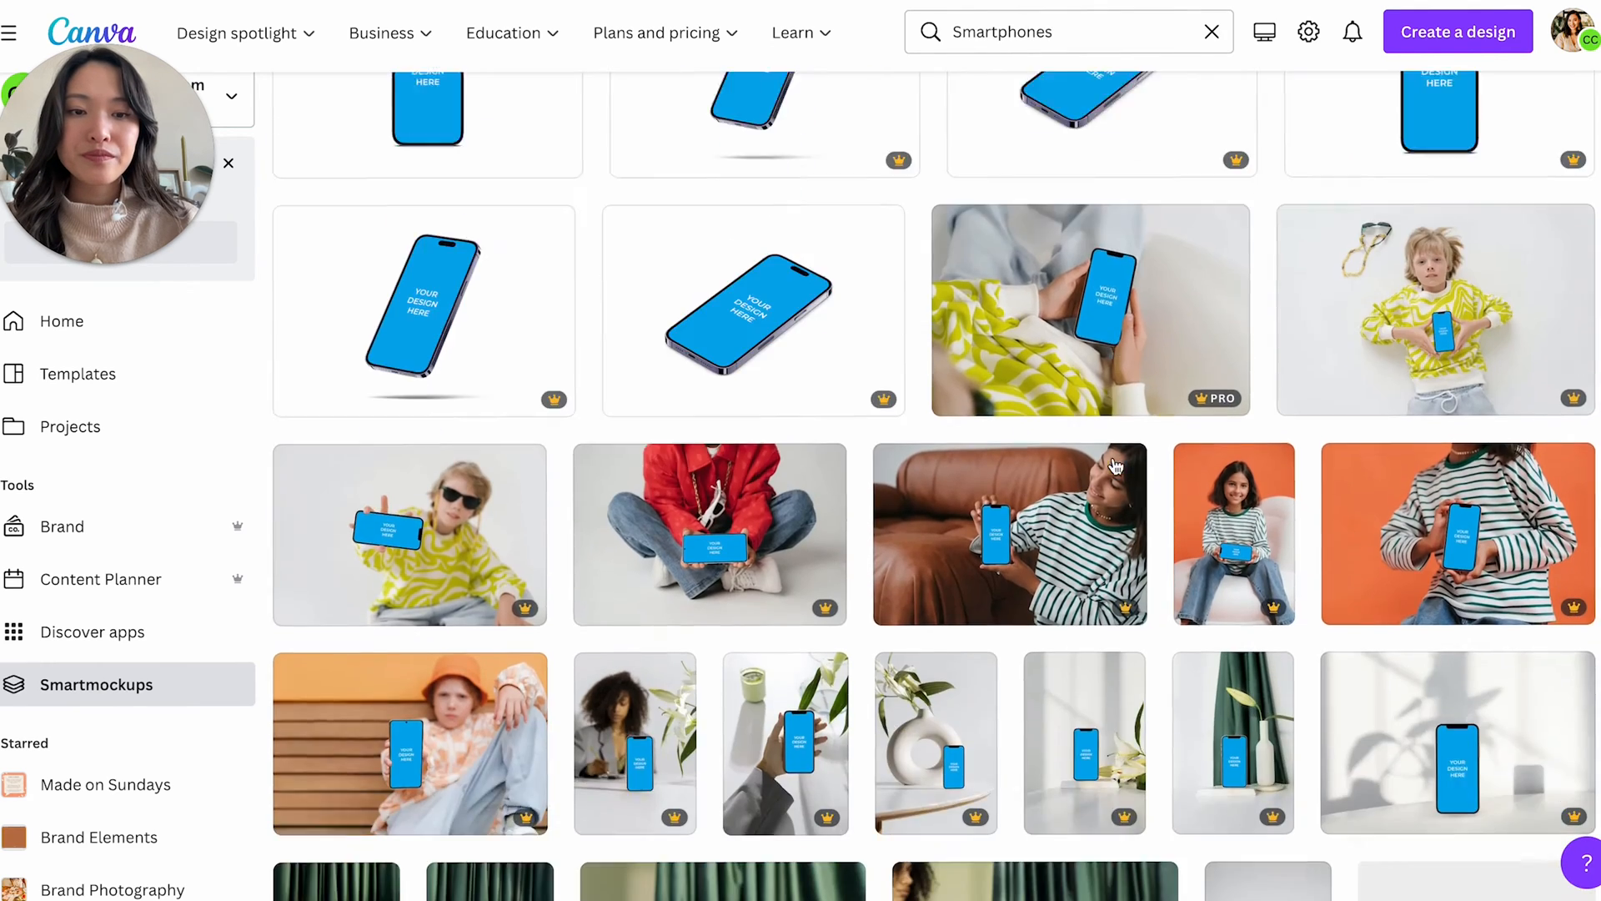
{"action": "scroll", "scroll_direction": "down", "scroll_amount": 3}
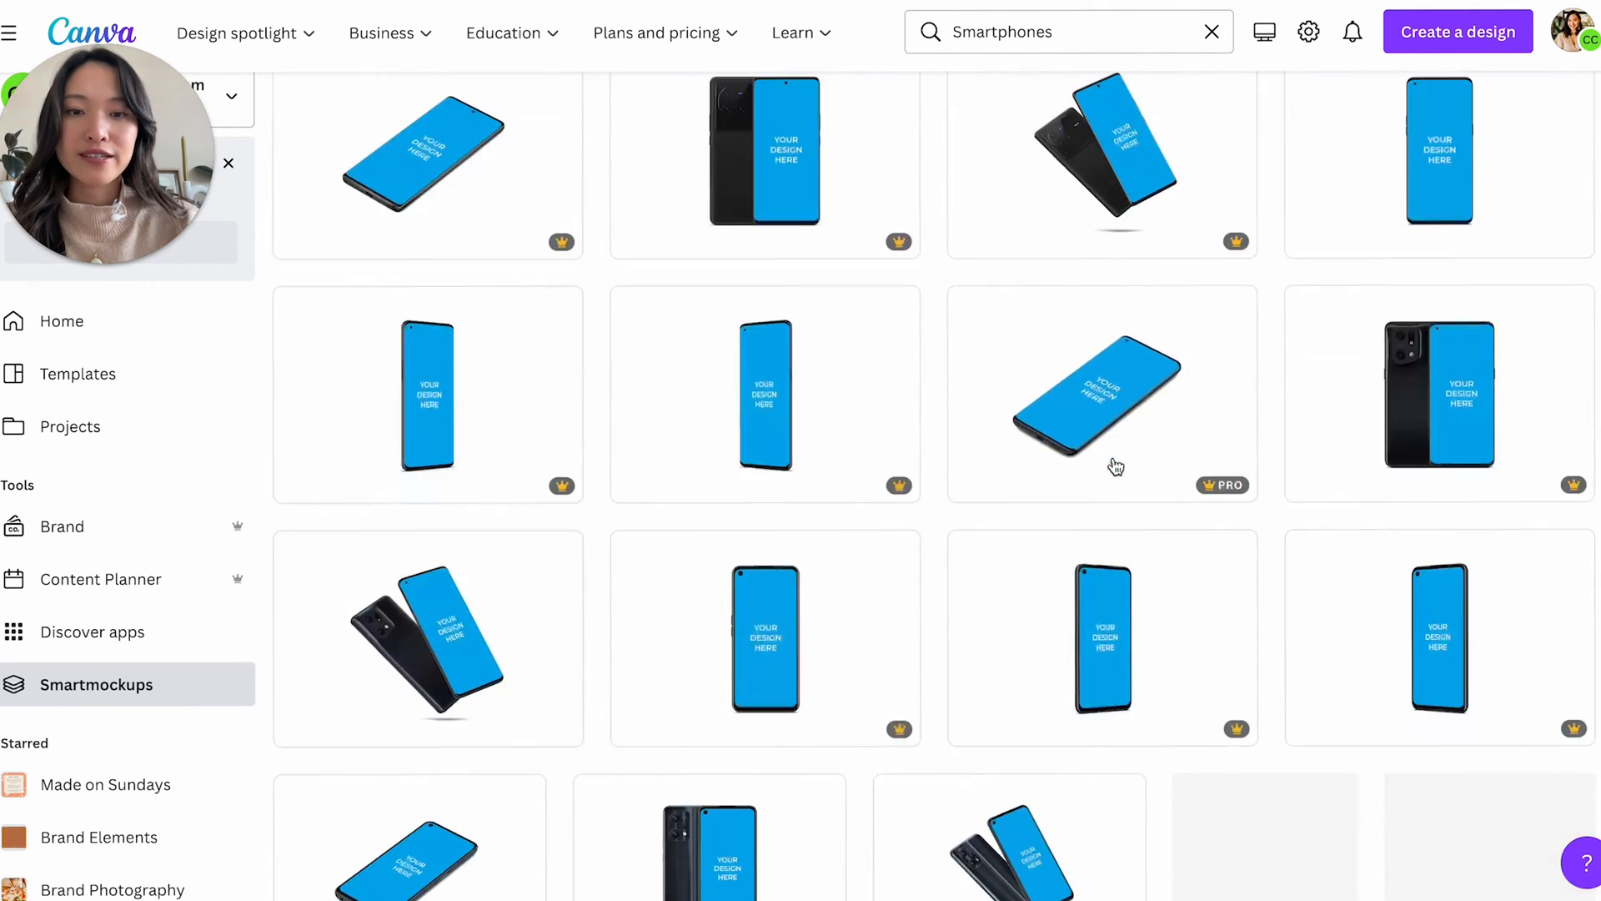
{"action": "scroll", "scroll_direction": "down", "scroll_amount": 3}
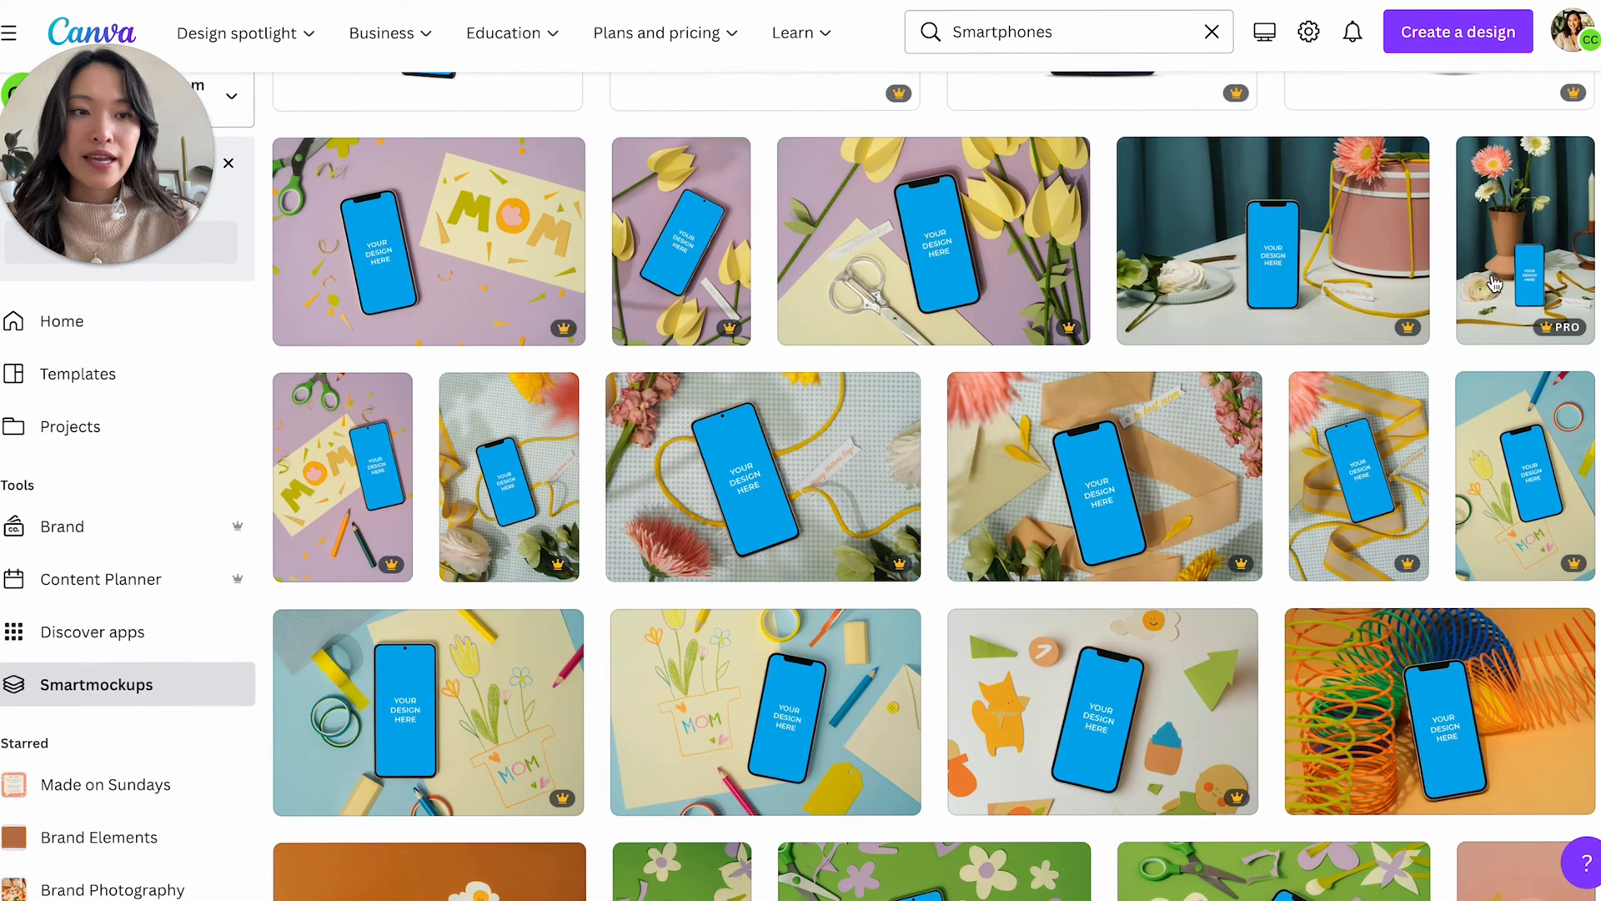
{"action": "mouse_move", "coordinate": [524, 482]}
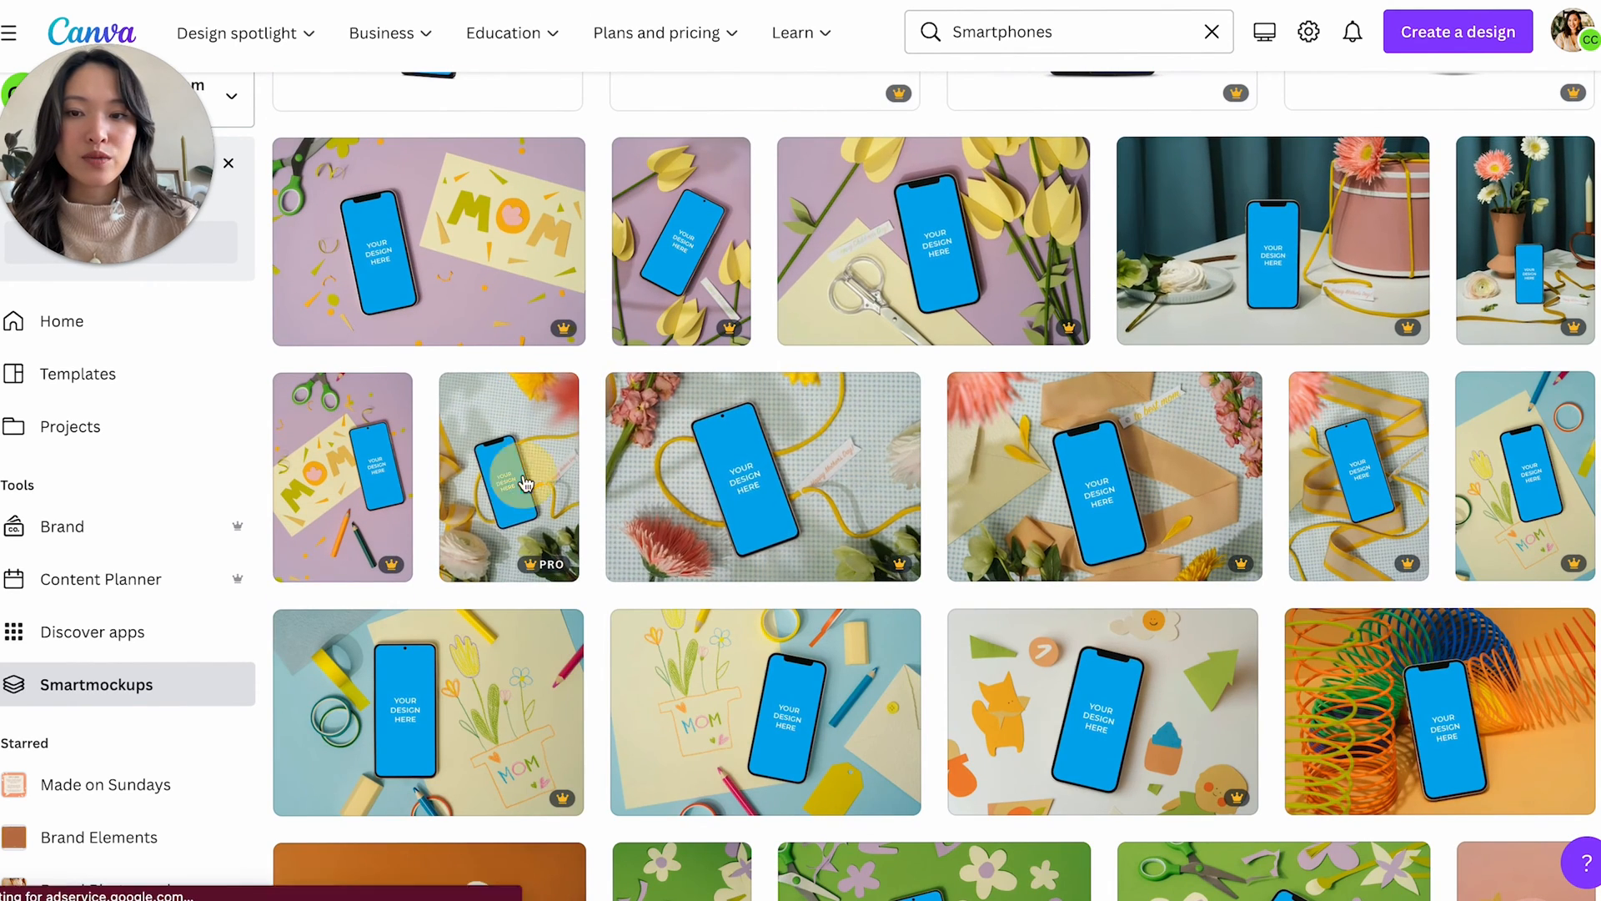
{"action": "left_click", "coordinate": [508, 476]}
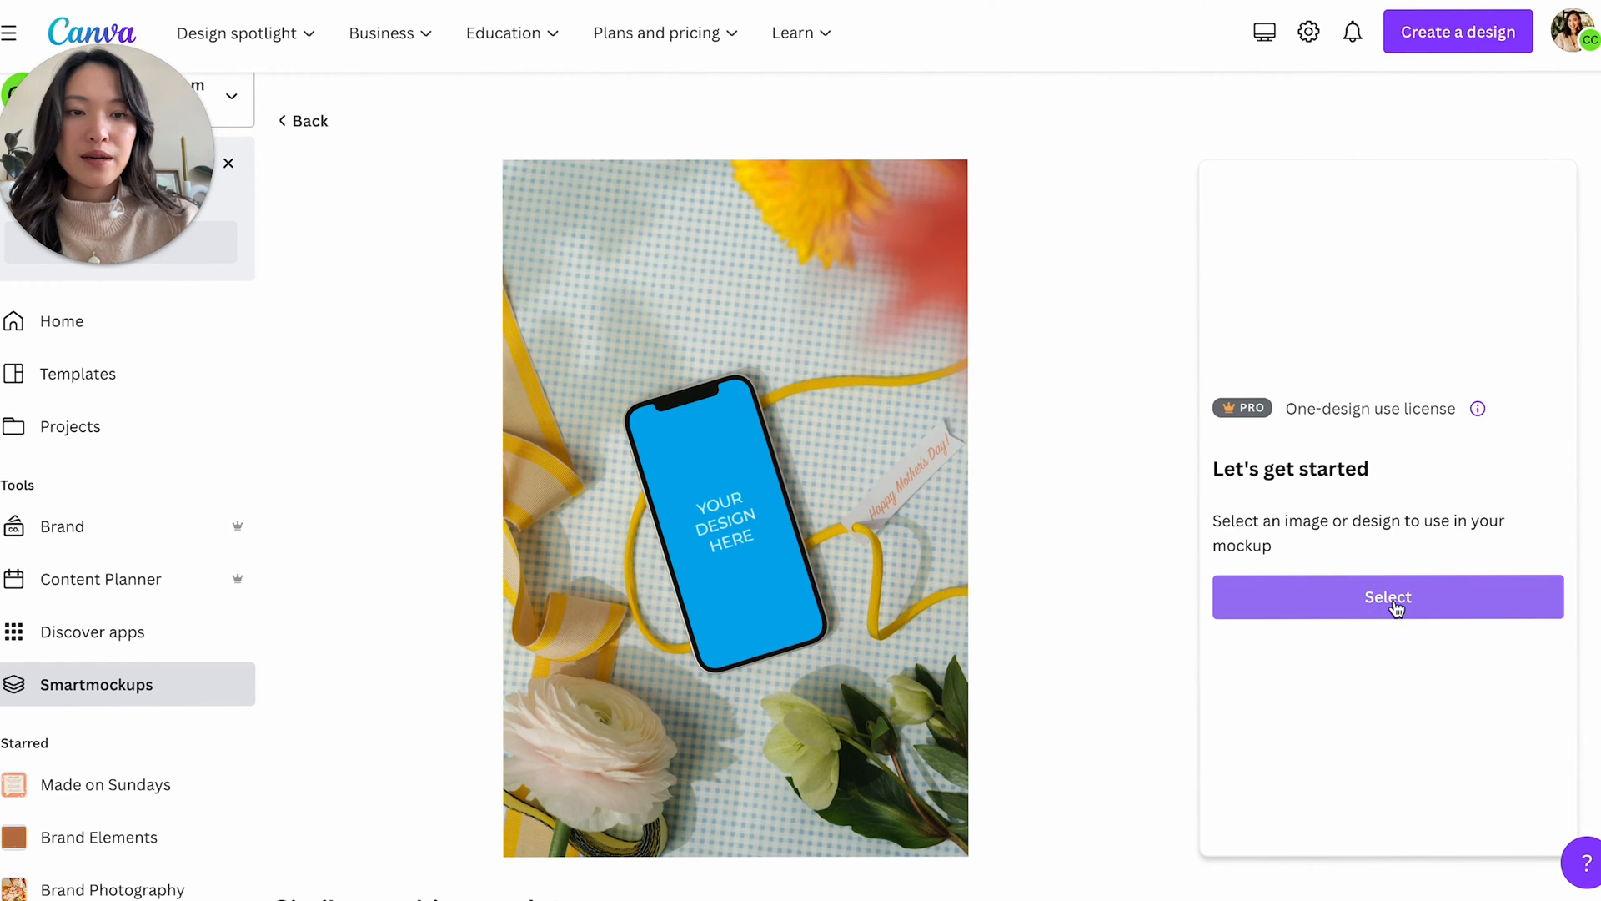
{"action": "scroll", "scroll_direction": "down", "scroll_amount": 3}
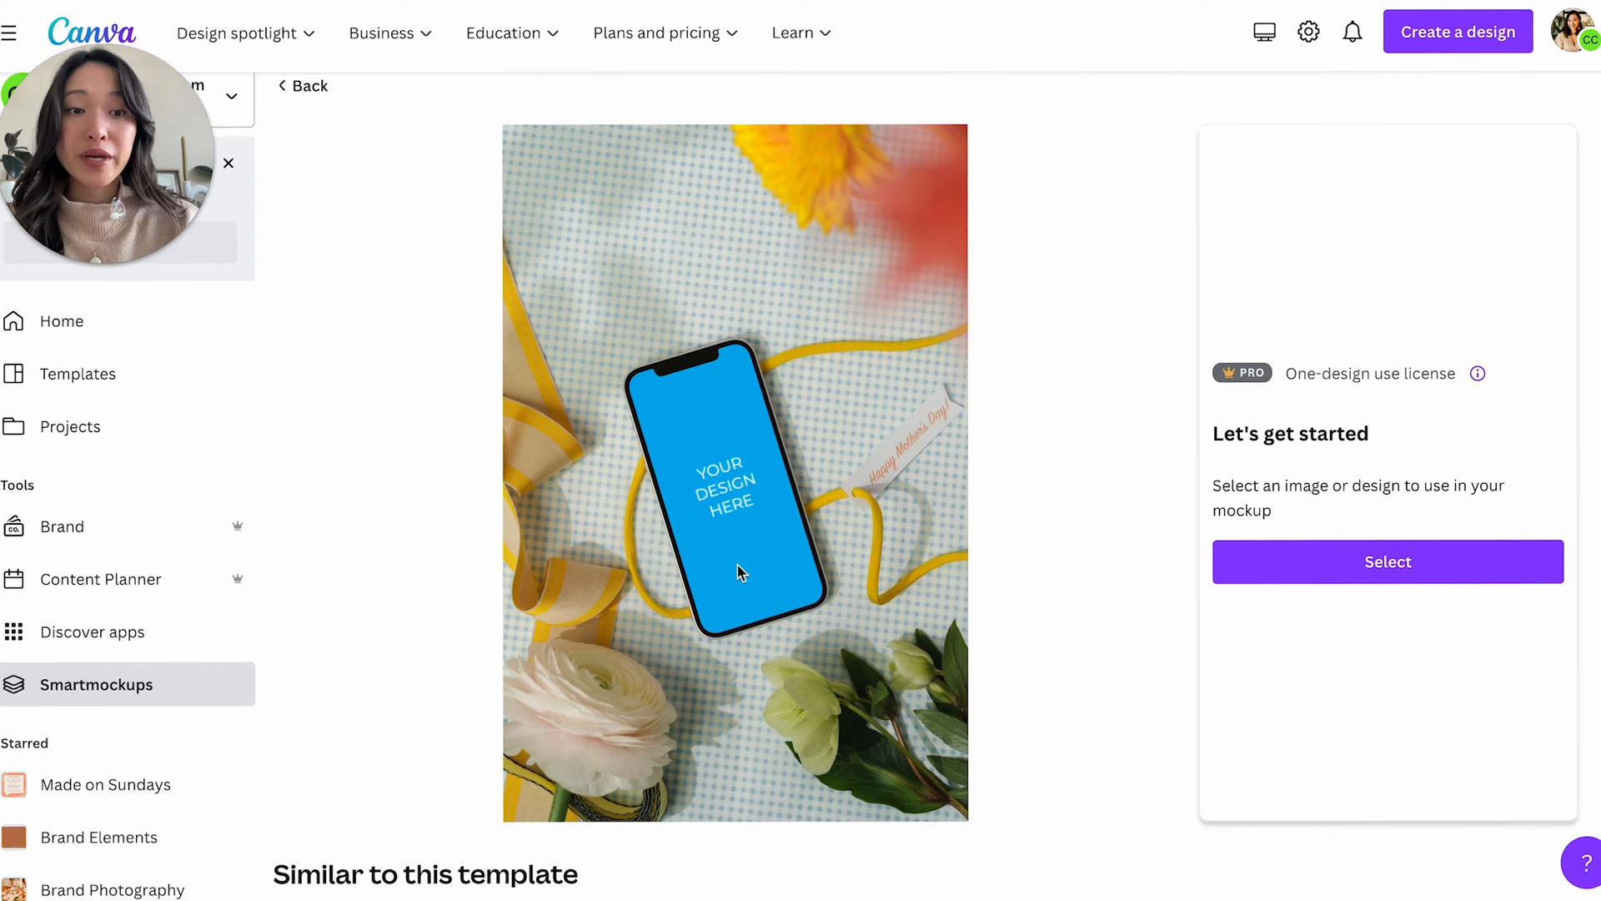
- Place the uploaded numbered-list screenshot onto the phone mockup's screen
{"action": "left_click", "coordinate": [1387, 560]}
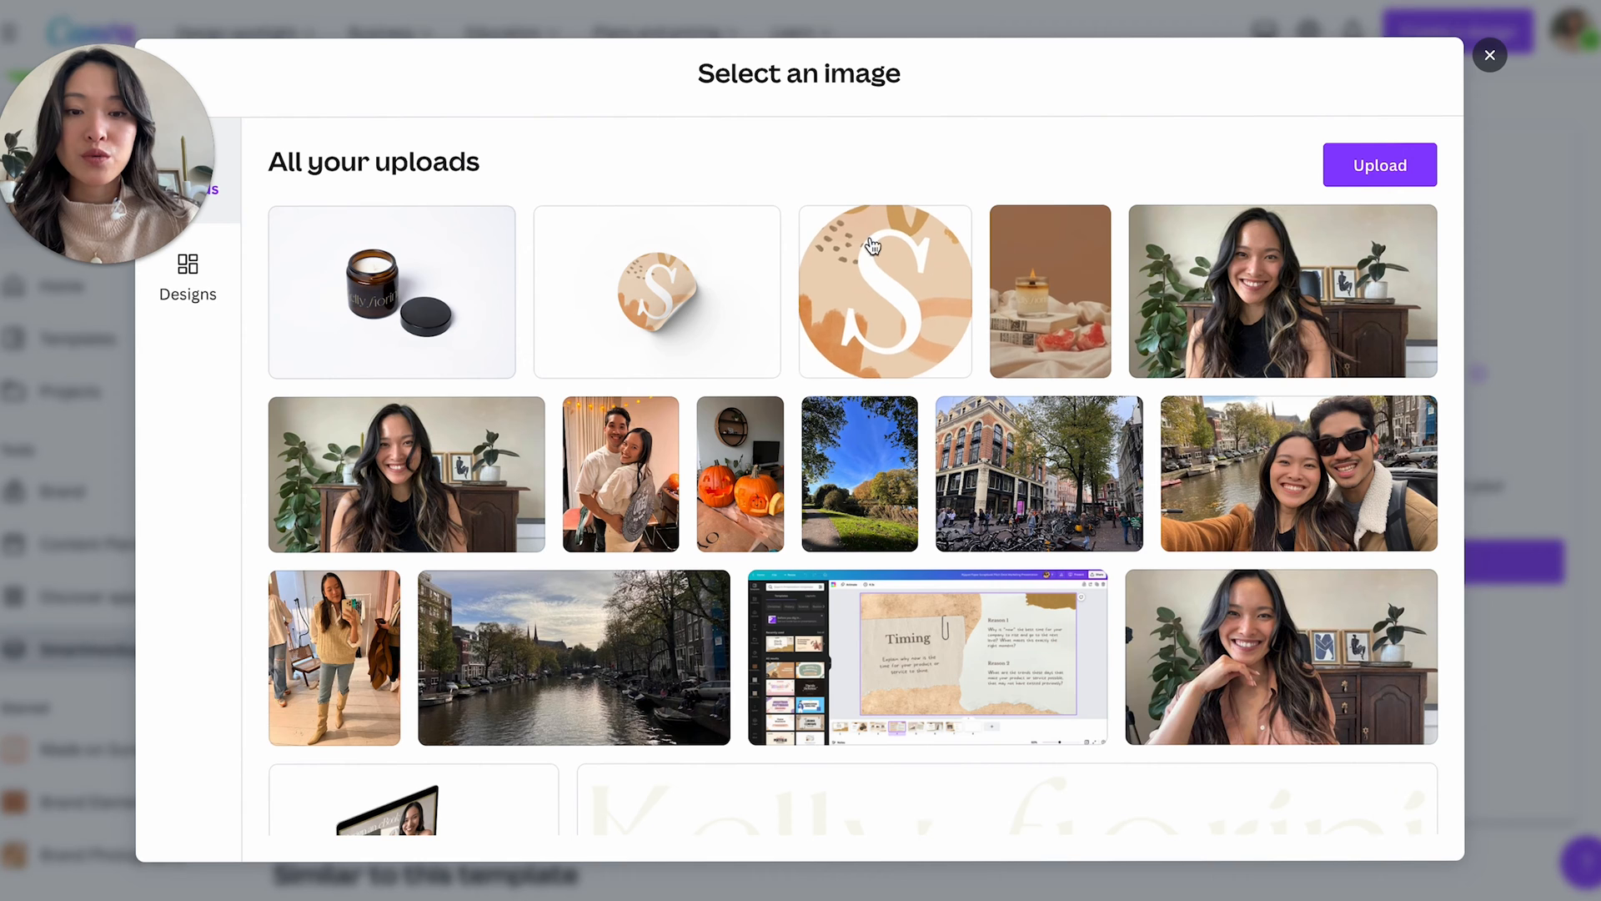
{"action": "scroll", "scroll_direction": "down", "scroll_amount": 3}
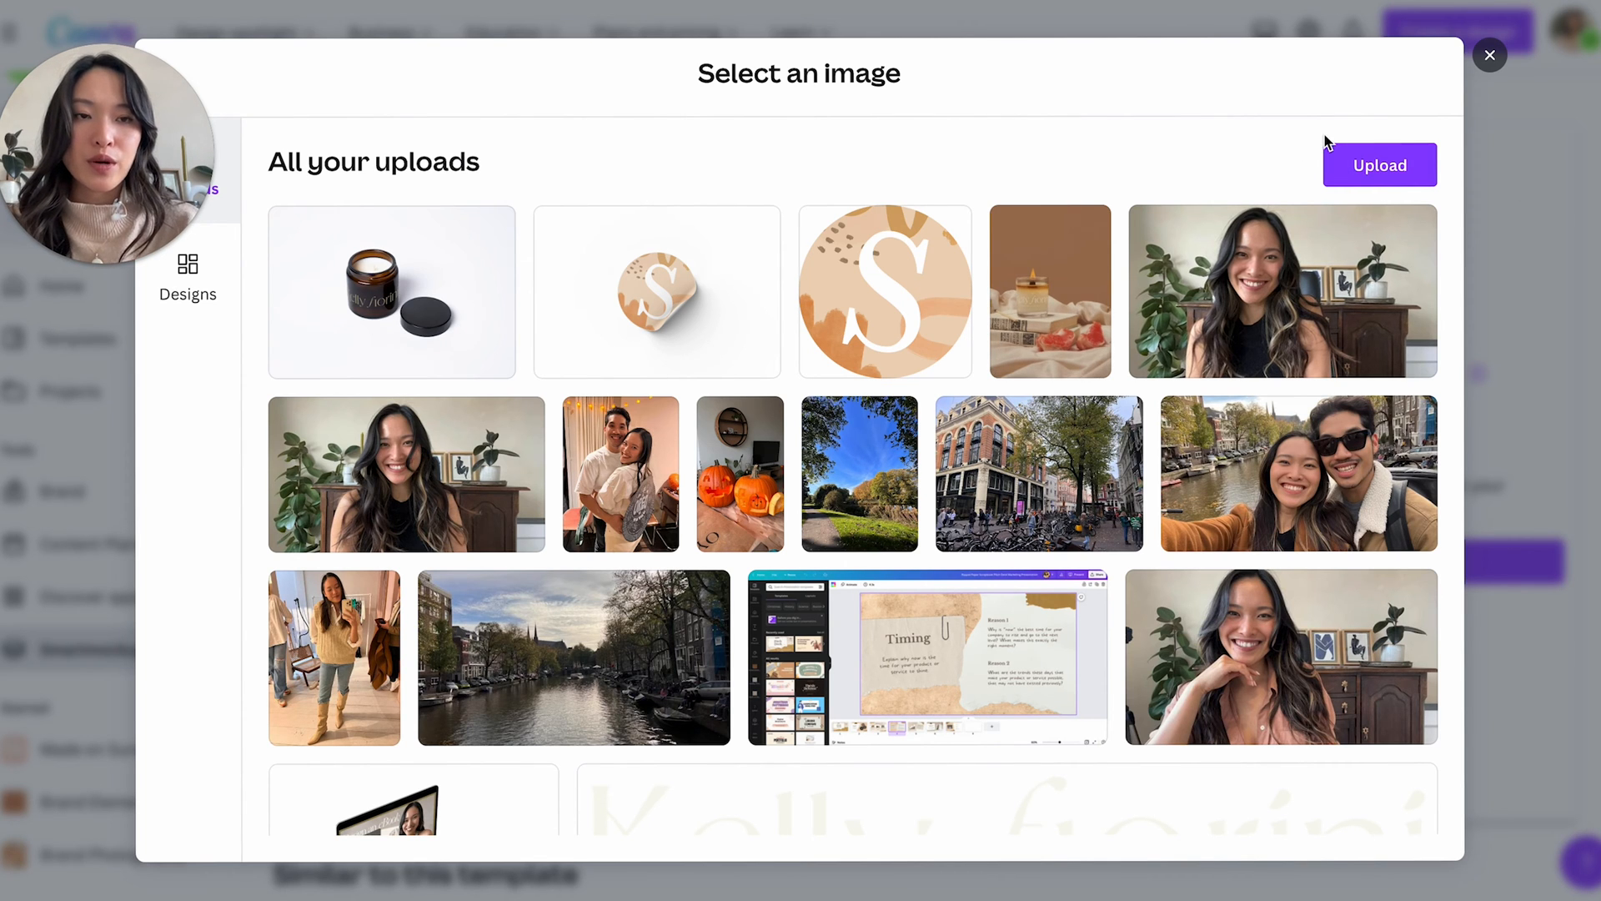
{"action": "mouse_move", "coordinate": [558, 195]}
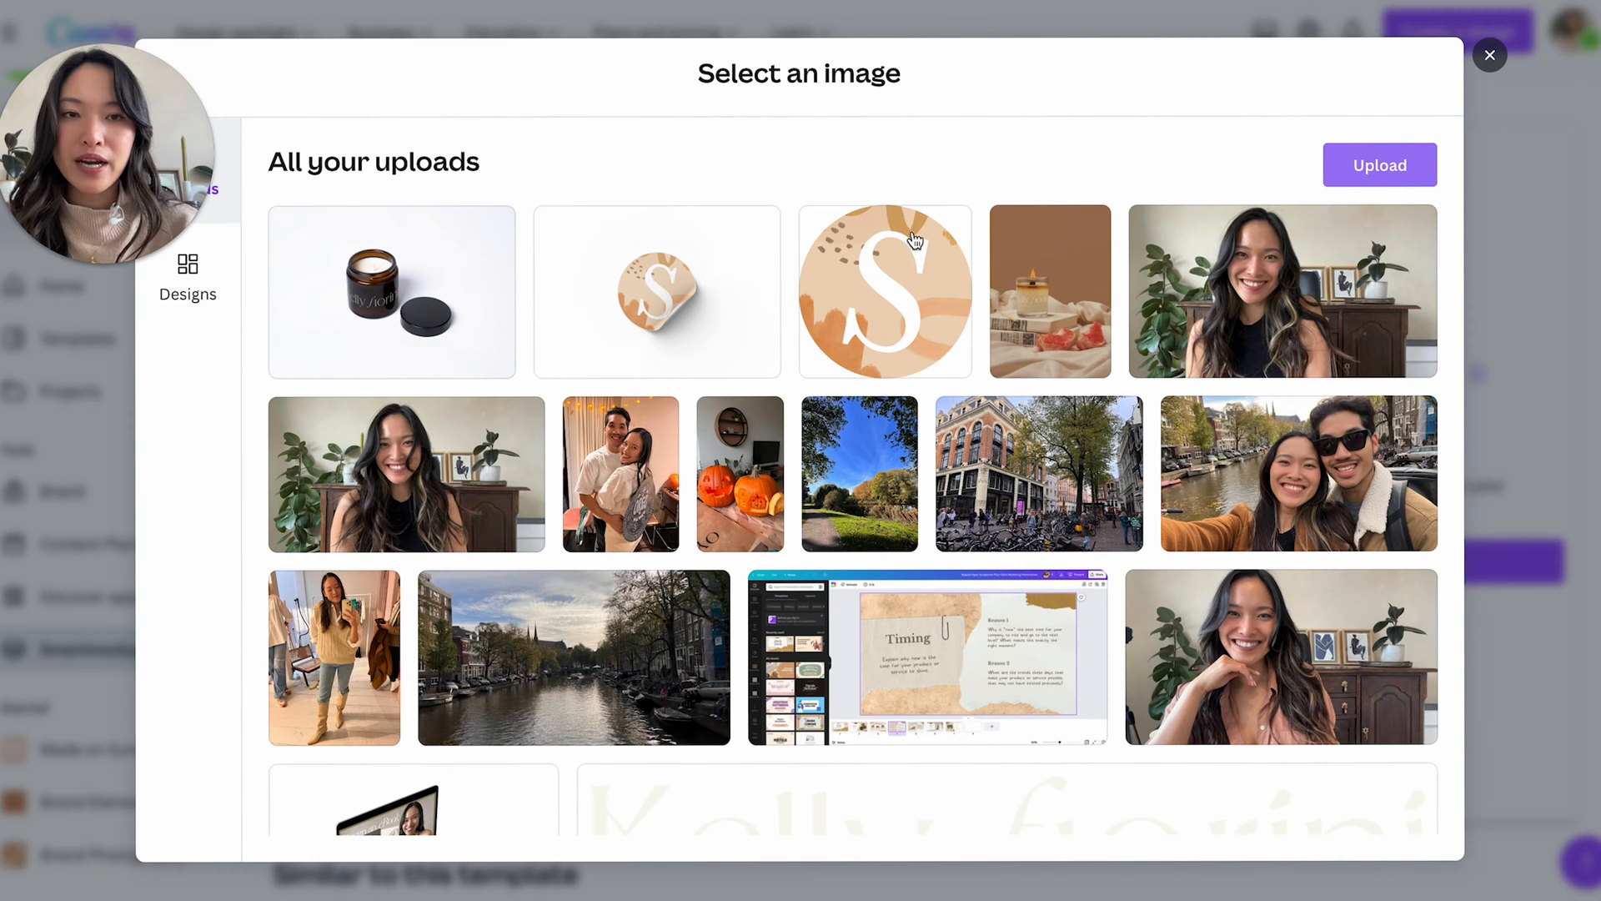
{"action": "left_click", "coordinate": [1378, 164]}
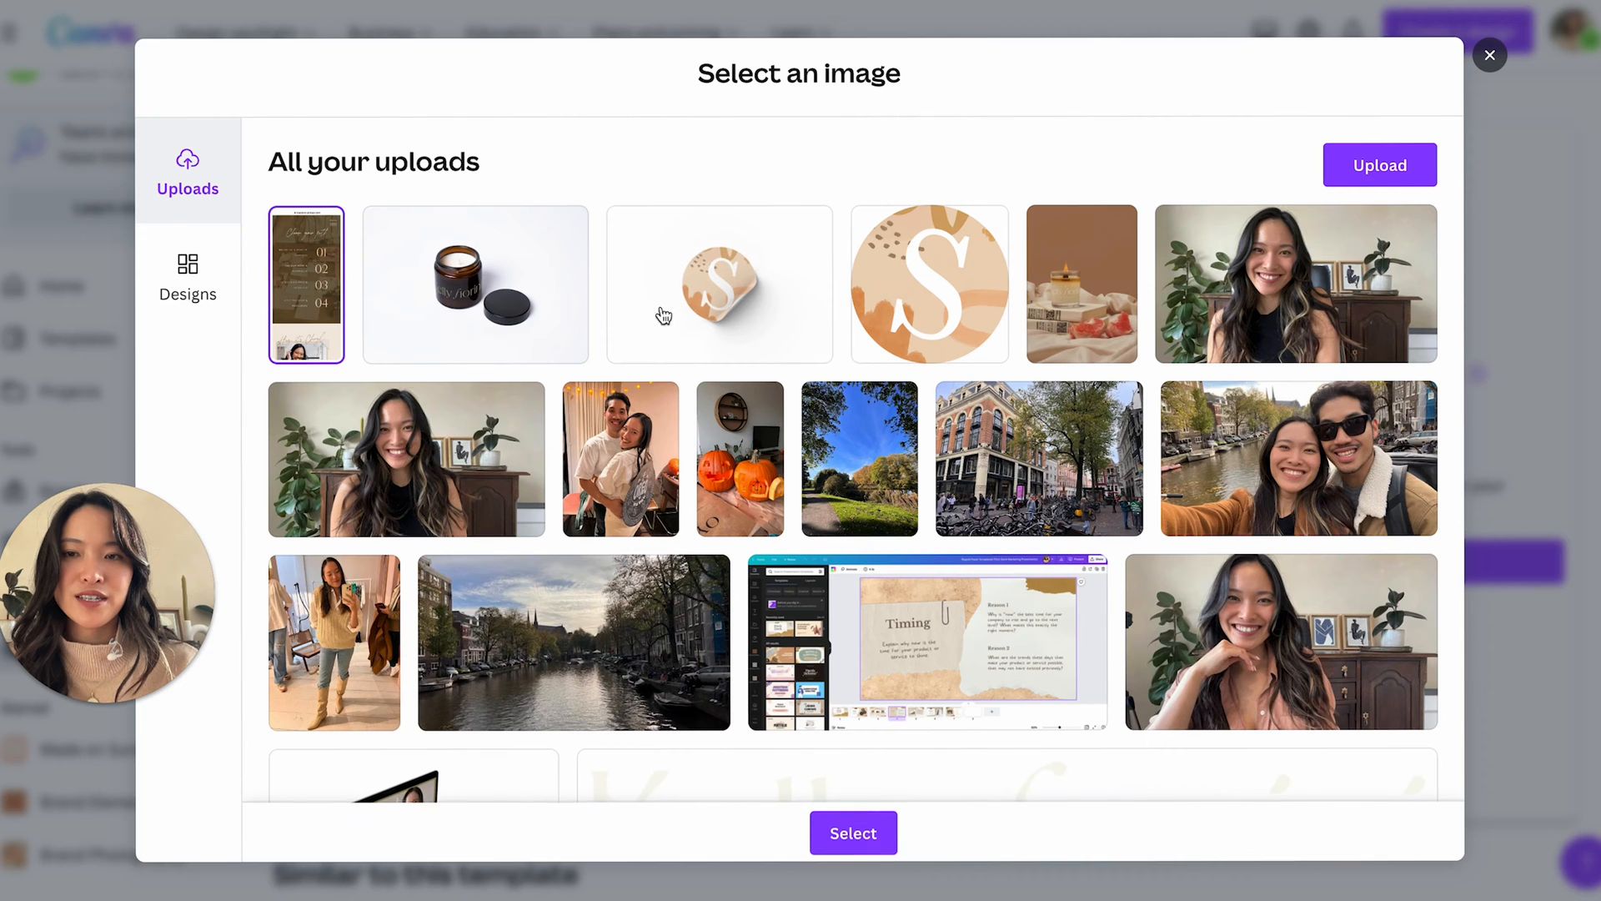
{"action": "left_click", "coordinate": [852, 833]}
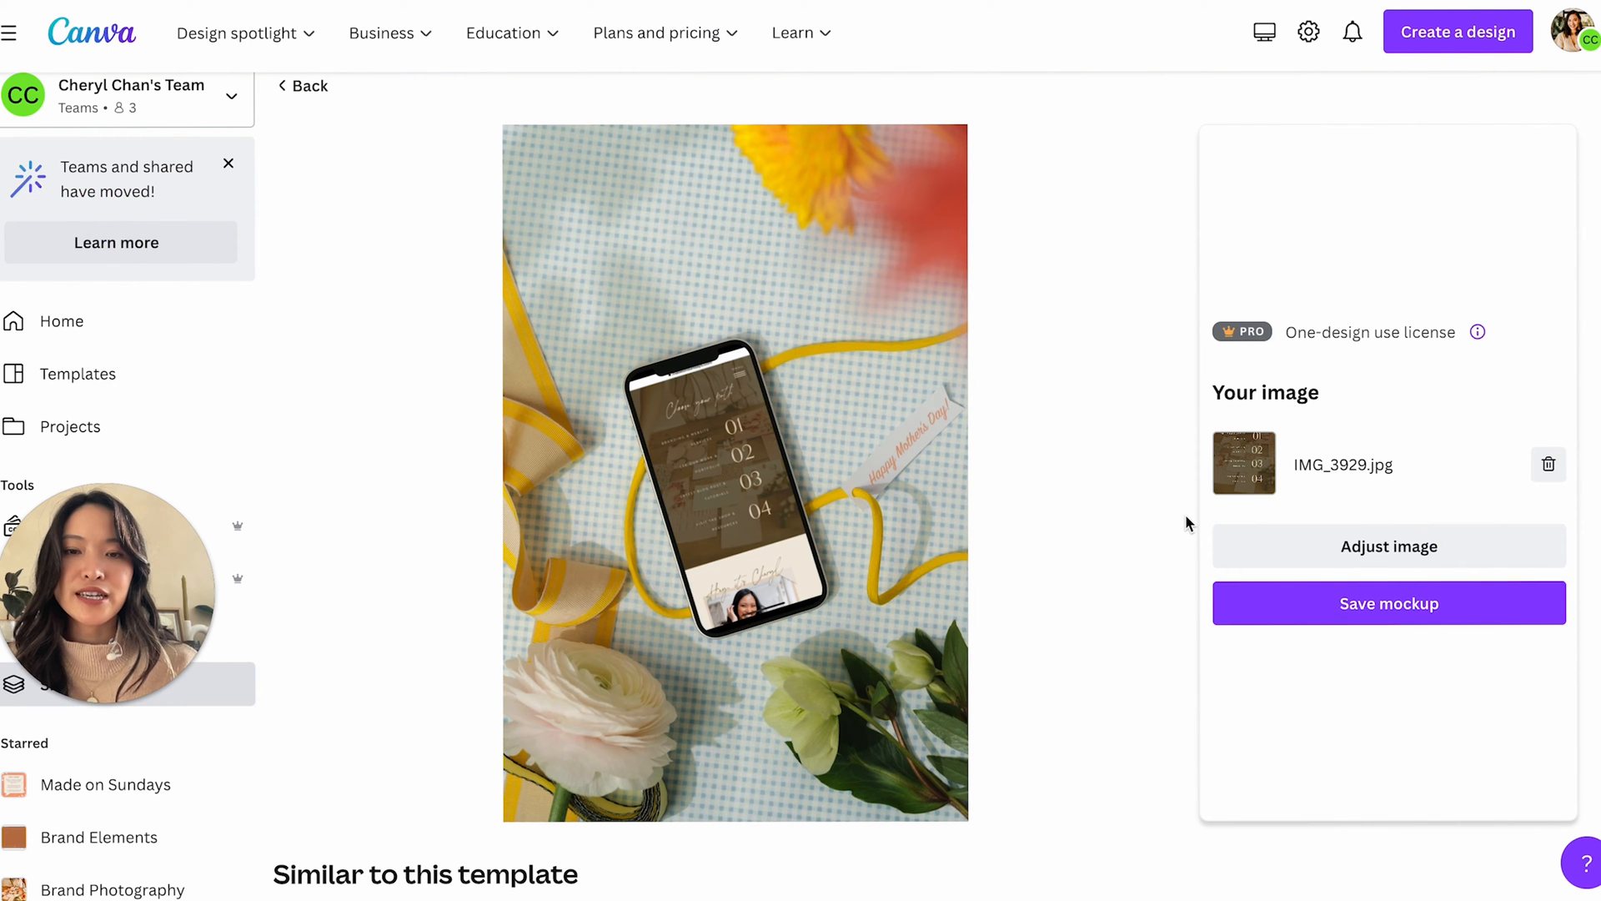
{"action": "mouse_move", "coordinate": [1059, 560]}
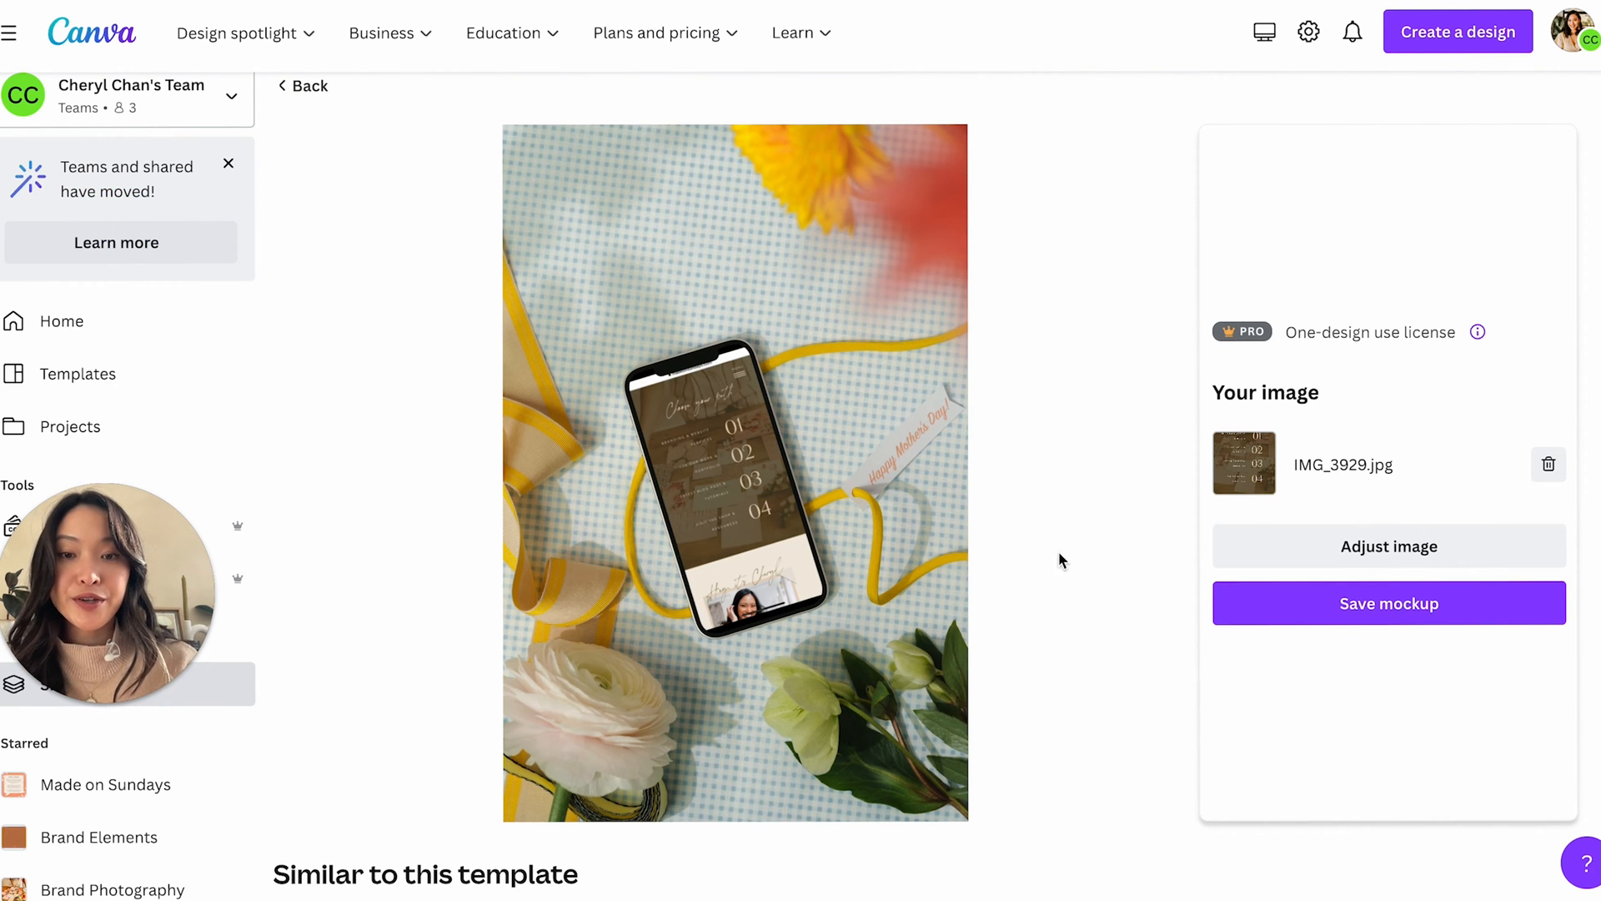
{"action": "scroll", "scroll_direction": "down", "scroll_amount": 3}
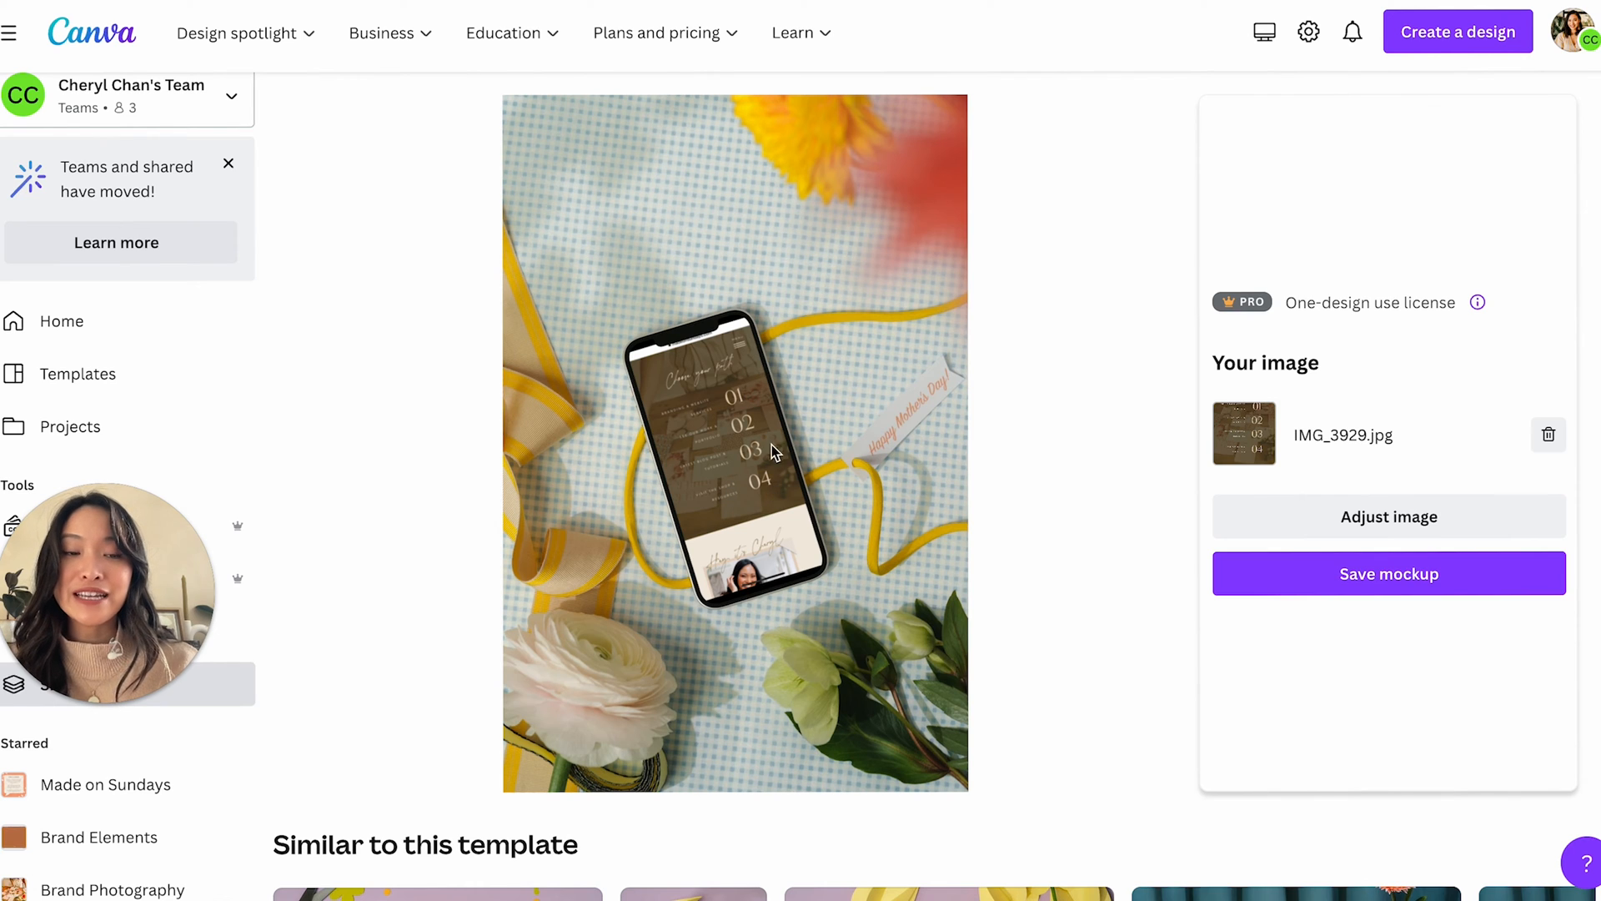
{"action": "mouse_move", "coordinate": [733, 393]}
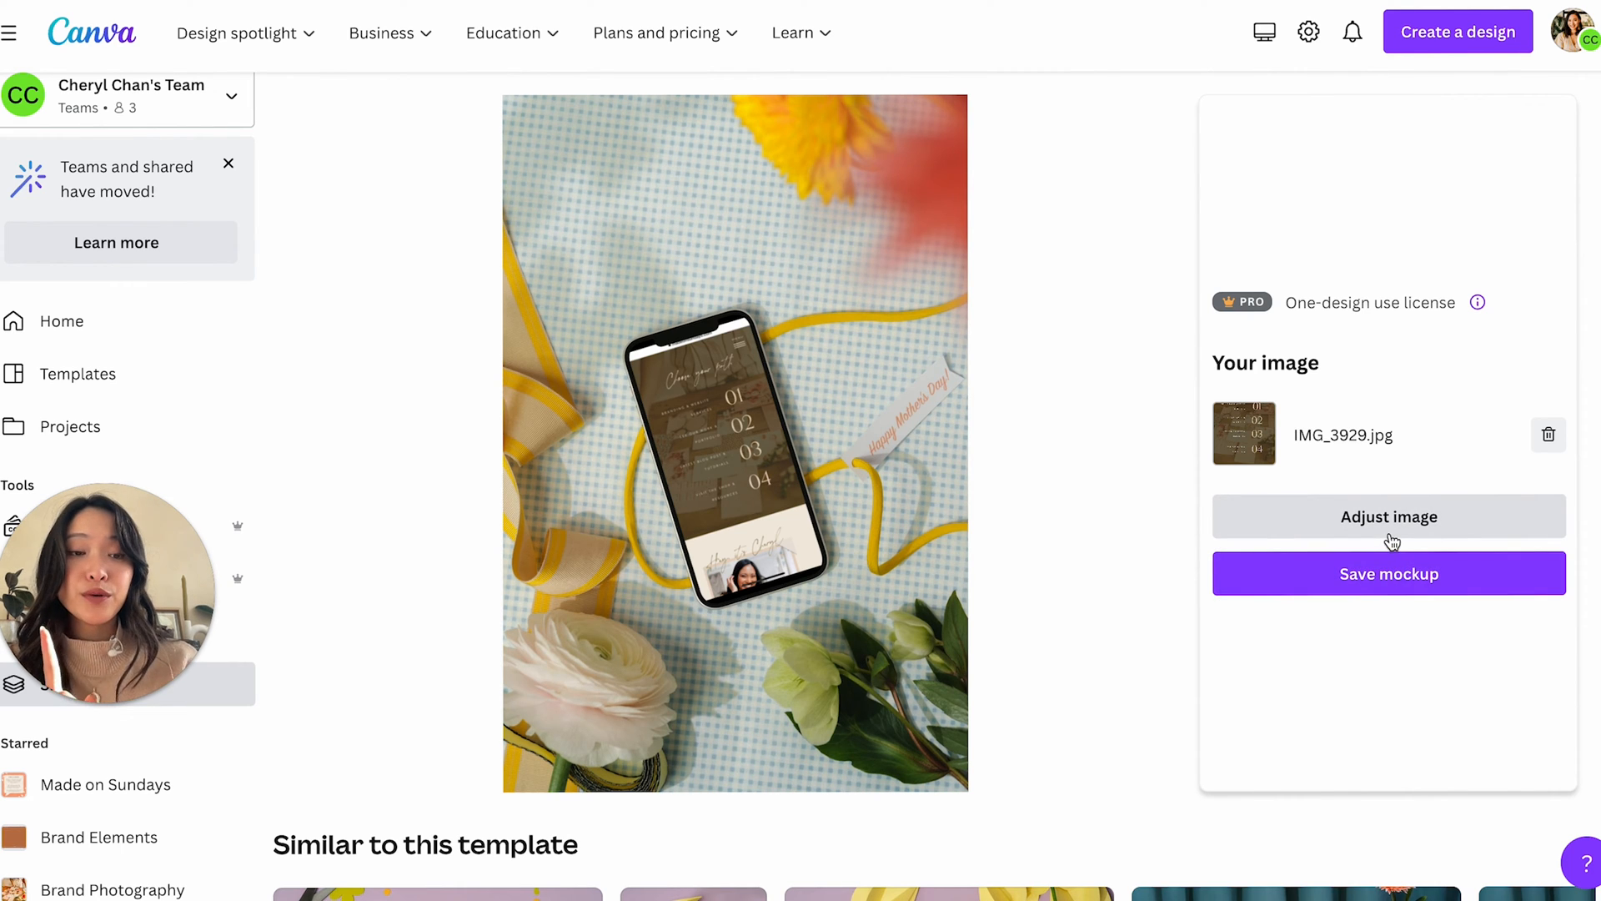
{"action": "left_click", "coordinate": [1388, 516]}
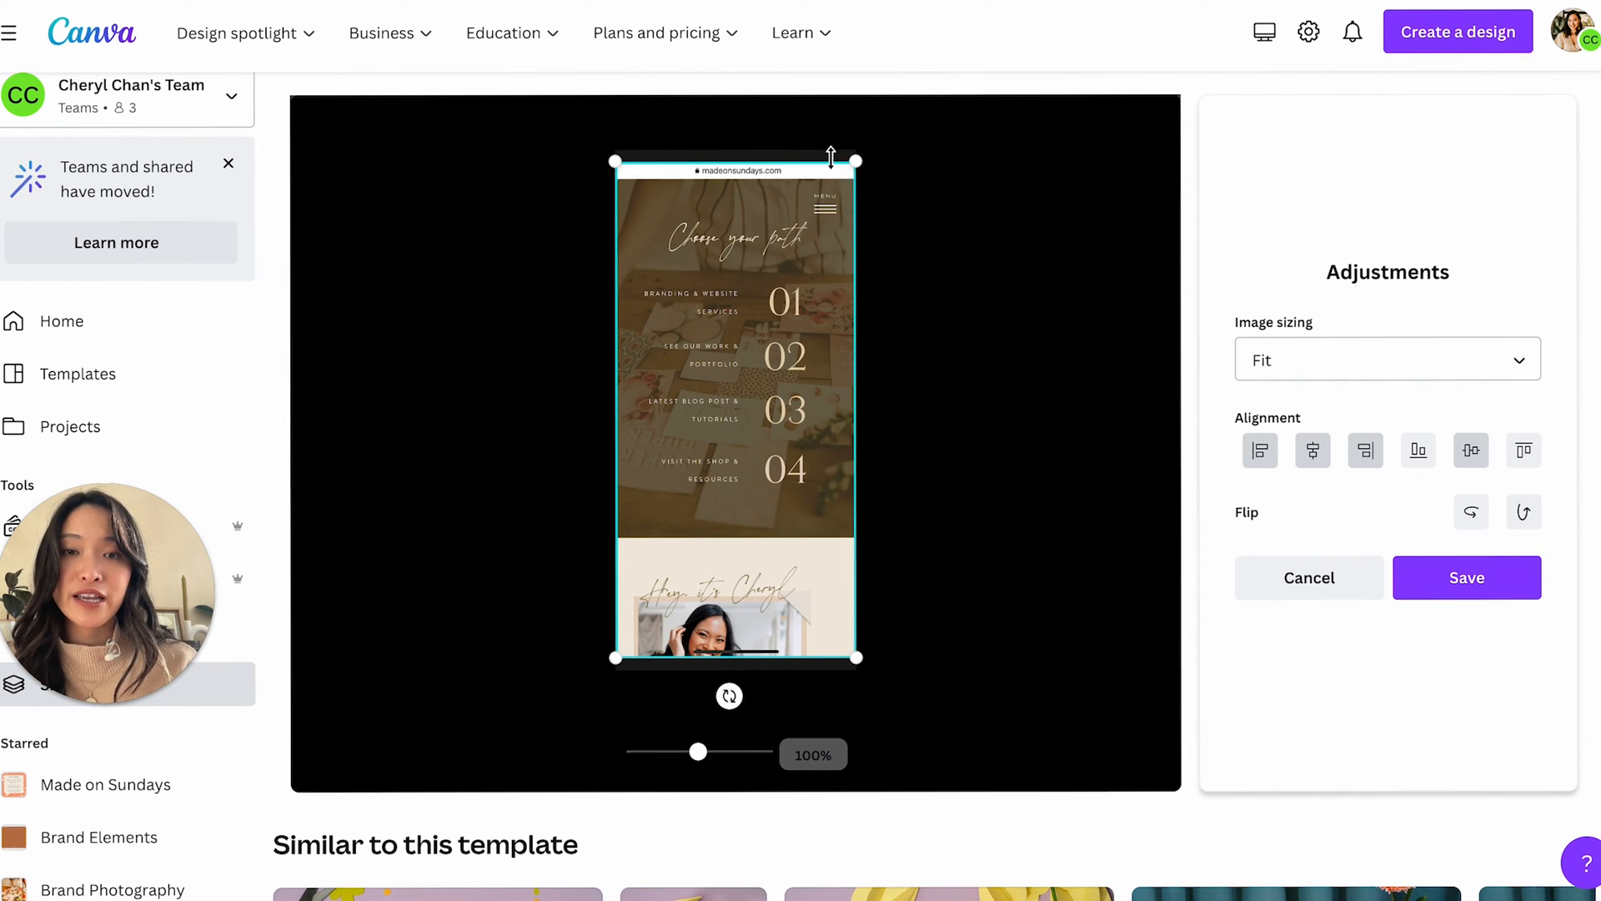
{"action": "mouse_move", "coordinate": [684, 505]}
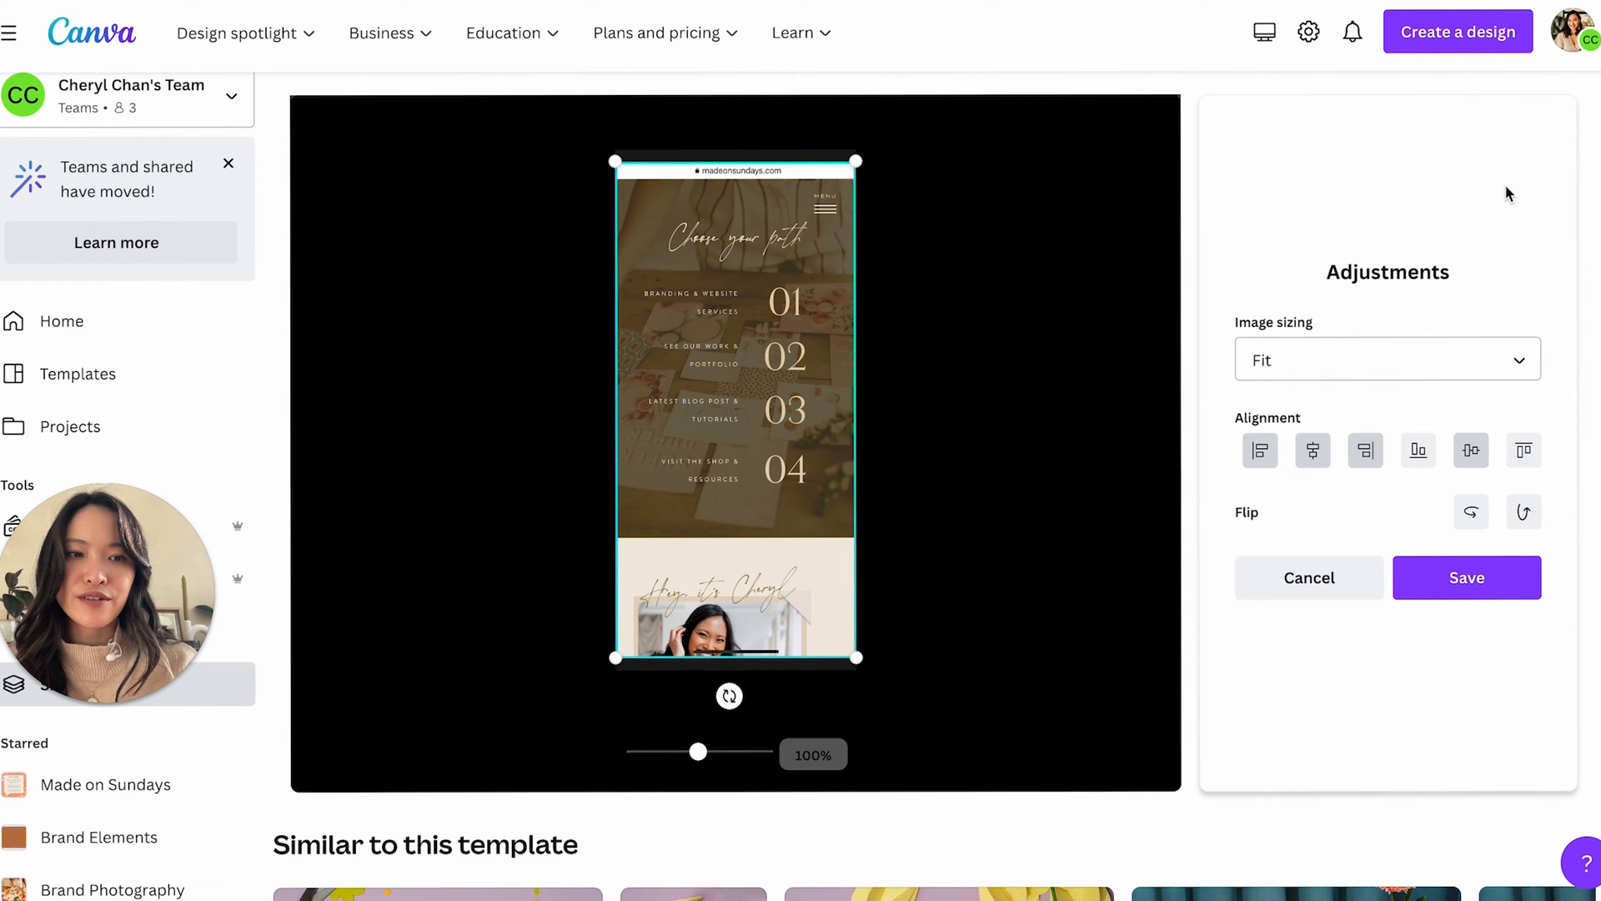
{"action": "left_click", "coordinate": [1466, 577]}
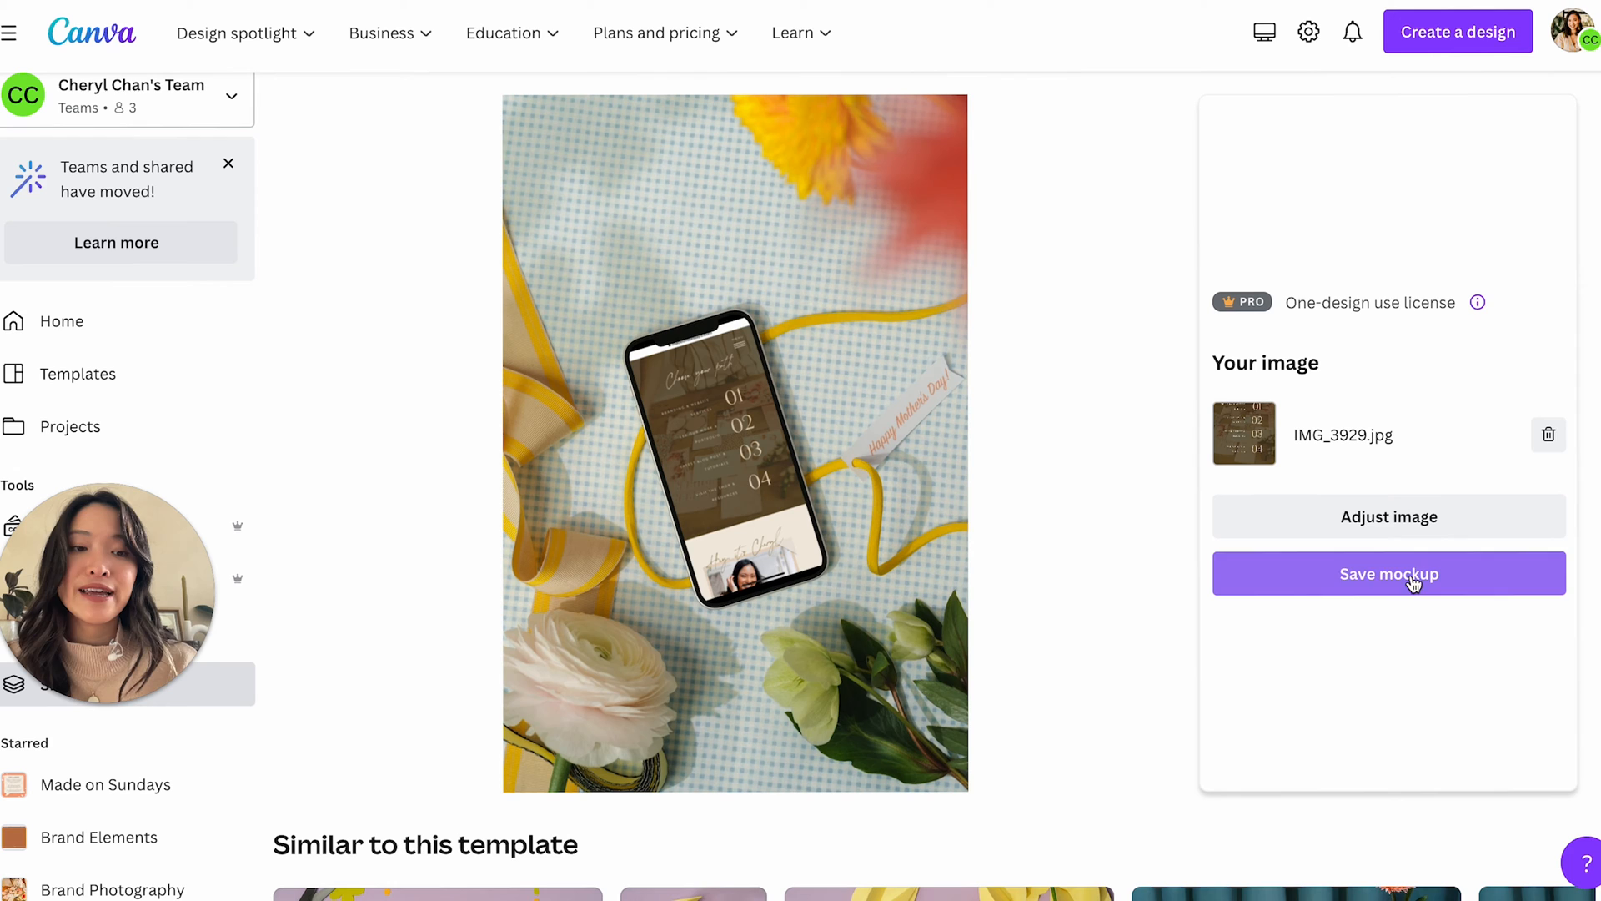
- Save the phone mockup, download it as PNG, and use it in a new design
{"action": "left_click", "coordinate": [1388, 573]}
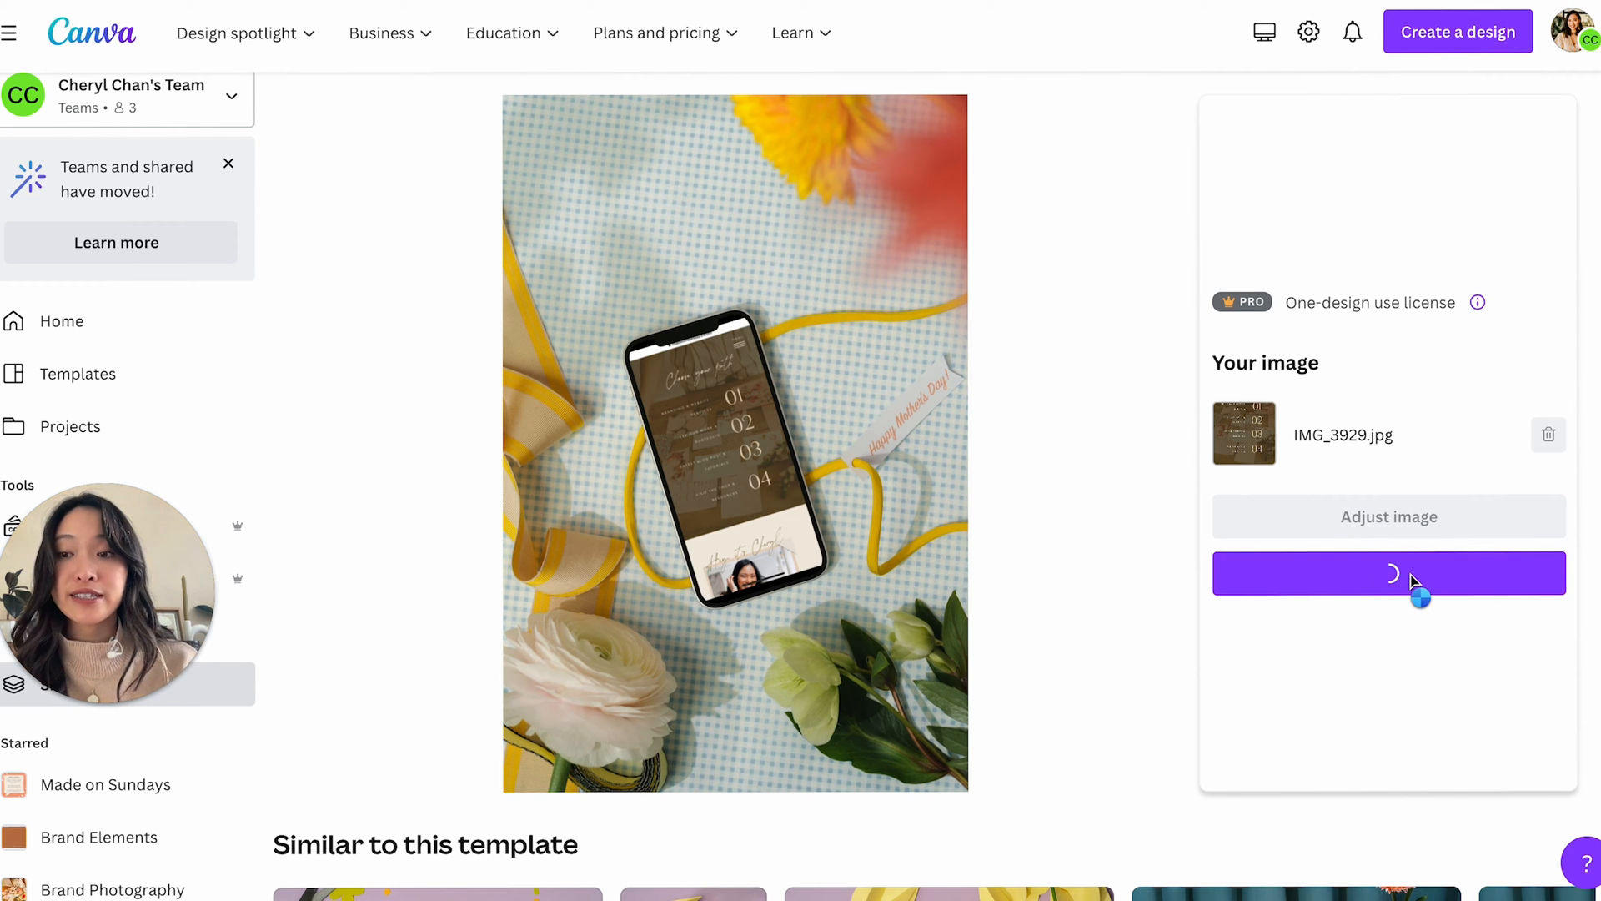
{"action": "mouse_move", "coordinate": [1092, 417]}
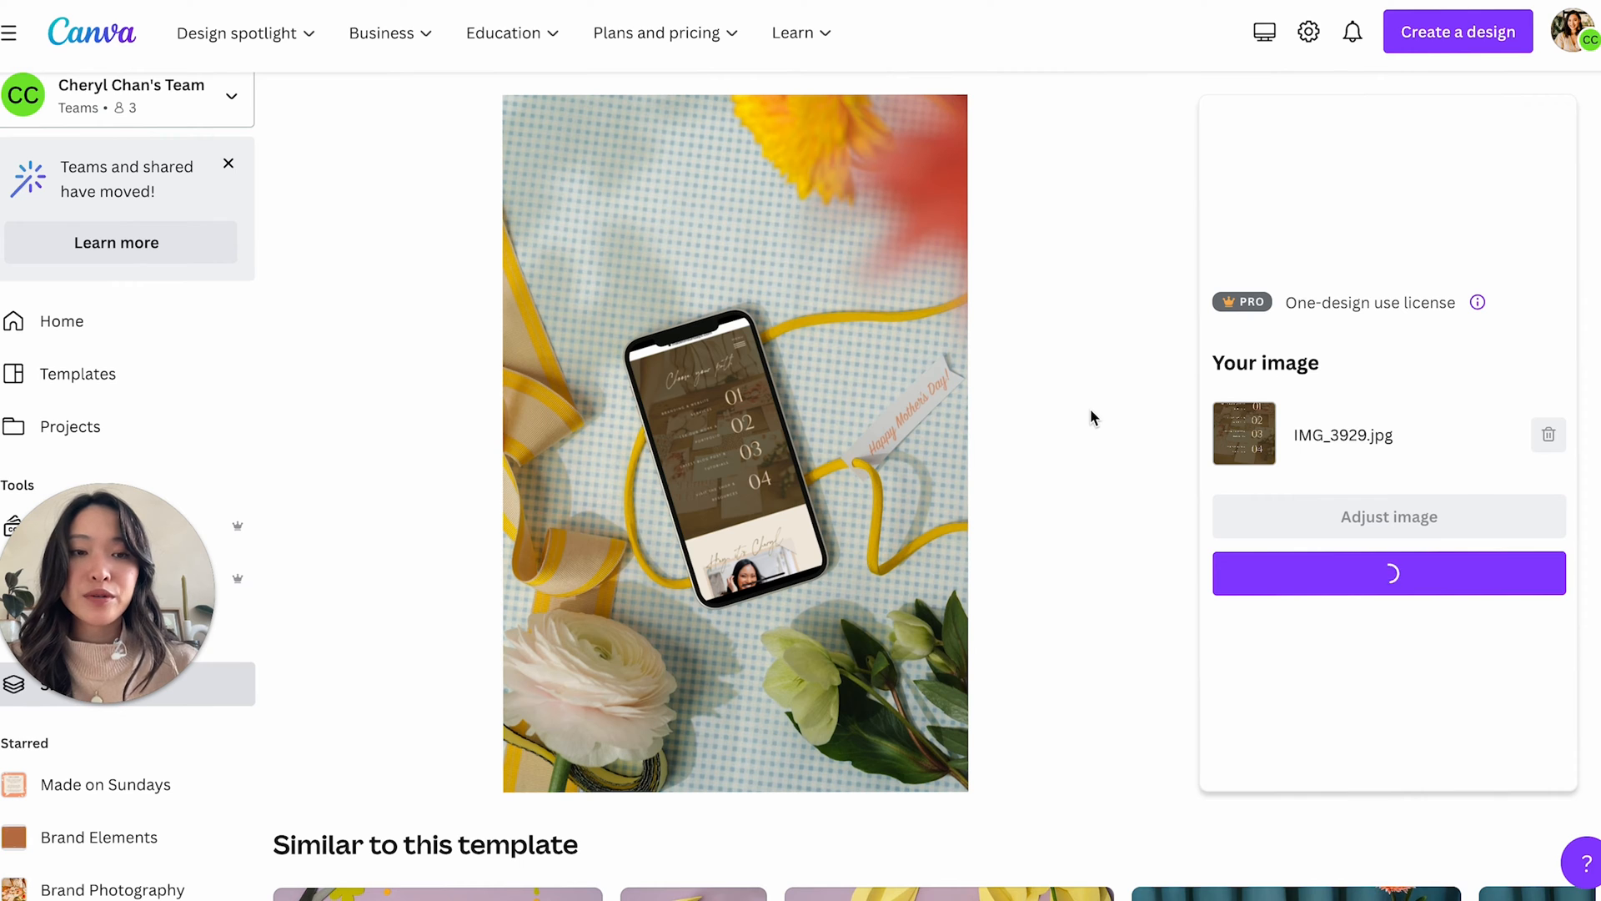
{"action": "mouse_move", "coordinate": [1312, 470]}
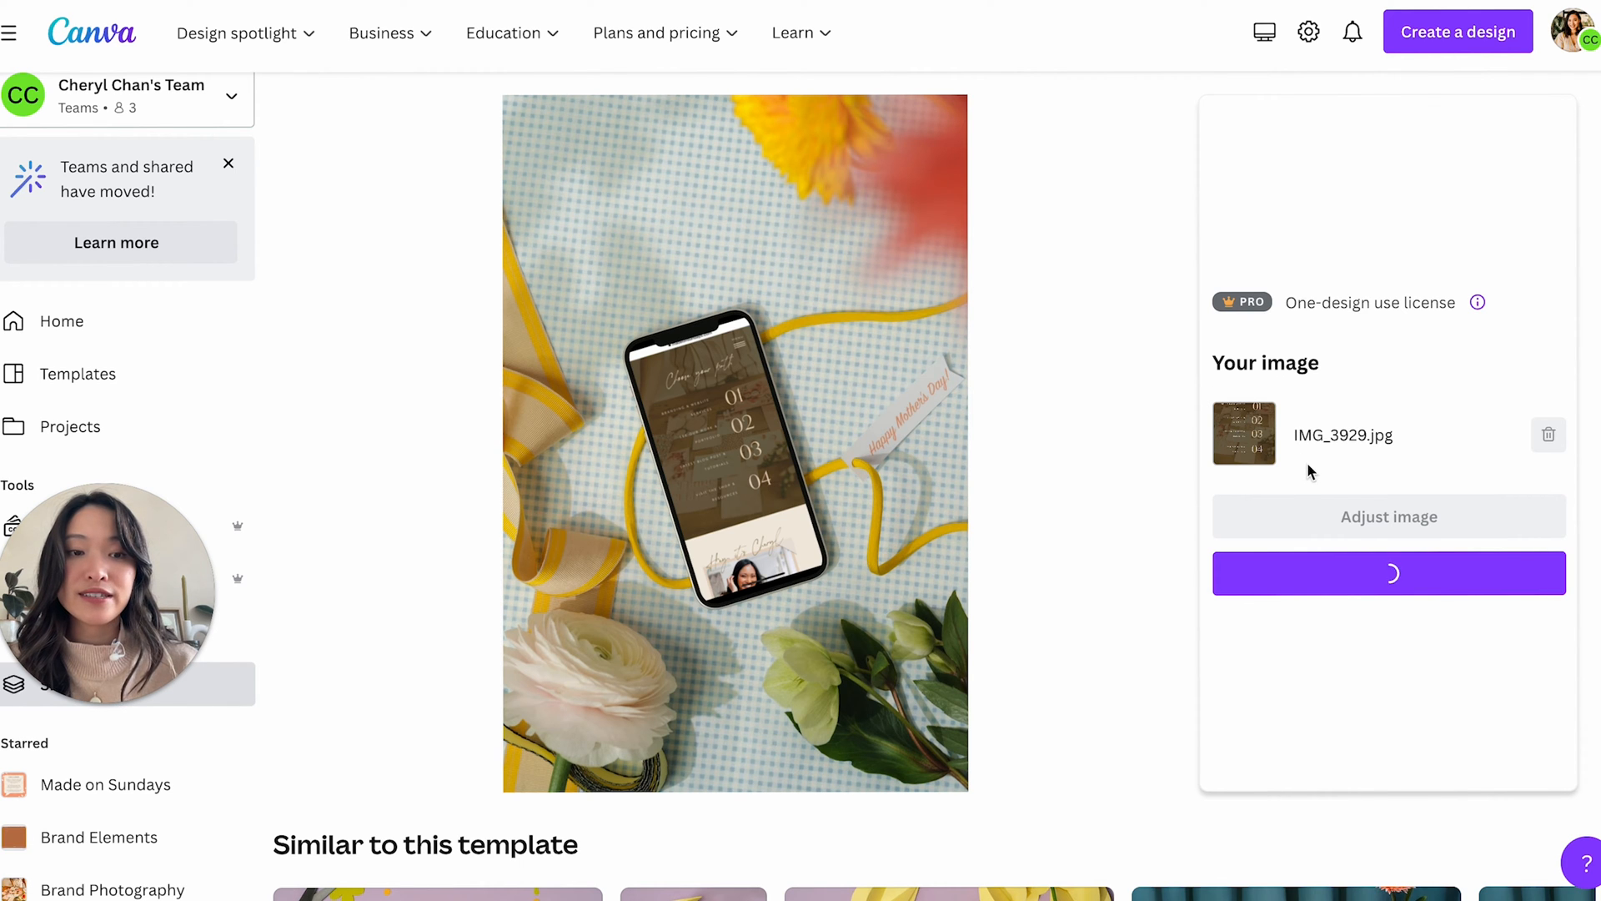
{"action": "left_click", "coordinate": [1387, 573]}
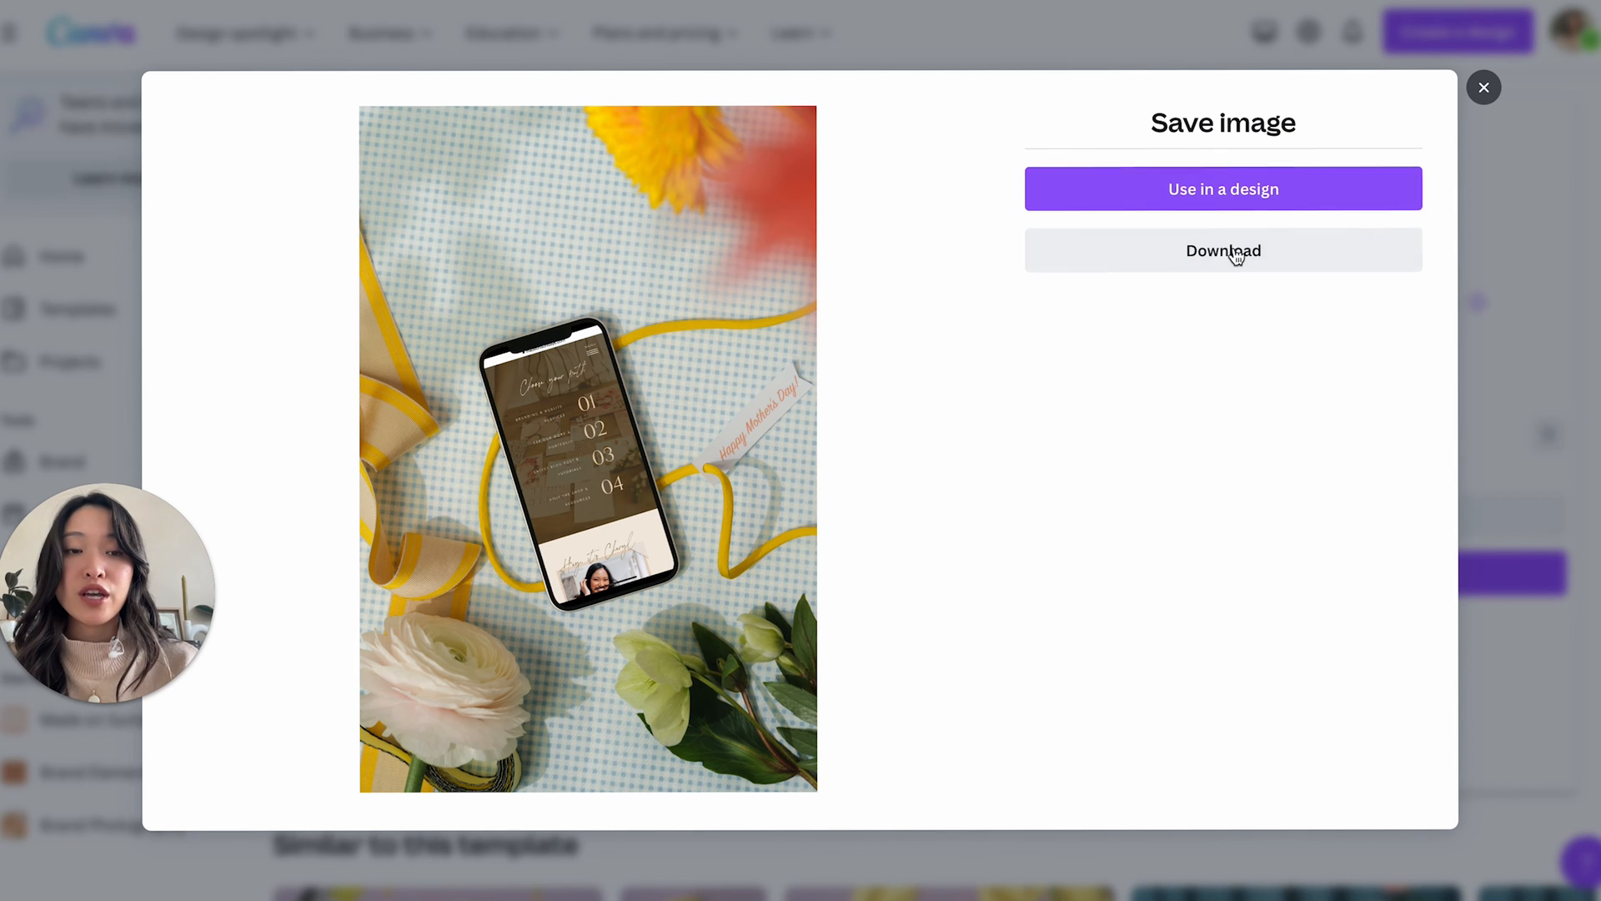
{"action": "left_click", "coordinate": [1223, 250]}
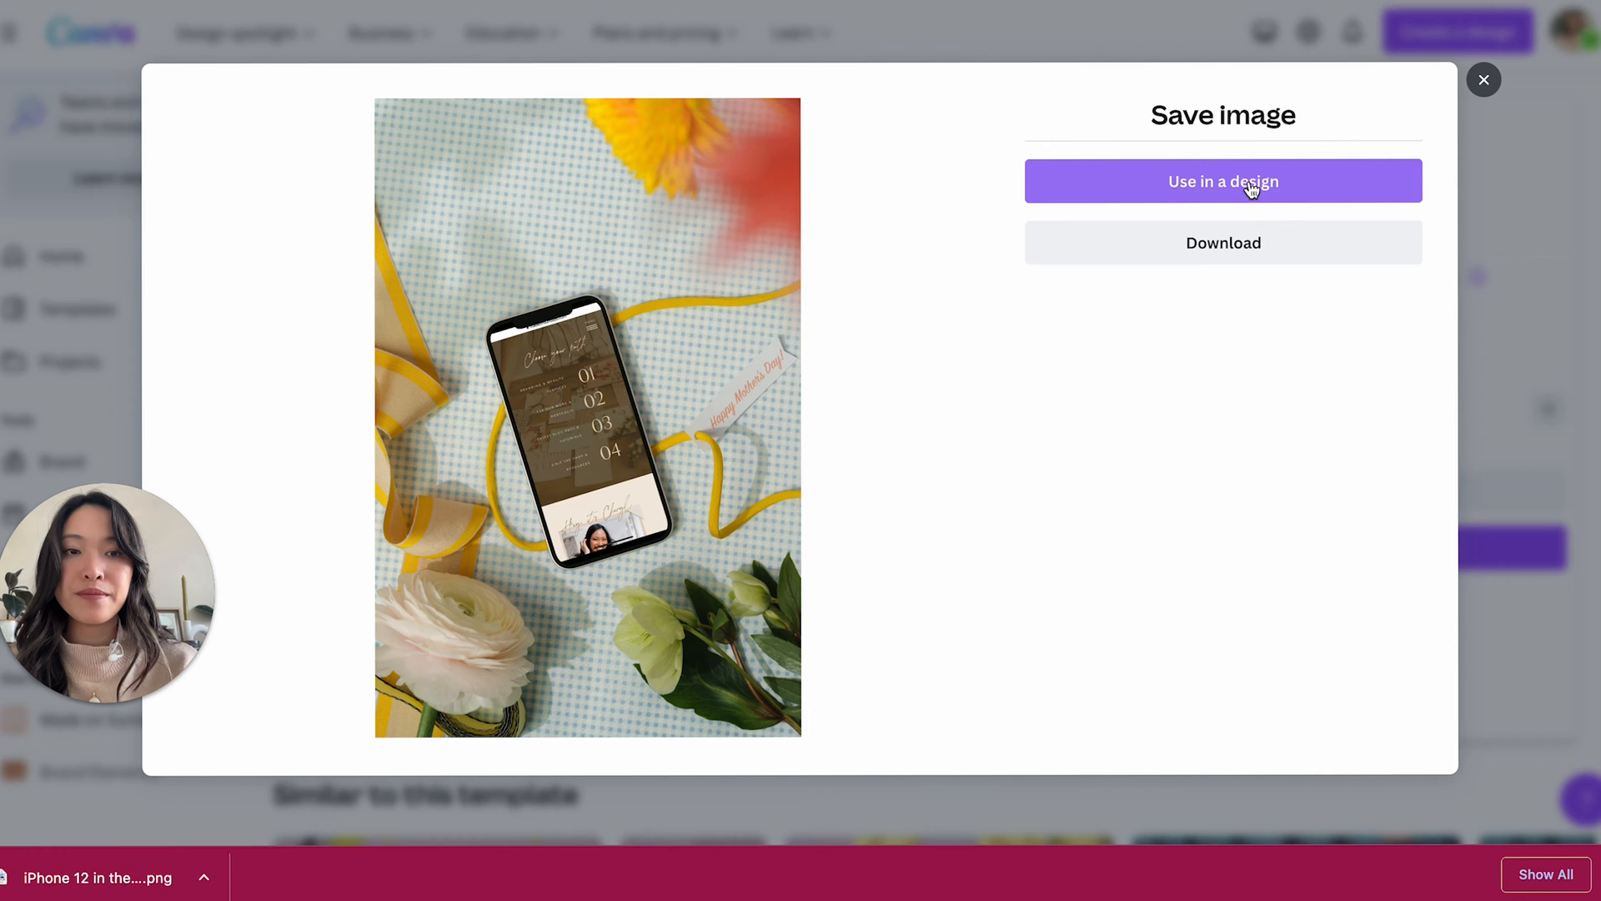
{"action": "left_click", "coordinate": [1221, 181]}
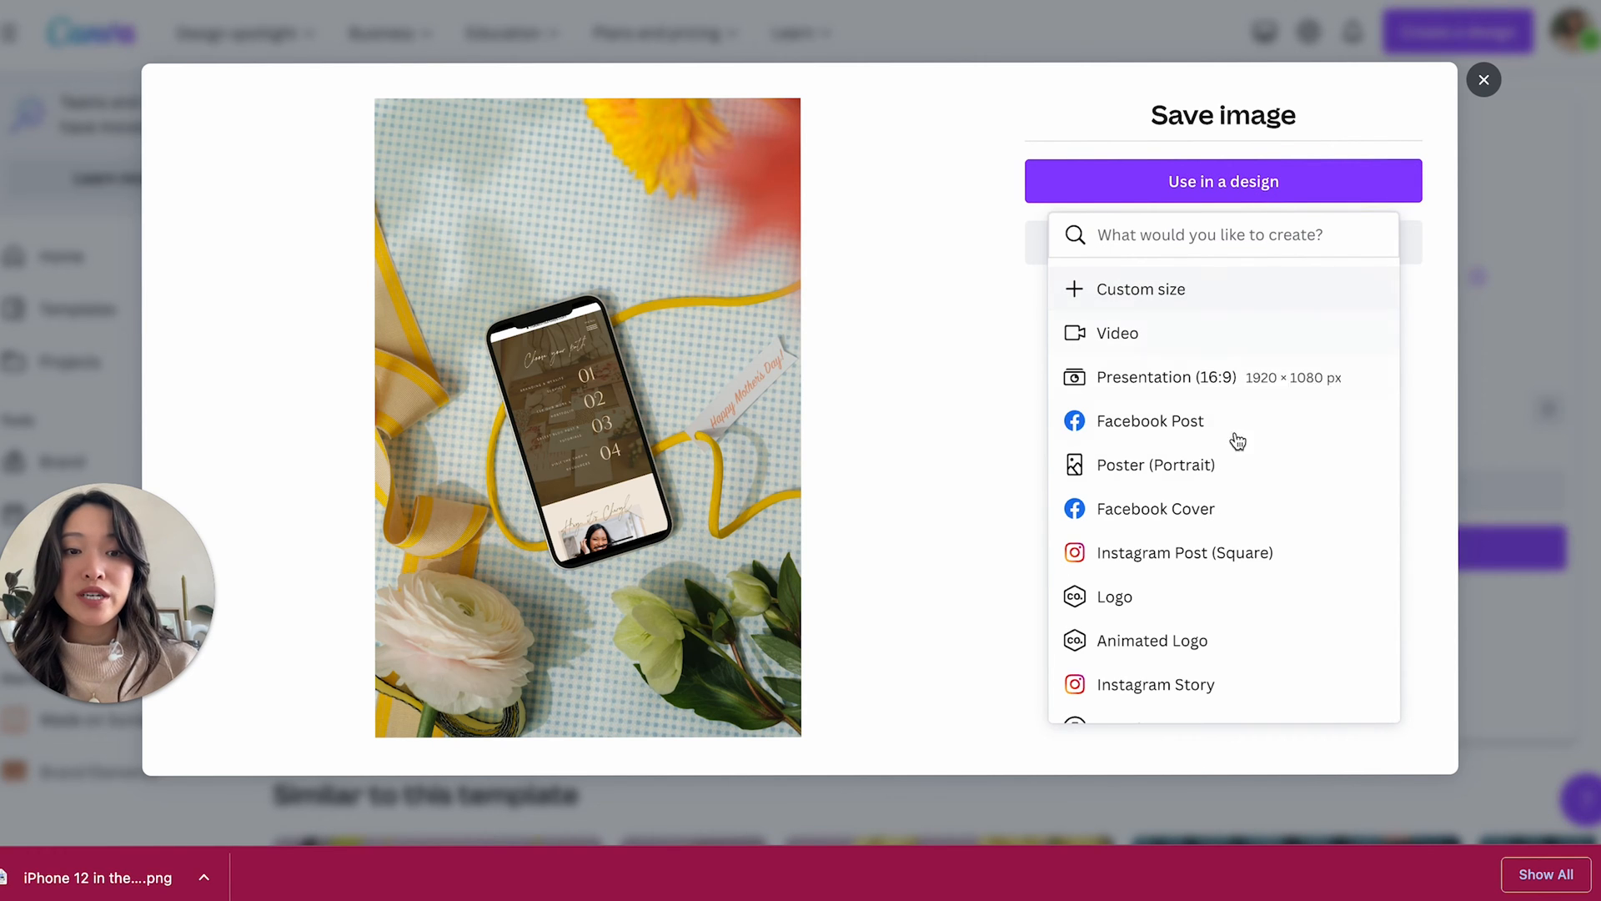
{"action": "mouse_move", "coordinate": [1215, 552]}
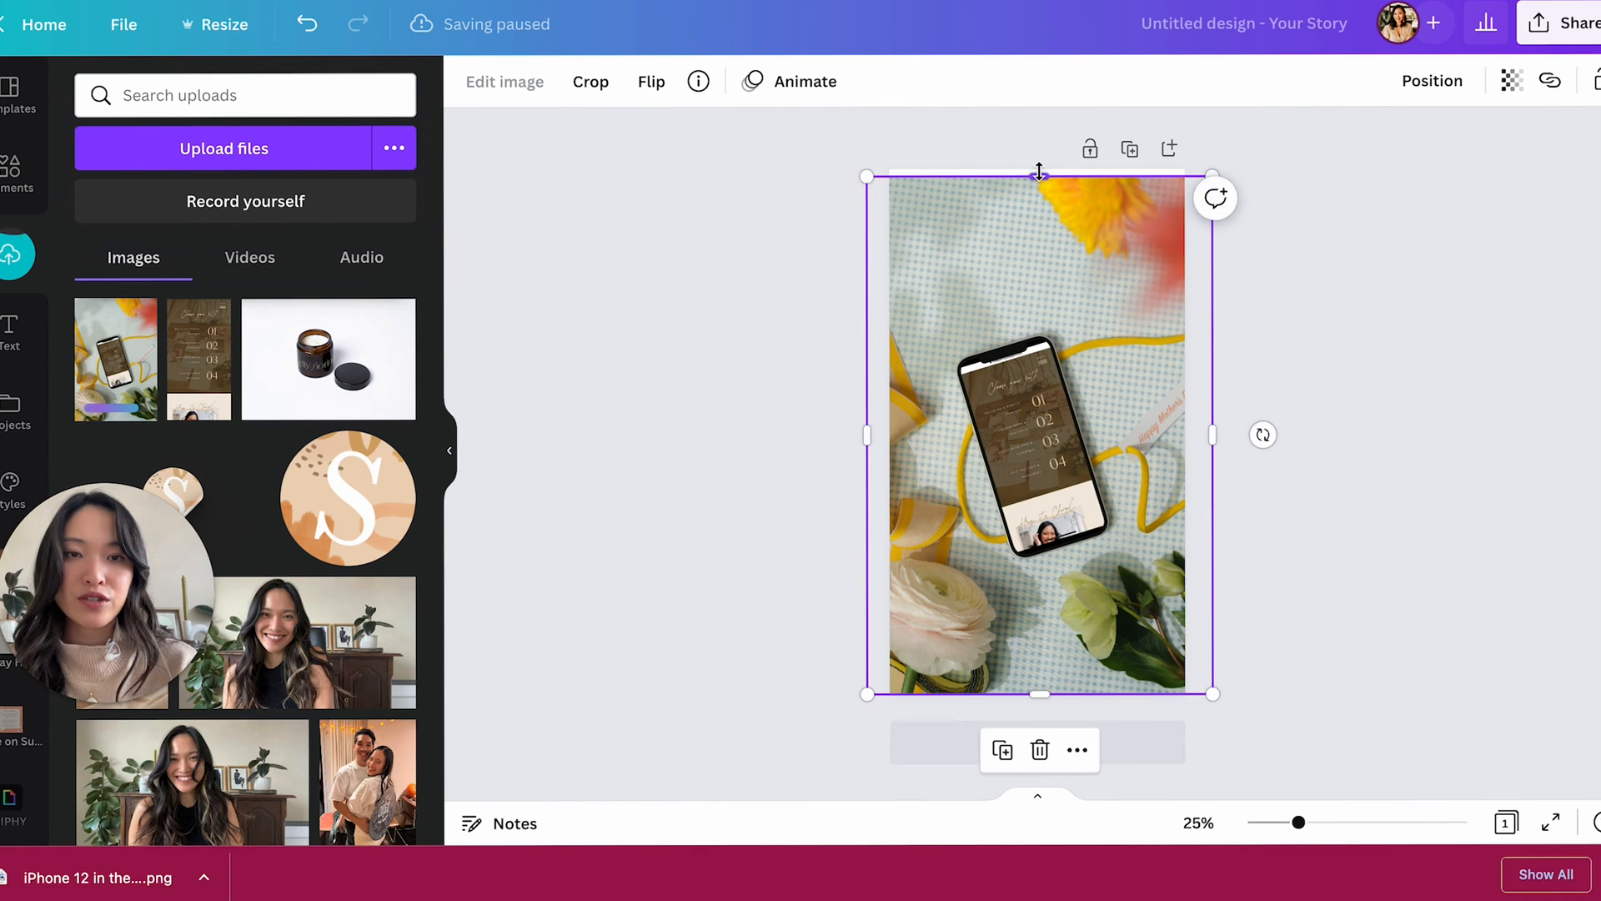
- Crop the mockup photo so the enlarged phone fills the story page
{"action": "left_click", "coordinate": [1412, 480]}
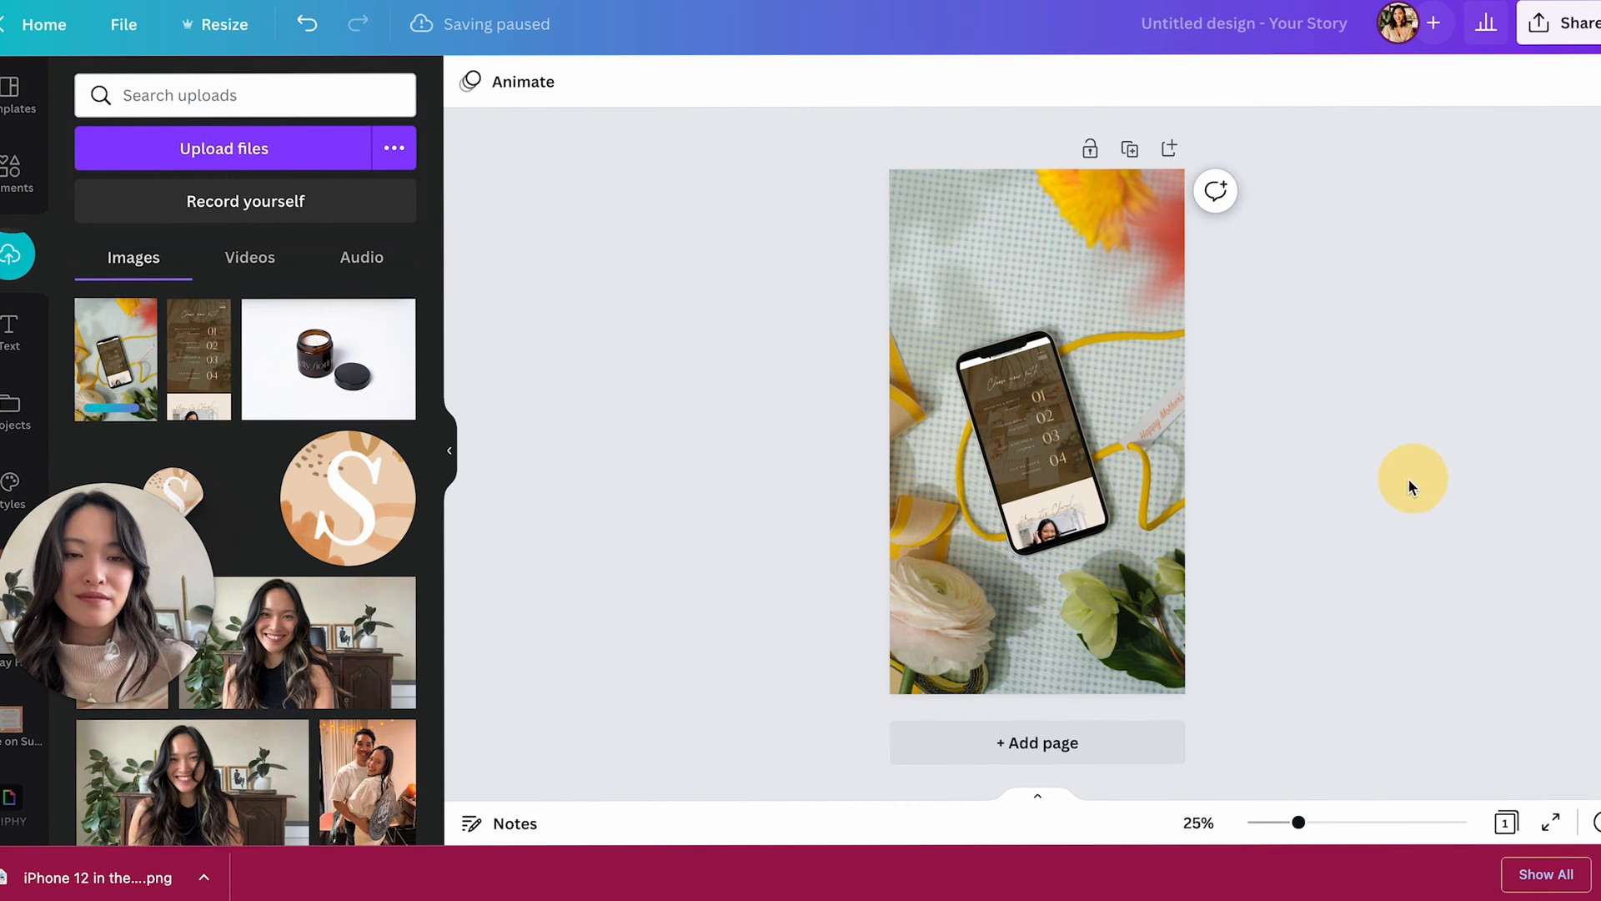
{"action": "left_click", "coordinate": [1009, 478]}
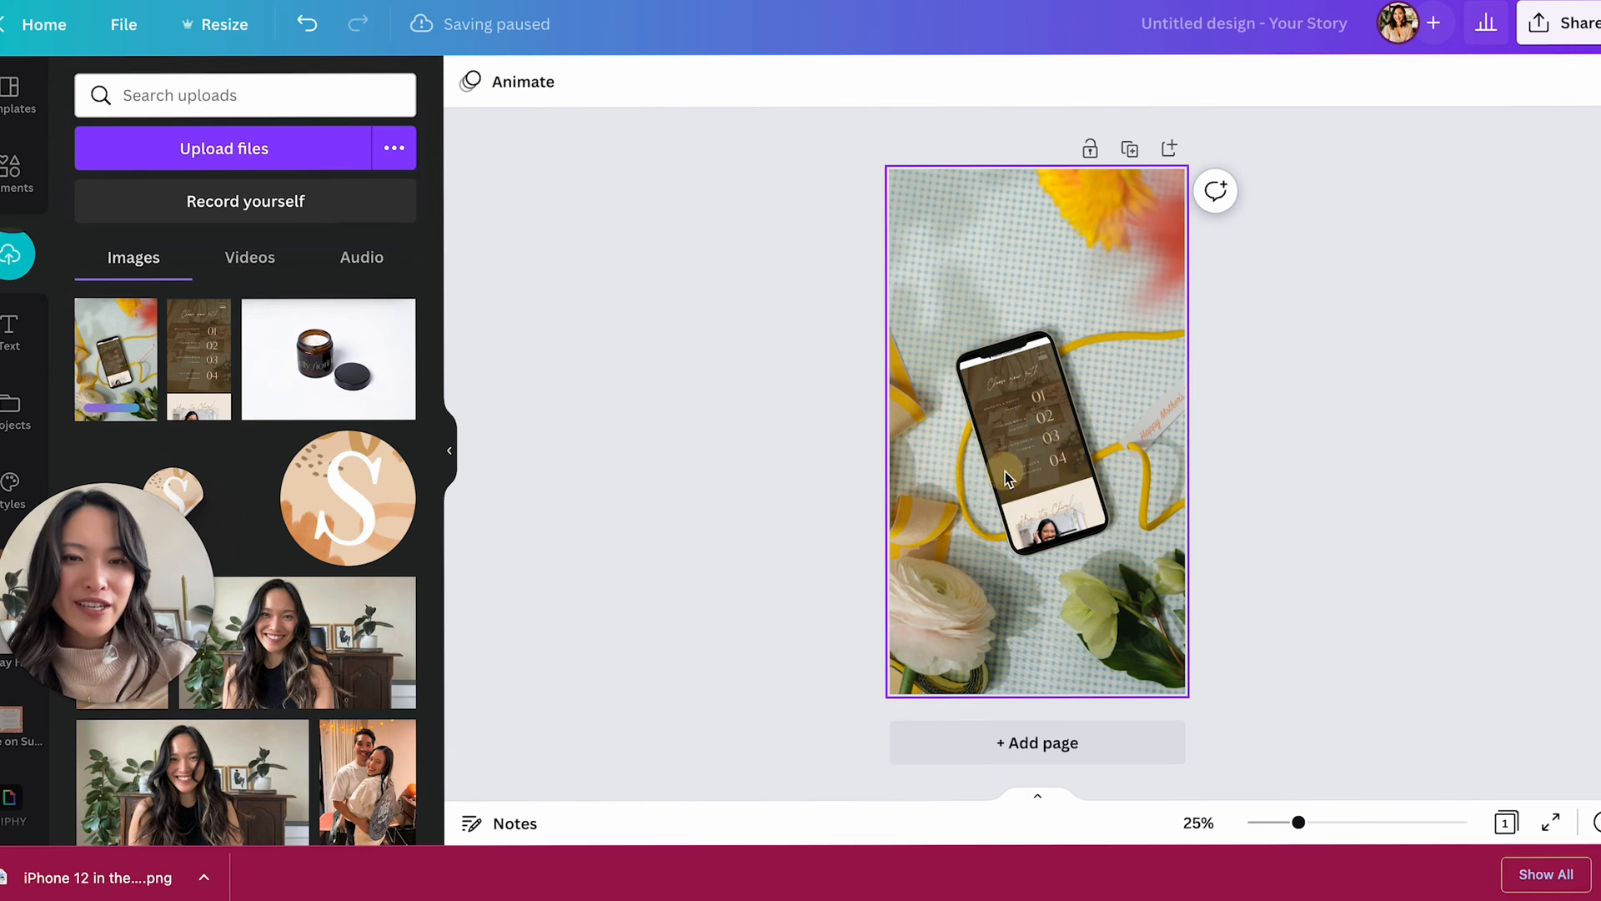
{"action": "double_click", "coordinate": [1037, 429]}
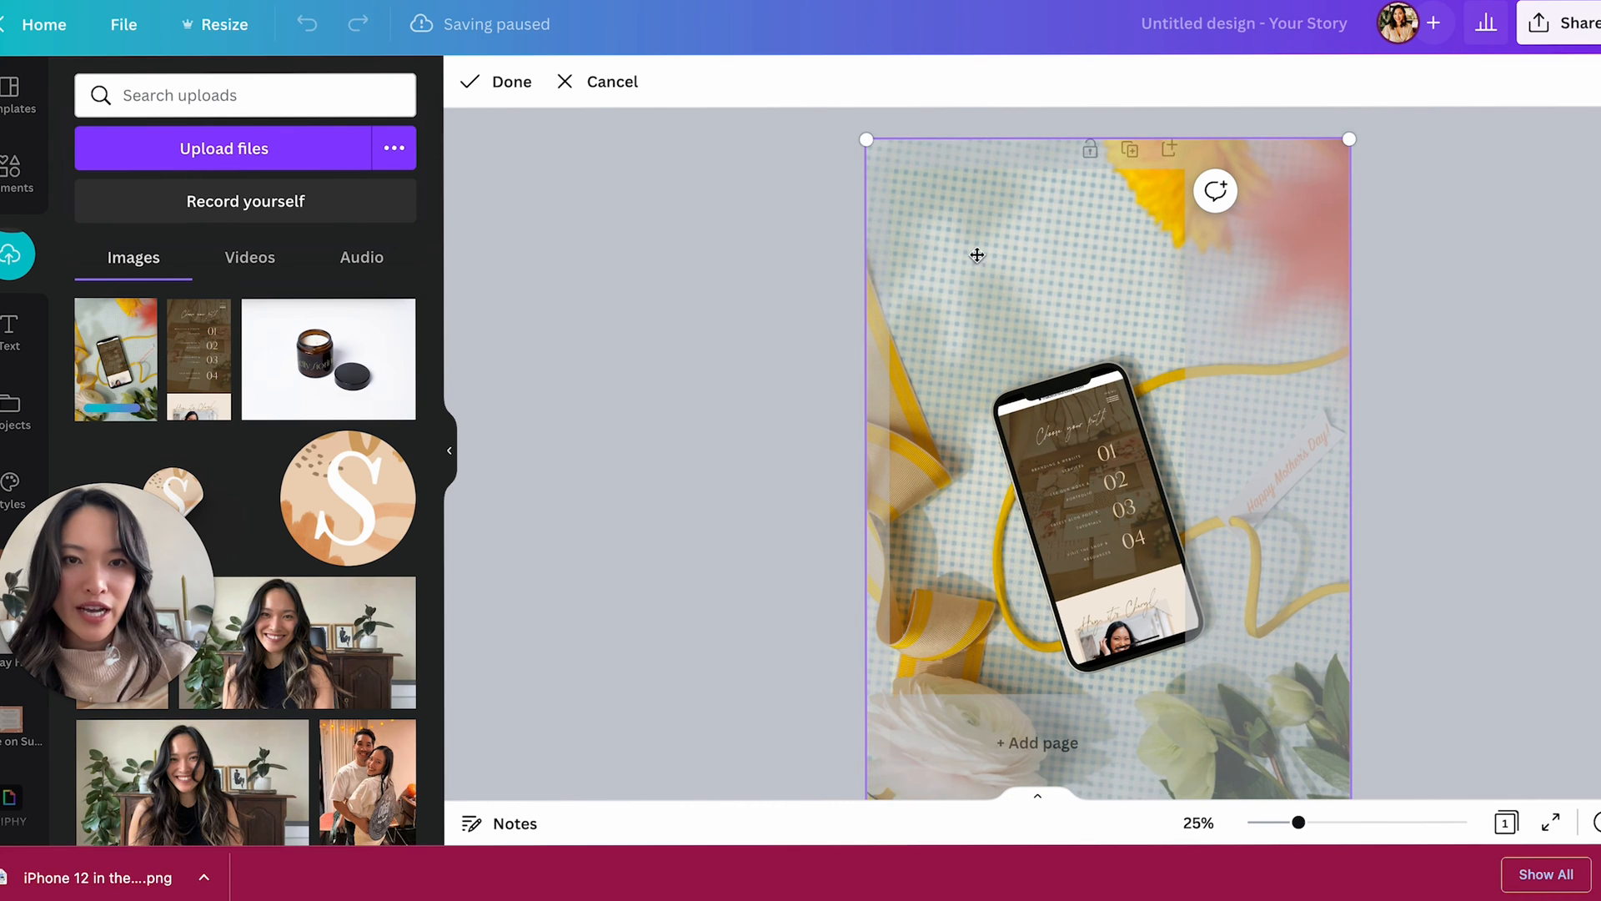
{"action": "left_click", "coordinate": [507, 82]}
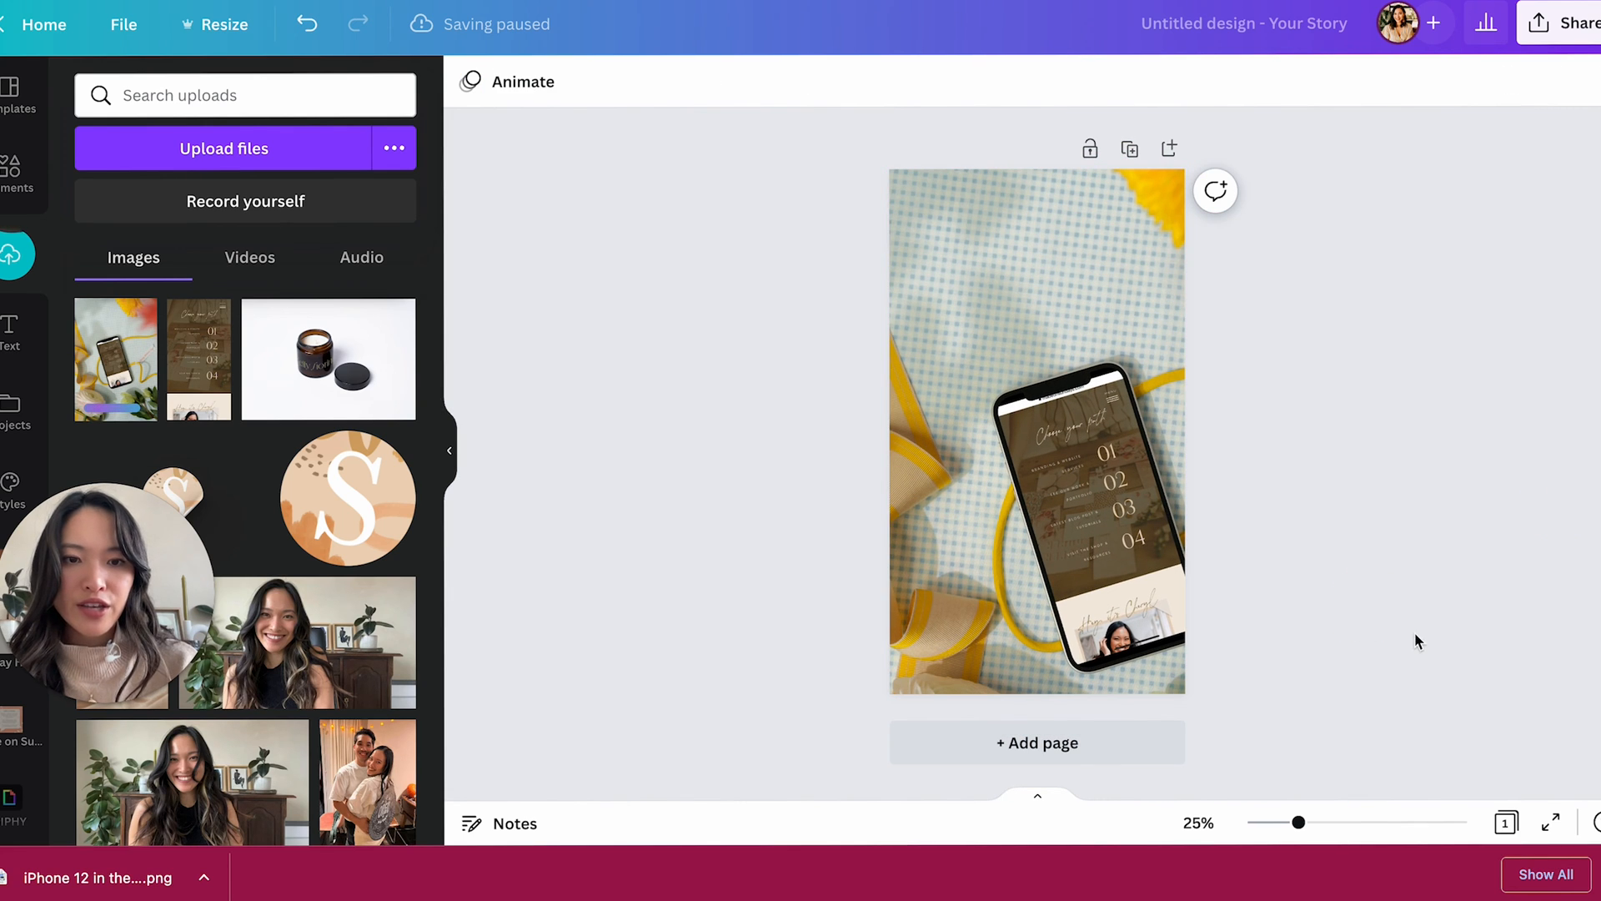
{"action": "left_click", "coordinate": [10, 329]}
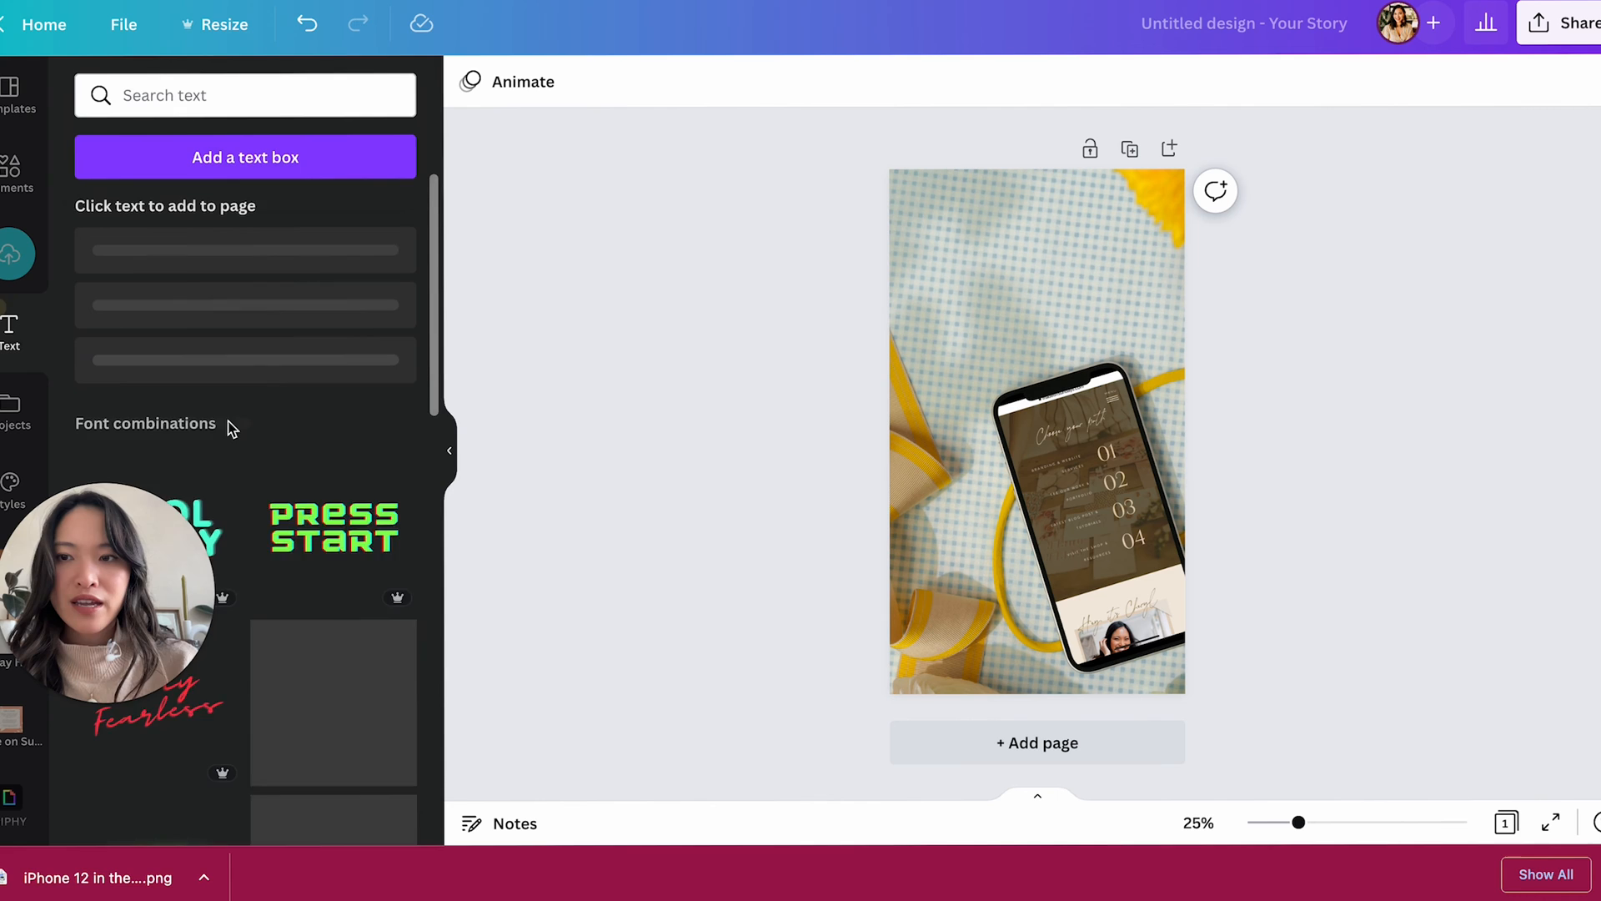
- Add a heading reading 'Check out my new Website' above the phone mockup
{"action": "left_click", "coordinate": [245, 258]}
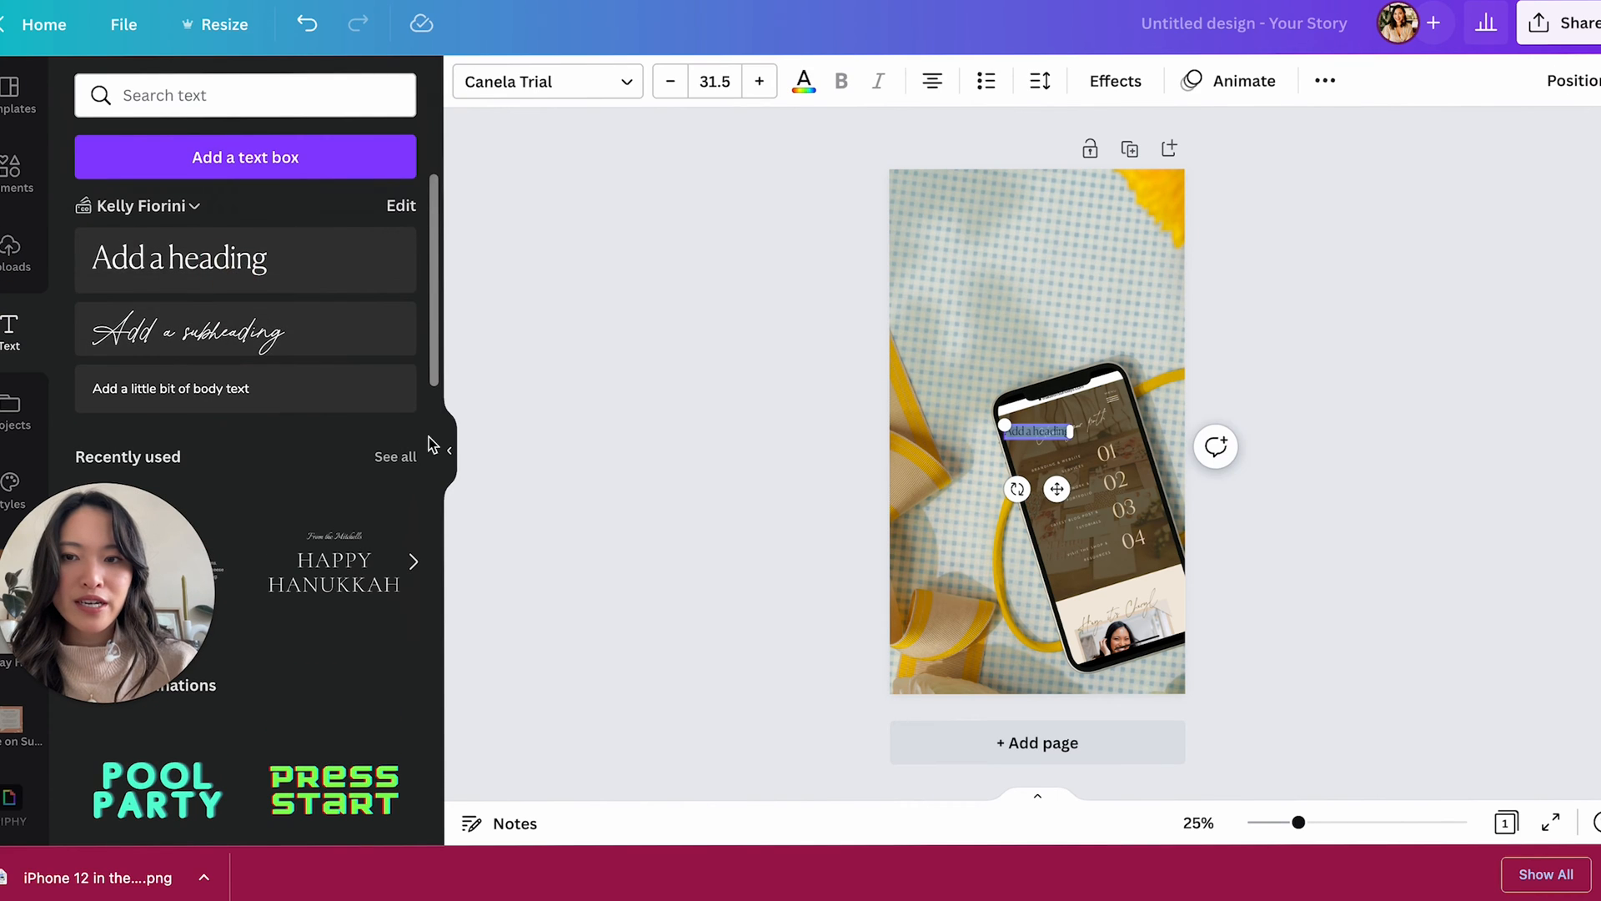
{"action": "left_click", "coordinate": [803, 81]}
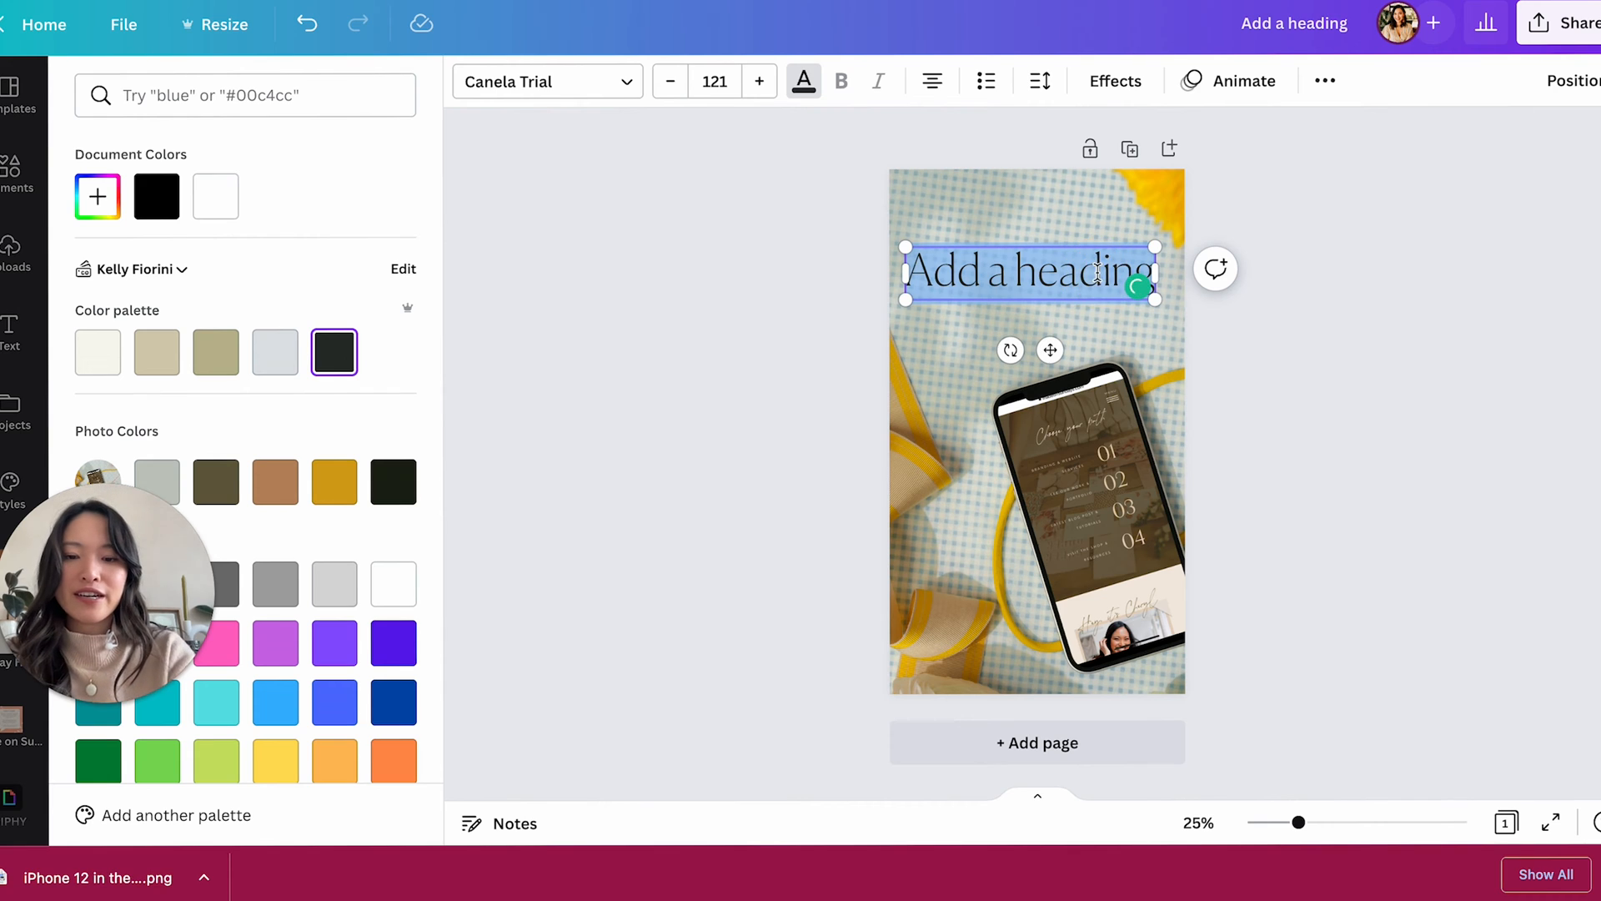
{"action": "type", "text": "Check out n"}
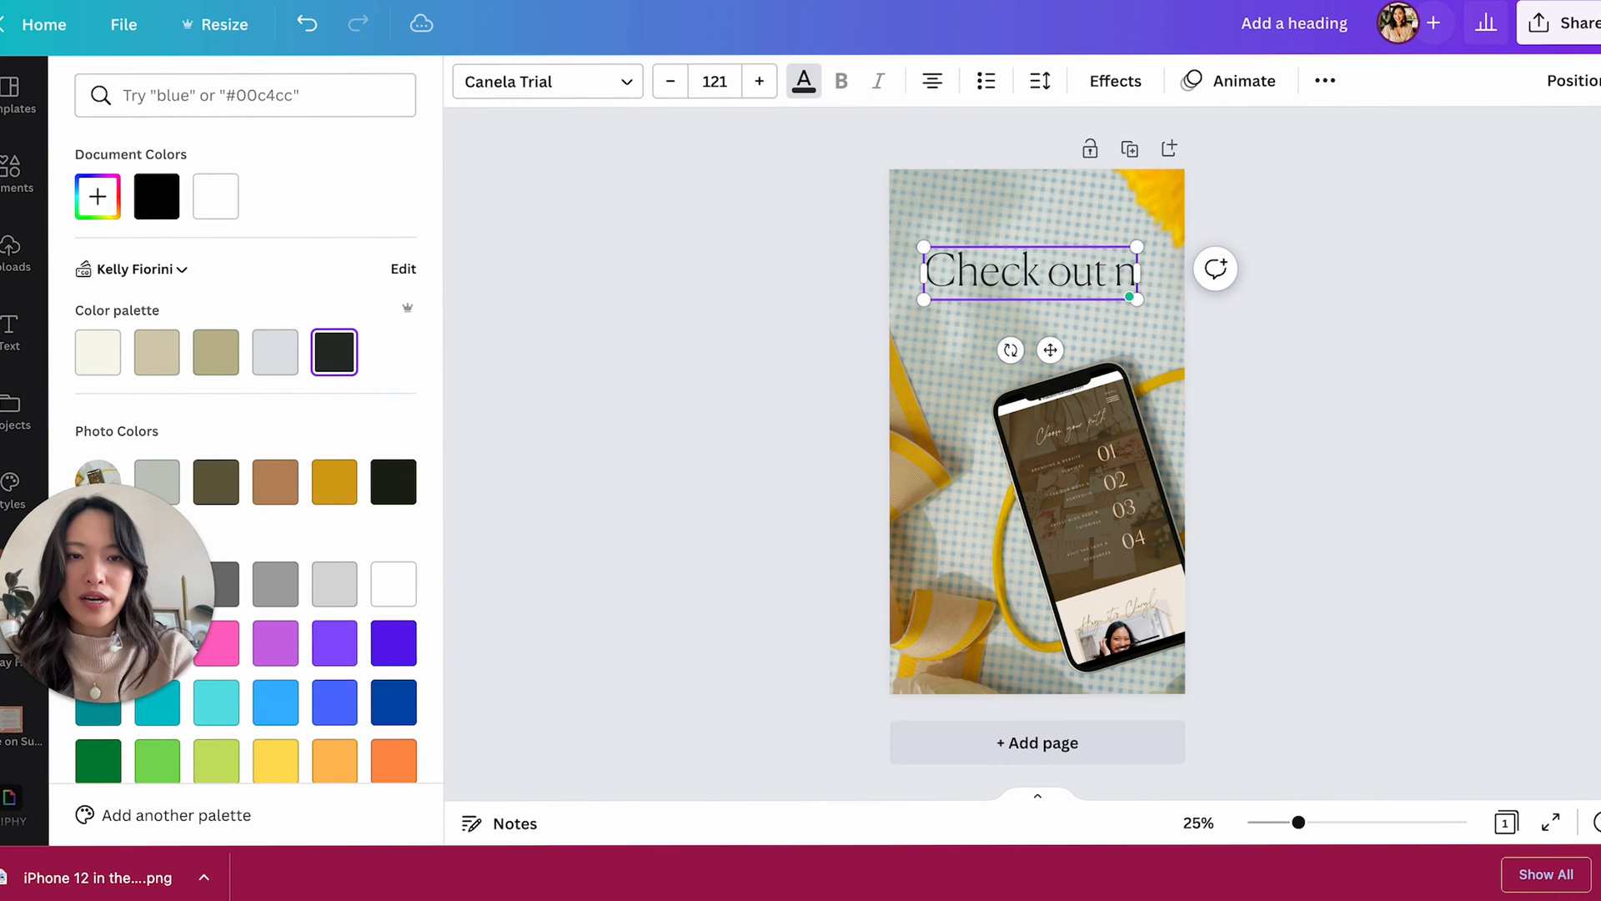
{"action": "type", "text": "my new WEb"}
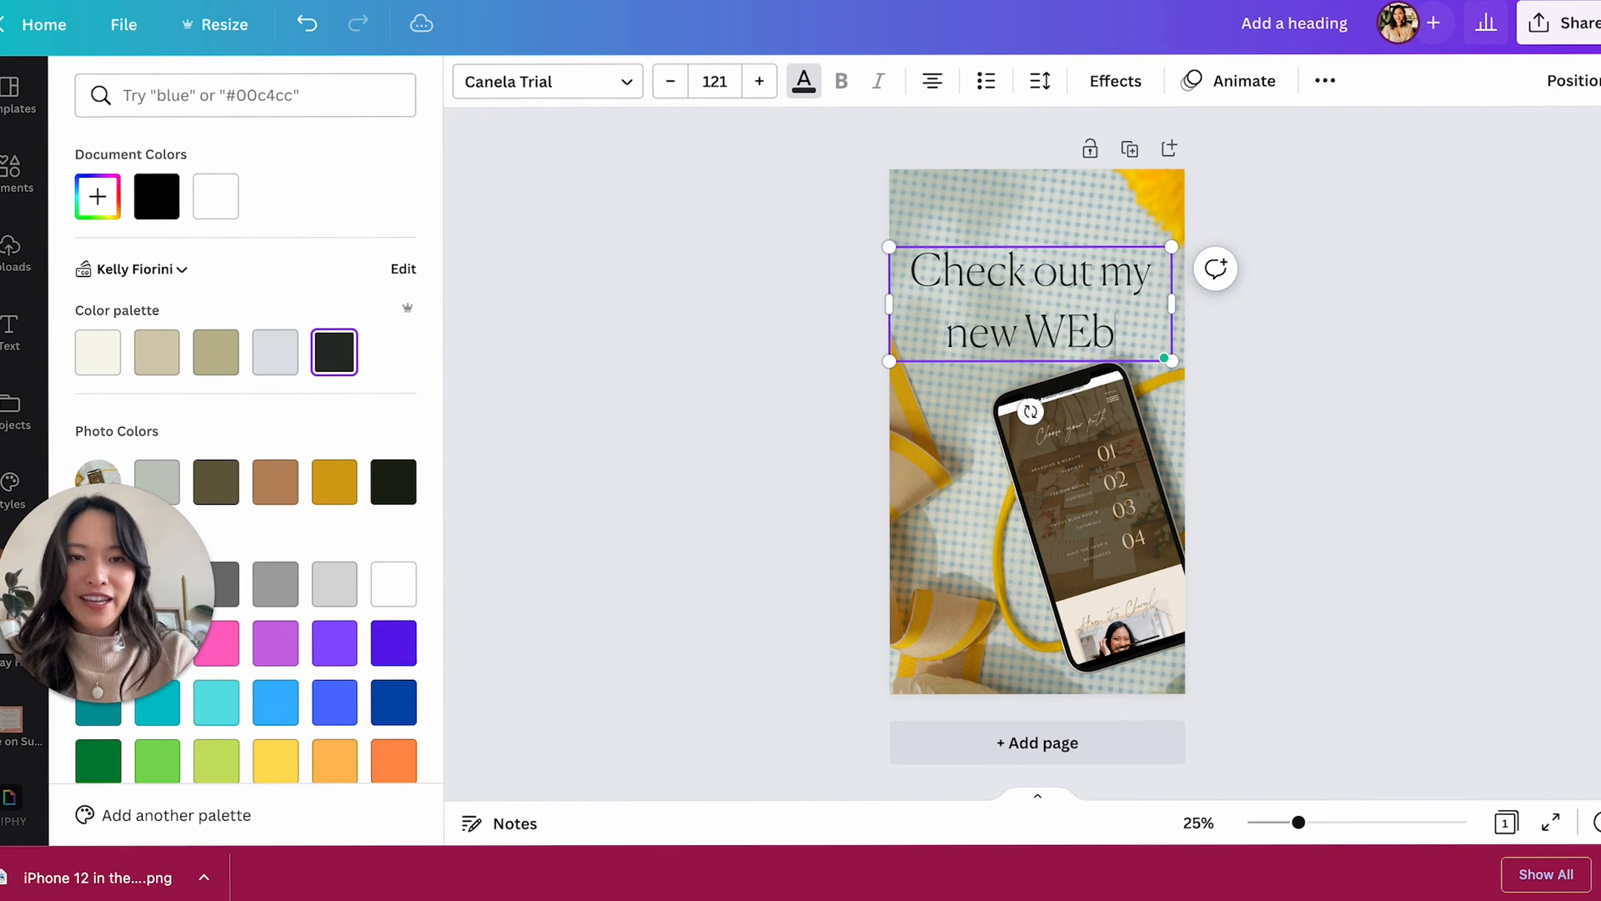
{"action": "type", "text": "site"}
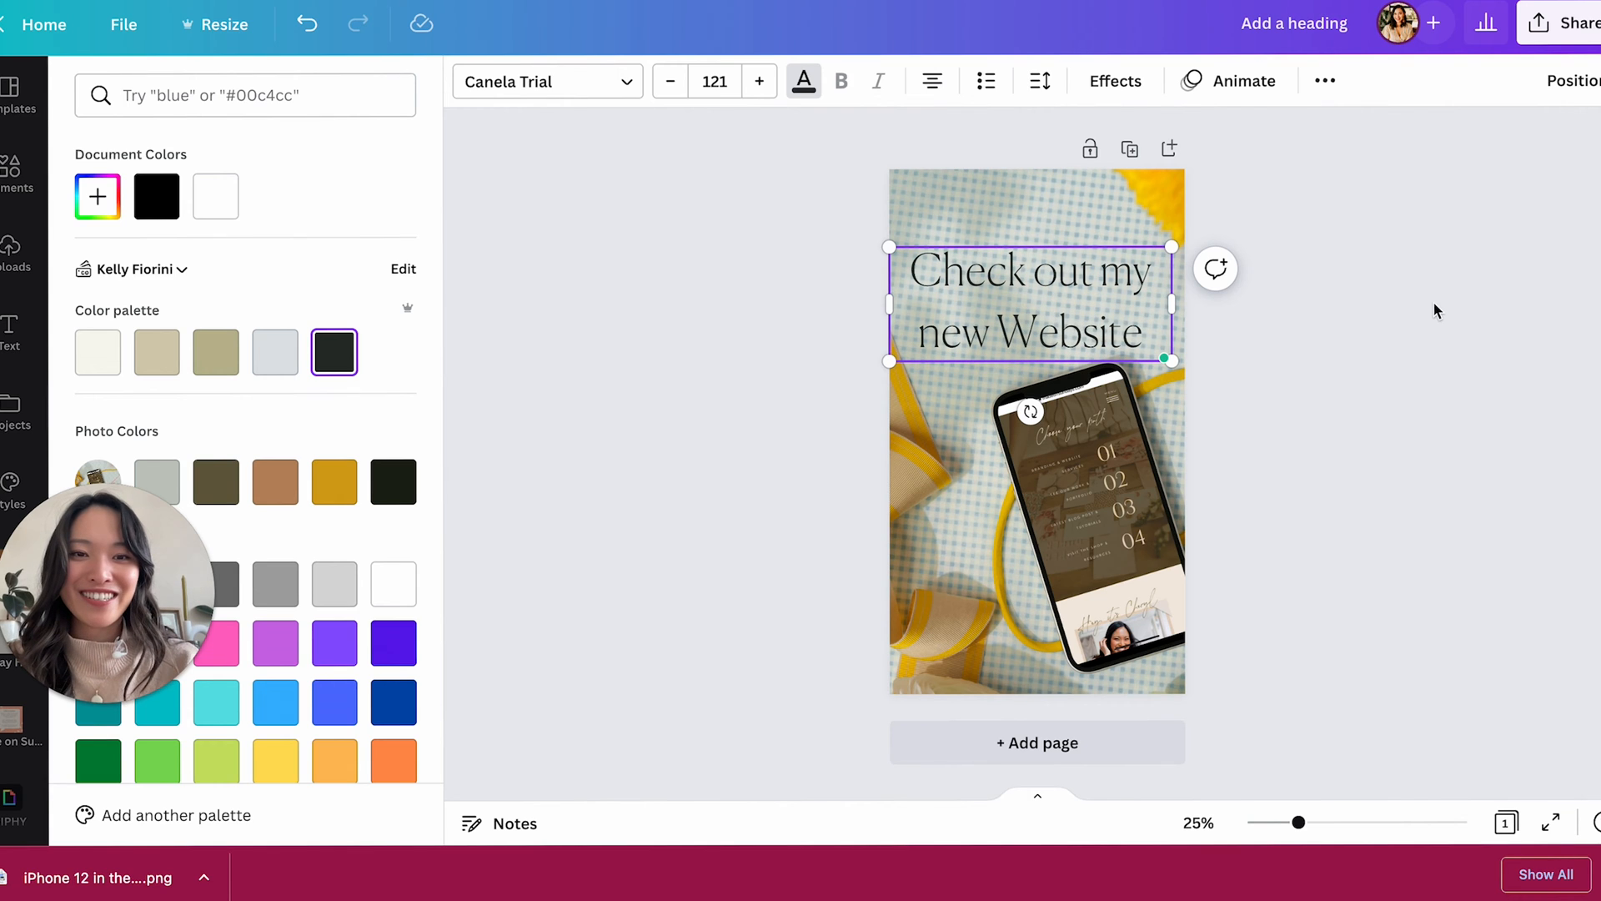
{"action": "left_click", "coordinate": [1199, 418]}
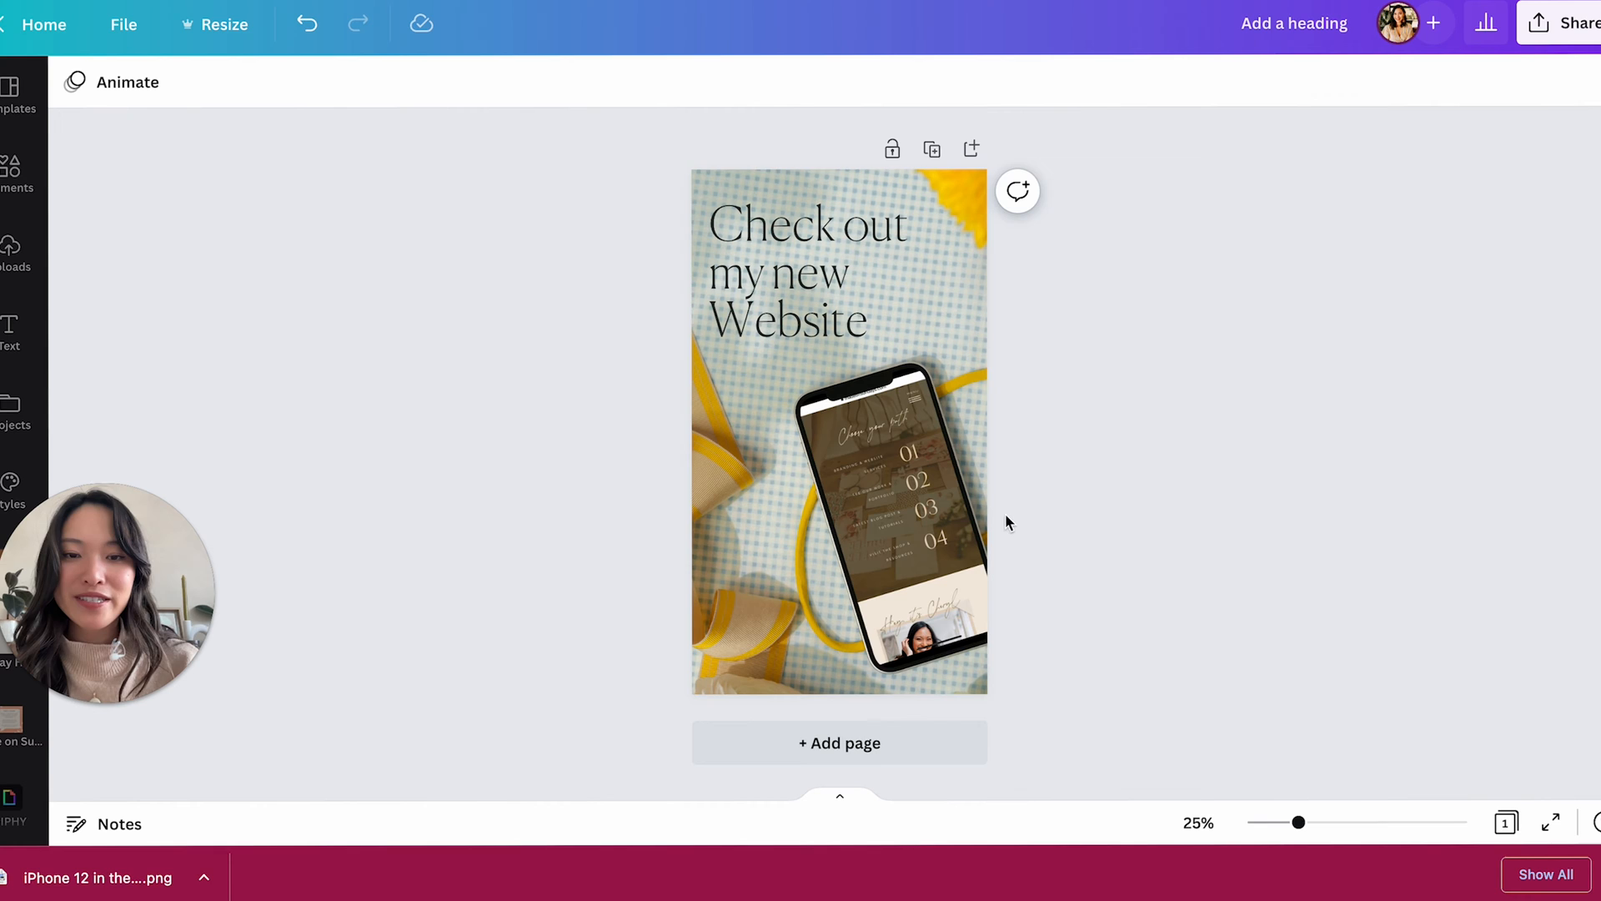
{"action": "left_click", "coordinate": [800, 555]}
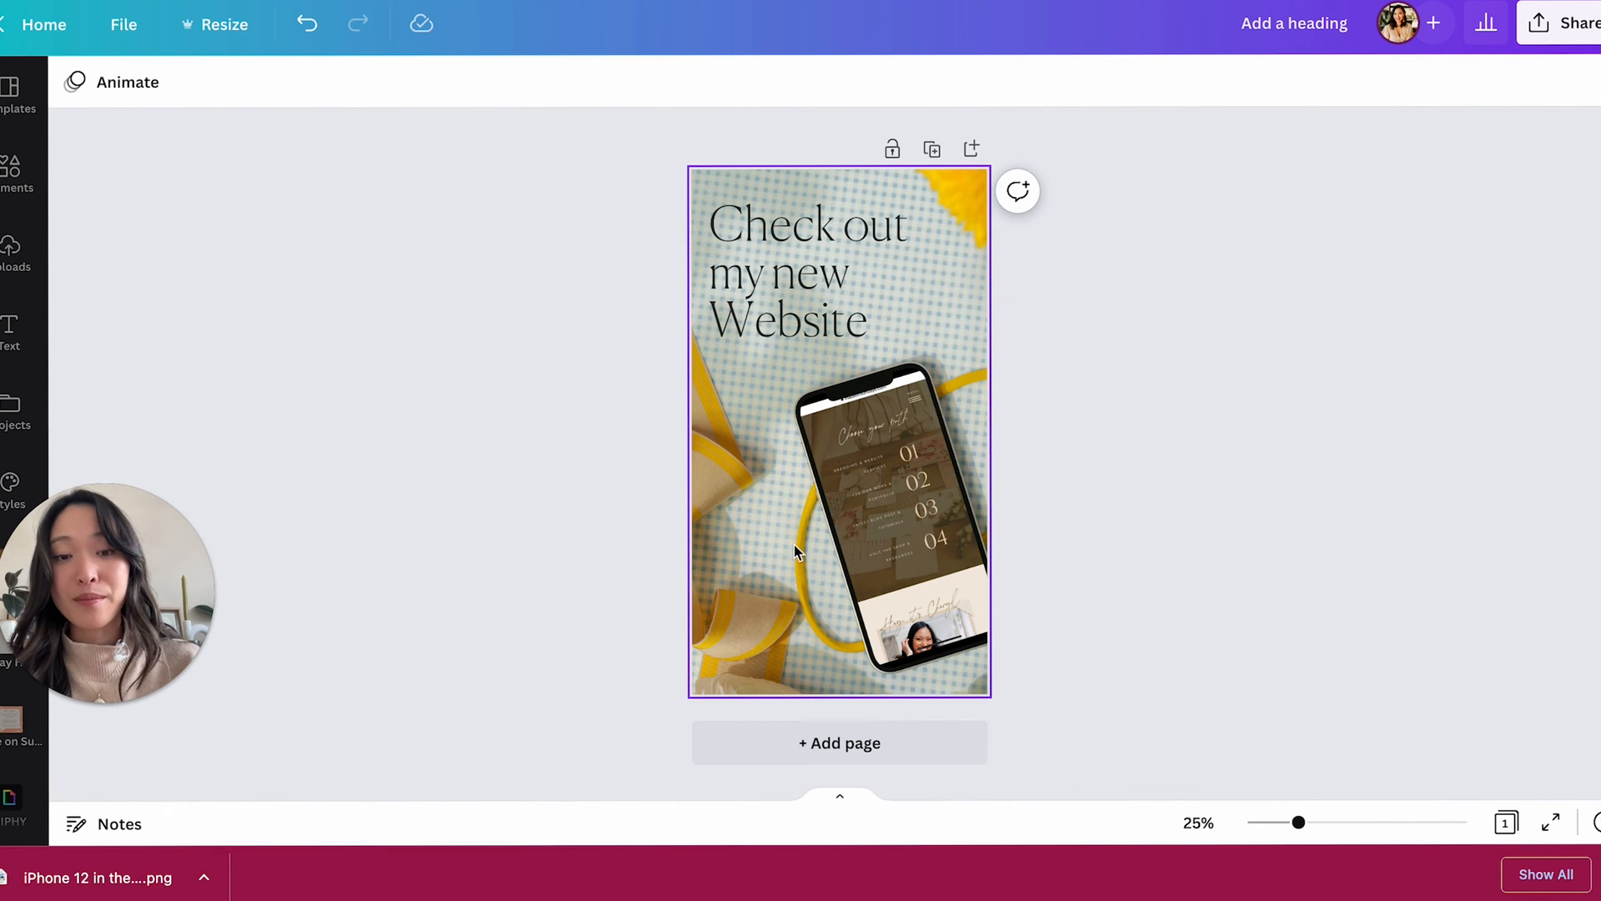
{"action": "left_click", "coordinate": [1205, 460]}
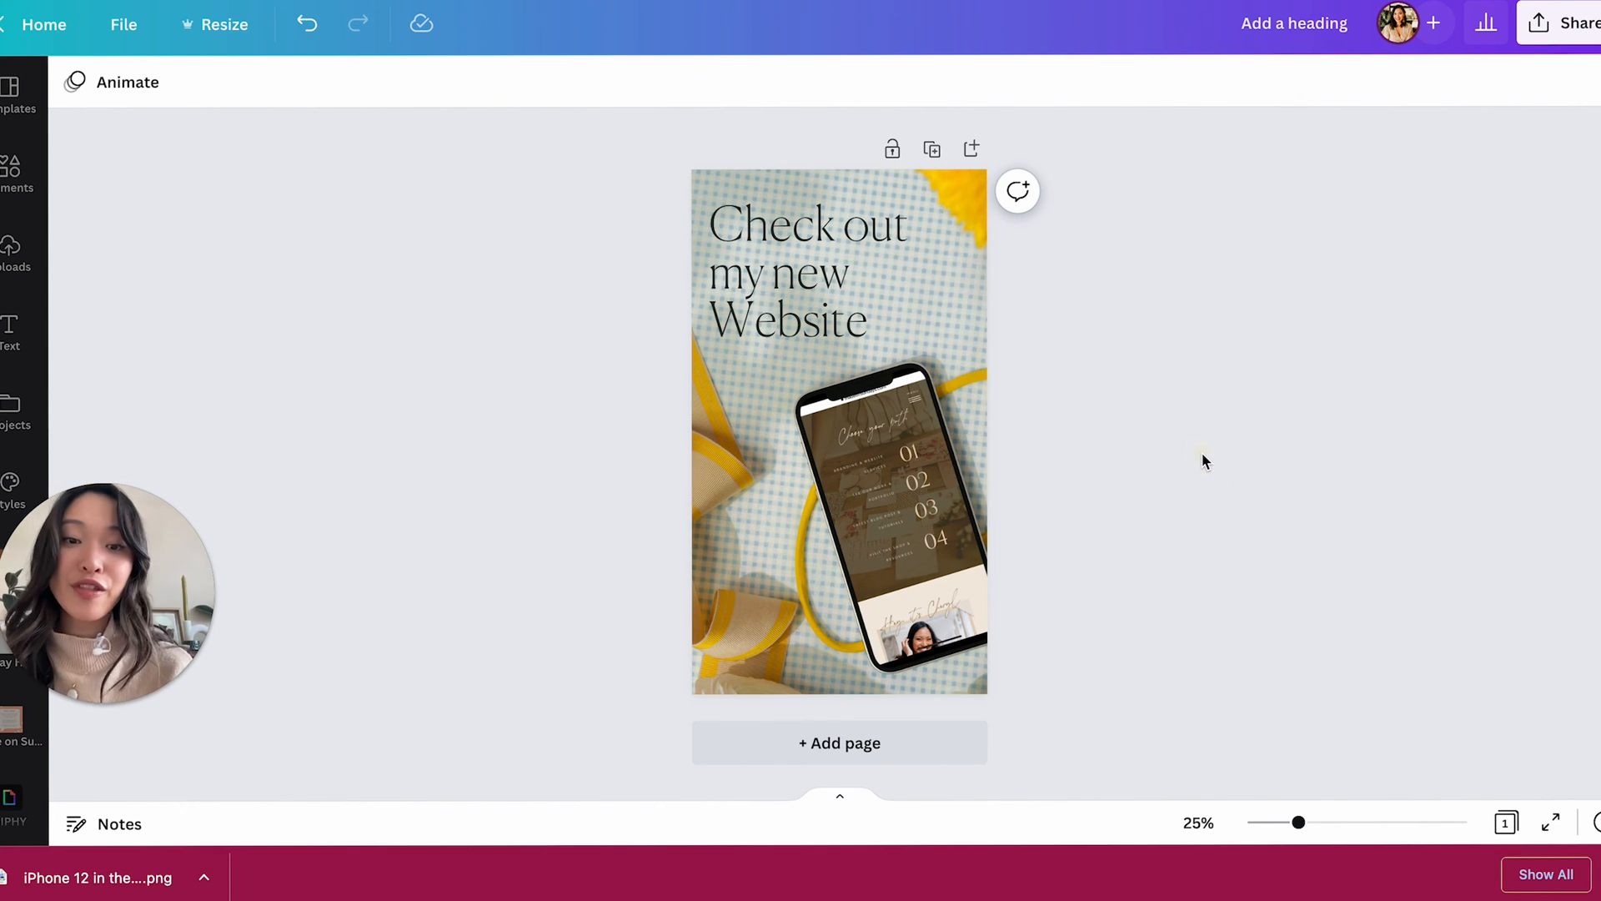
{"action": "mouse_move", "coordinate": [562, 8]}
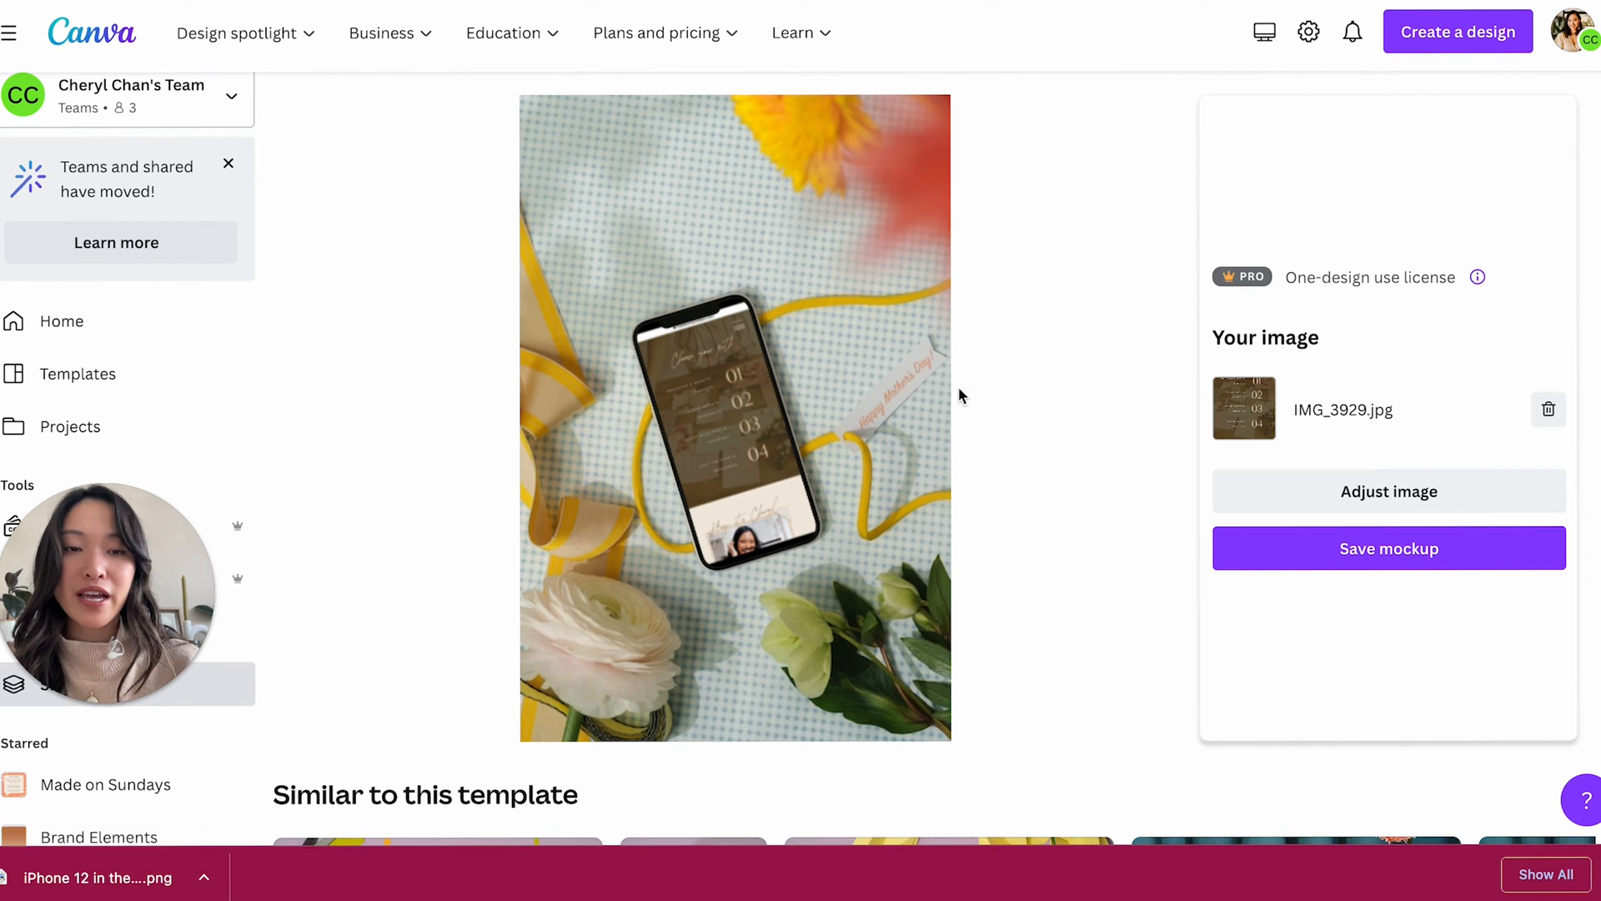
- Browse the phone mockups and open the tilted iPhone mockup
{"action": "scroll", "scroll_direction": "down", "scroll_amount": 3}
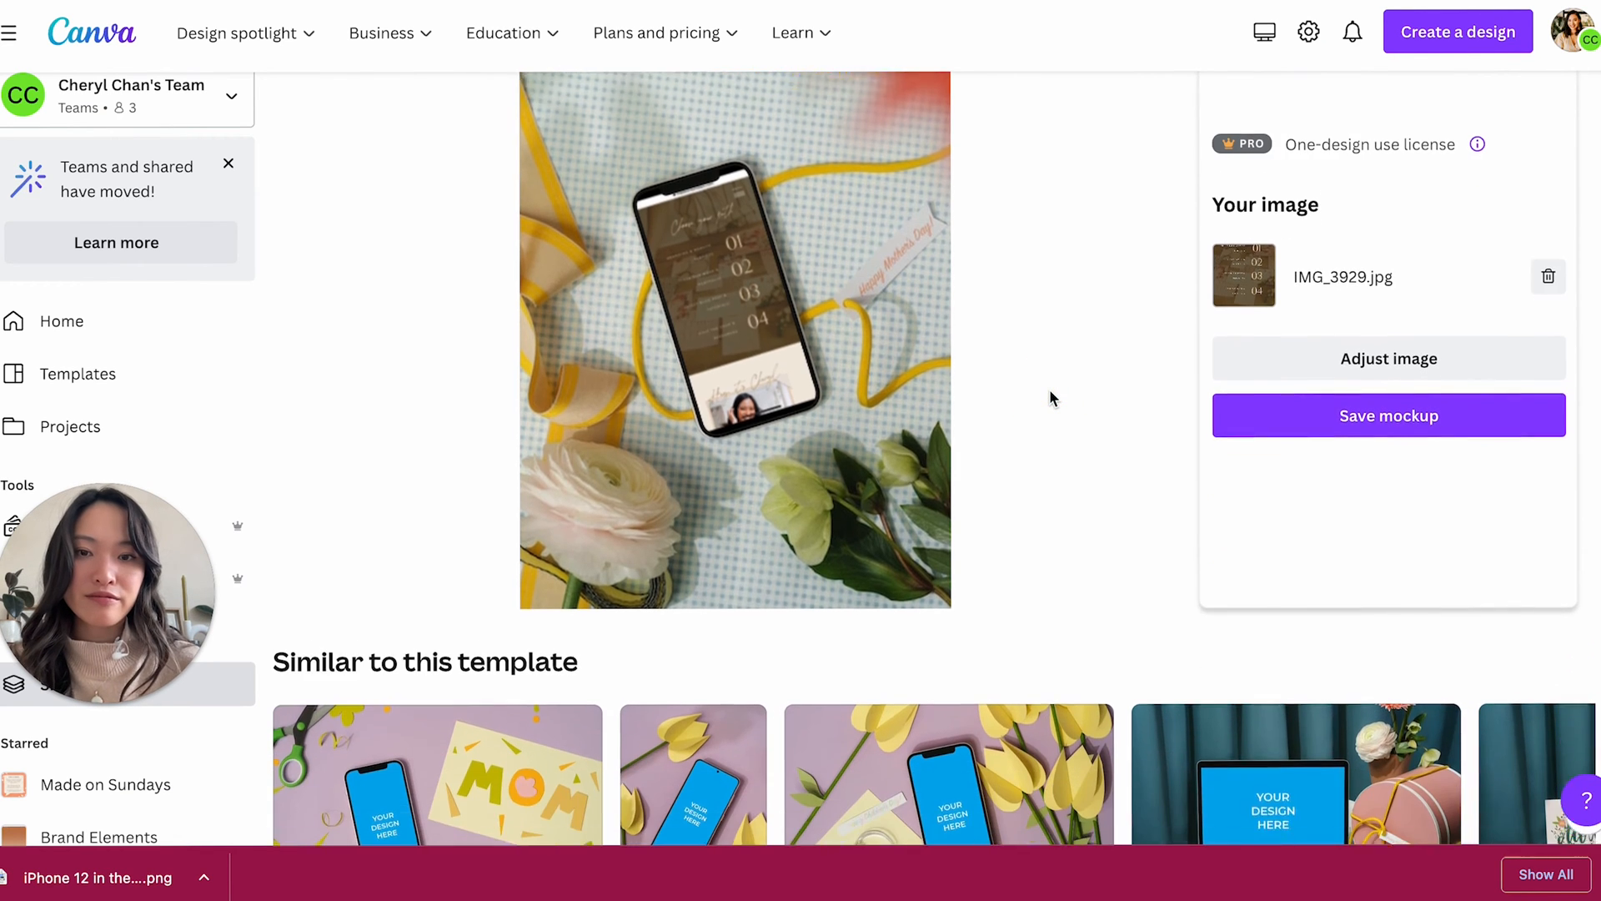
{"action": "scroll", "scroll_direction": "down", "scroll_amount": 3}
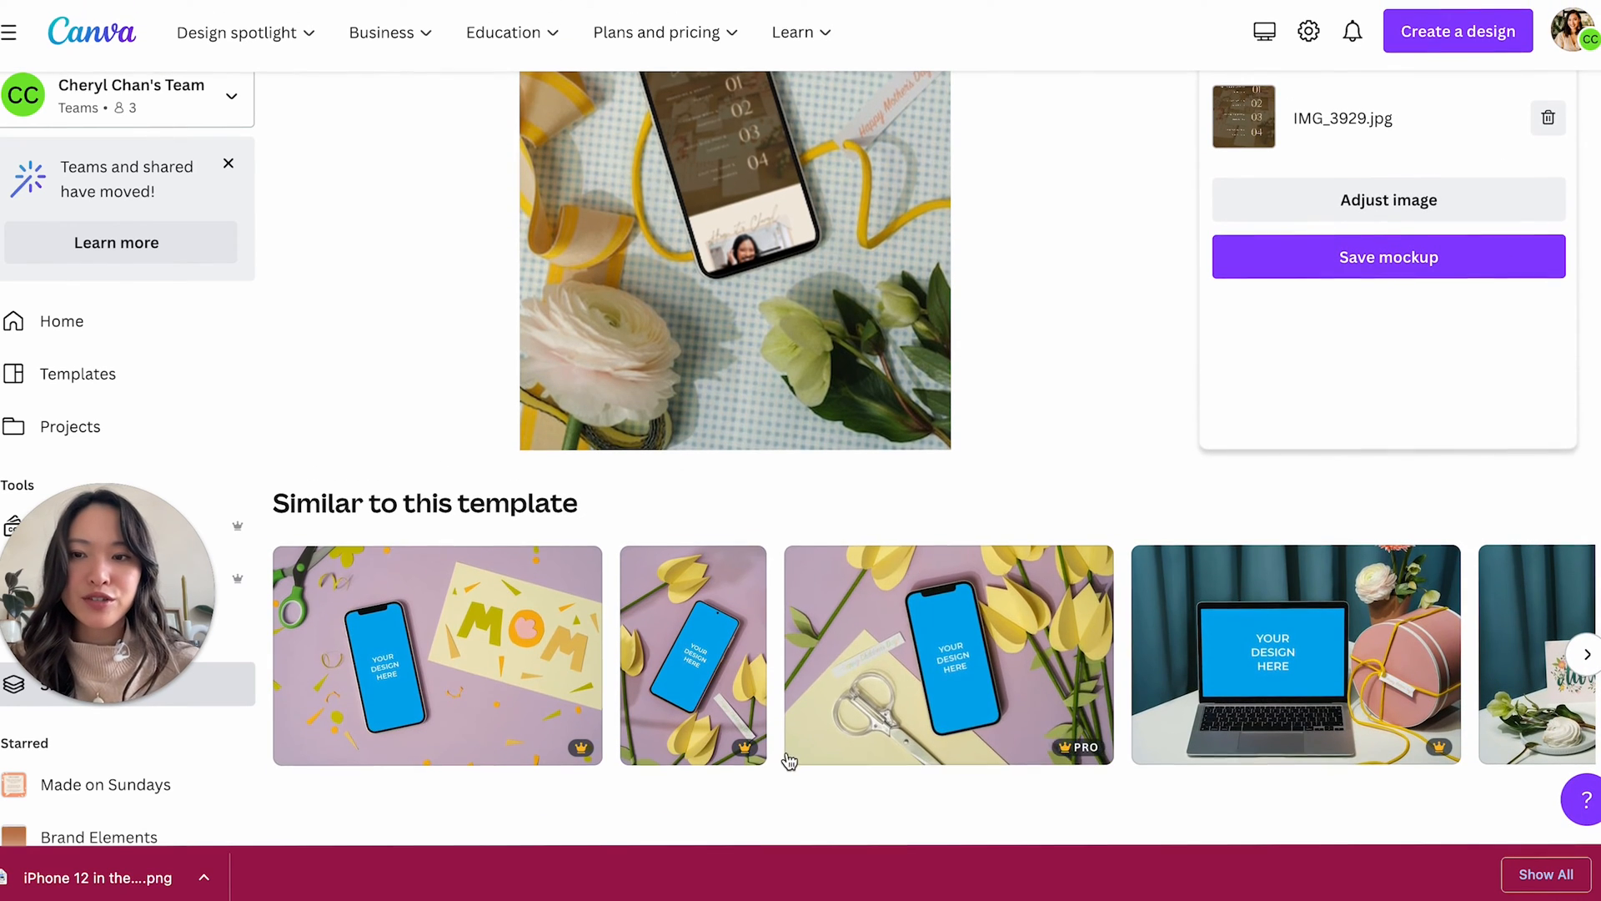
{"action": "scroll", "scroll_direction": "up", "scroll_amount": 3}
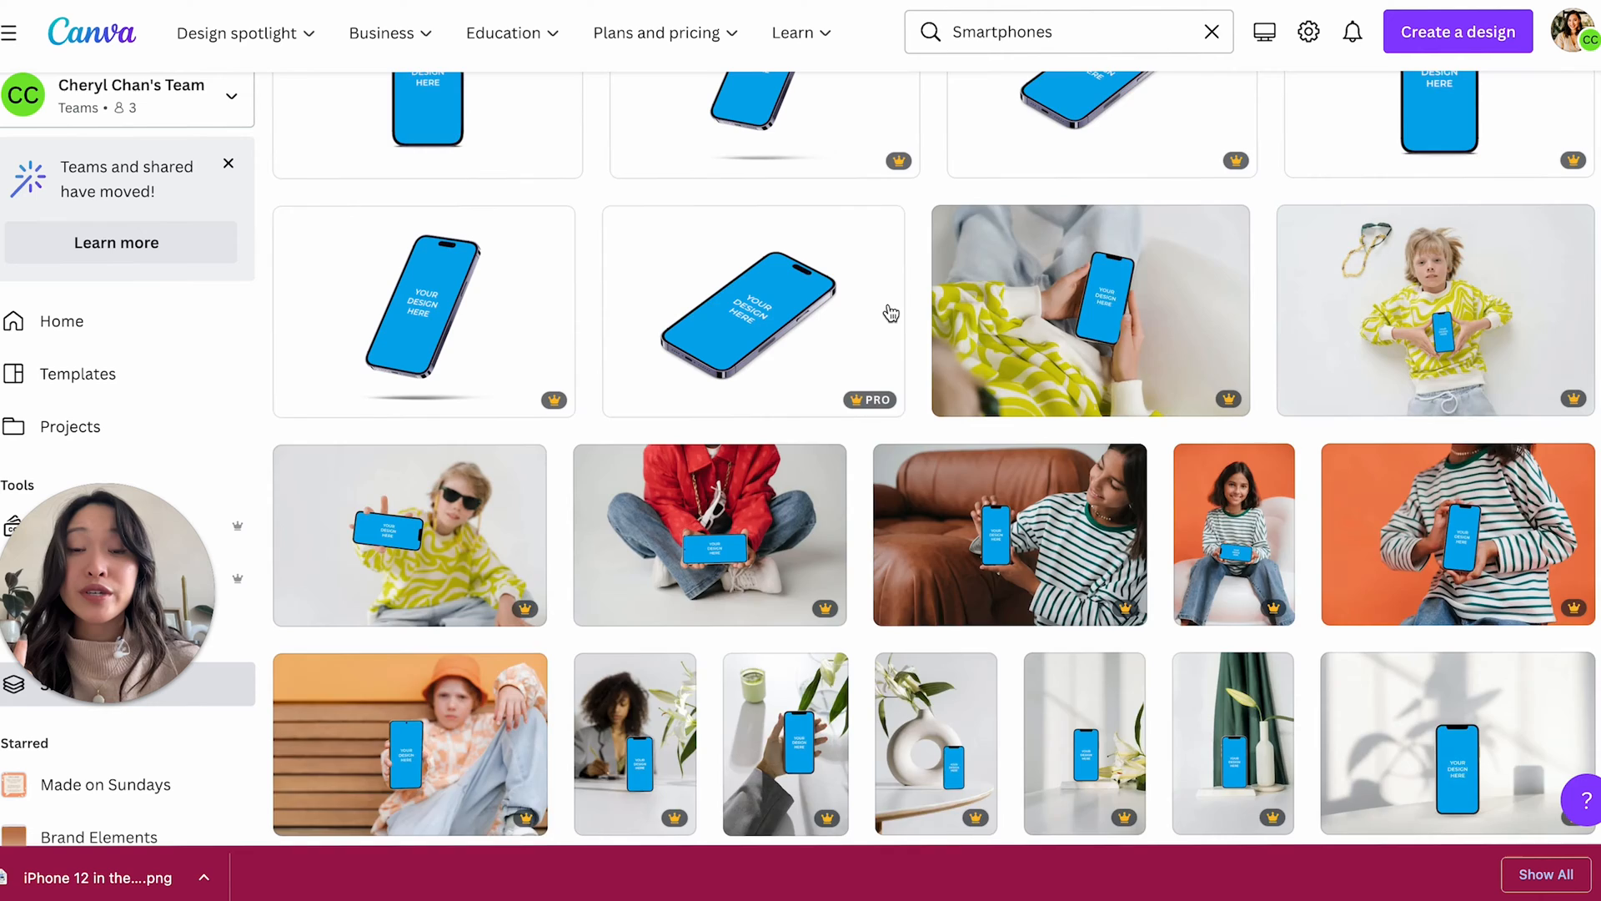
{"action": "scroll", "scroll_direction": "up", "scroll_amount": 3}
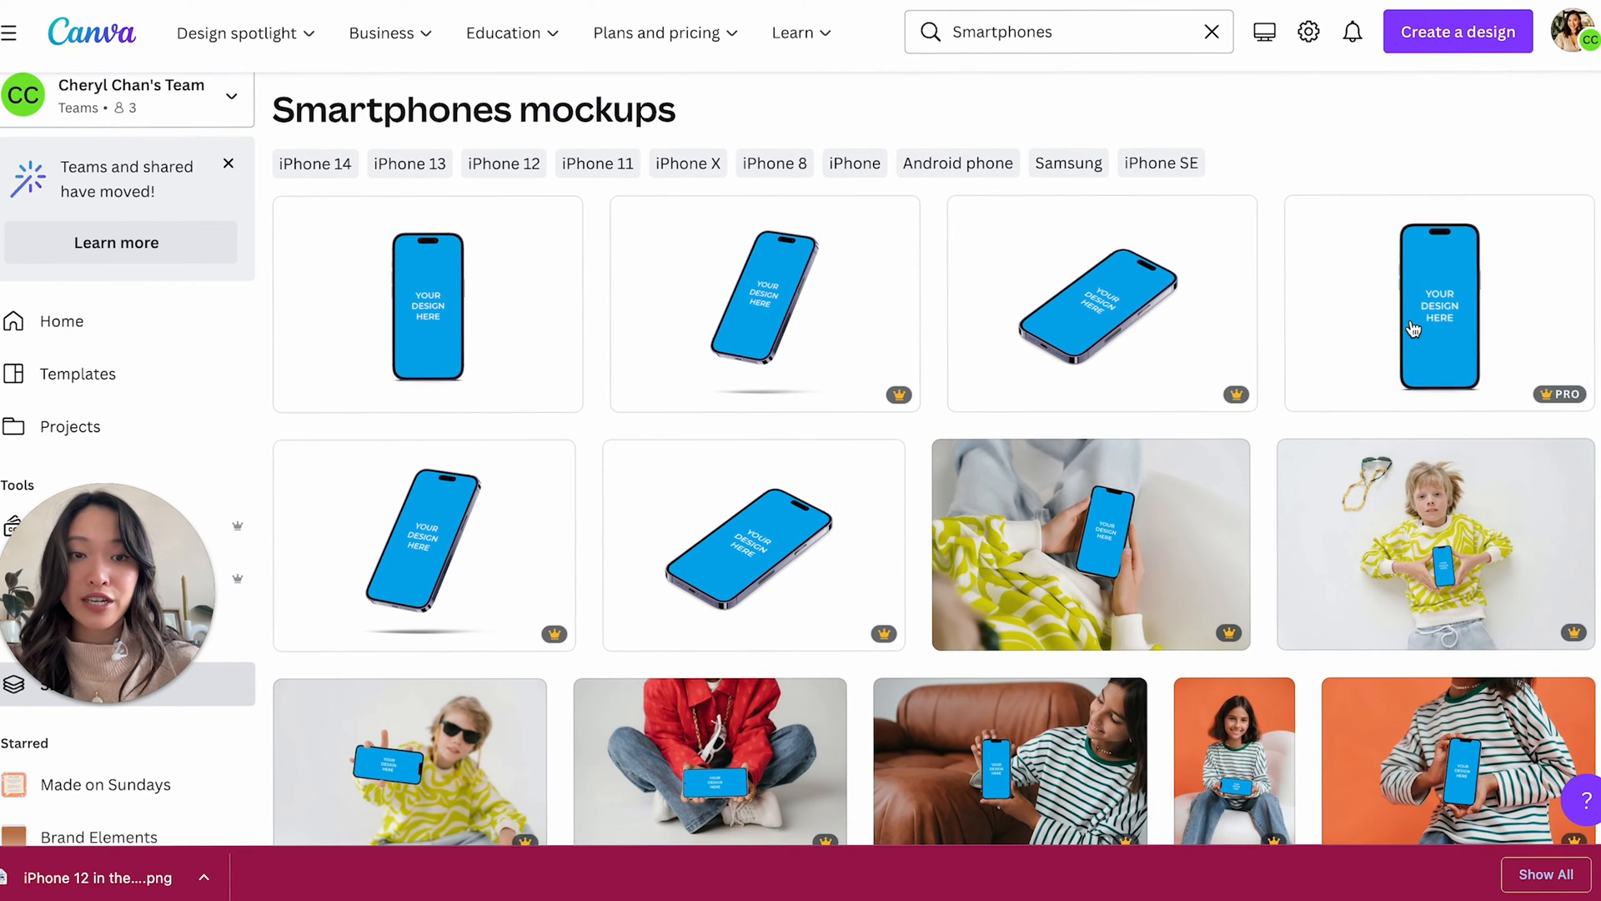
{"action": "mouse_move", "coordinate": [387, 364]}
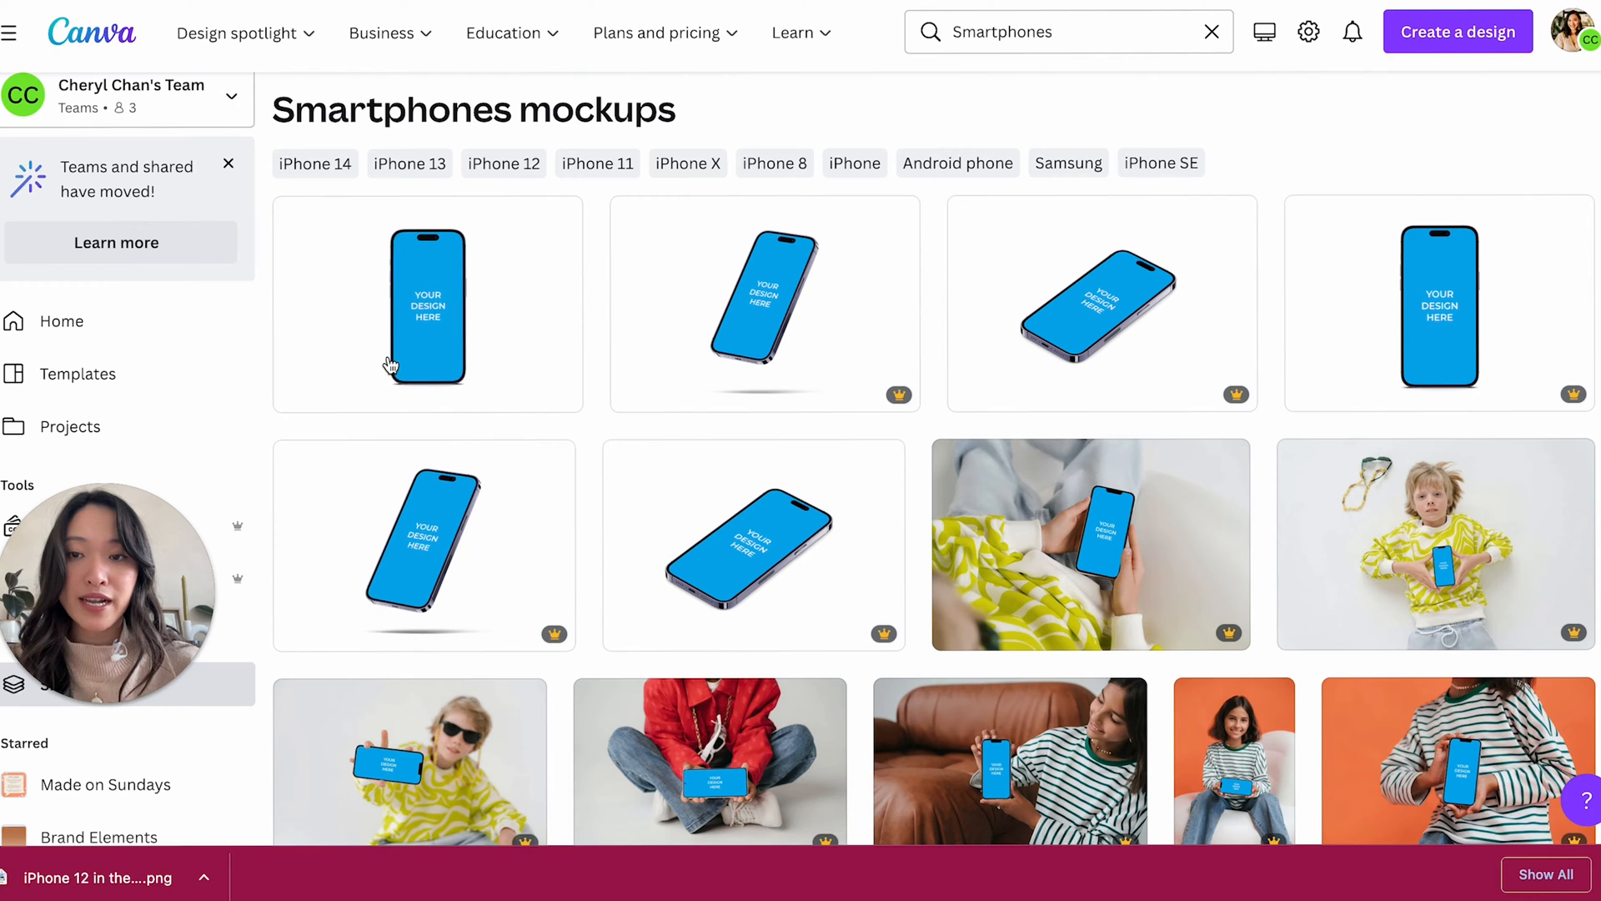
{"action": "mouse_move", "coordinate": [750, 546]}
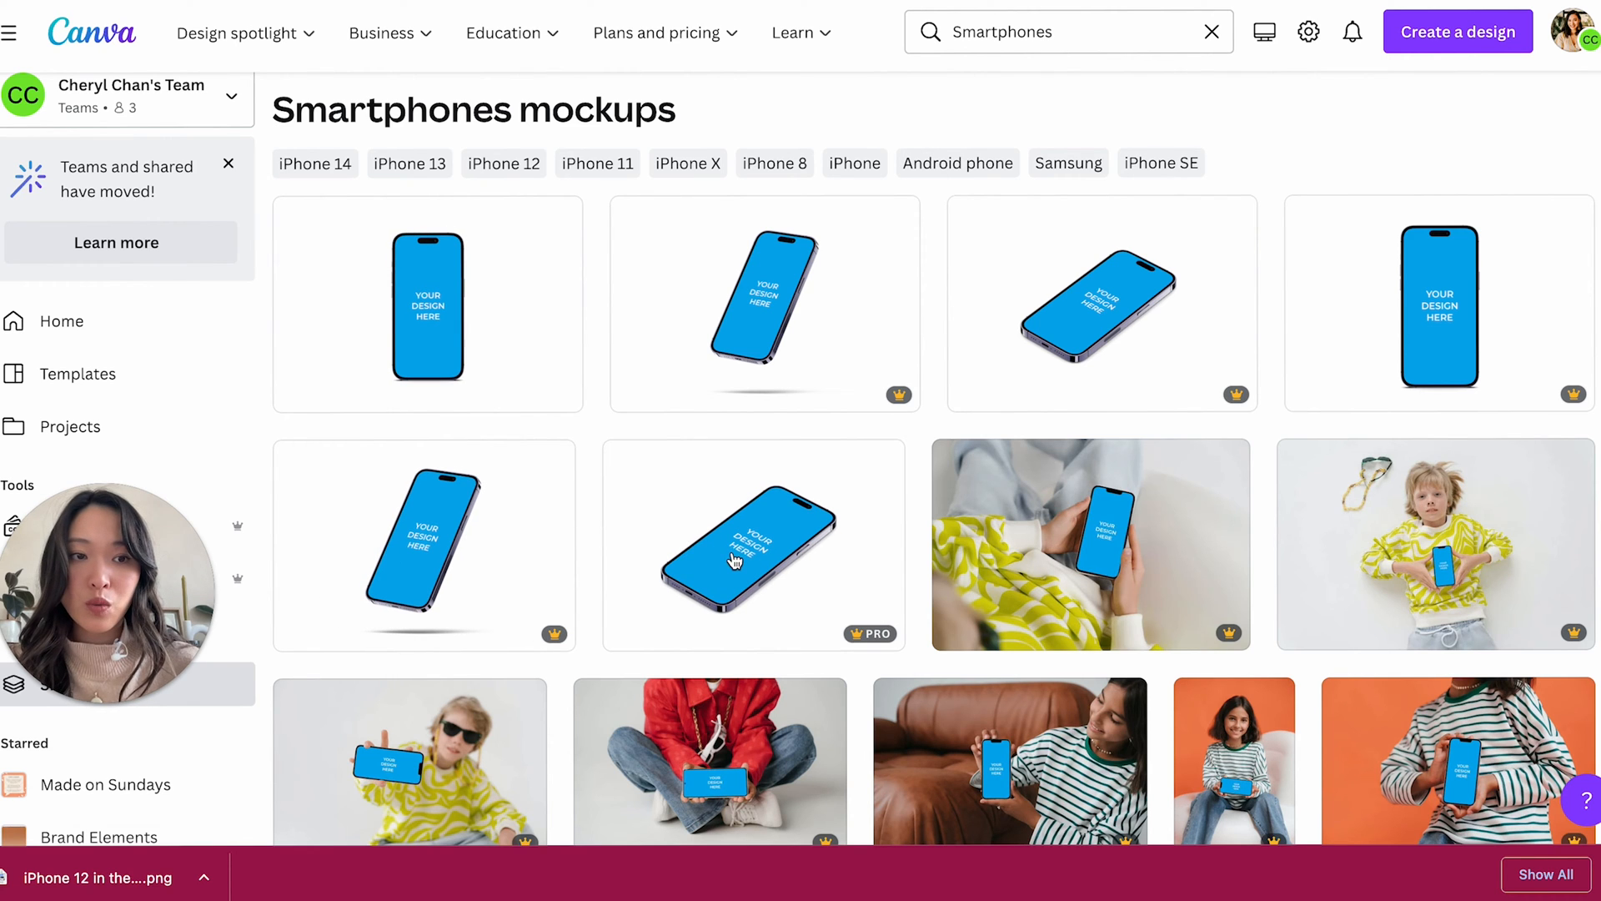
{"action": "left_click", "coordinate": [752, 544]}
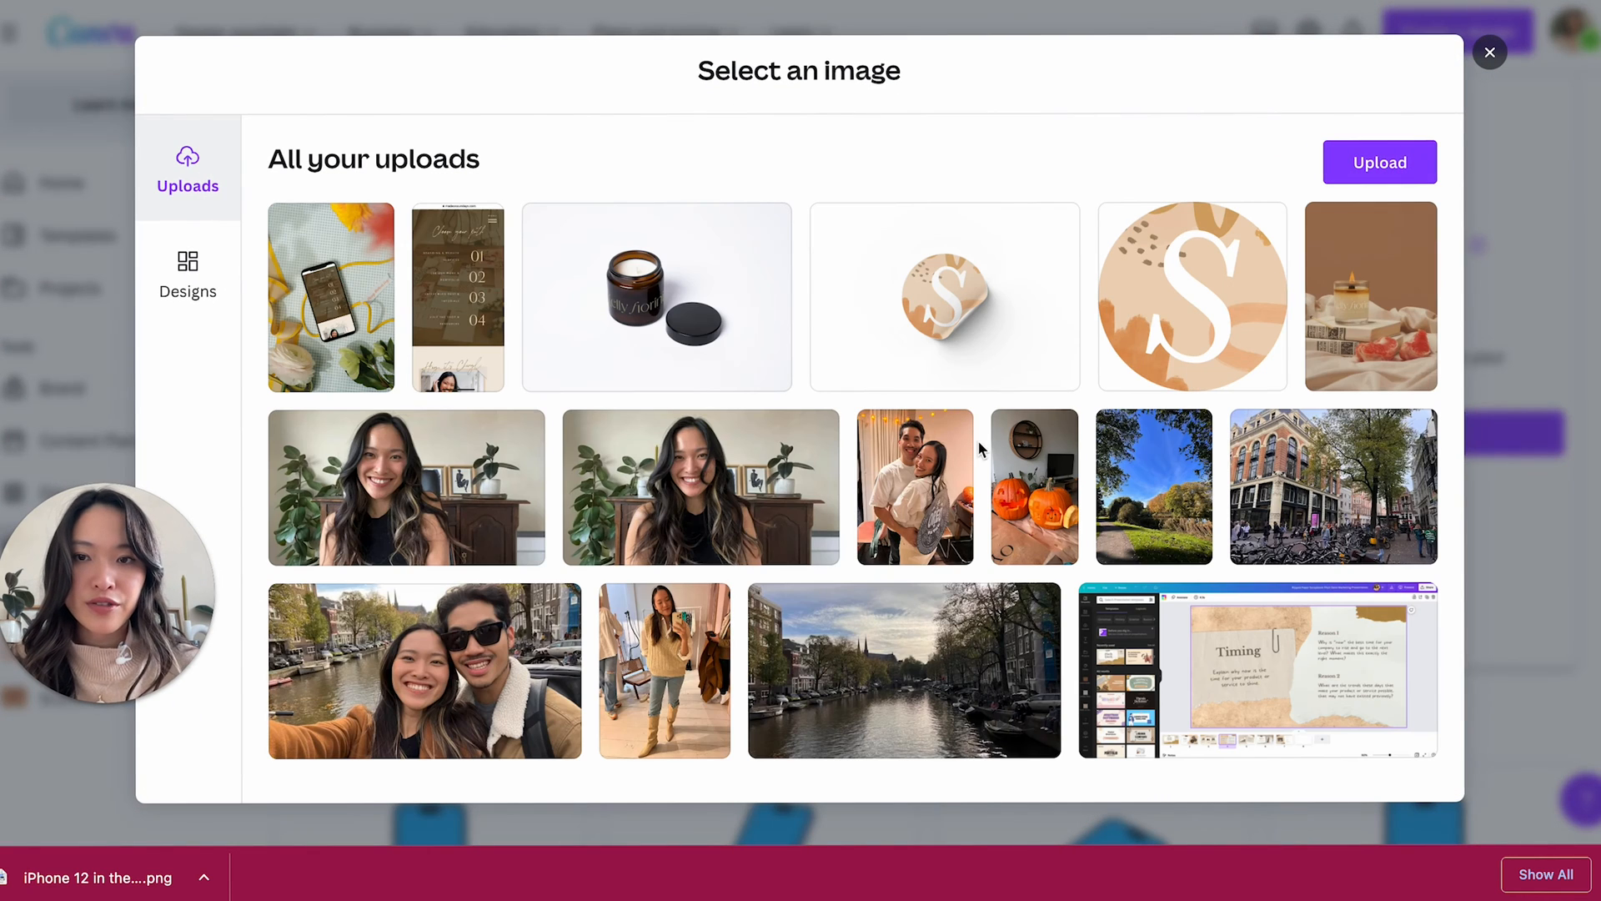
- Put the uploaded website screenshot on the phone screen and save the mockup
{"action": "left_click", "coordinate": [458, 296]}
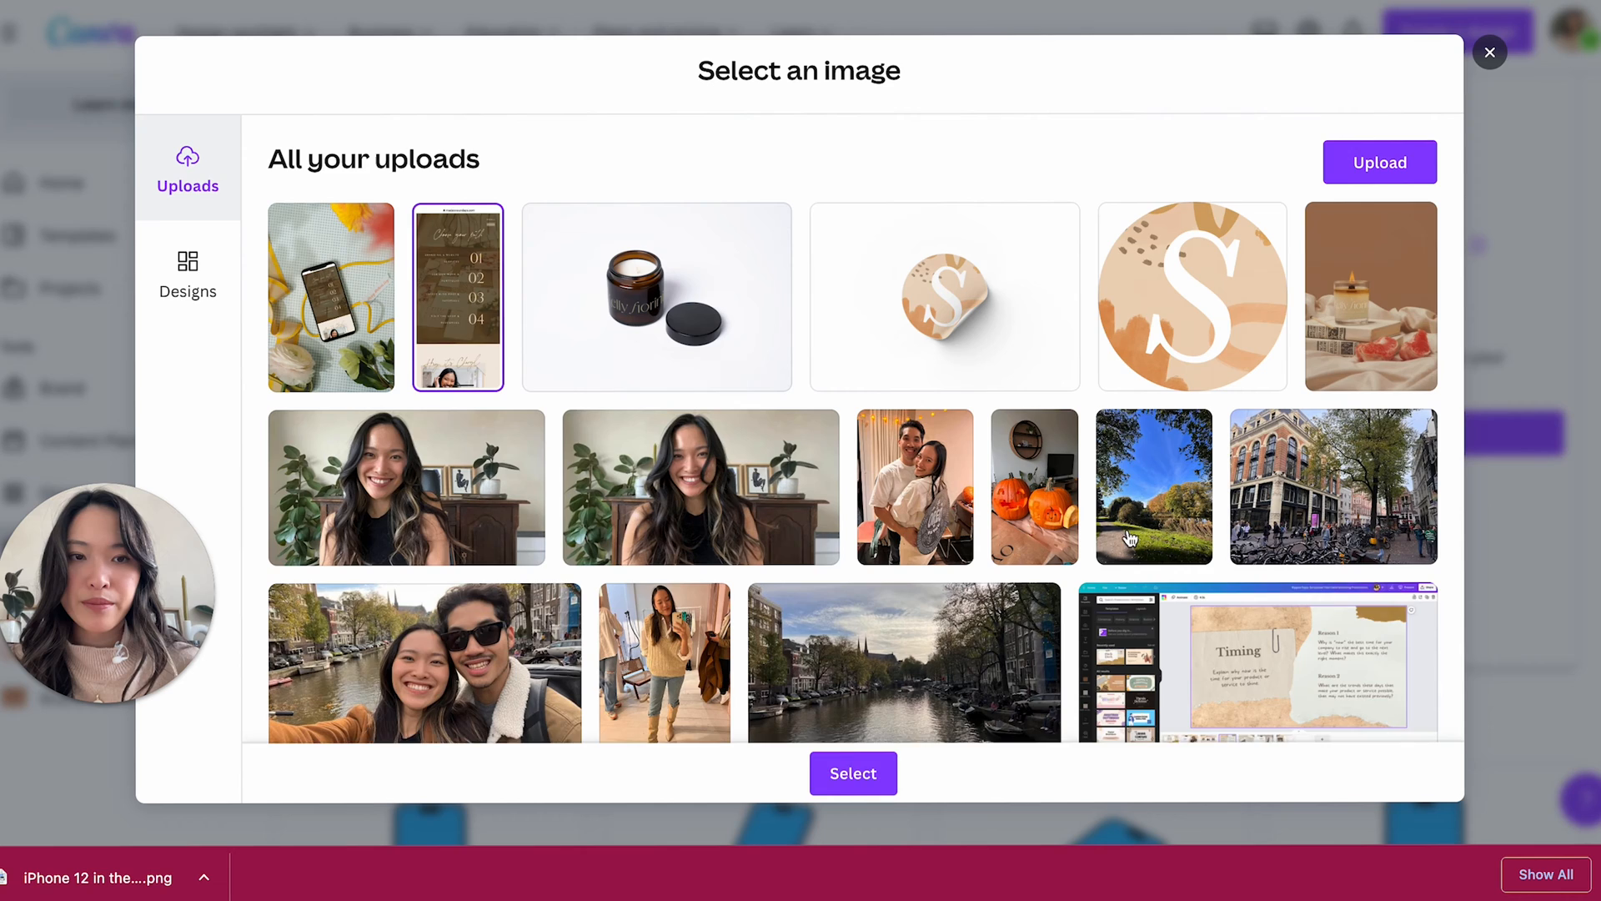
{"action": "left_click", "coordinate": [852, 773]}
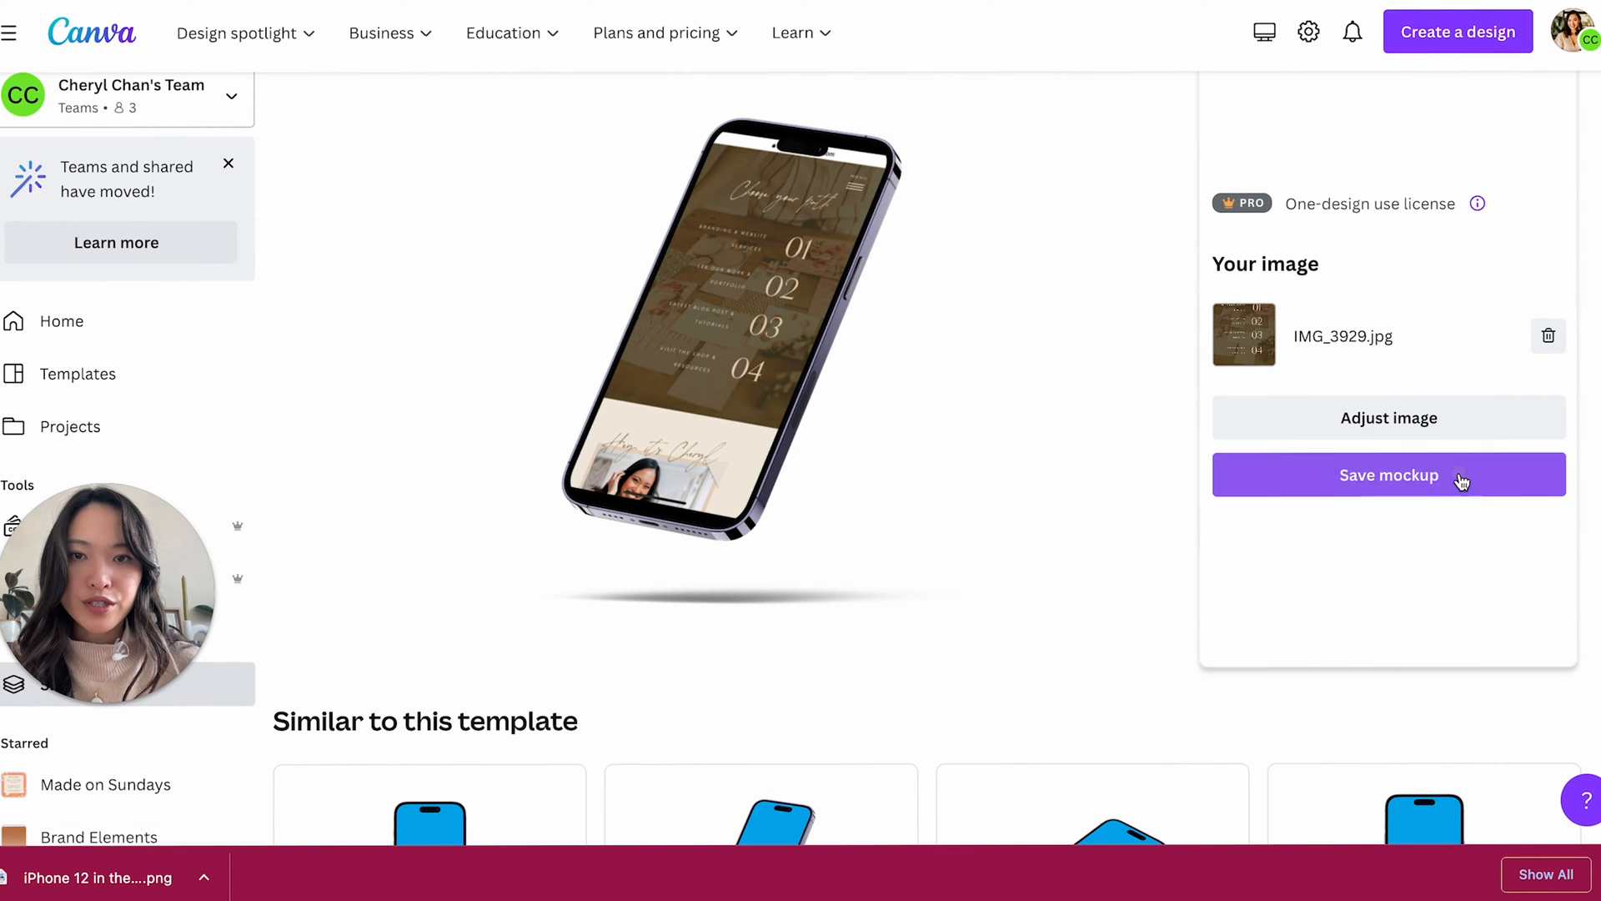
{"action": "left_click", "coordinate": [1387, 474]}
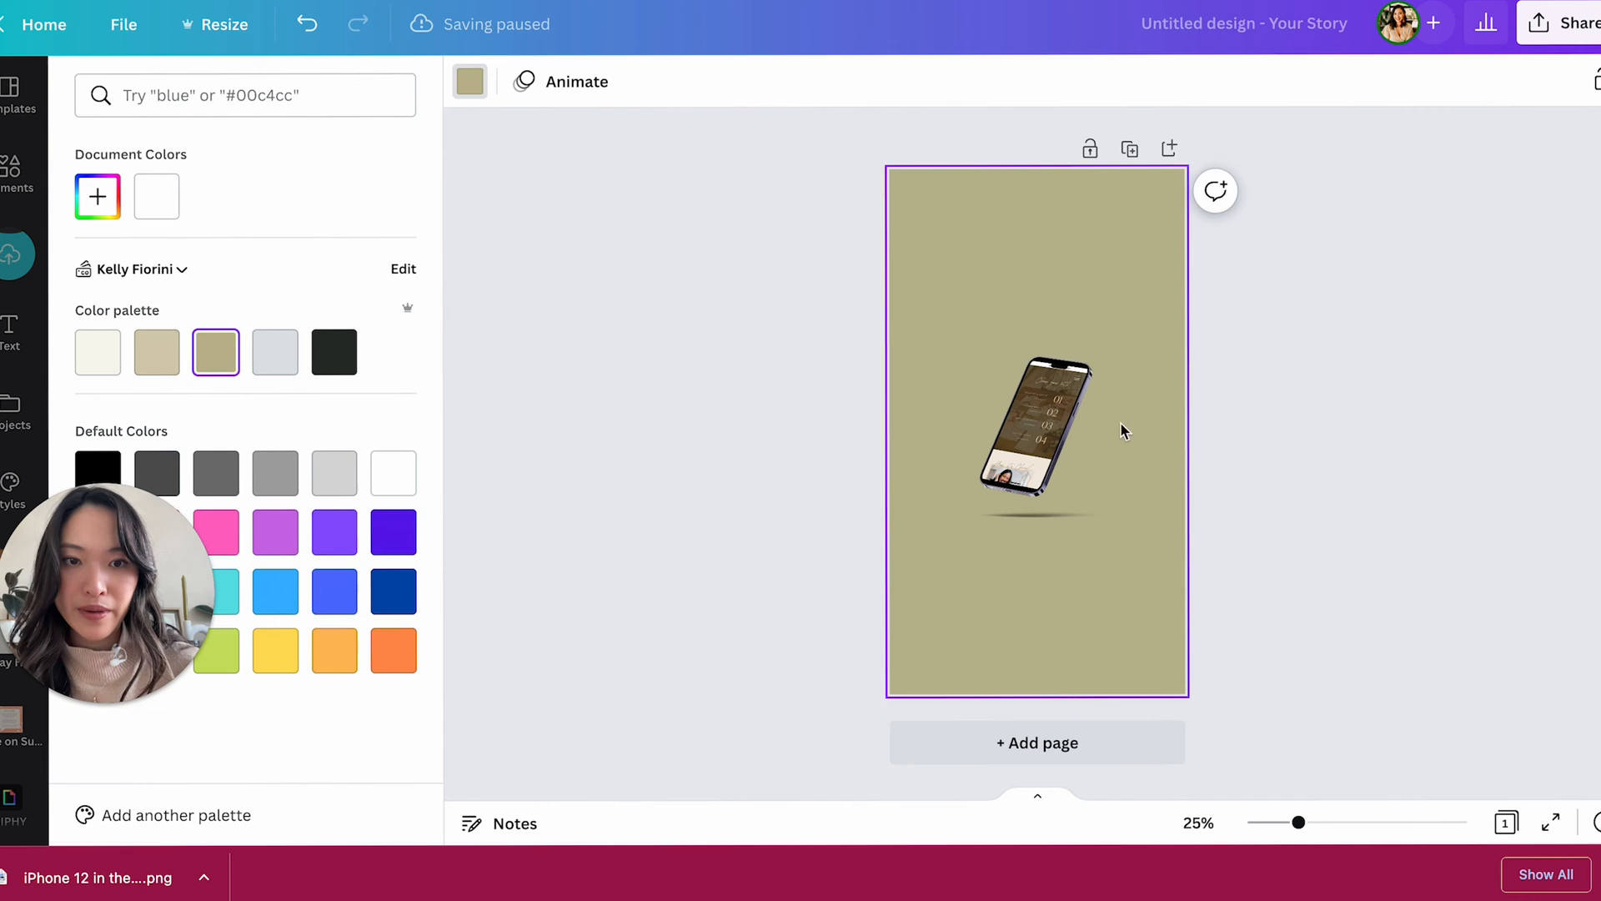
- Enlarge the iPhone mockup to fill most of the olive story page, then deselect it
{"action": "left_click", "coordinate": [1037, 429]}
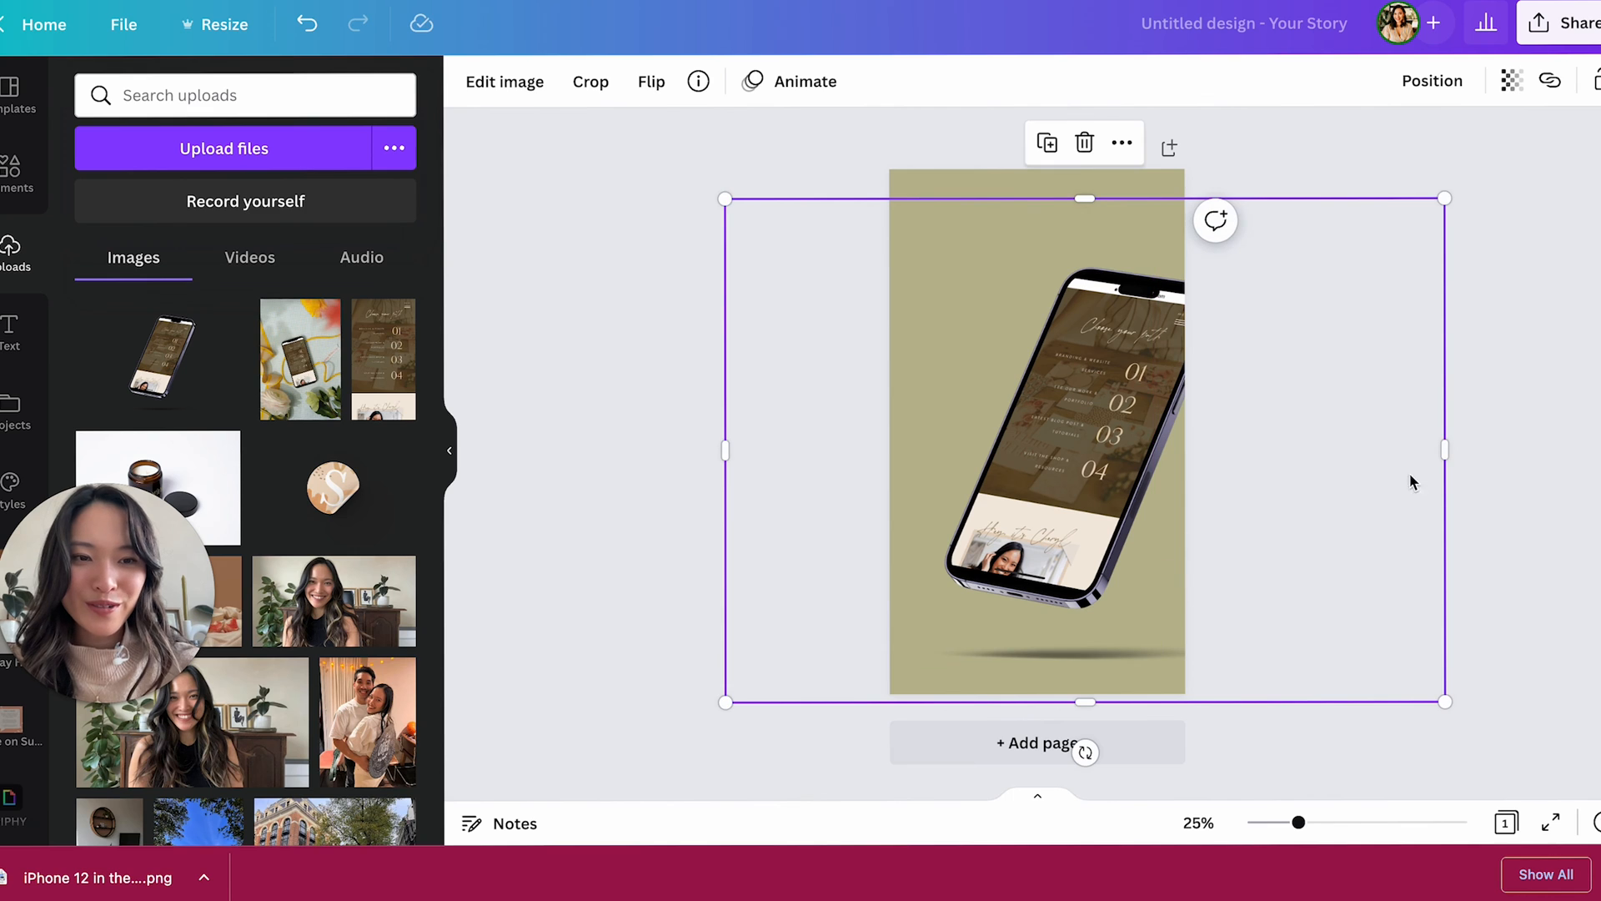
{"action": "left_click", "coordinate": [1223, 514]}
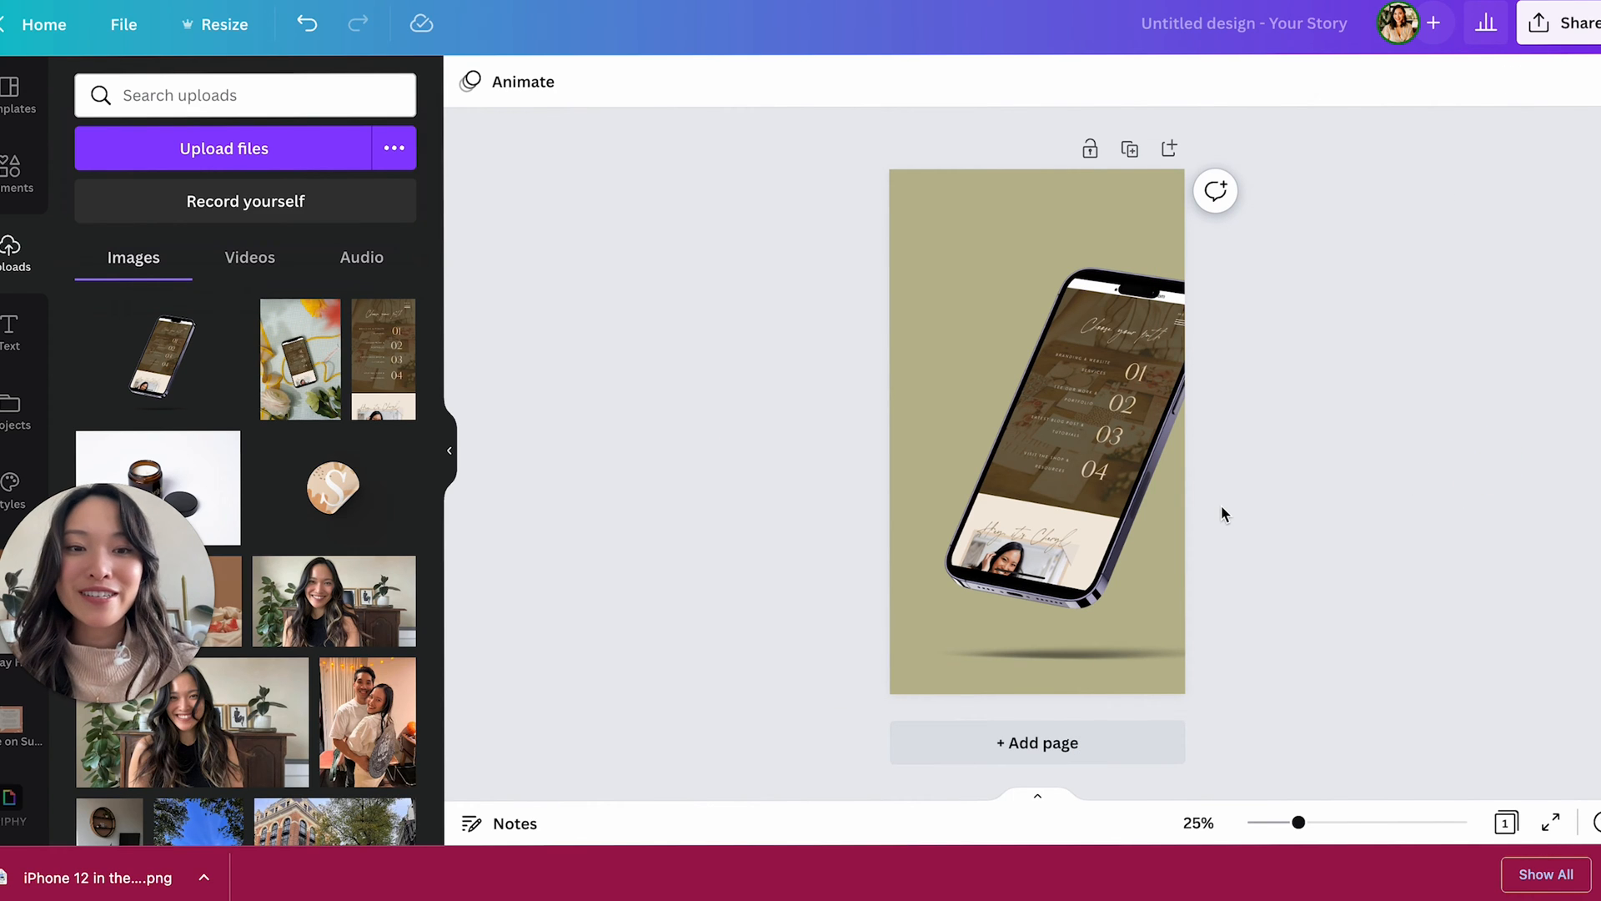
{"action": "left_click", "coordinate": [1109, 309]}
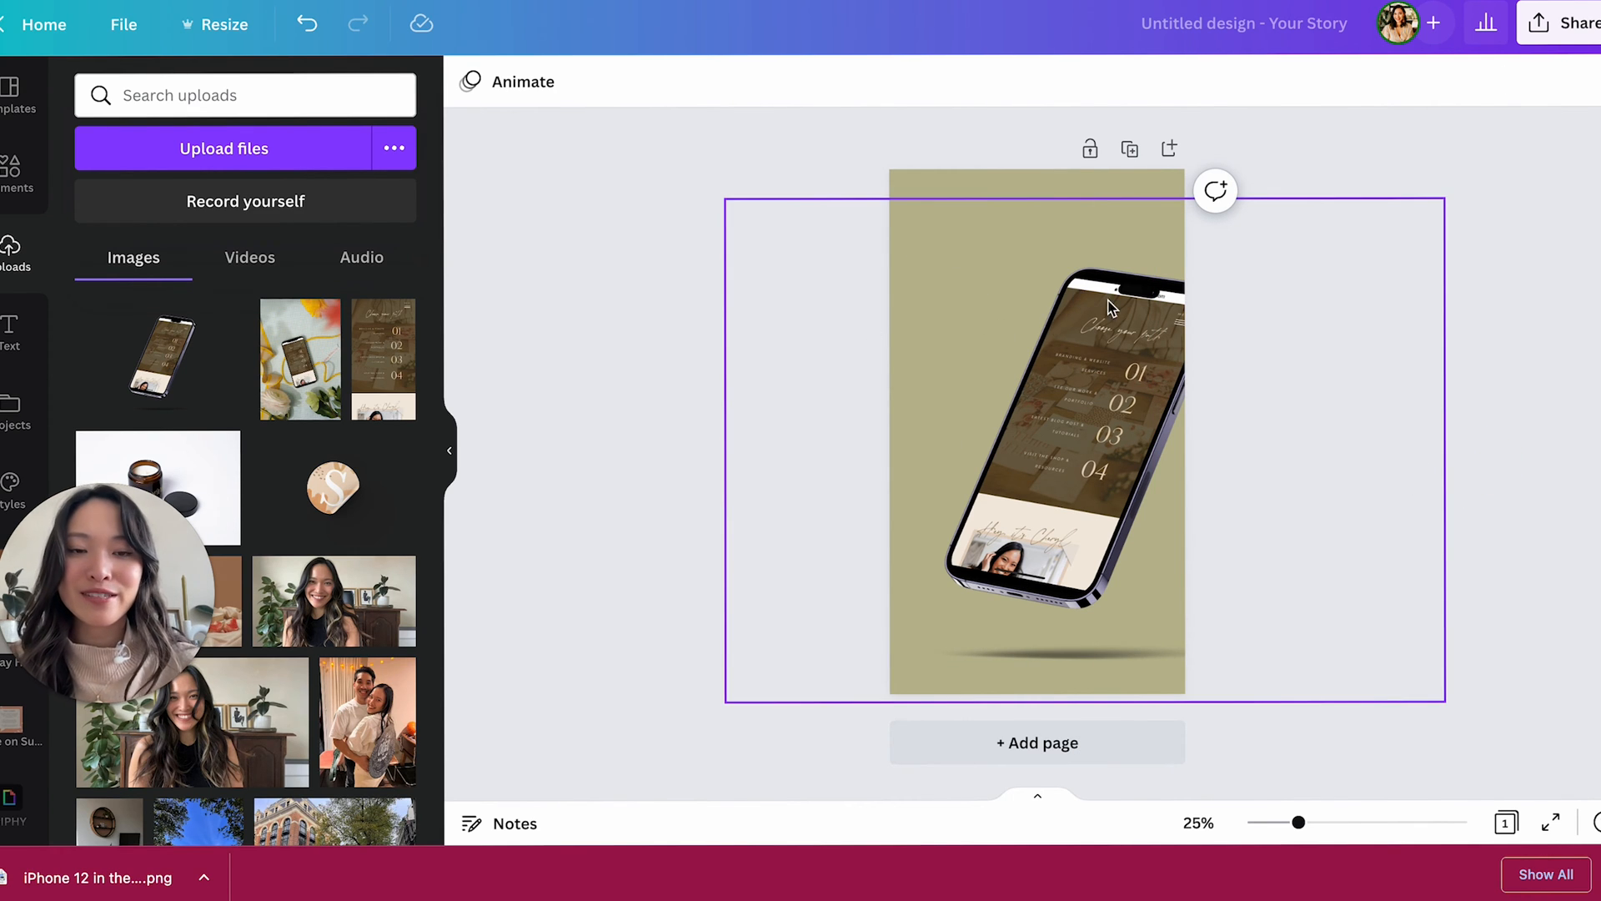
{"action": "left_click", "coordinate": [861, 174]}
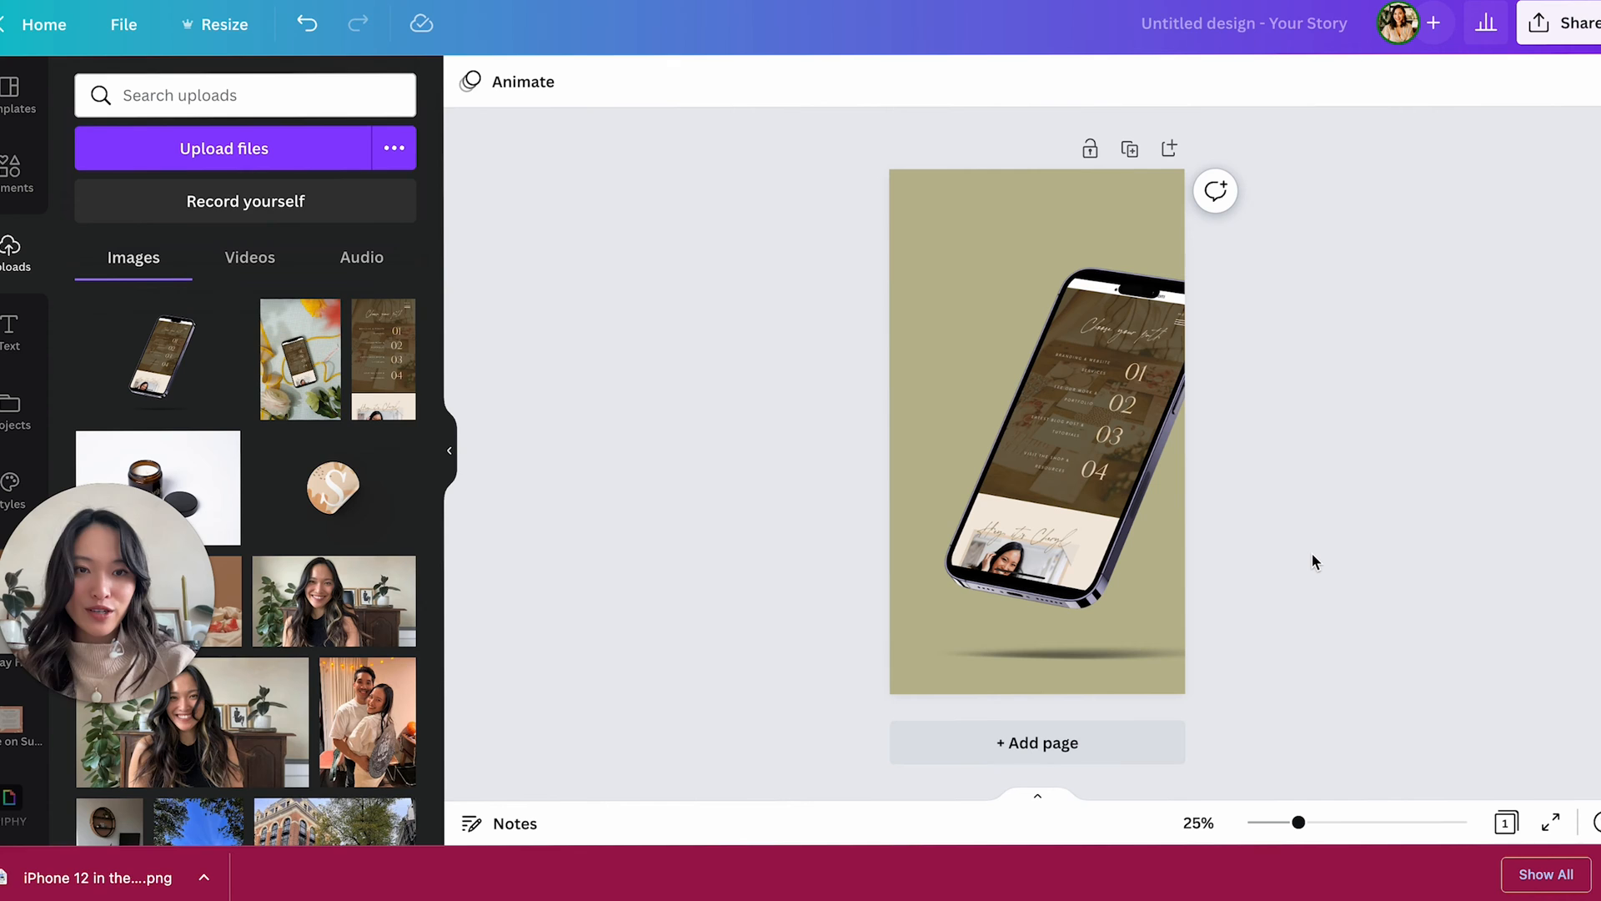
{"action": "mouse_move", "coordinate": [694, 82]}
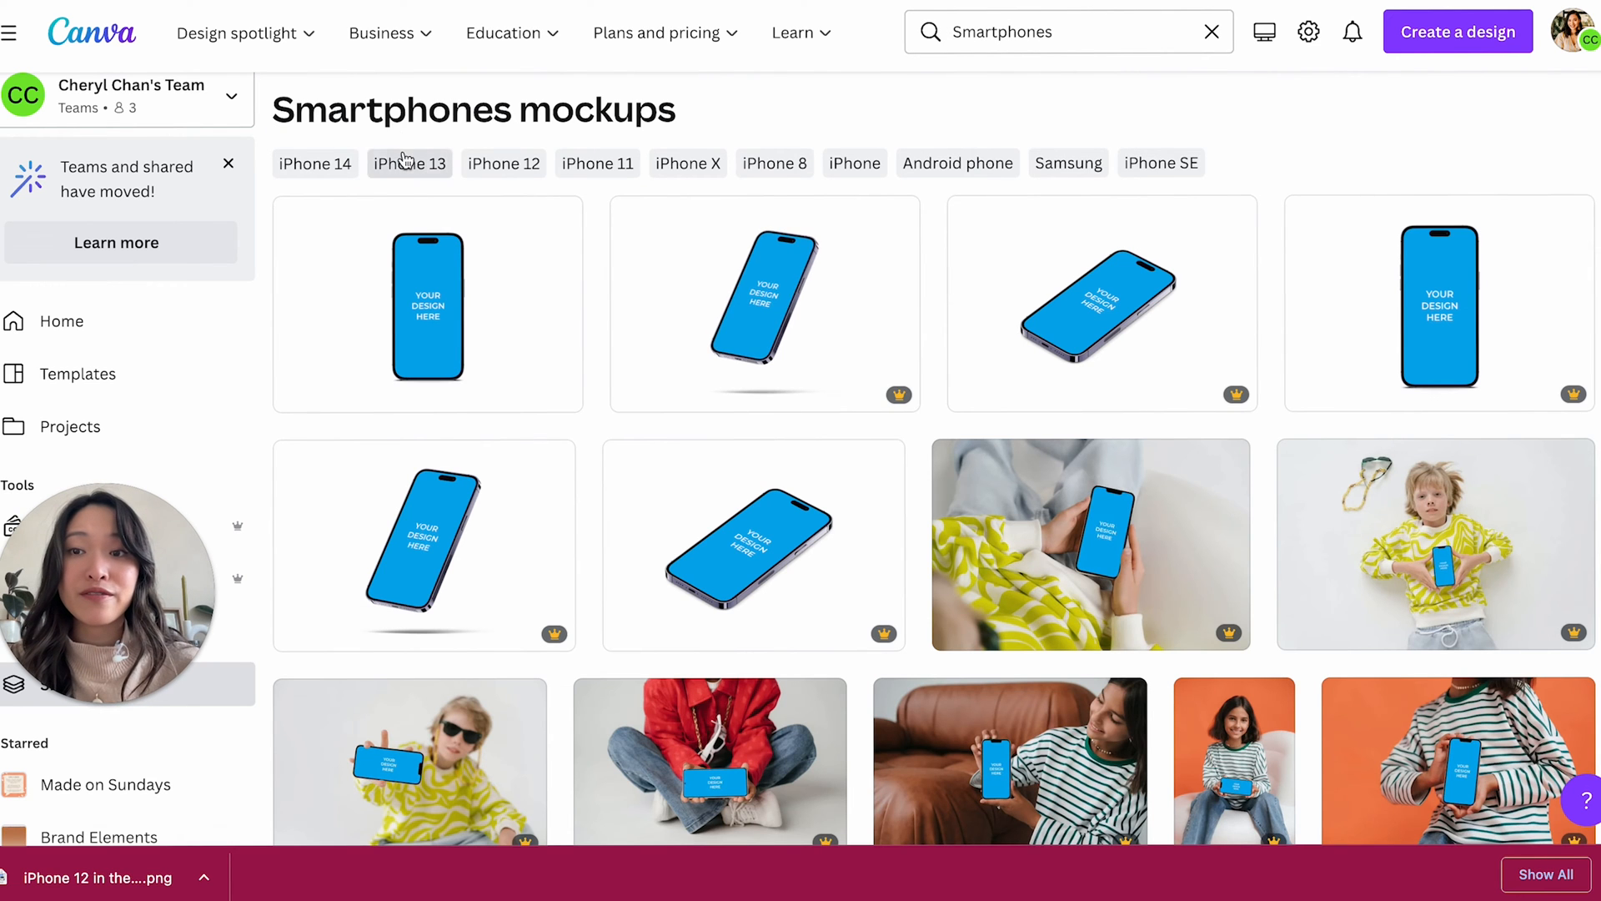
- Browse the Print mockup categories, briefly opening E-readers before returning
{"action": "left_click", "coordinate": [1211, 32]}
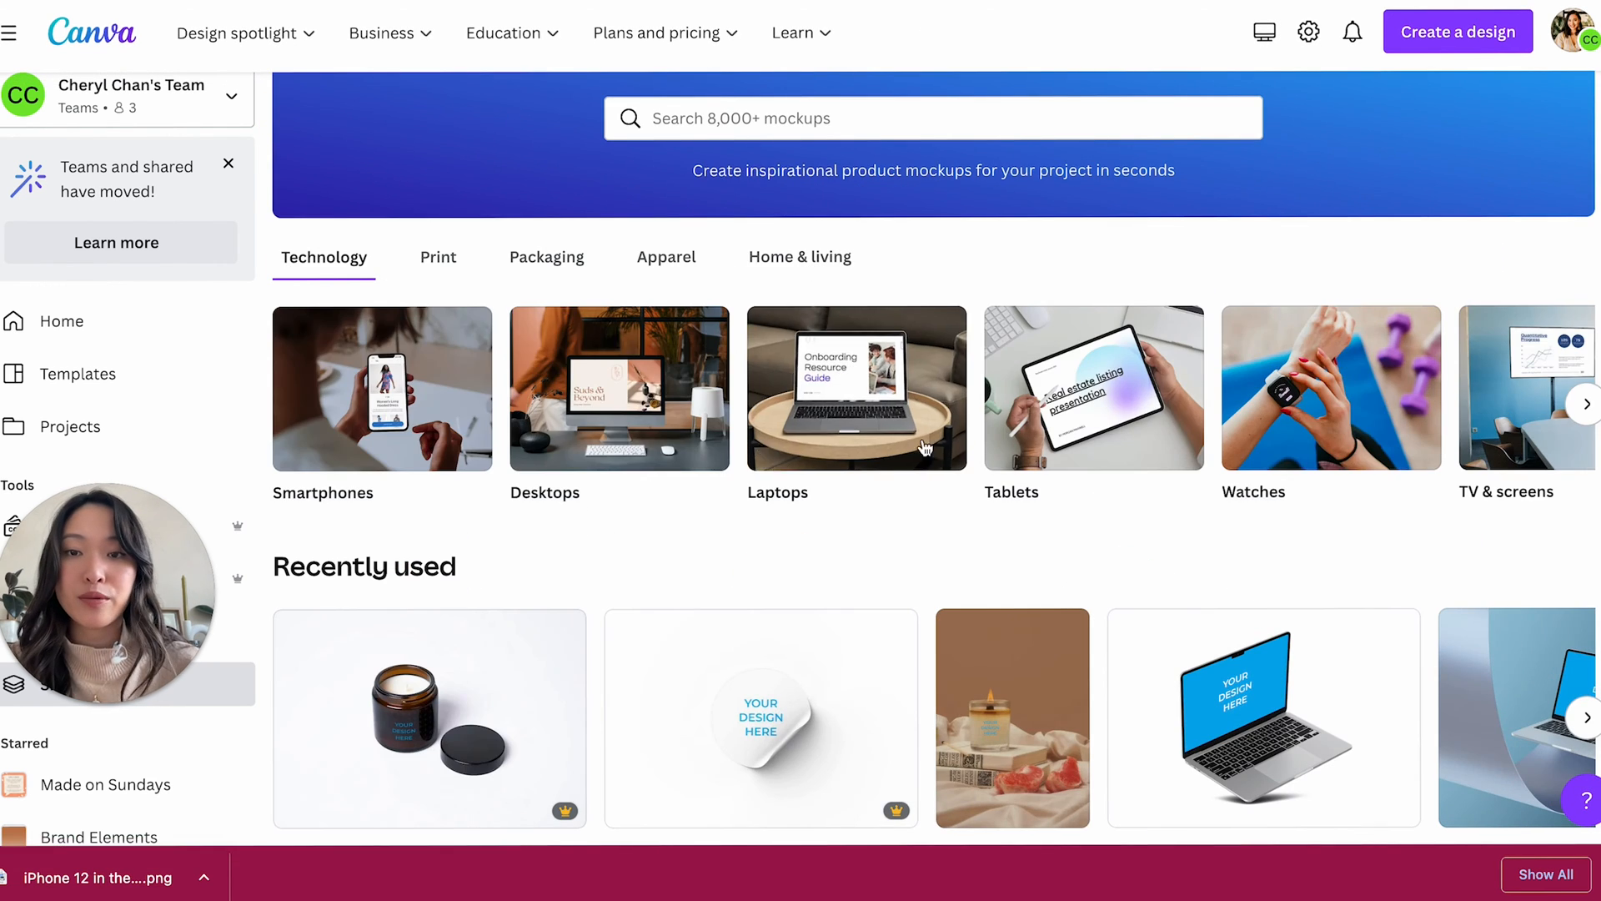
{"action": "mouse_move", "coordinate": [1347, 422]}
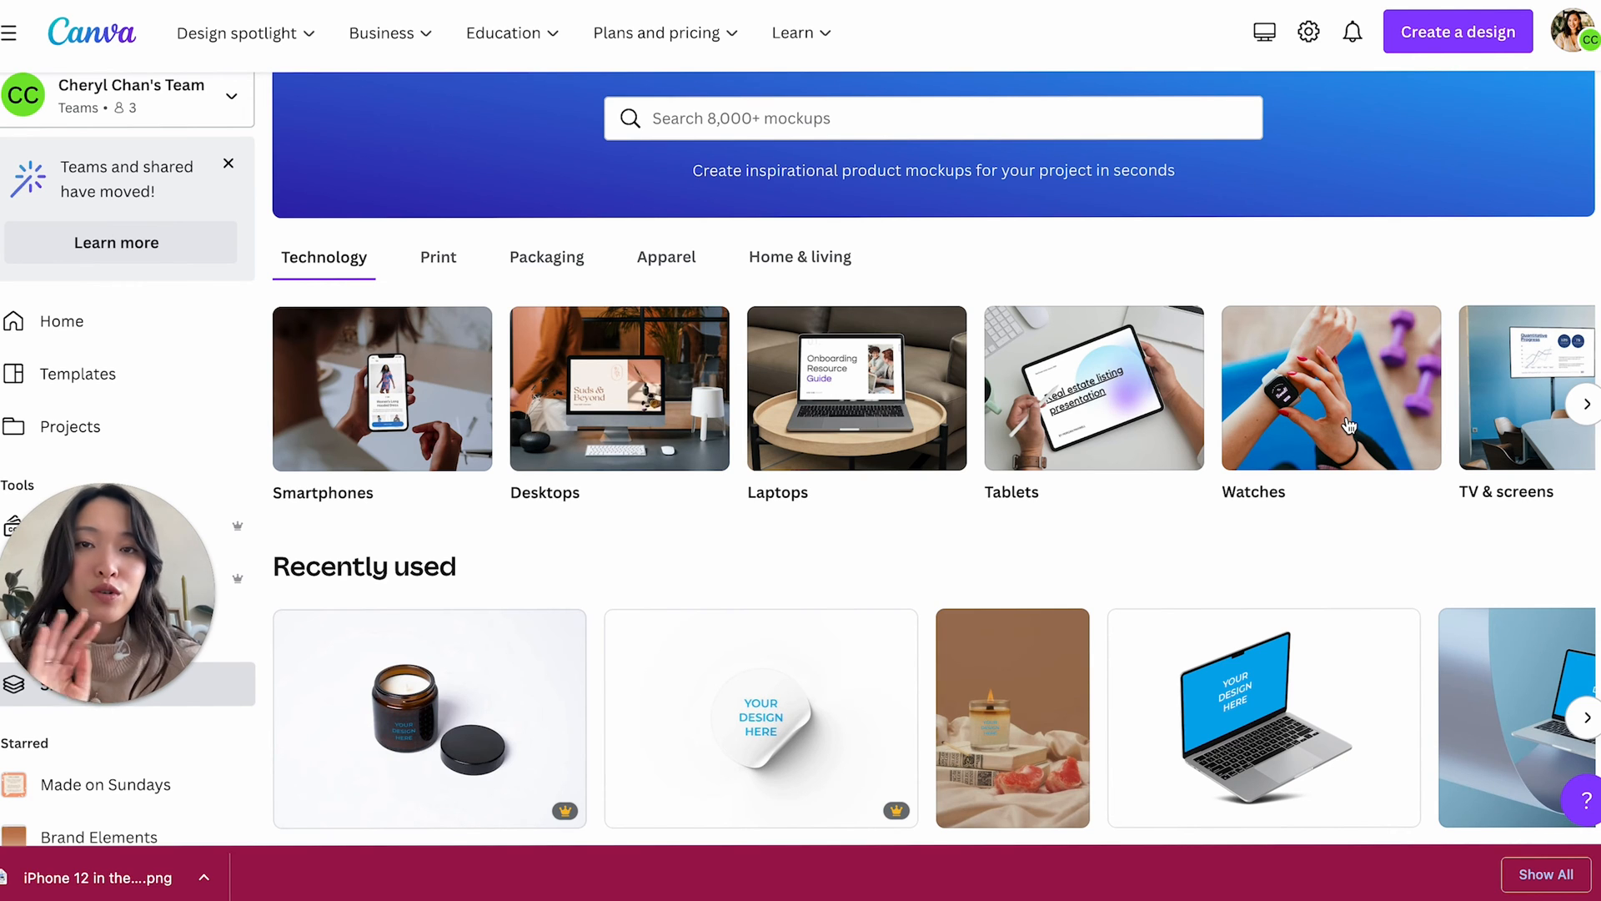
{"action": "left_click", "coordinate": [437, 256]}
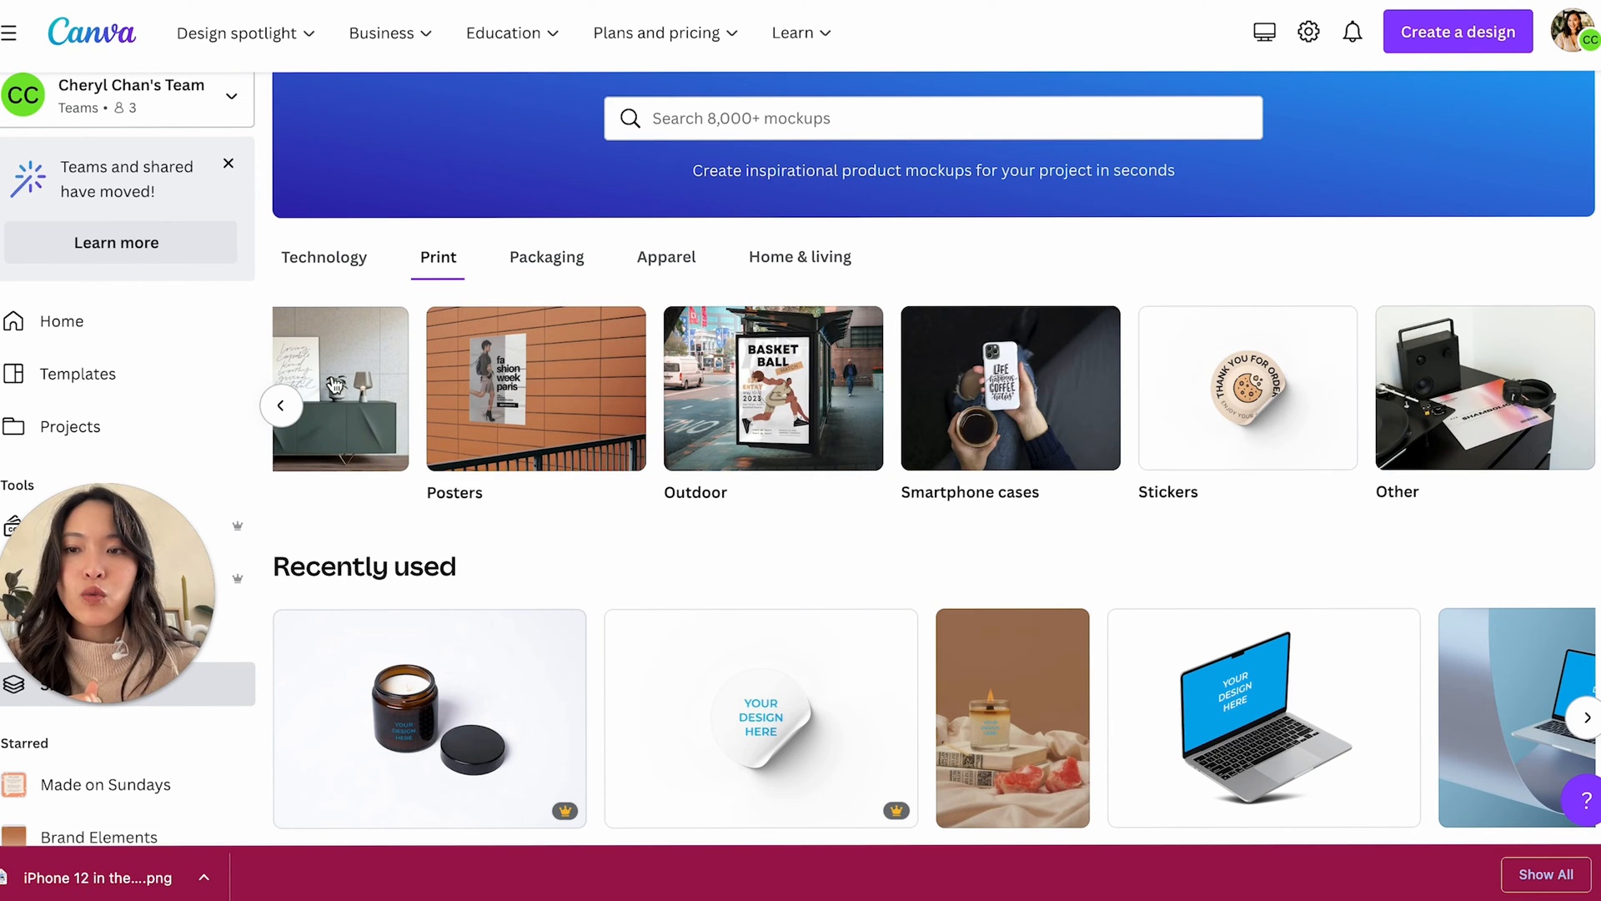
{"action": "left_click", "coordinate": [281, 406]}
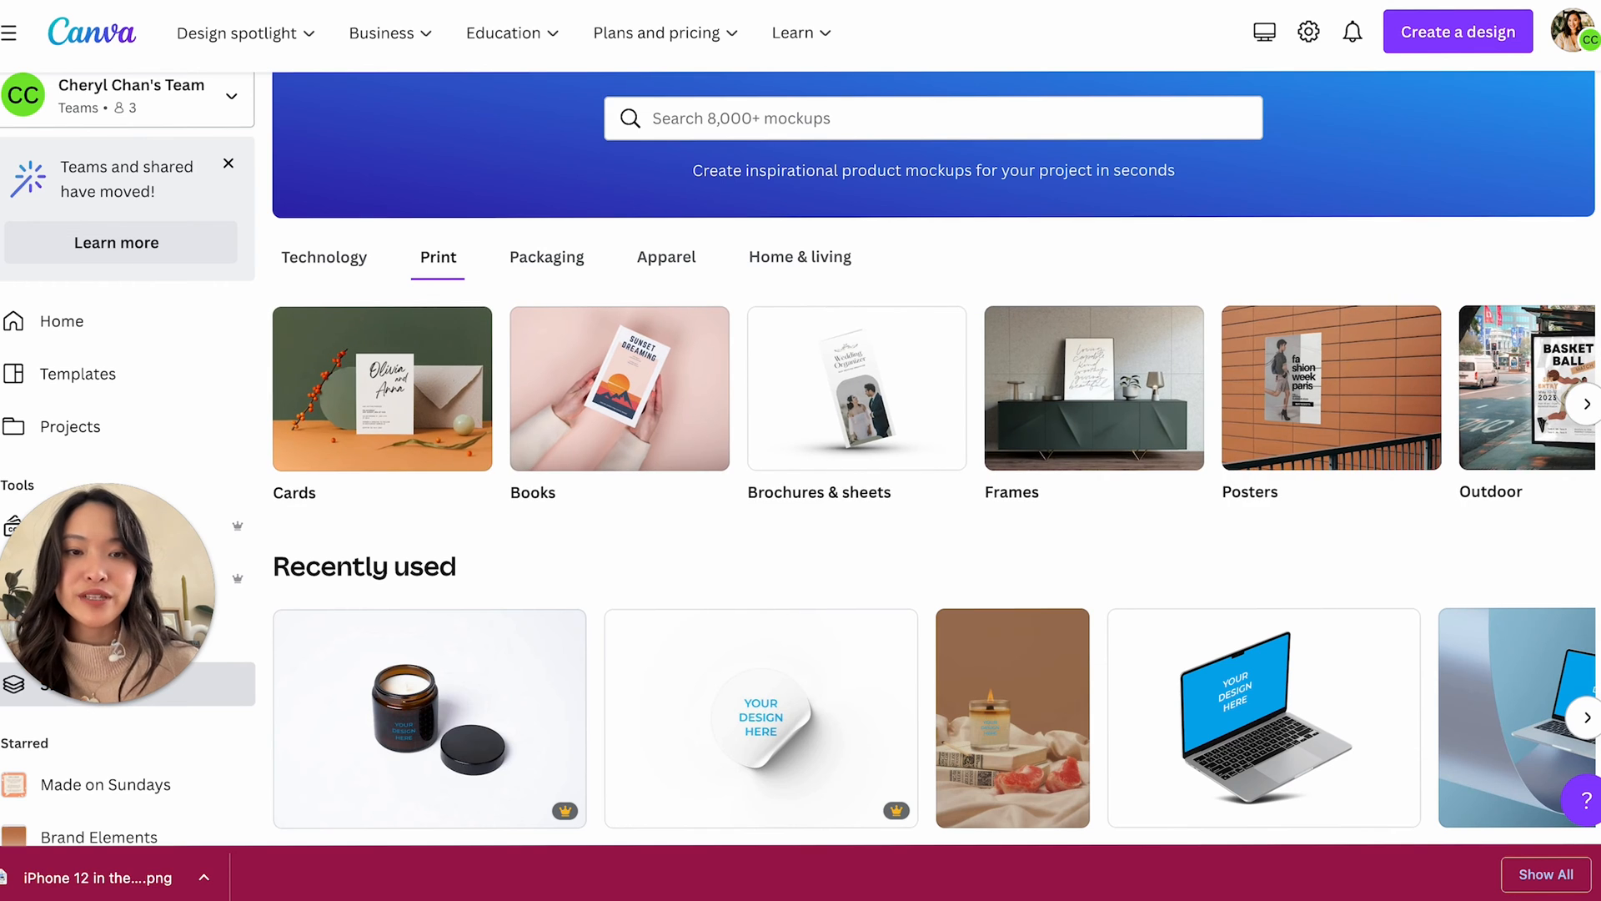
{"action": "left_click", "coordinate": [1587, 403]}
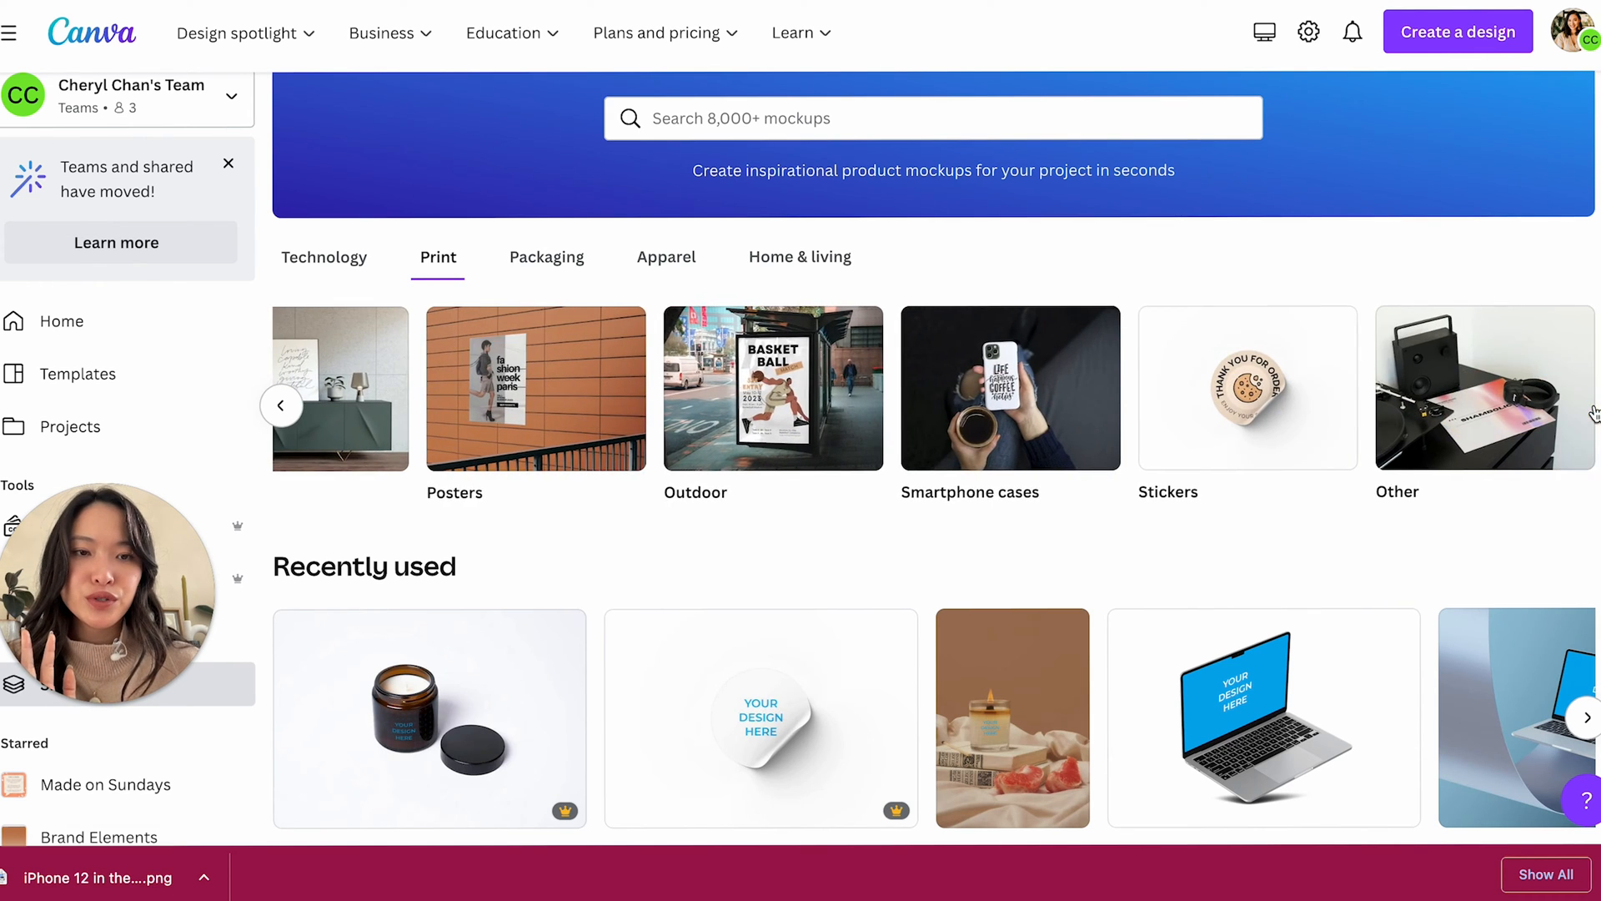
{"action": "left_click", "coordinate": [240, 32]}
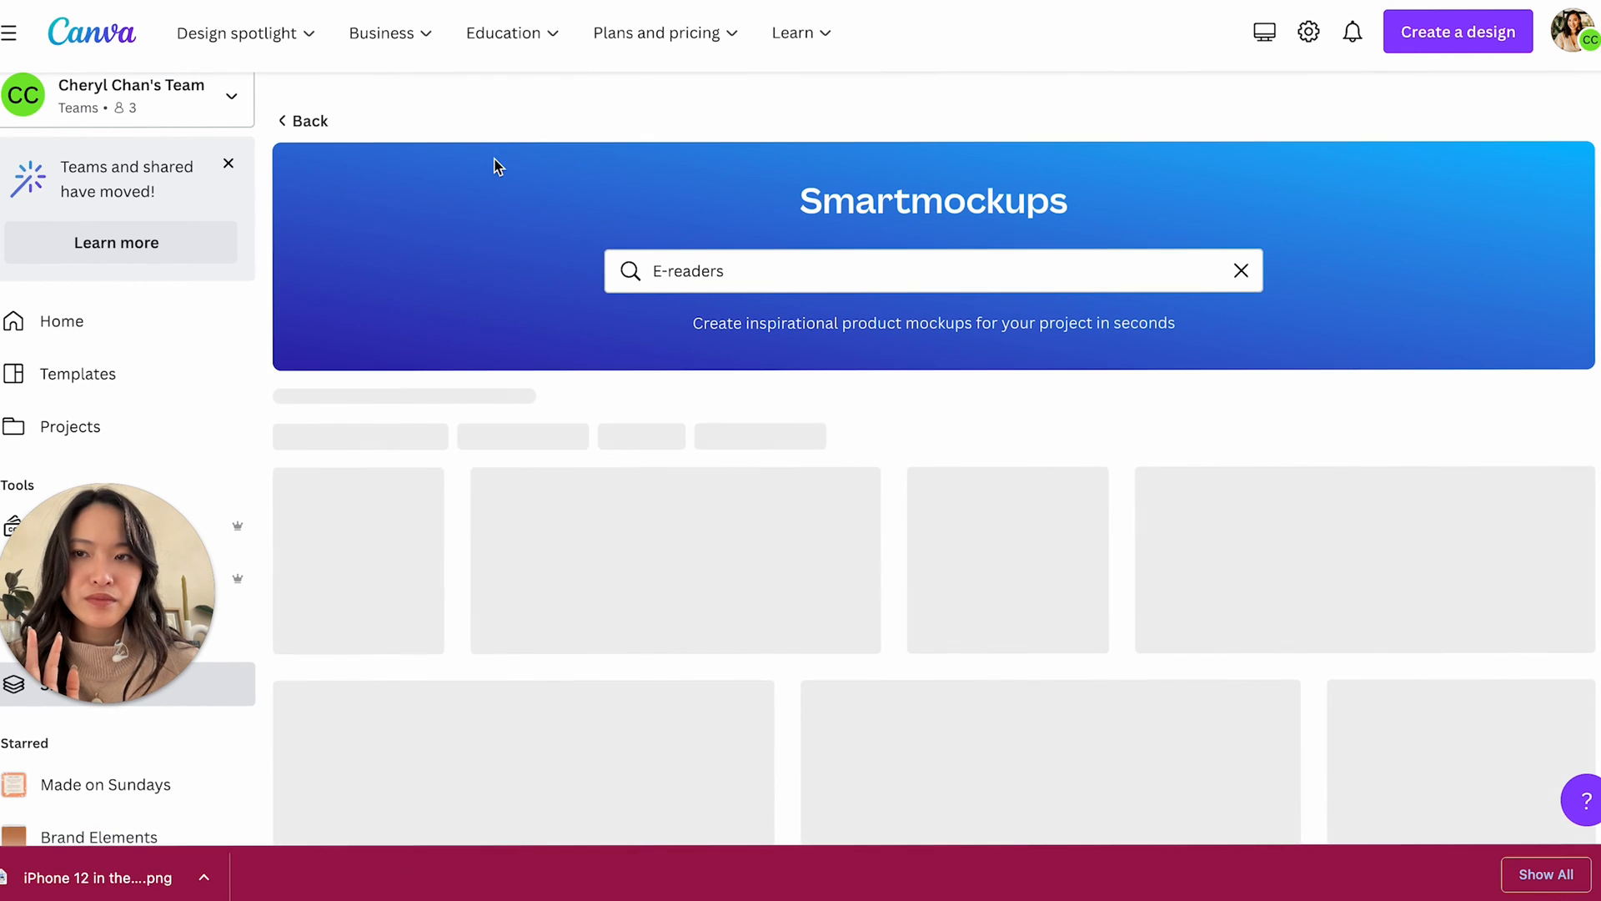
{"action": "left_click", "coordinate": [1240, 270]}
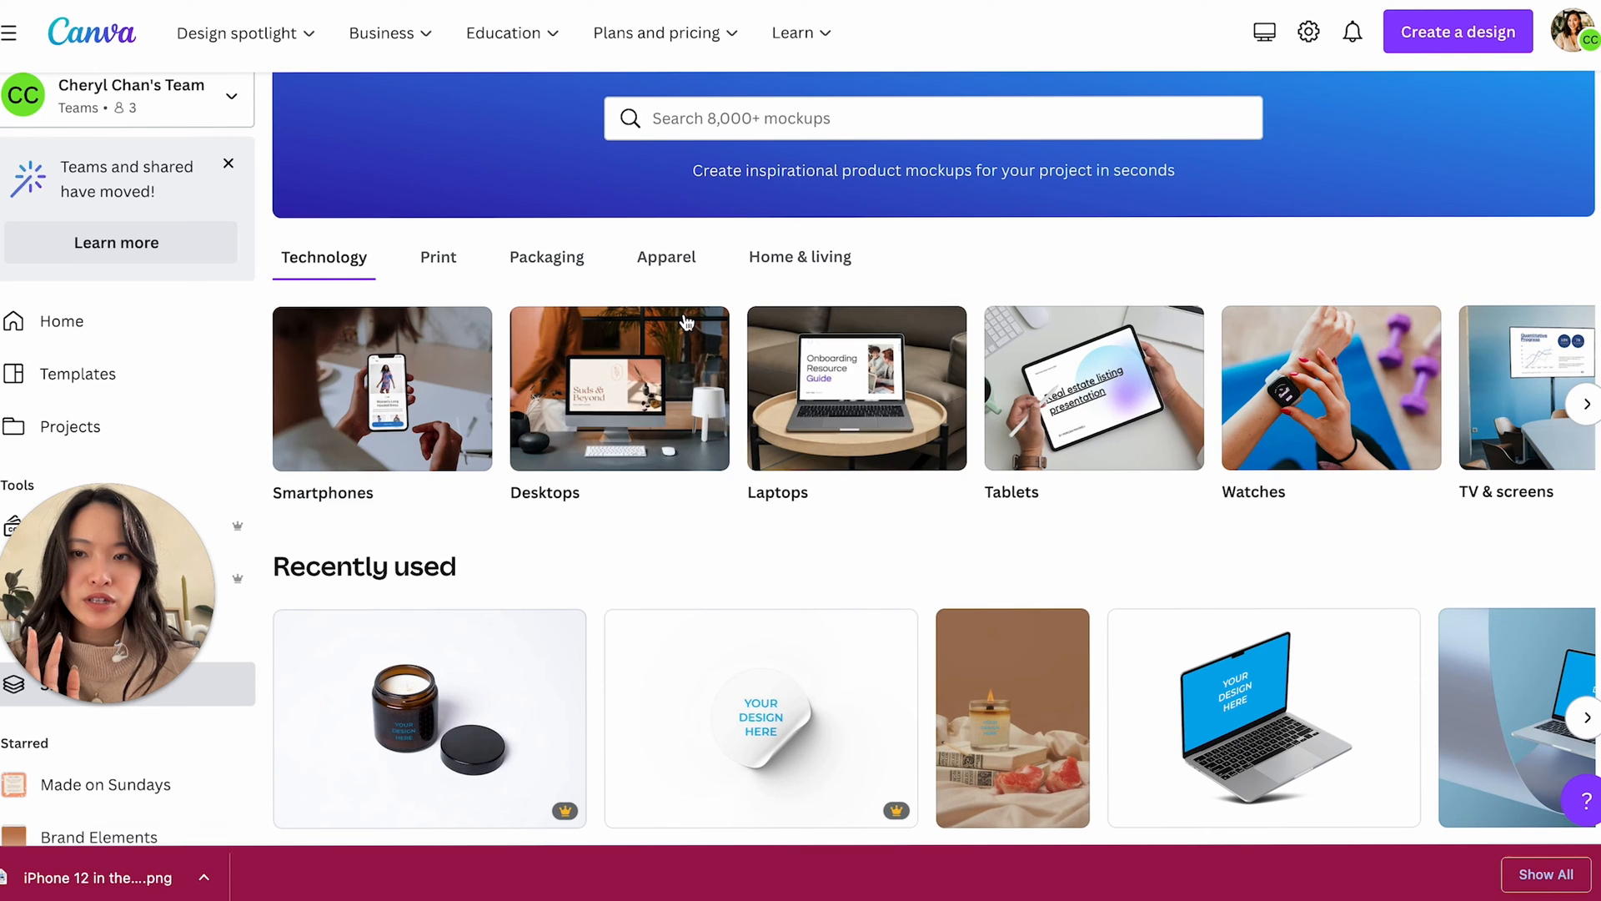
- Open the Stickers category and the peeling round sticker mockup
{"action": "left_click", "coordinate": [437, 256]}
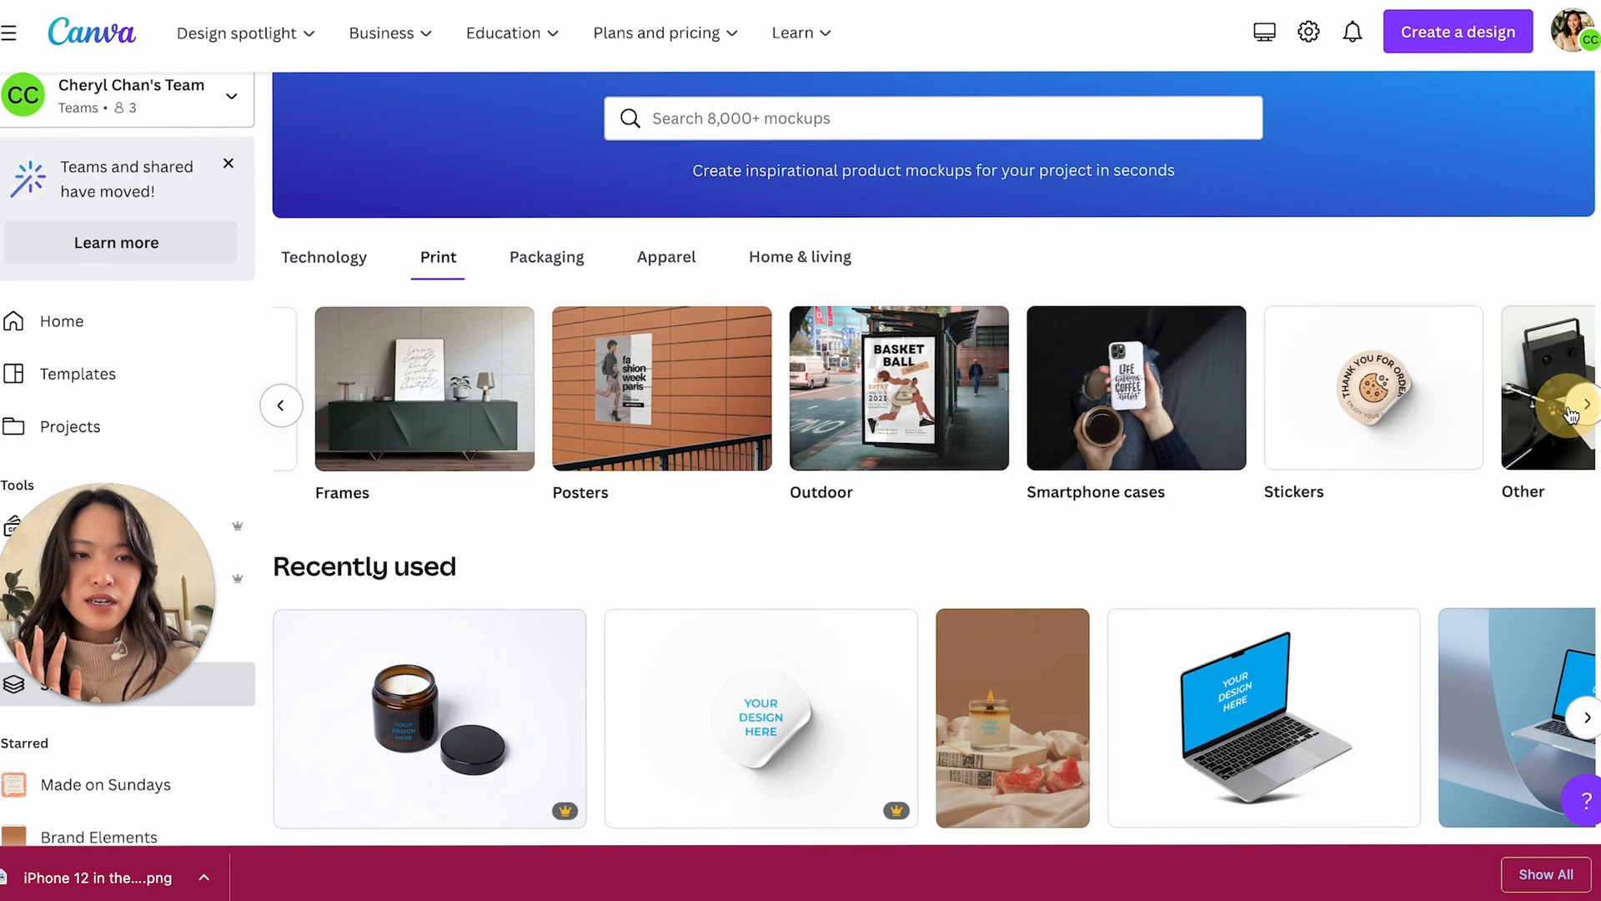
{"action": "left_click", "coordinate": [1586, 406]}
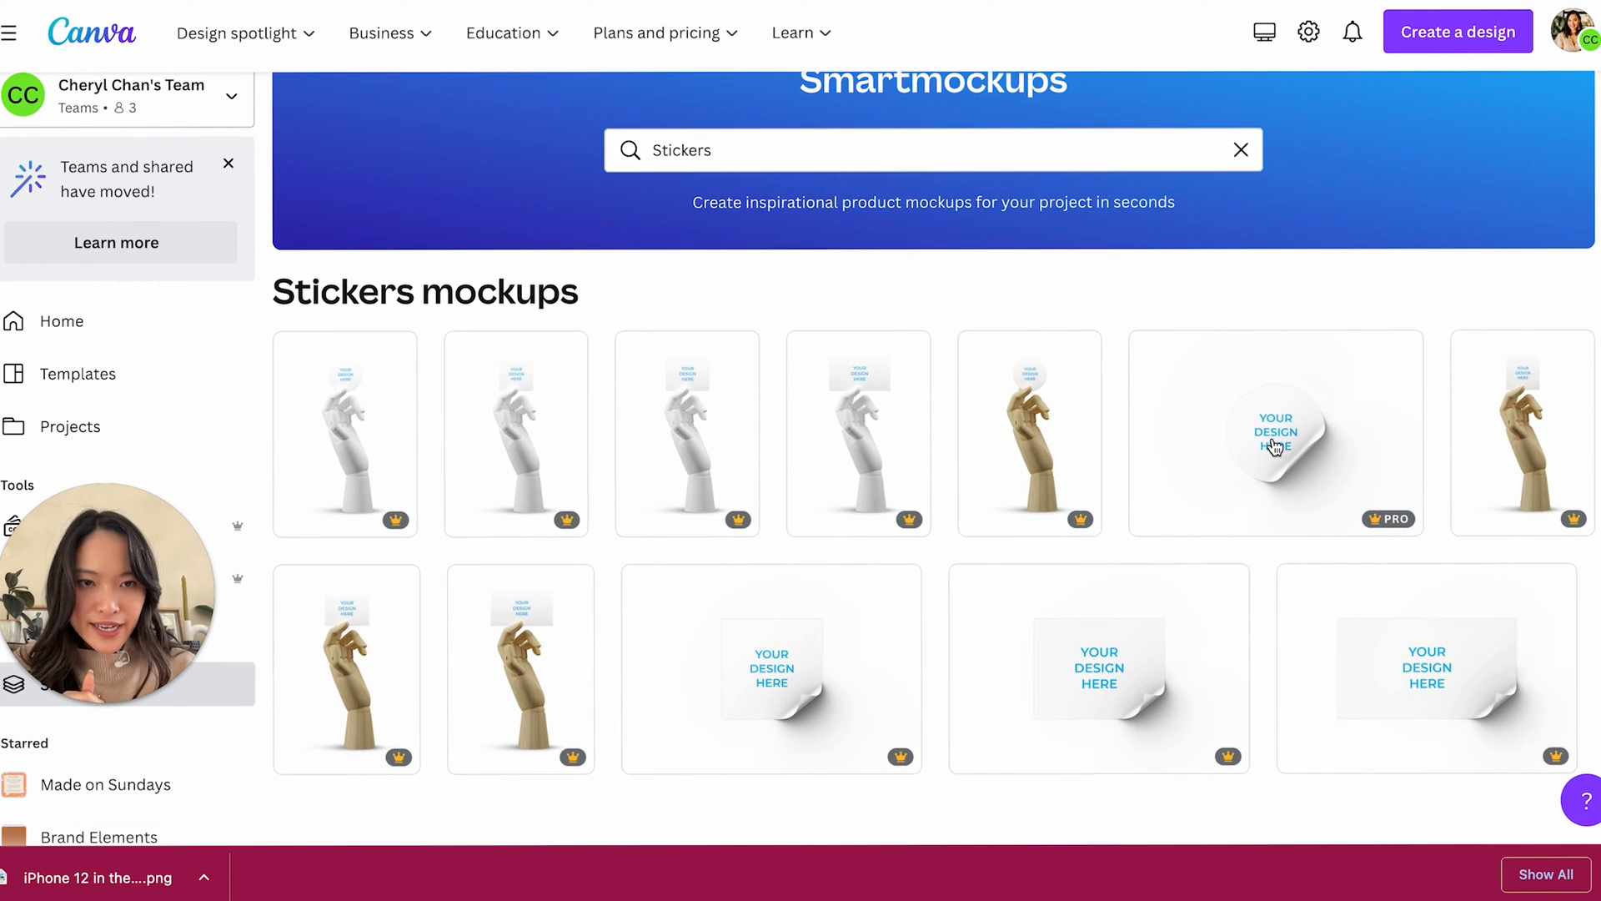
{"action": "left_click", "coordinate": [1274, 432]}
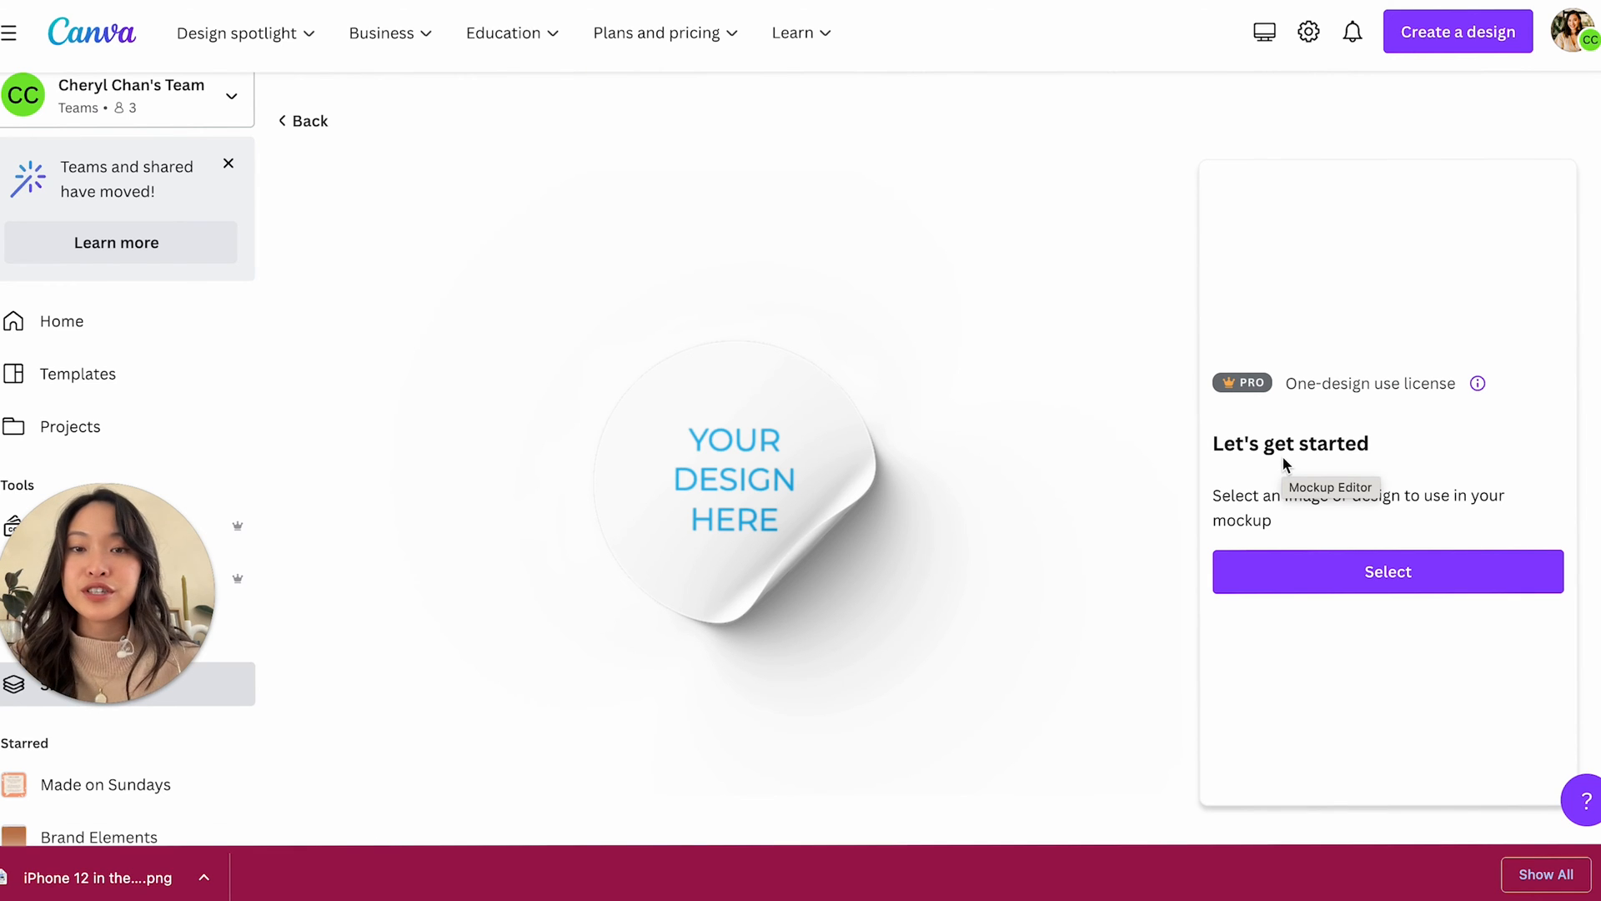
{"action": "mouse_move", "coordinate": [1474, 552]}
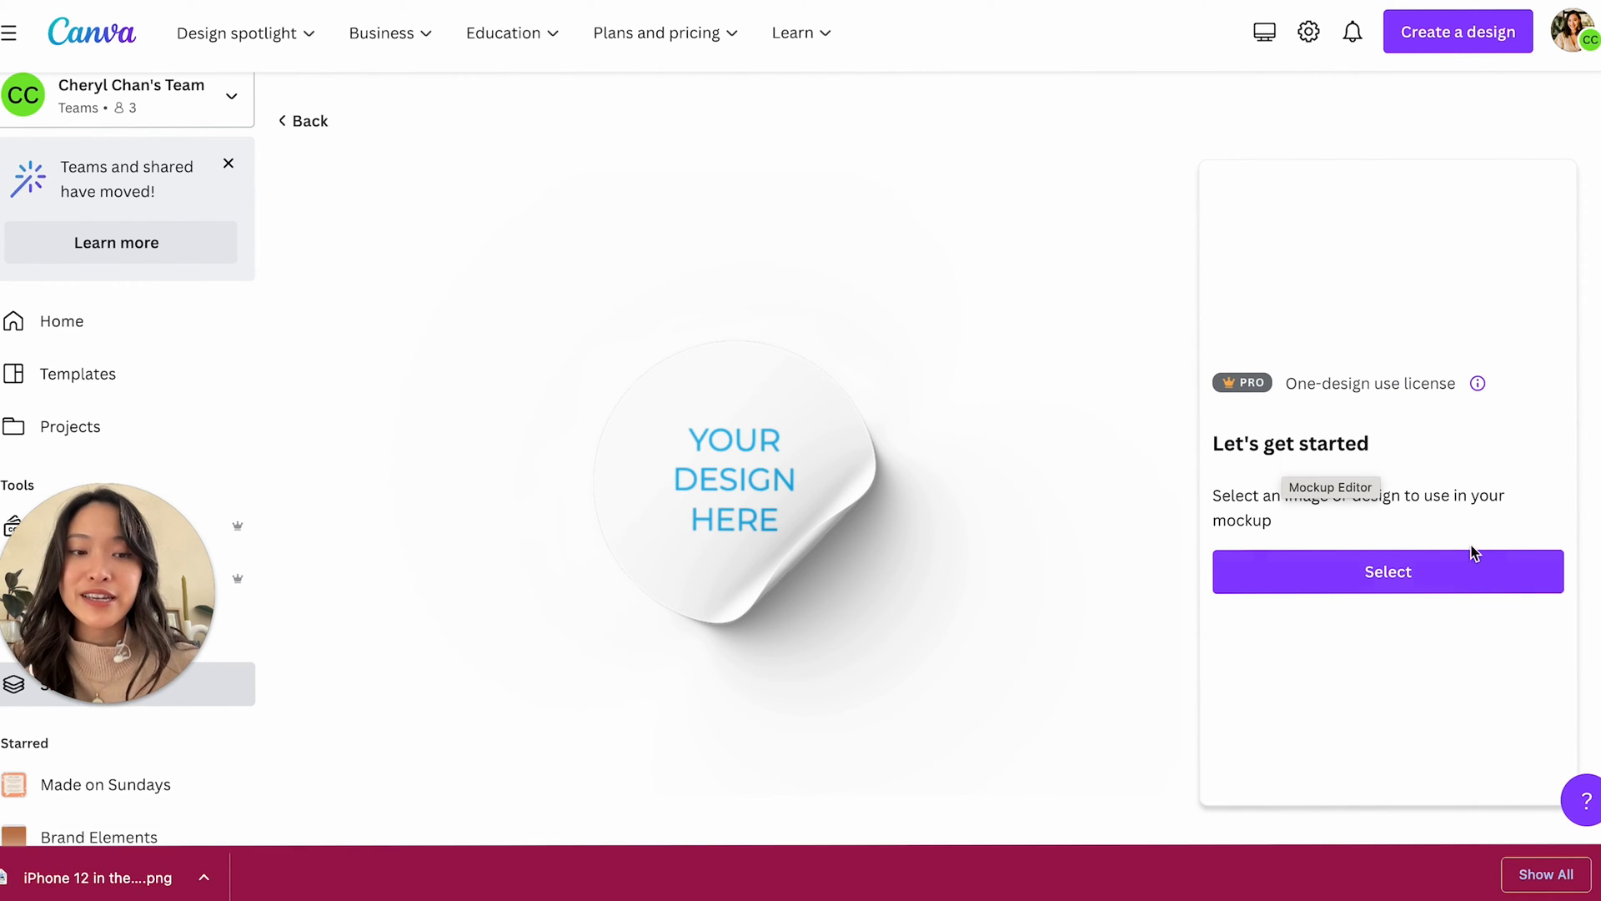
- Apply the S logo to the peeling sticker, save it, and use it in a new design
{"action": "left_click", "coordinate": [1388, 571]}
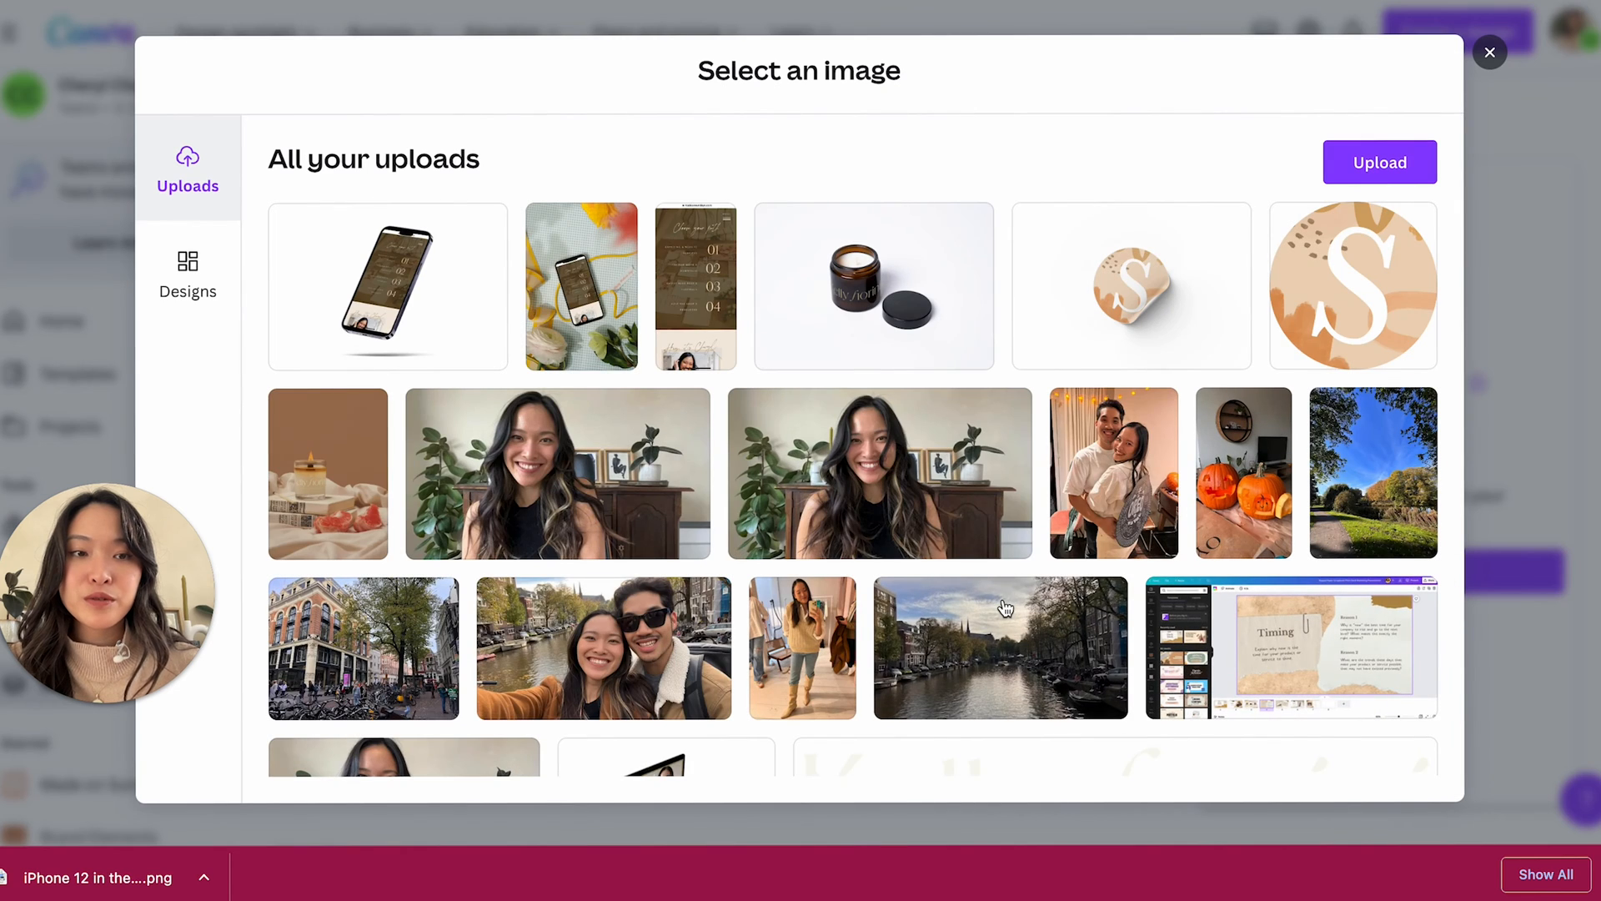
{"action": "mouse_move", "coordinate": [1266, 314]}
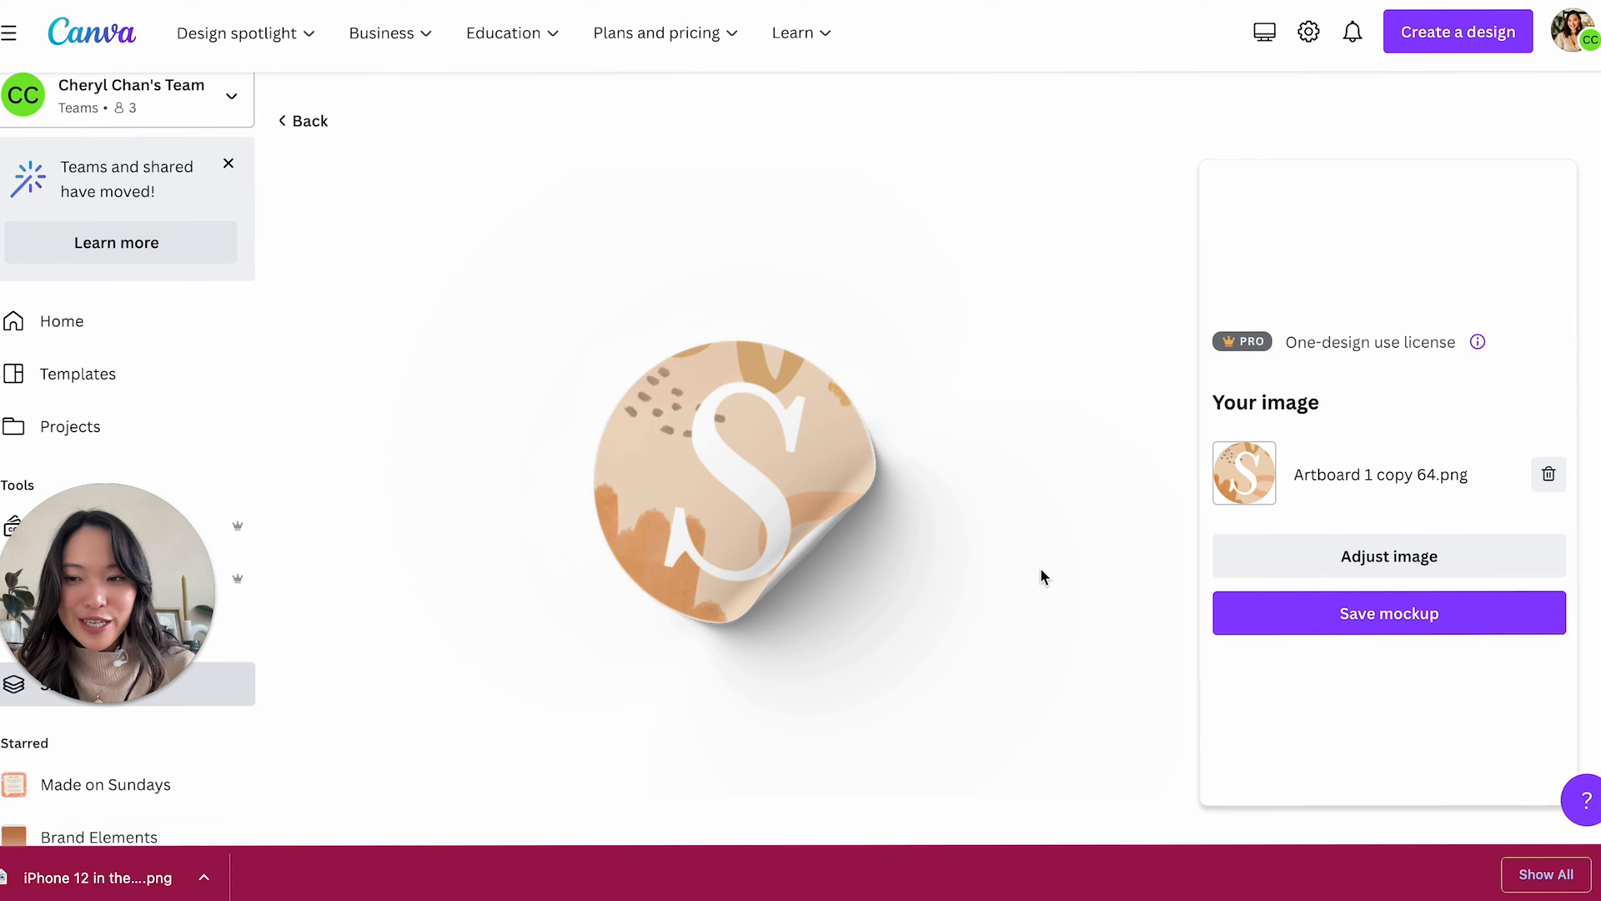
{"action": "mouse_move", "coordinate": [904, 461]}
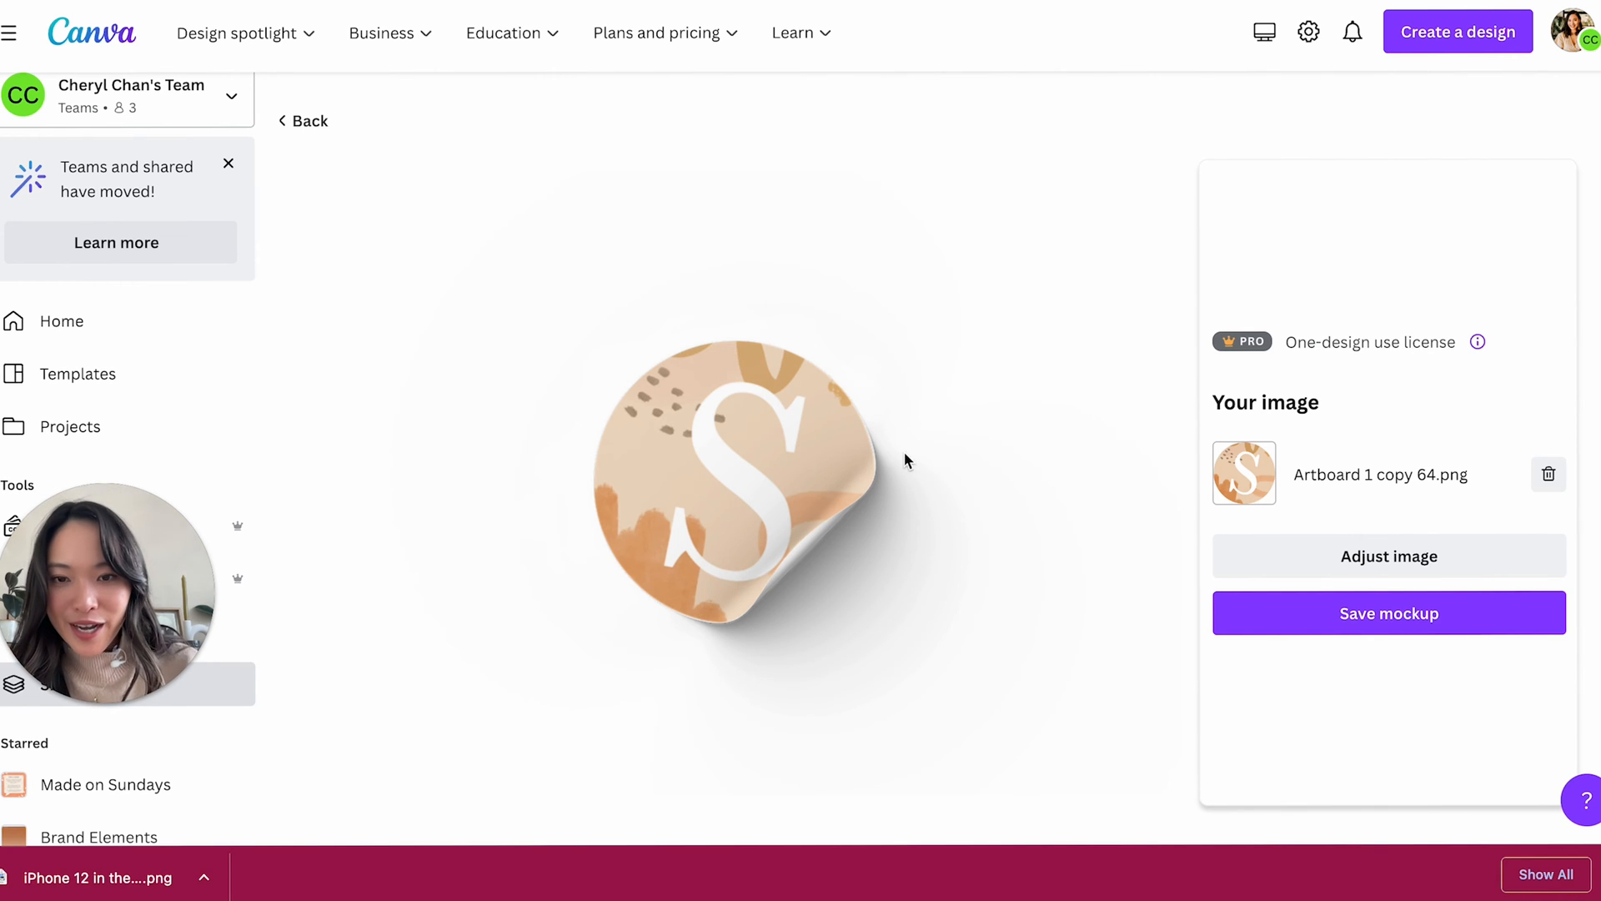
{"action": "mouse_move", "coordinate": [945, 540]}
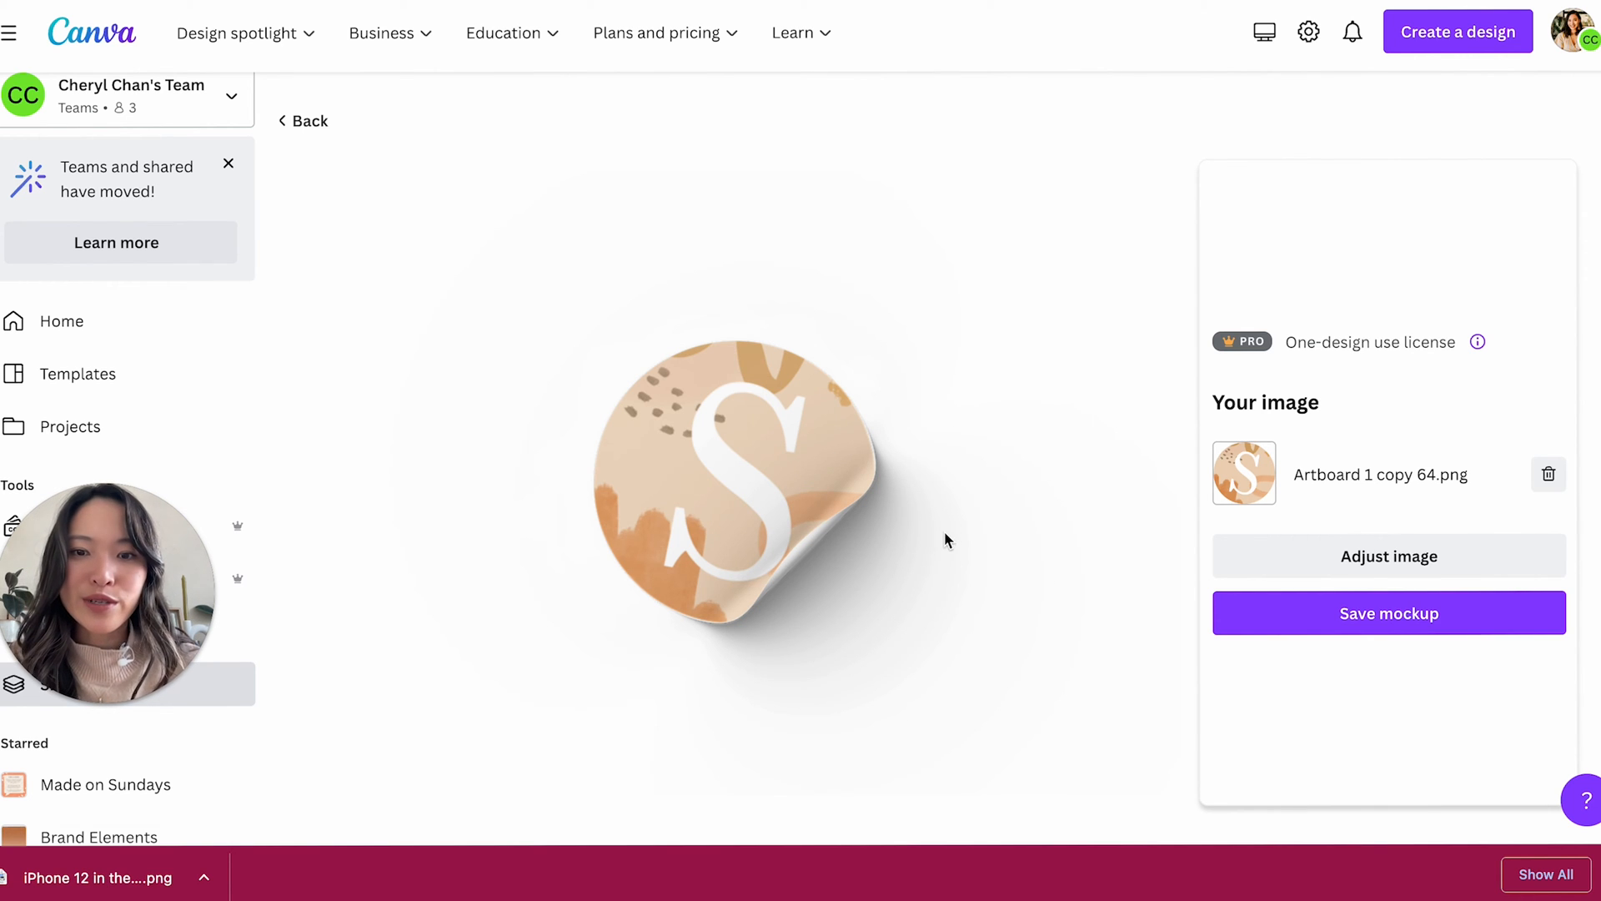
{"action": "left_click", "coordinate": [1388, 613]}
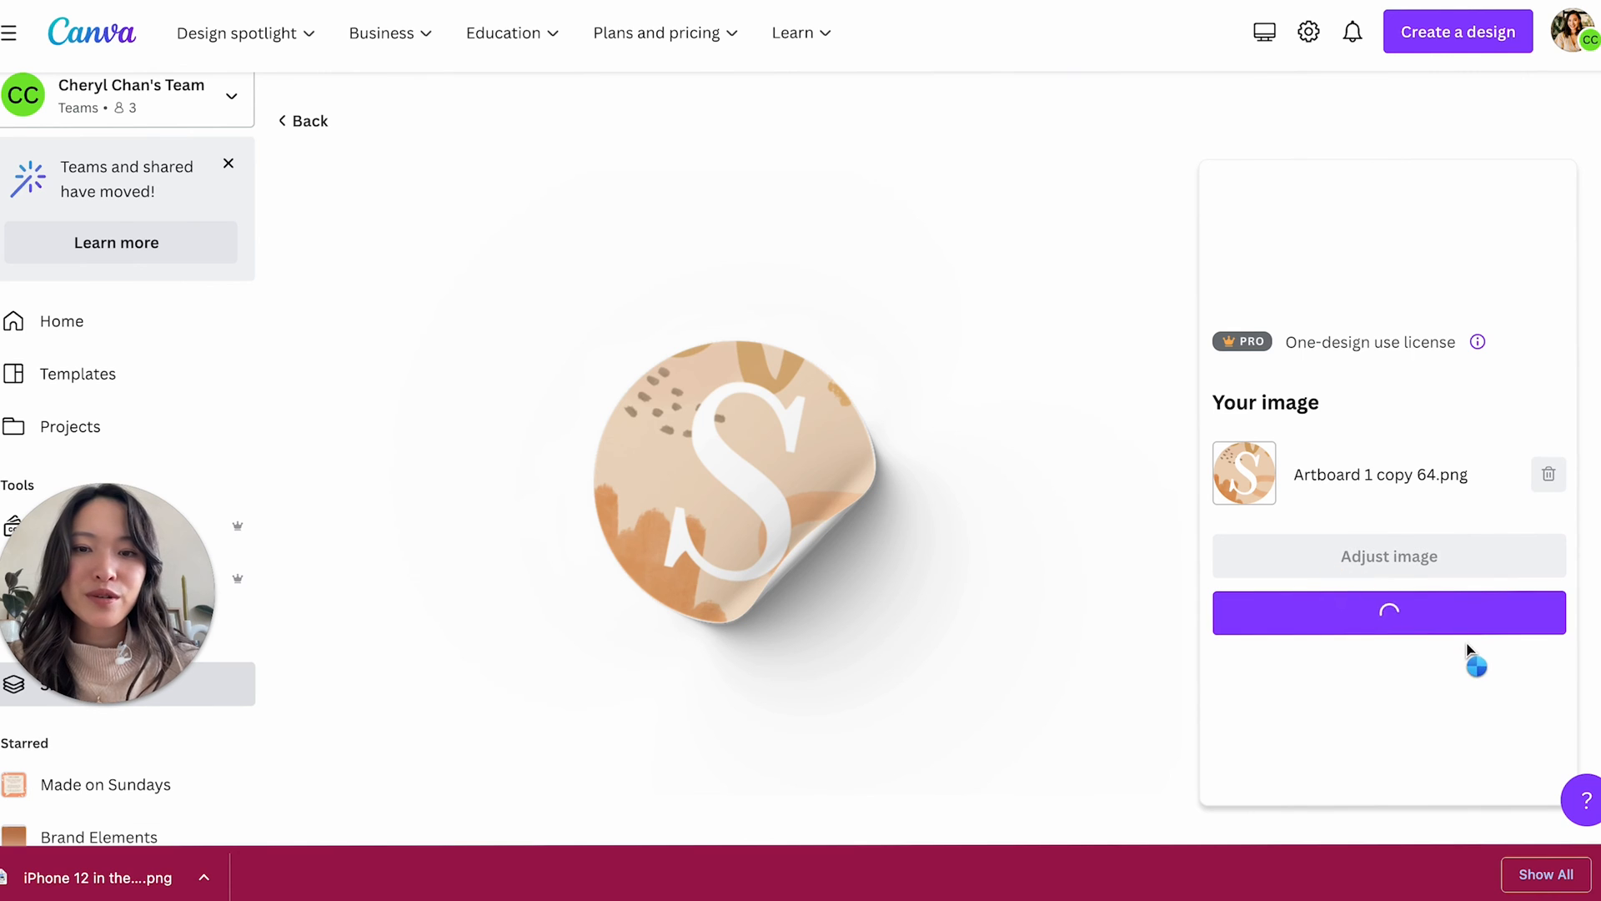
{"action": "mouse_move", "coordinate": [1178, 399]}
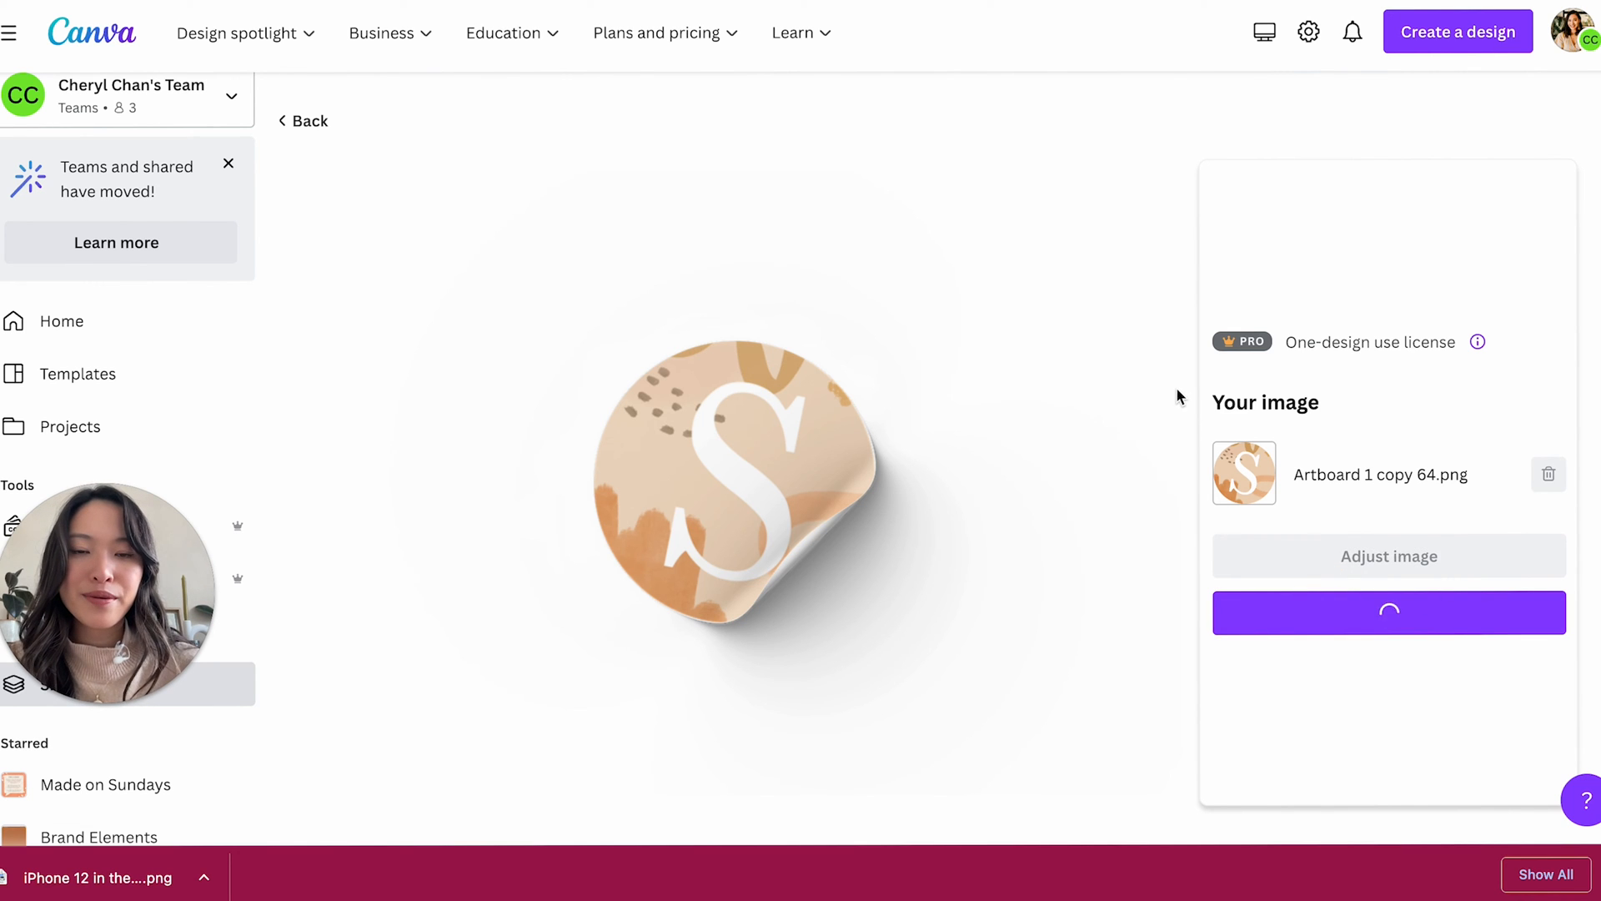
{"action": "left_click", "coordinate": [1387, 612]}
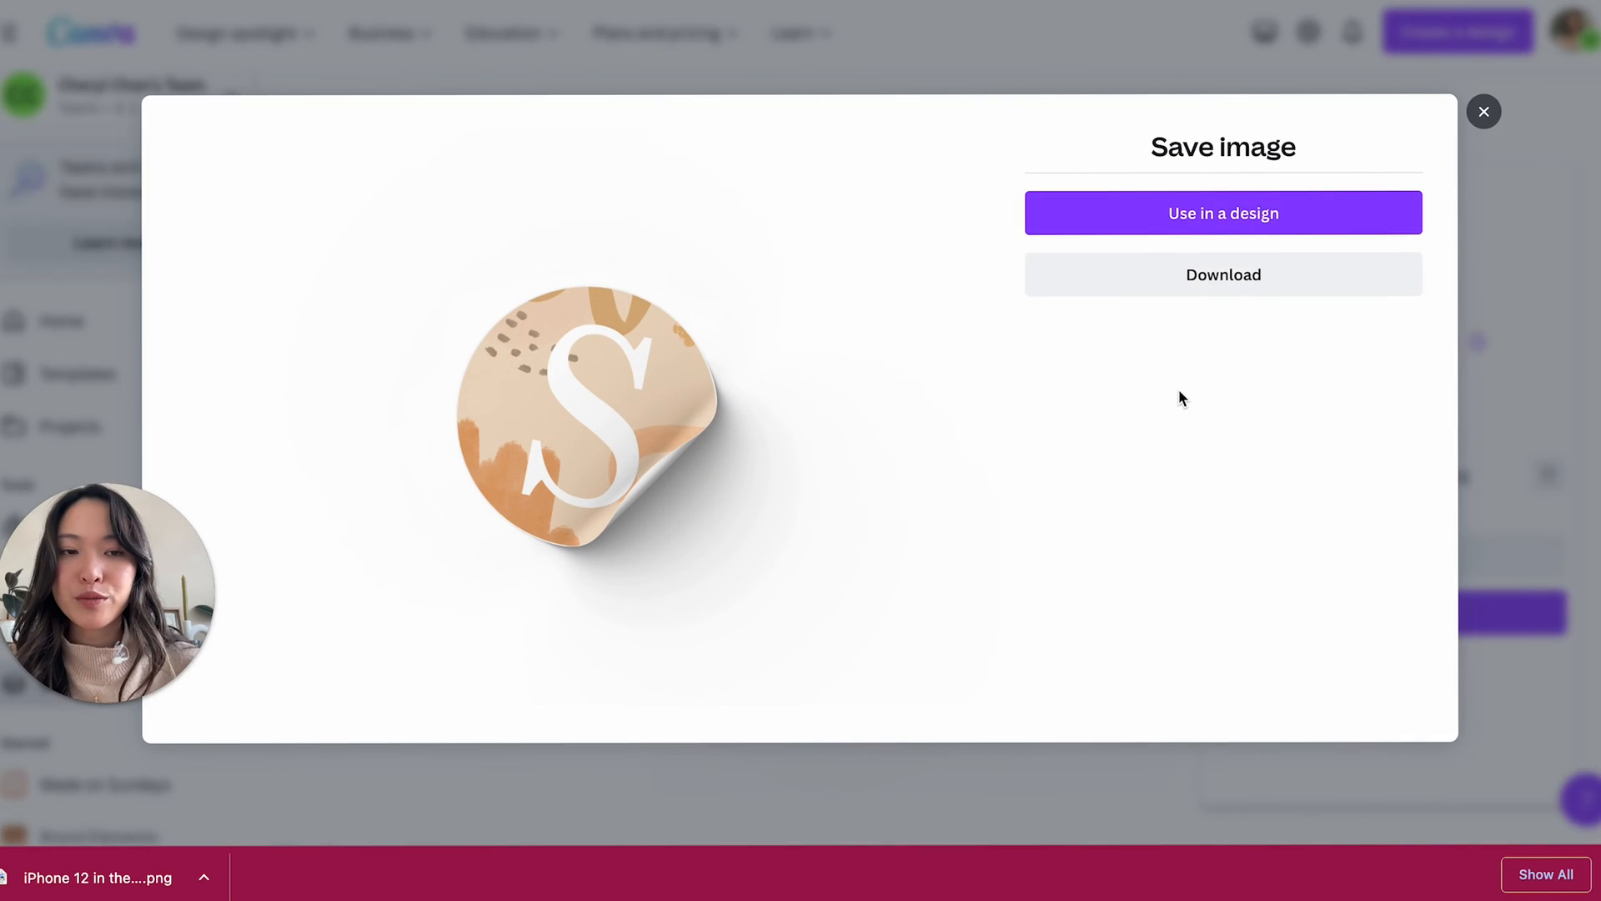
{"action": "left_click", "coordinate": [1222, 213]}
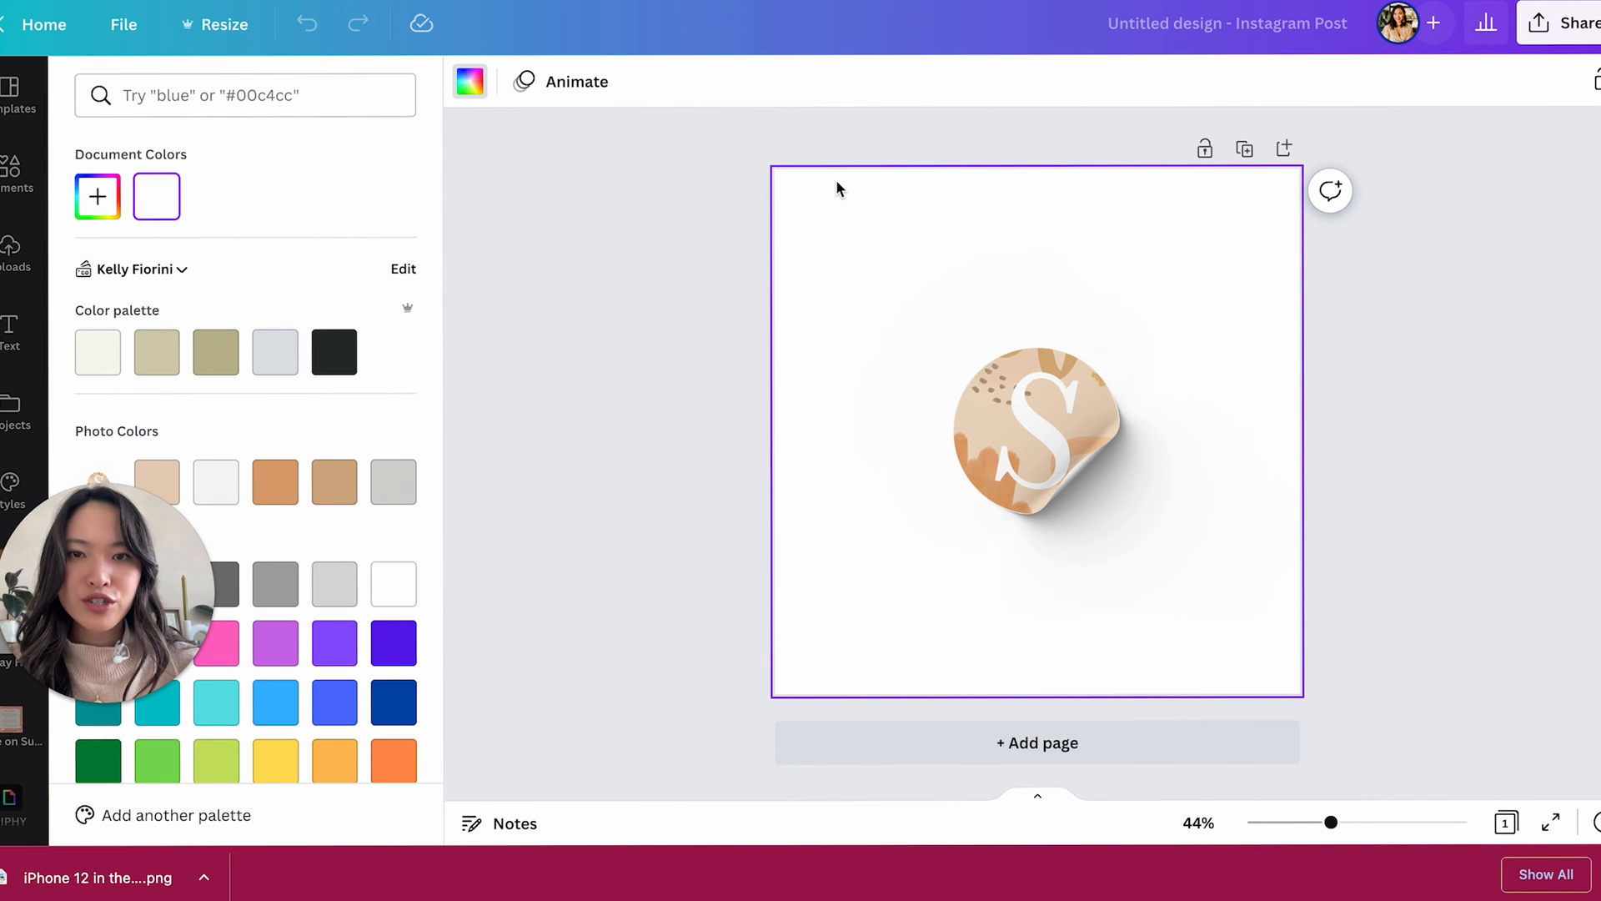
- Scatter S-logo sticker copies over an olive background, then reopen the Smartmockups gallery
{"action": "left_click", "coordinate": [215, 351]}
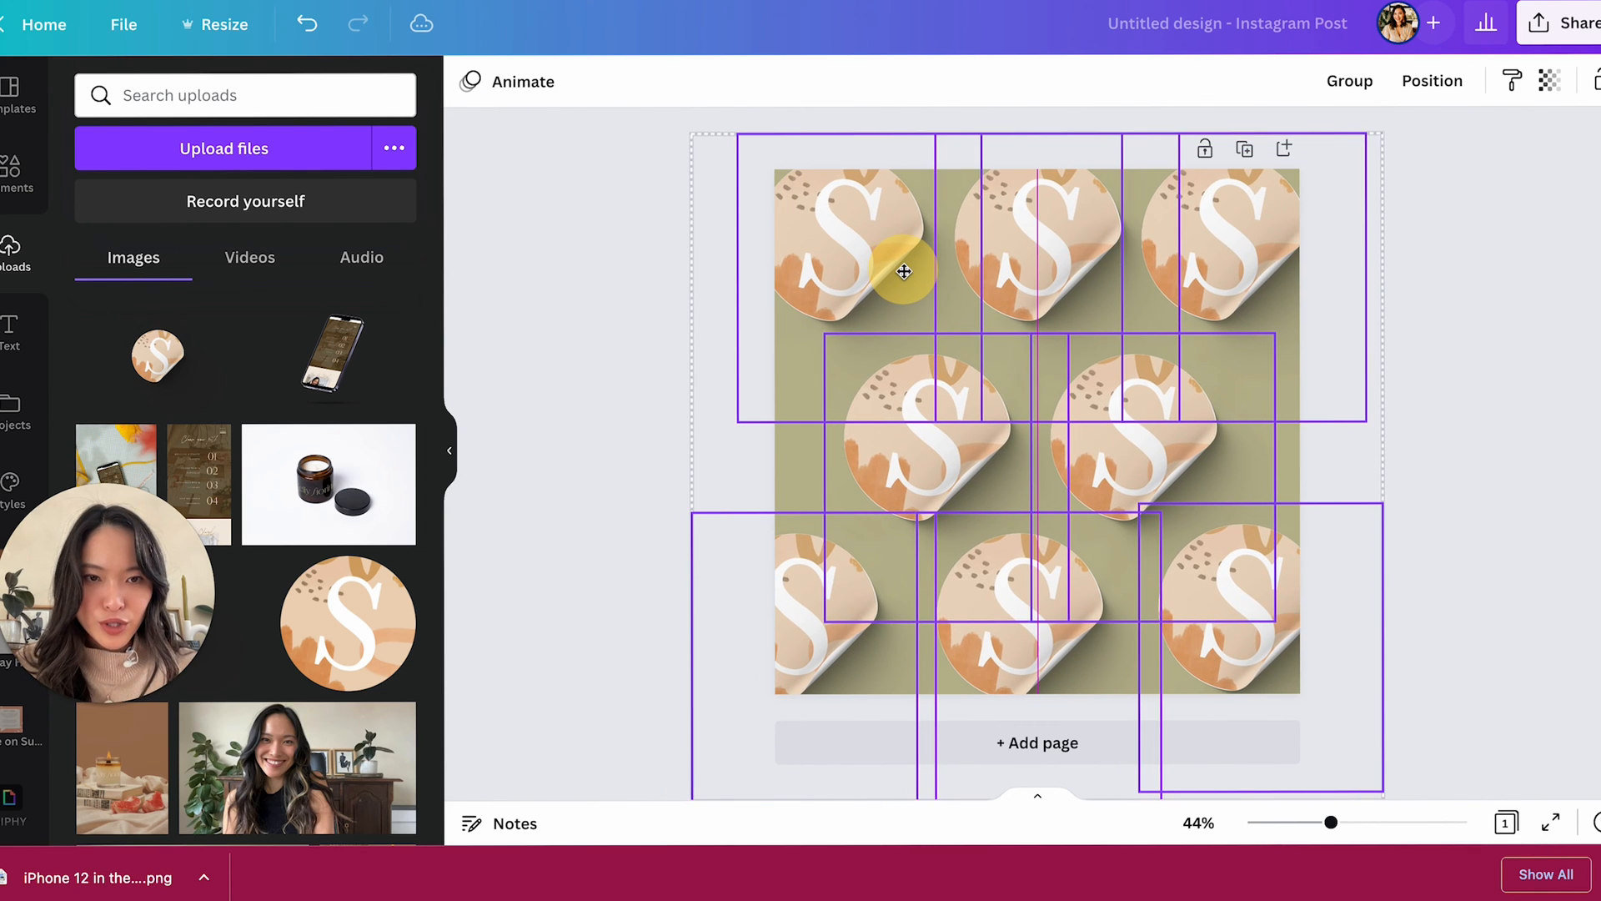
{"action": "left_click", "coordinate": [1483, 468]}
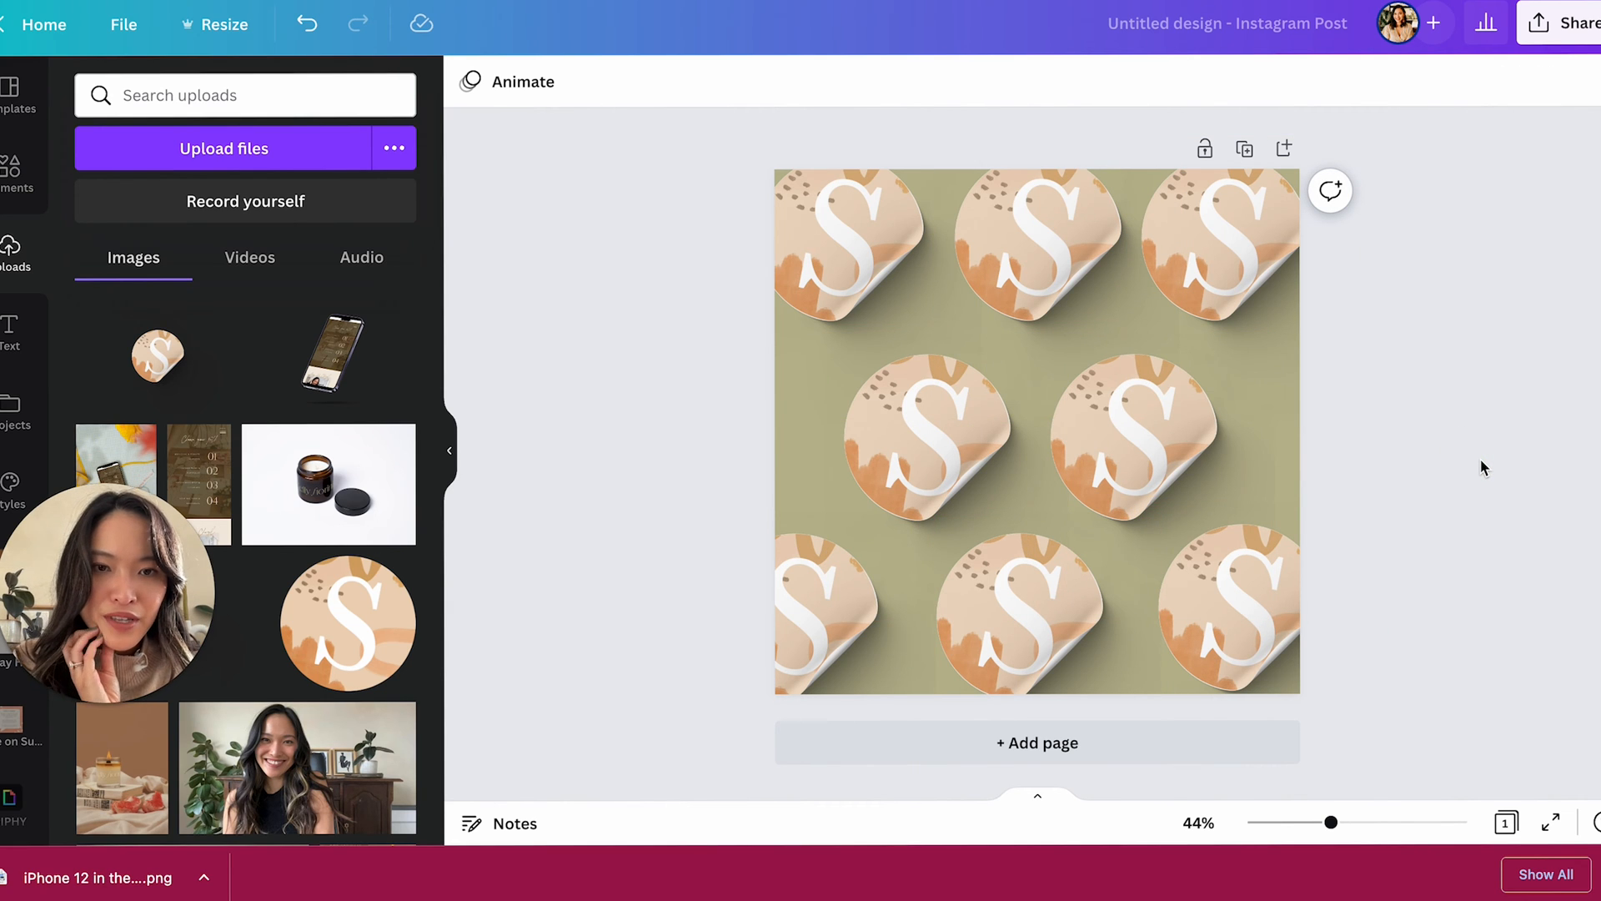
{"action": "left_click", "coordinate": [1154, 424]}
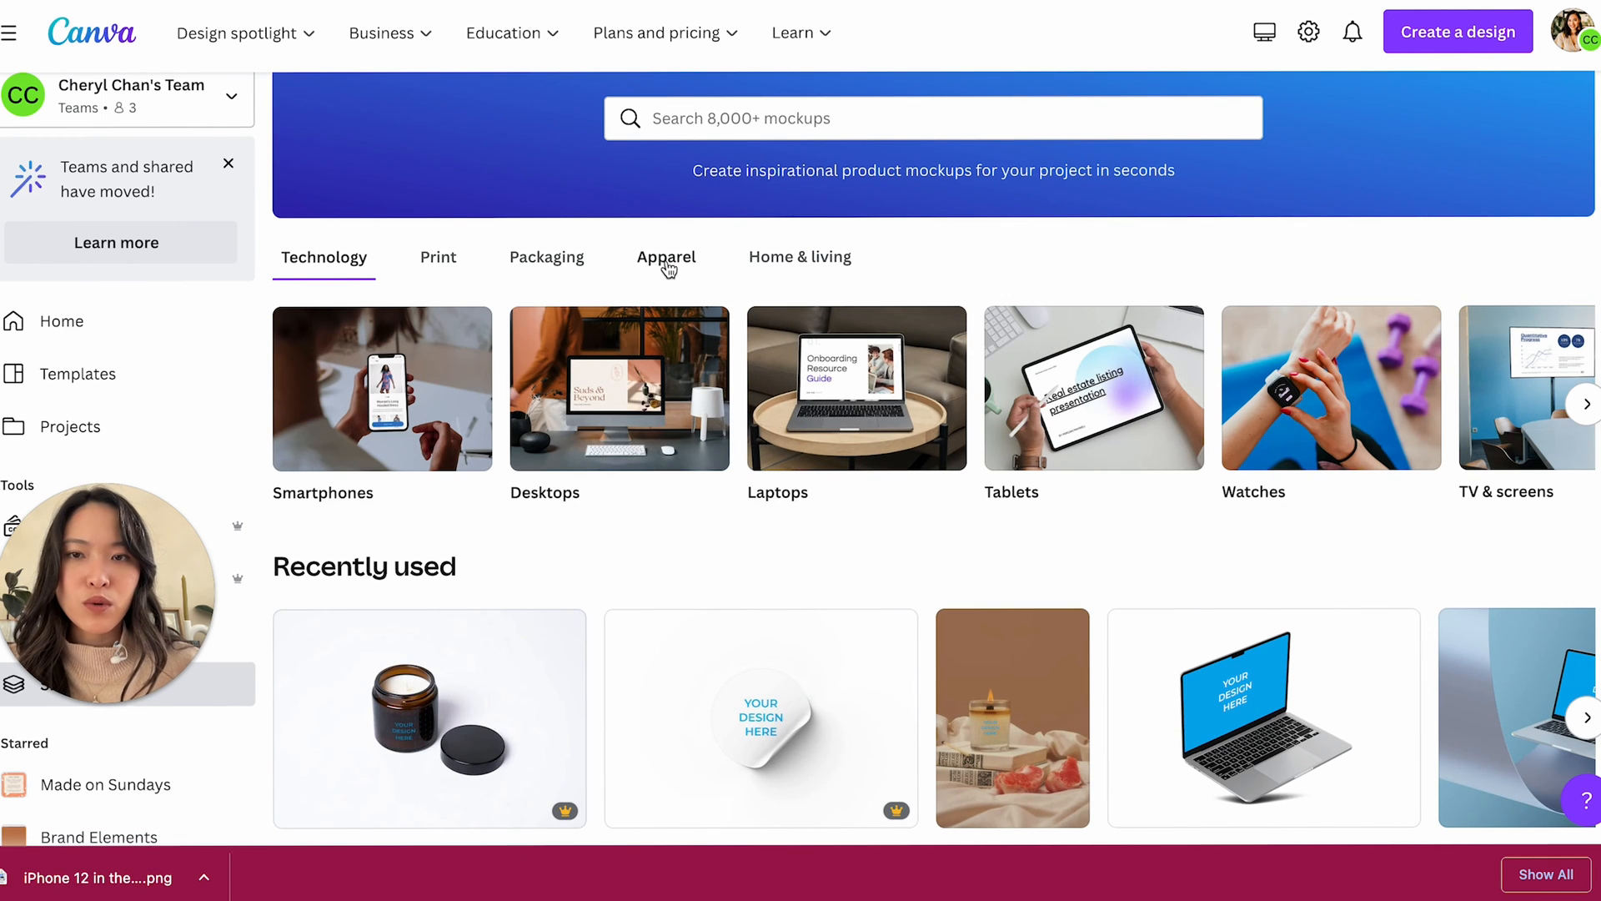
- Search the mockup library for 'Candles' and scroll well down the results
{"action": "left_click", "coordinate": [800, 256]}
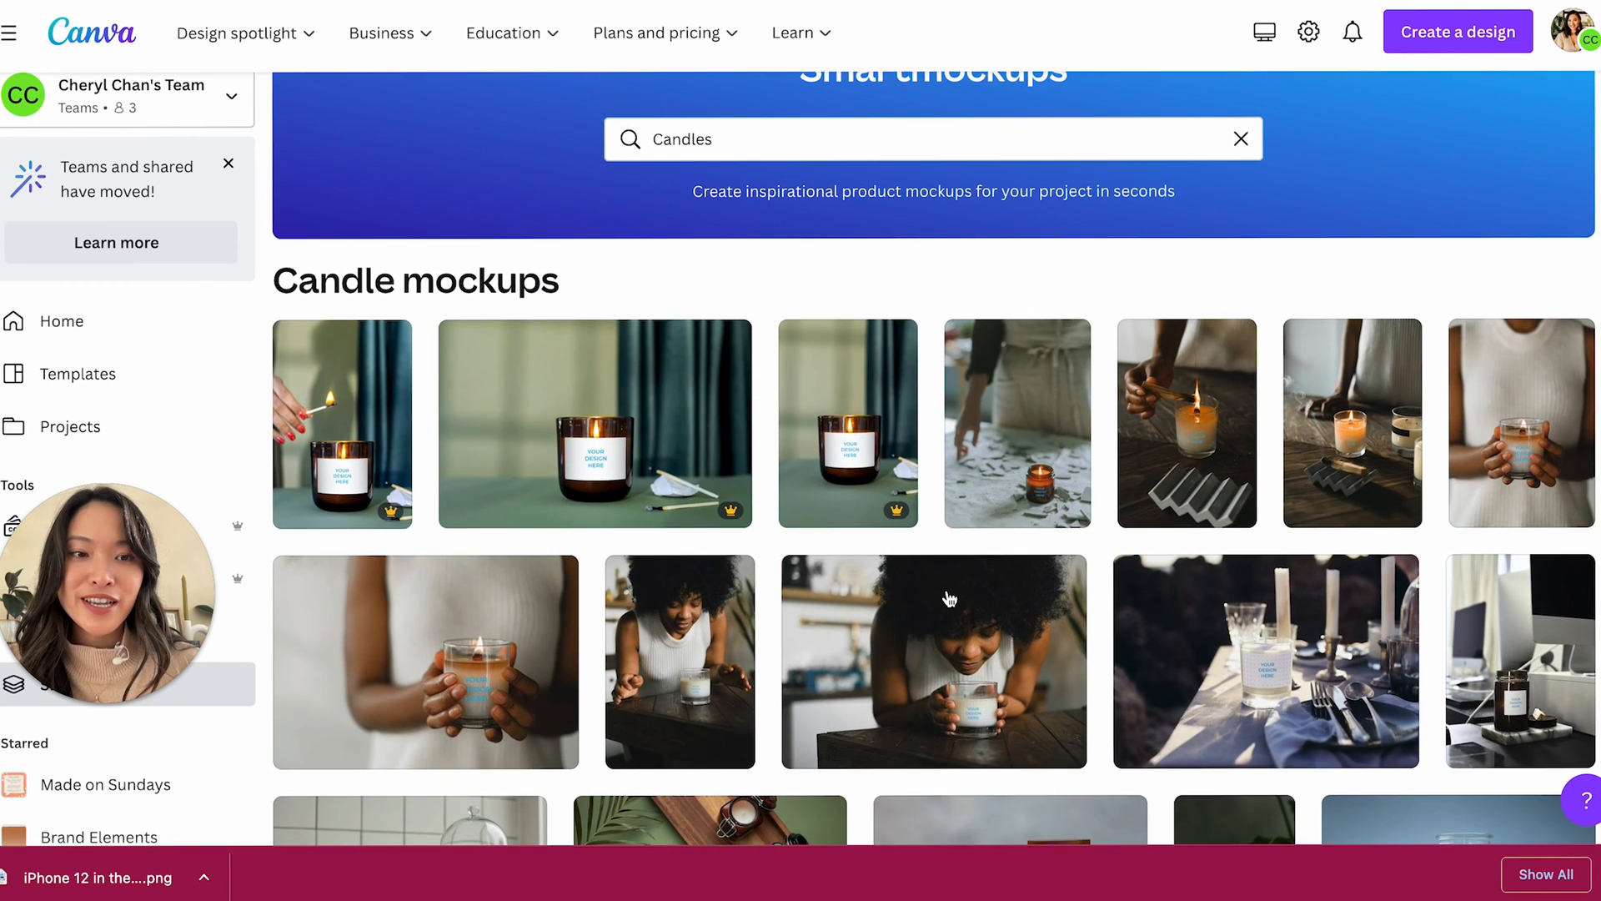
{"action": "scroll", "scroll_direction": "down", "scroll_amount": 3}
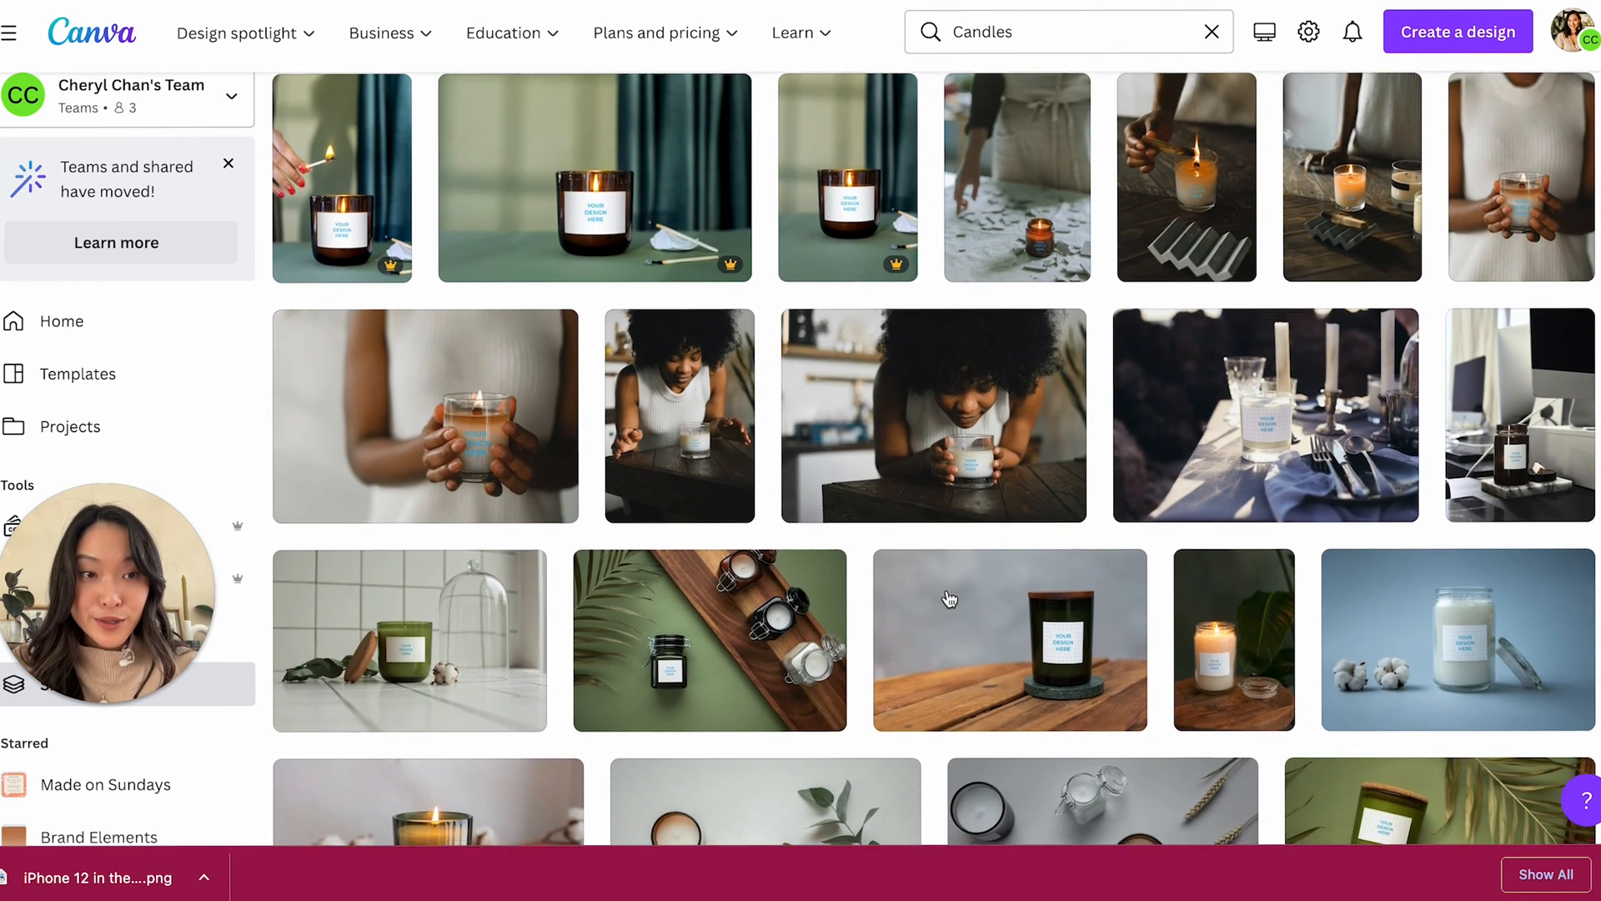
{"action": "scroll", "scroll_direction": "down", "scroll_amount": 3}
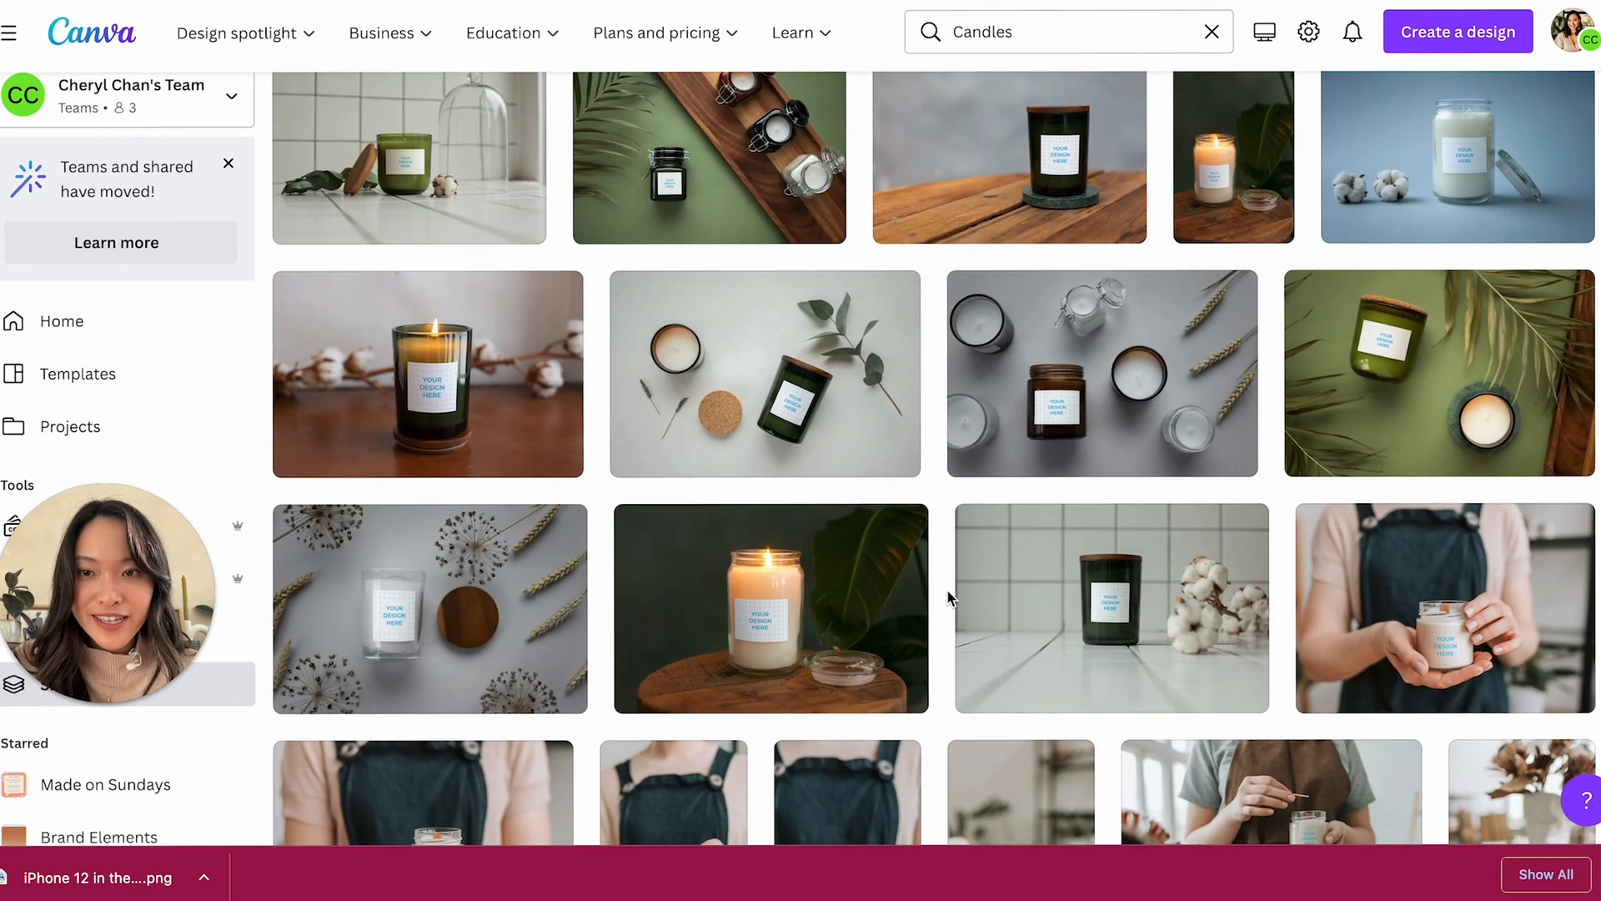
{"action": "scroll", "scroll_direction": "down", "scroll_amount": 3}
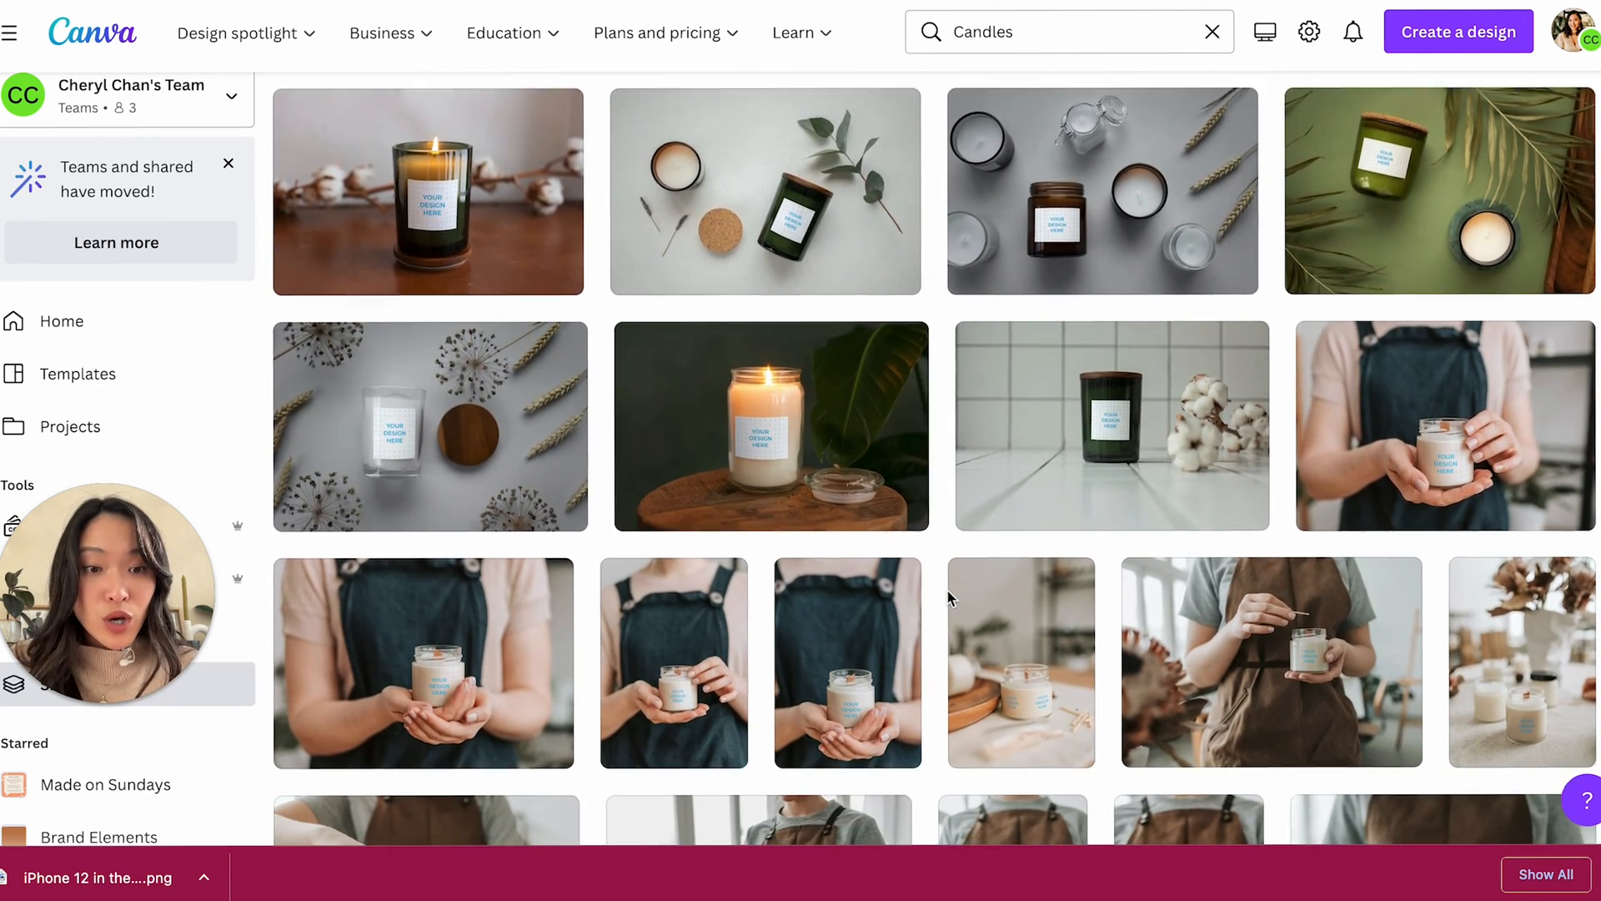
{"action": "scroll", "scroll_direction": "down", "scroll_amount": 3}
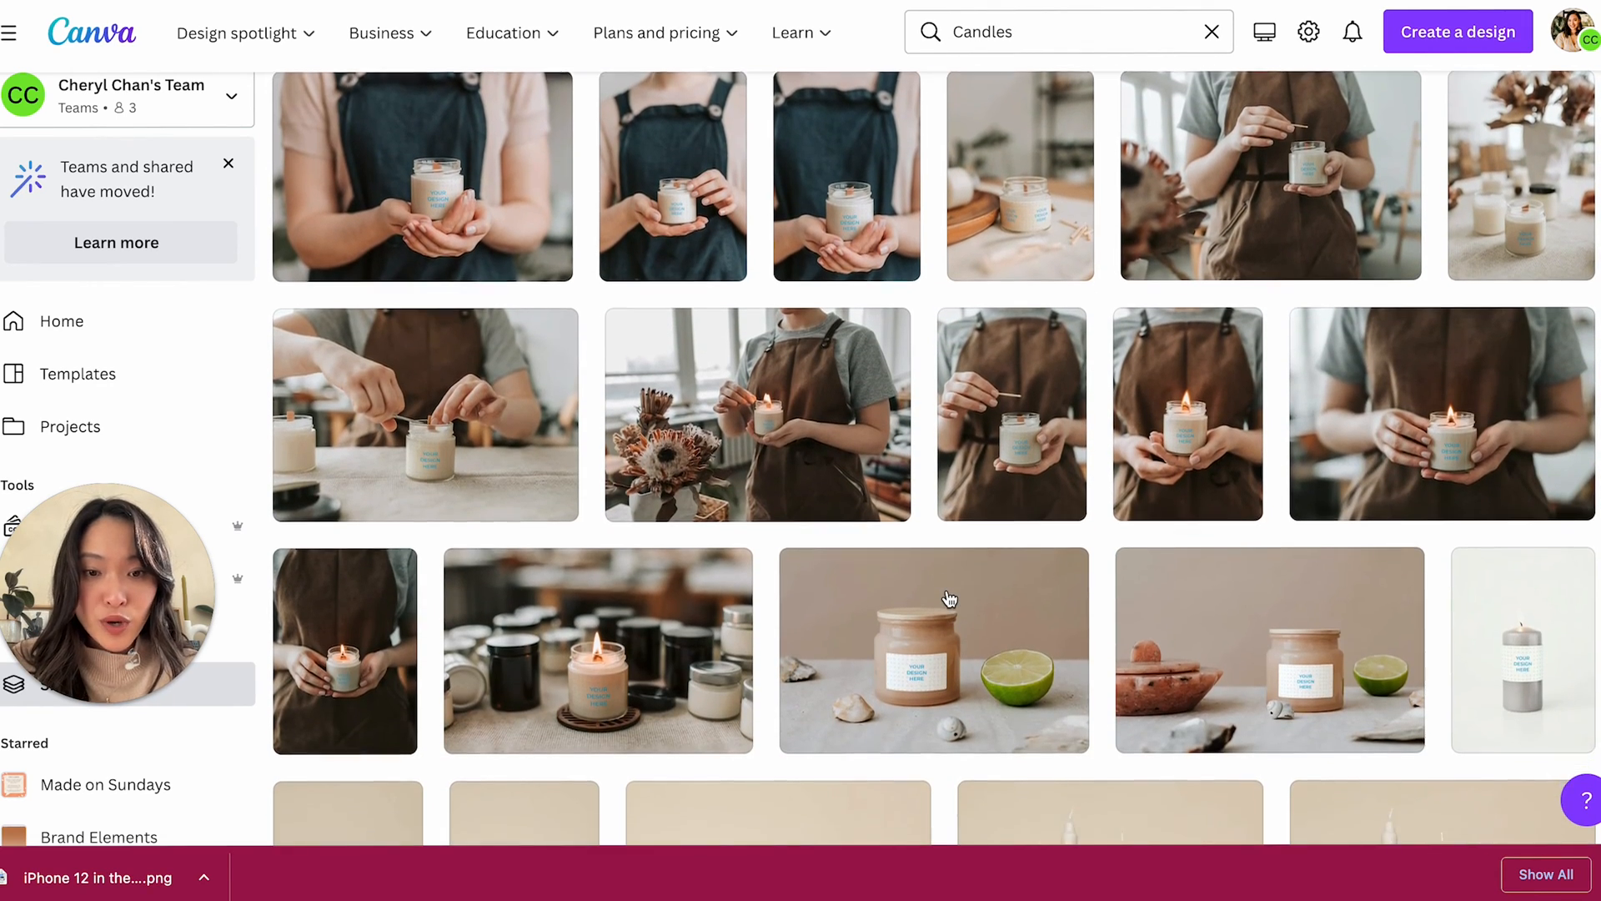
{"action": "scroll", "scroll_direction": "down", "scroll_amount": 3}
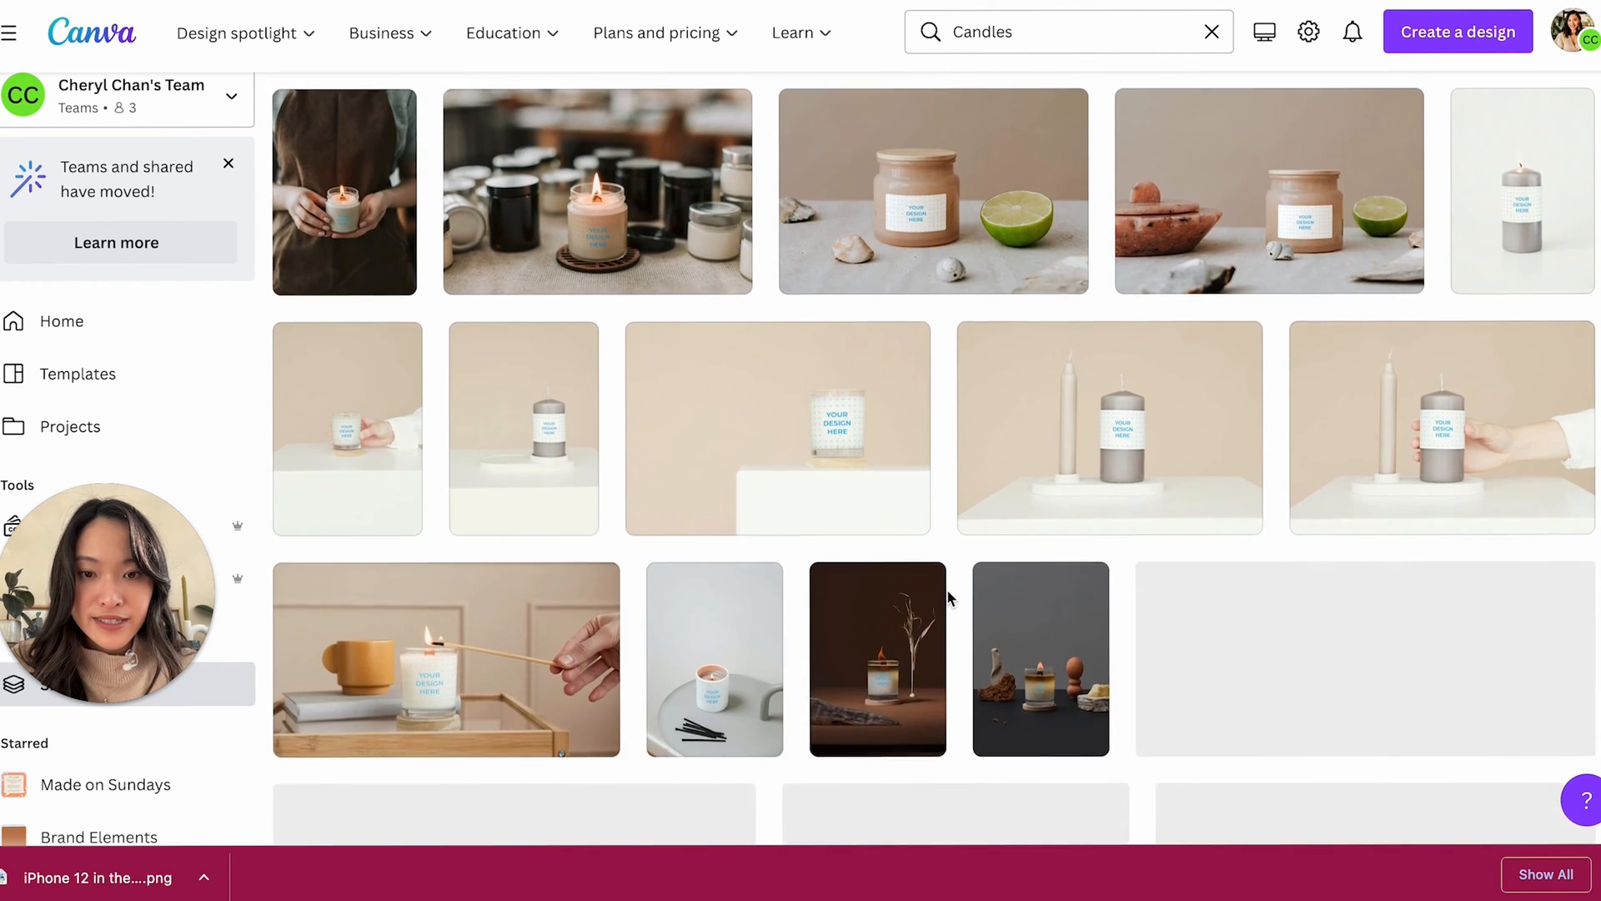
{"action": "scroll", "scroll_direction": "down", "scroll_amount": 3}
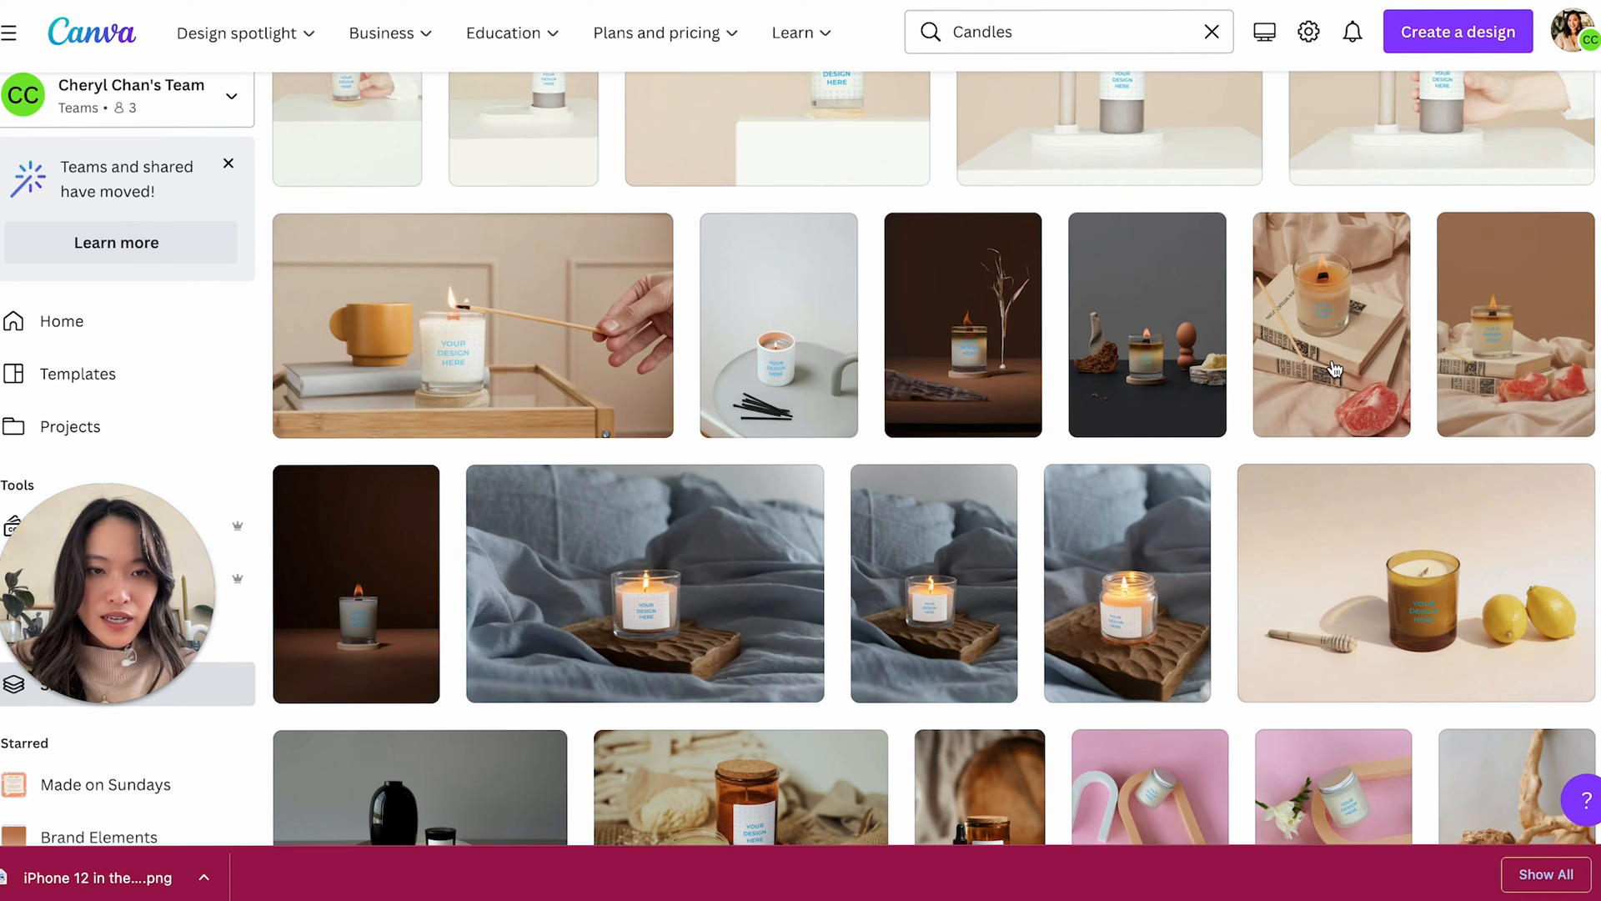
- Open the candle-on-books mockup, try a logo from Uploads, then remove it
{"action": "left_click", "coordinate": [1331, 324]}
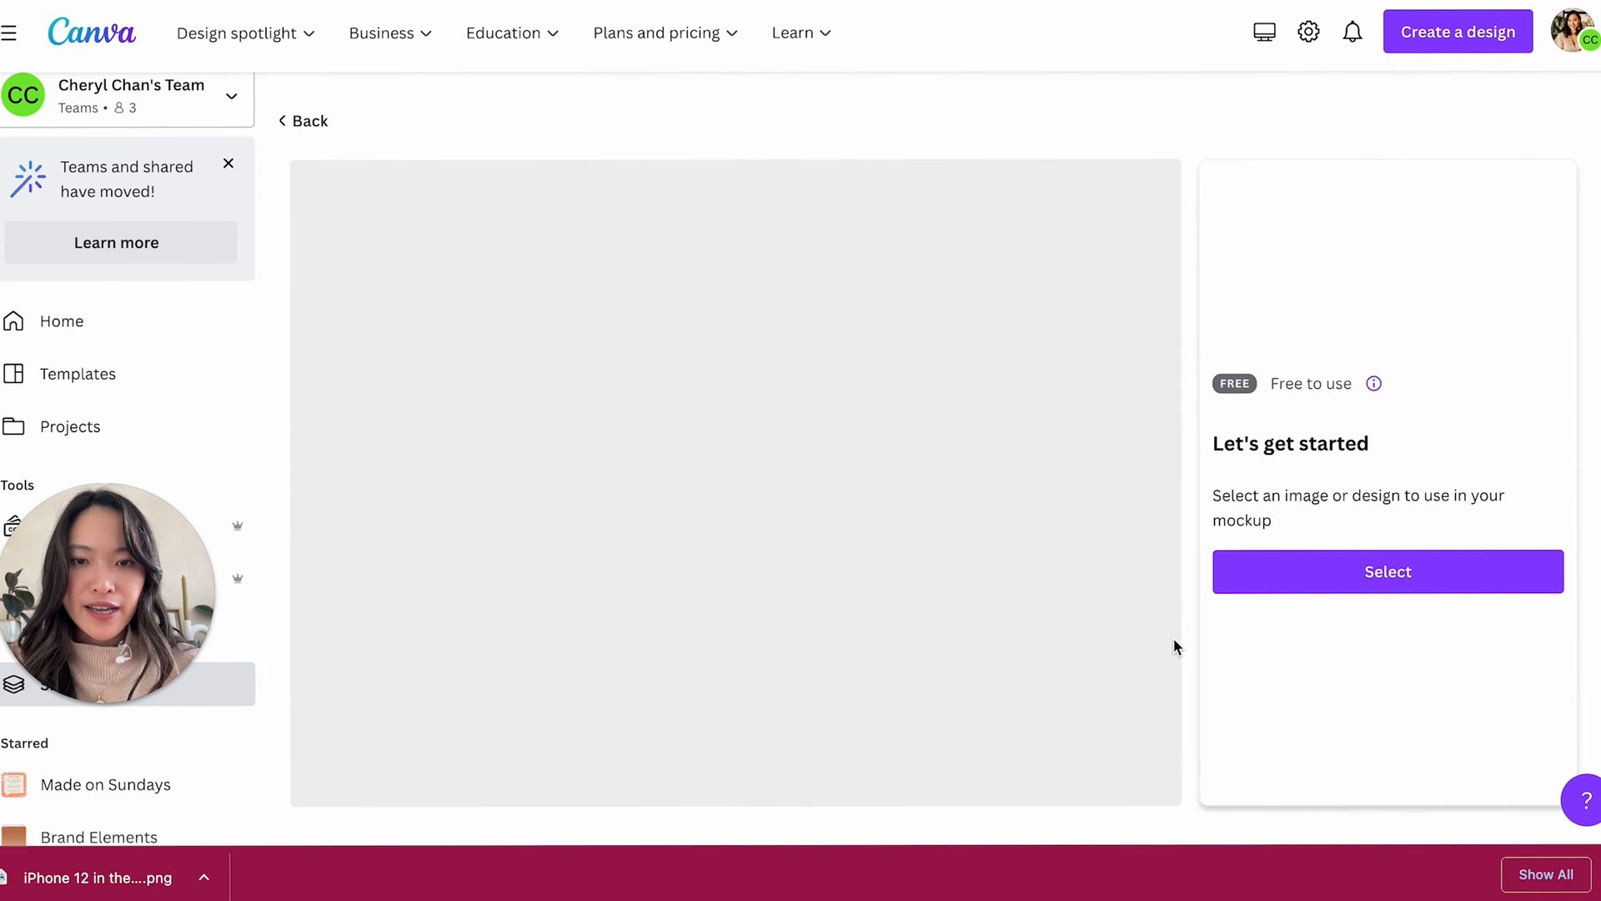
{"action": "left_click", "coordinate": [1387, 570]}
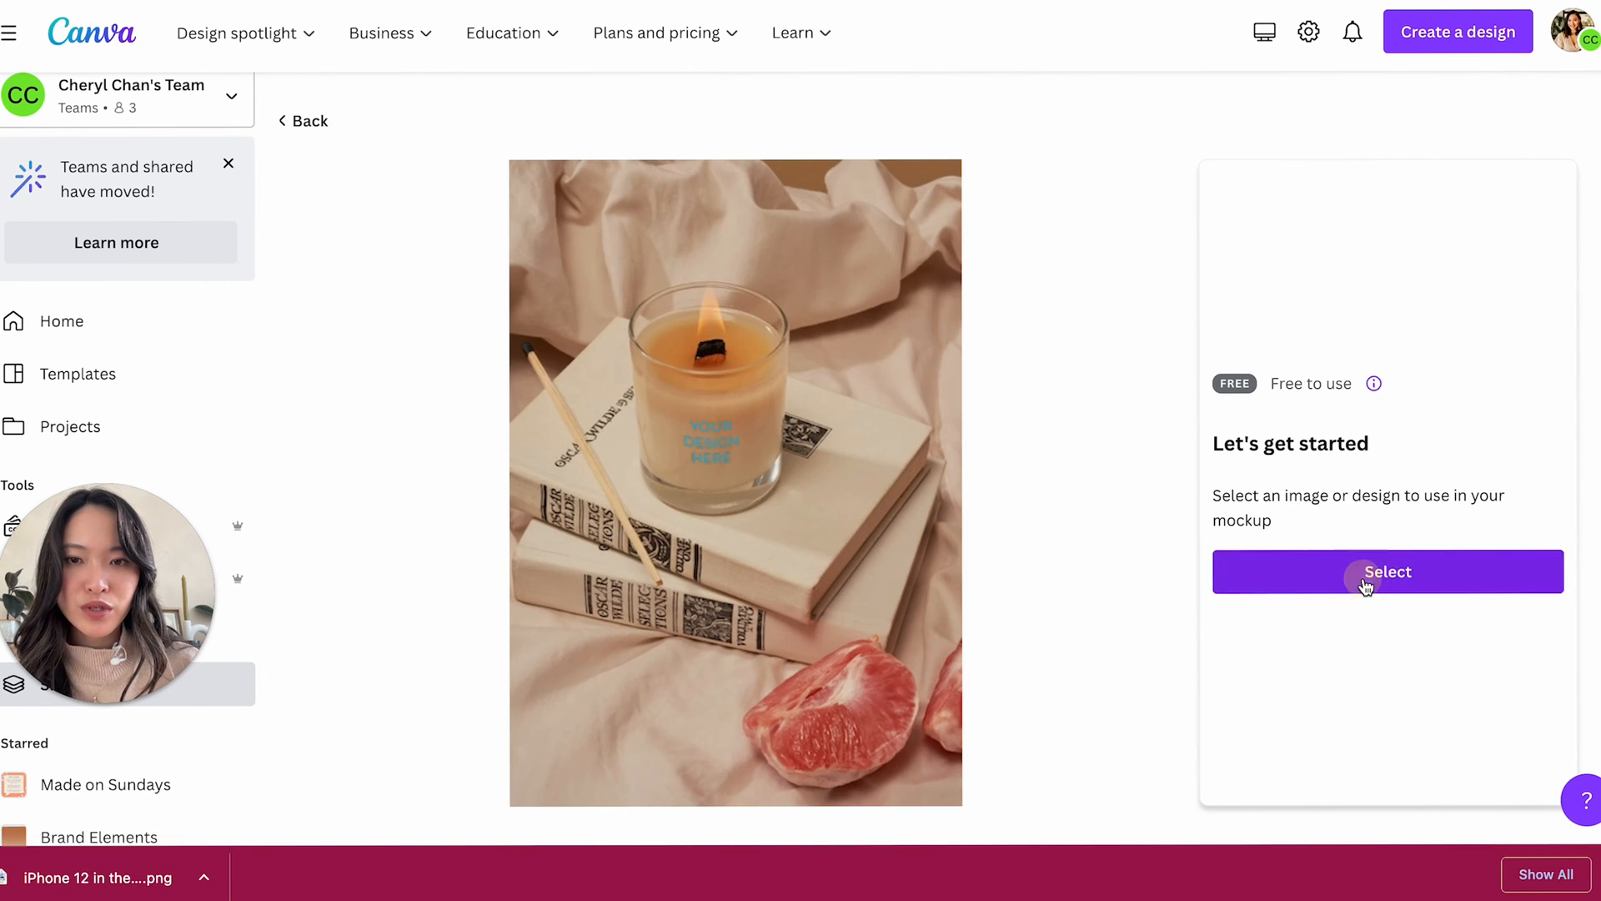
{"action": "left_click", "coordinate": [1386, 571]}
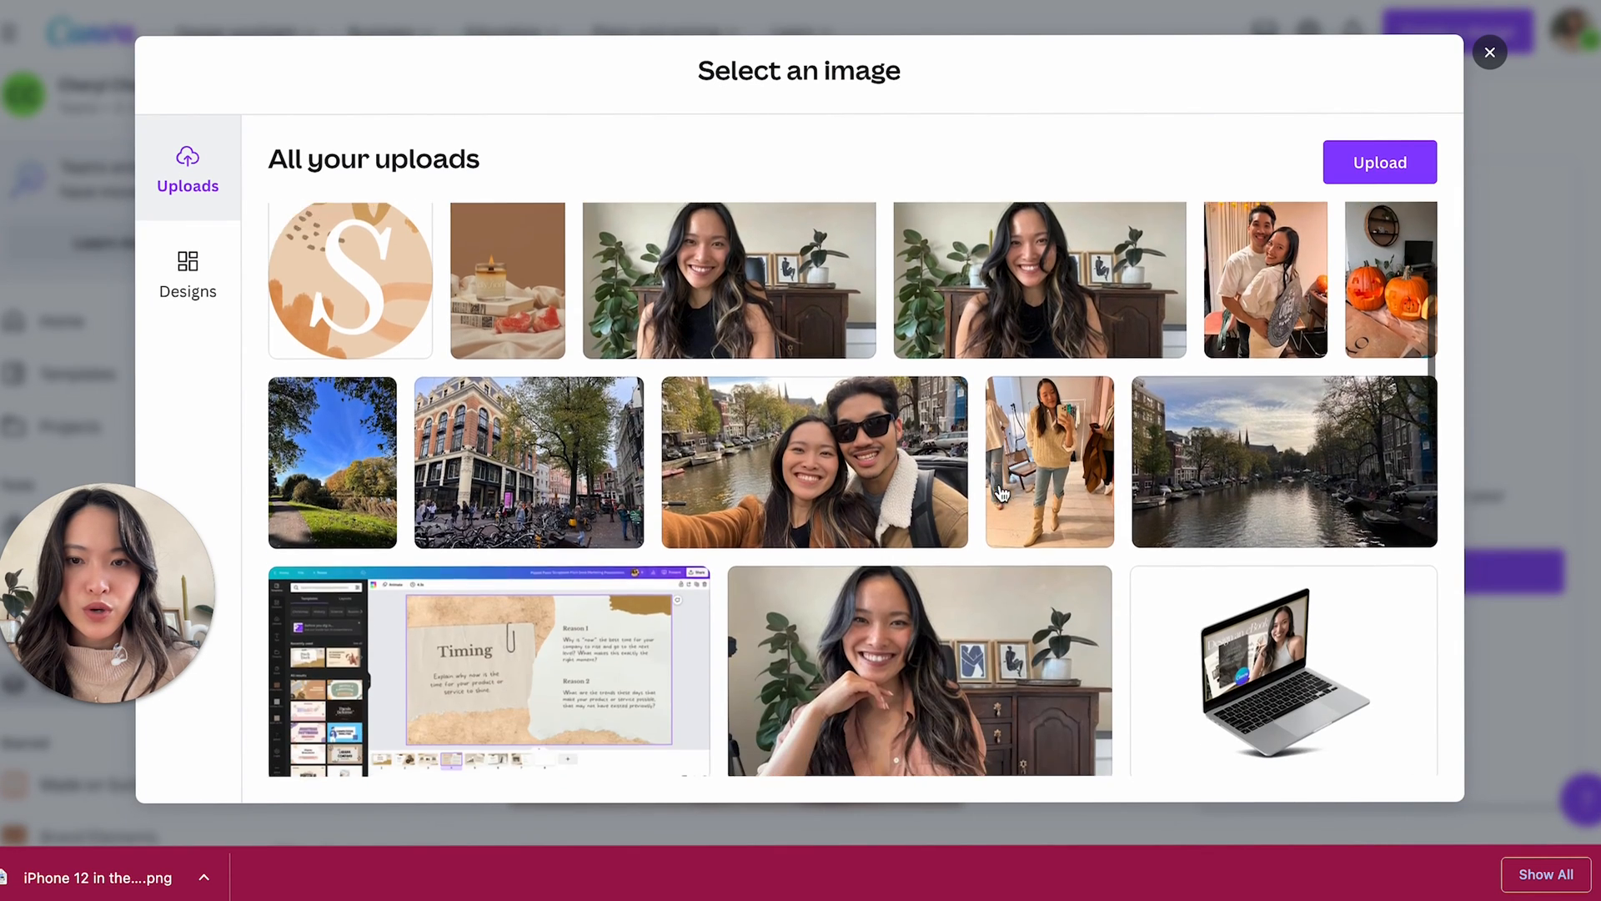
{"action": "scroll", "scroll_direction": "down", "scroll_amount": 3}
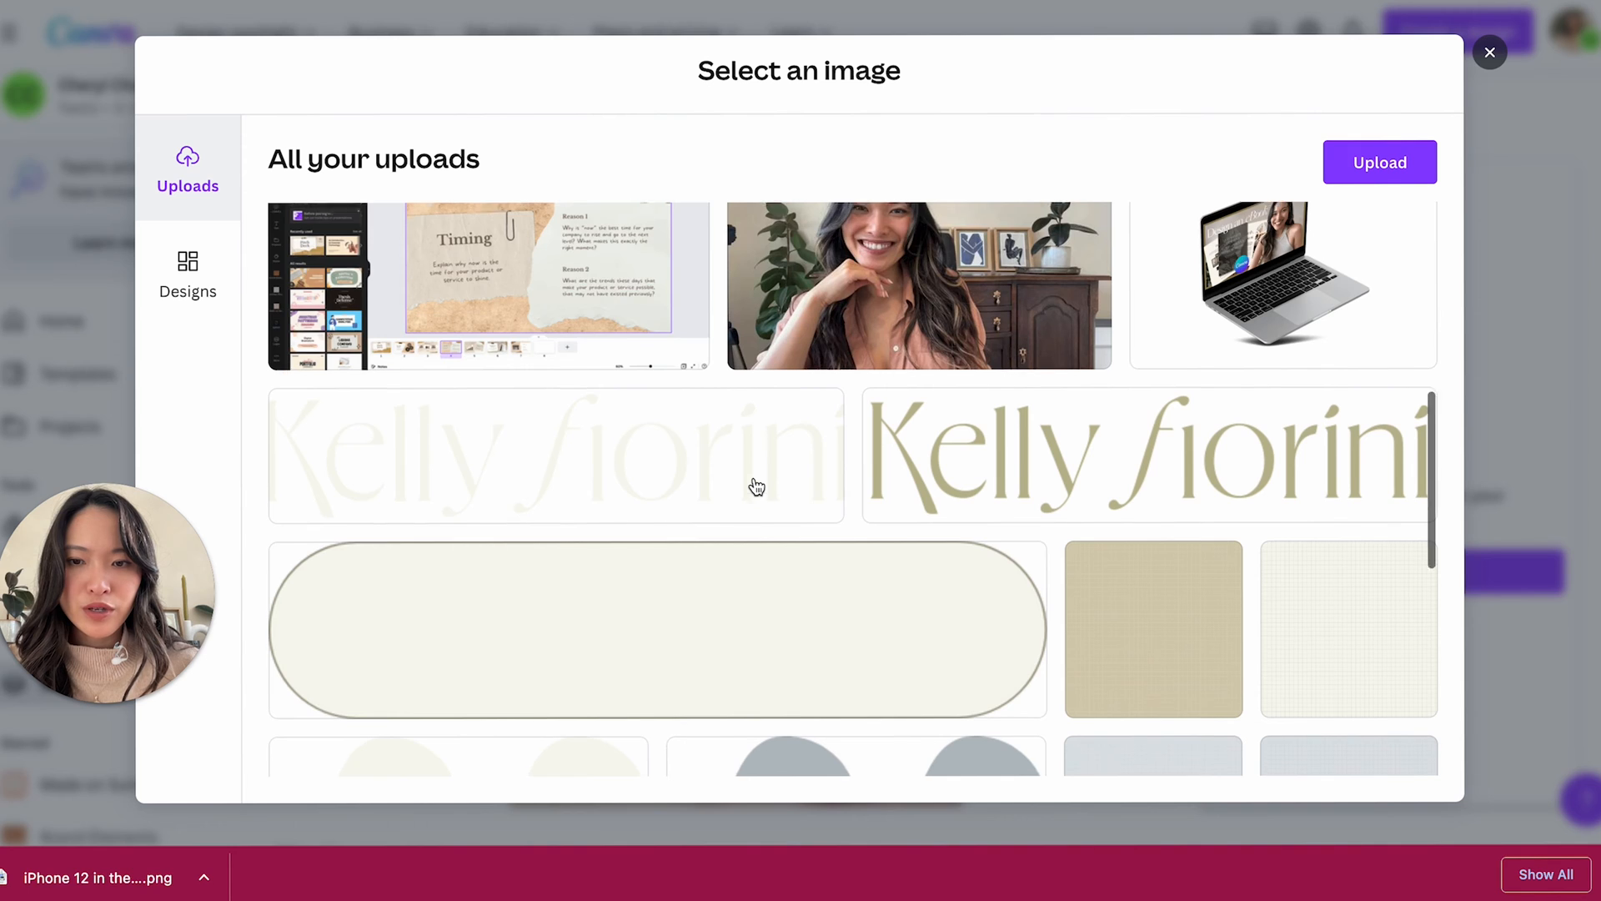
{"action": "scroll", "scroll_direction": "up", "scroll_amount": 3}
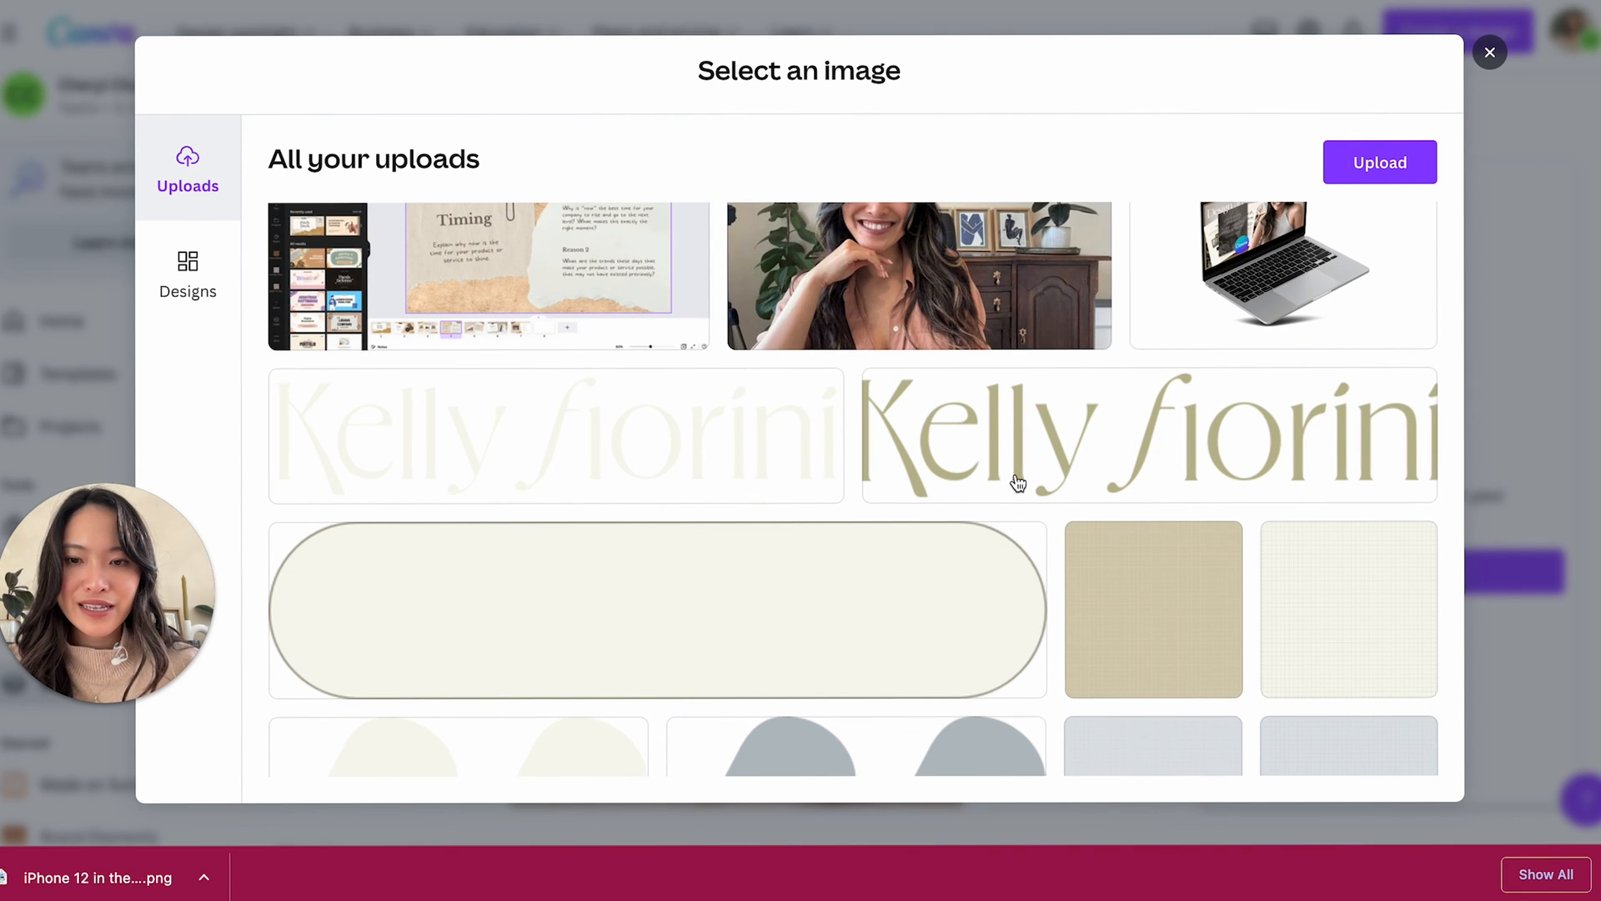
{"action": "scroll", "scroll_direction": "down", "scroll_amount": 3}
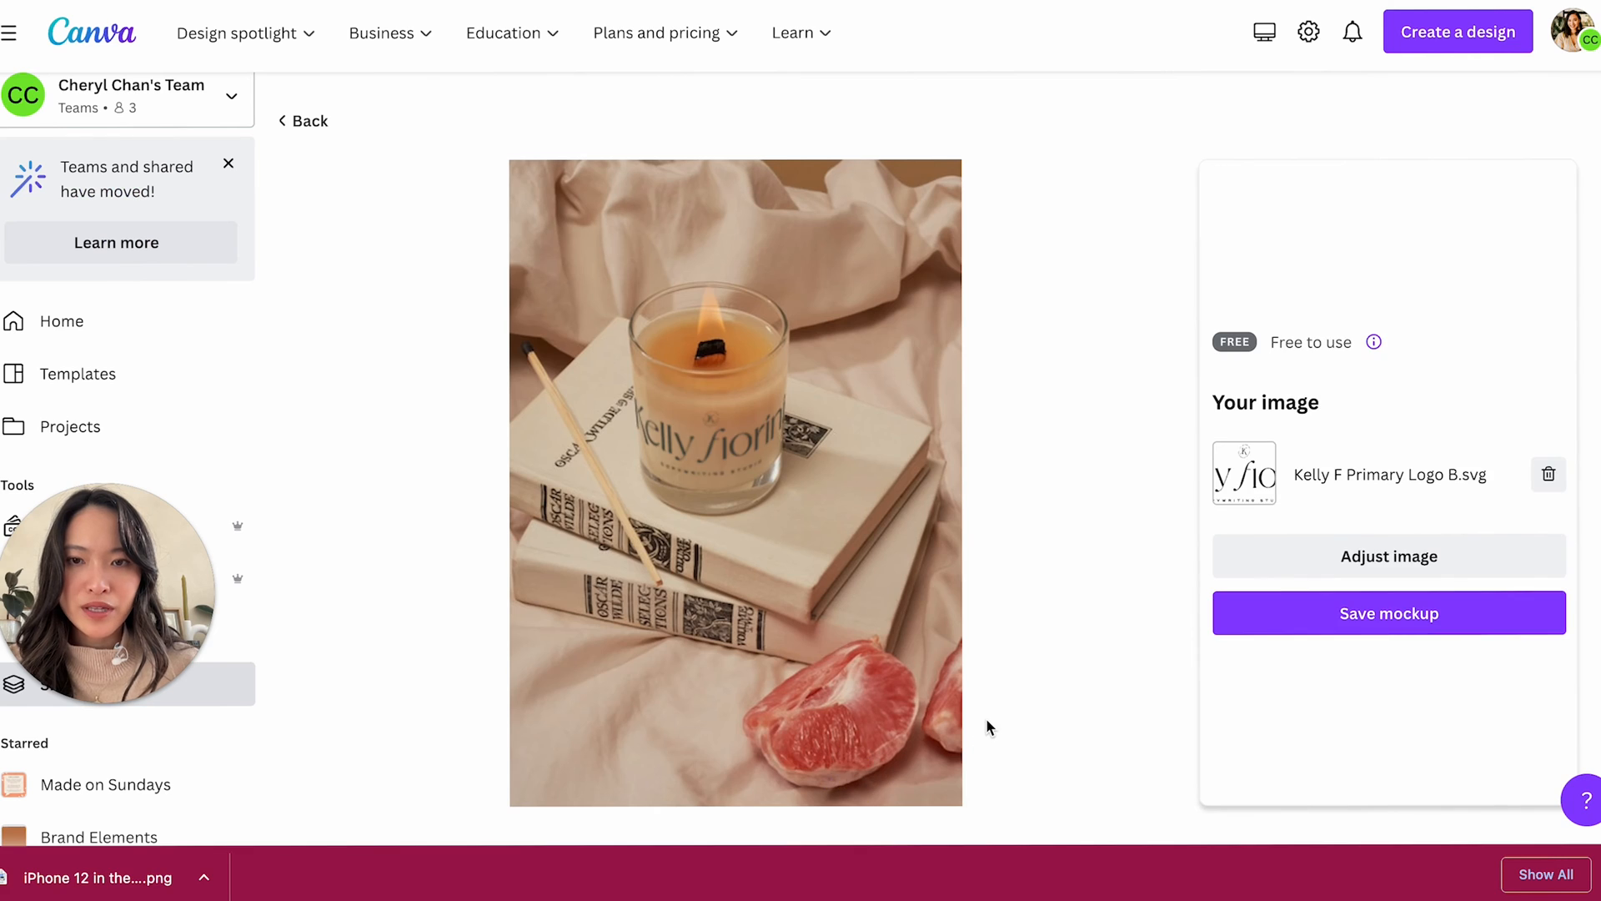
{"action": "mouse_move", "coordinate": [722, 487]}
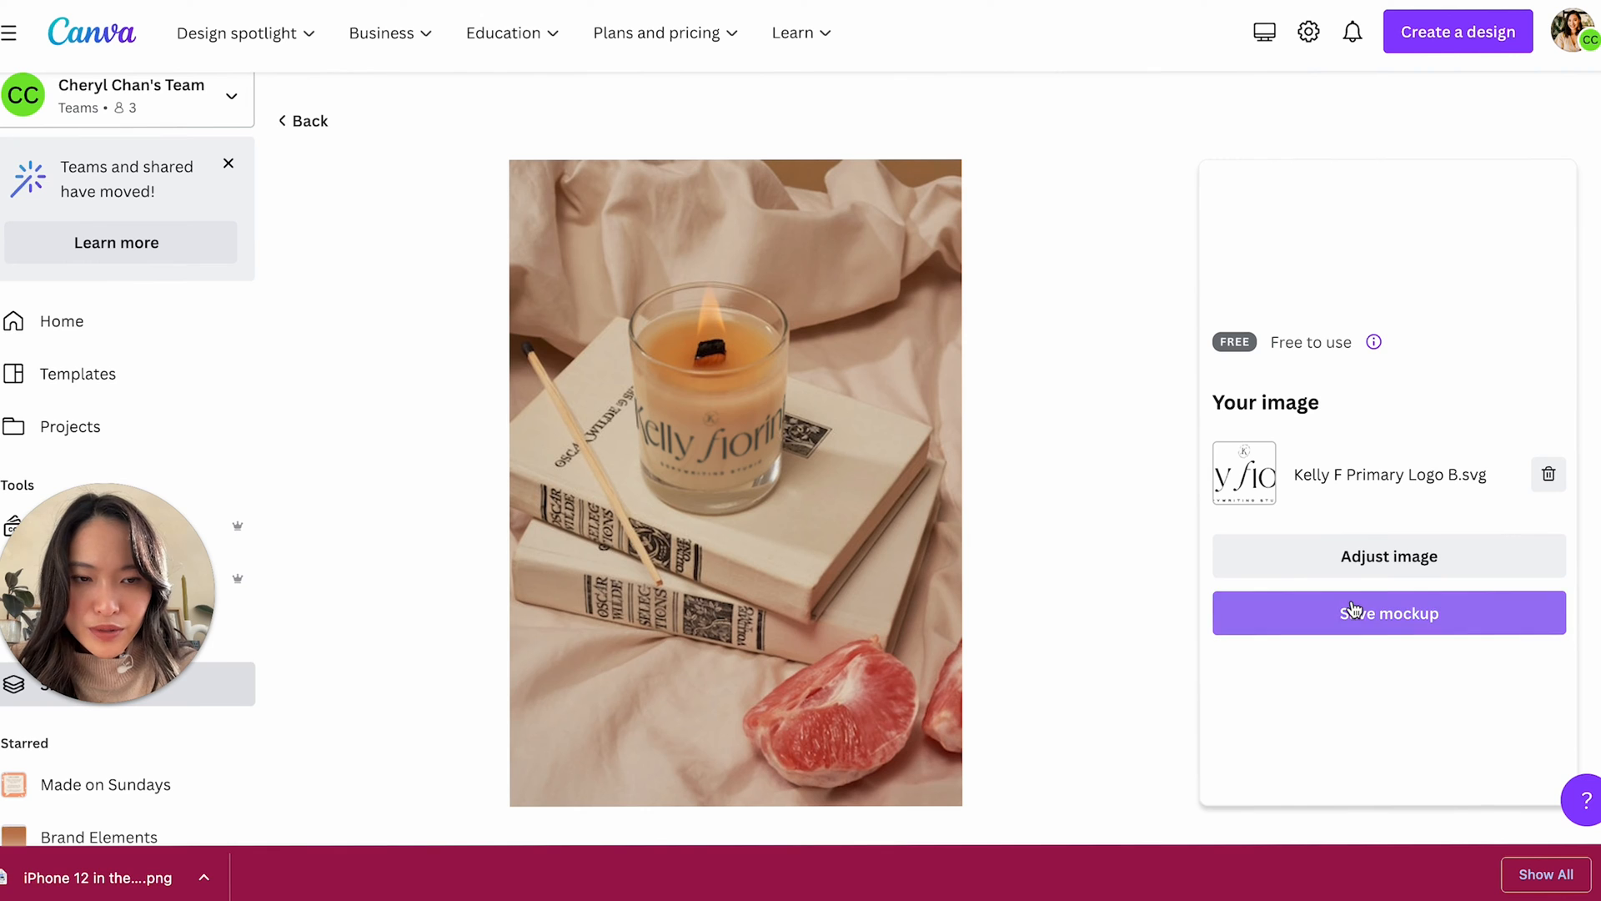
{"action": "left_click", "coordinate": [1548, 473]}
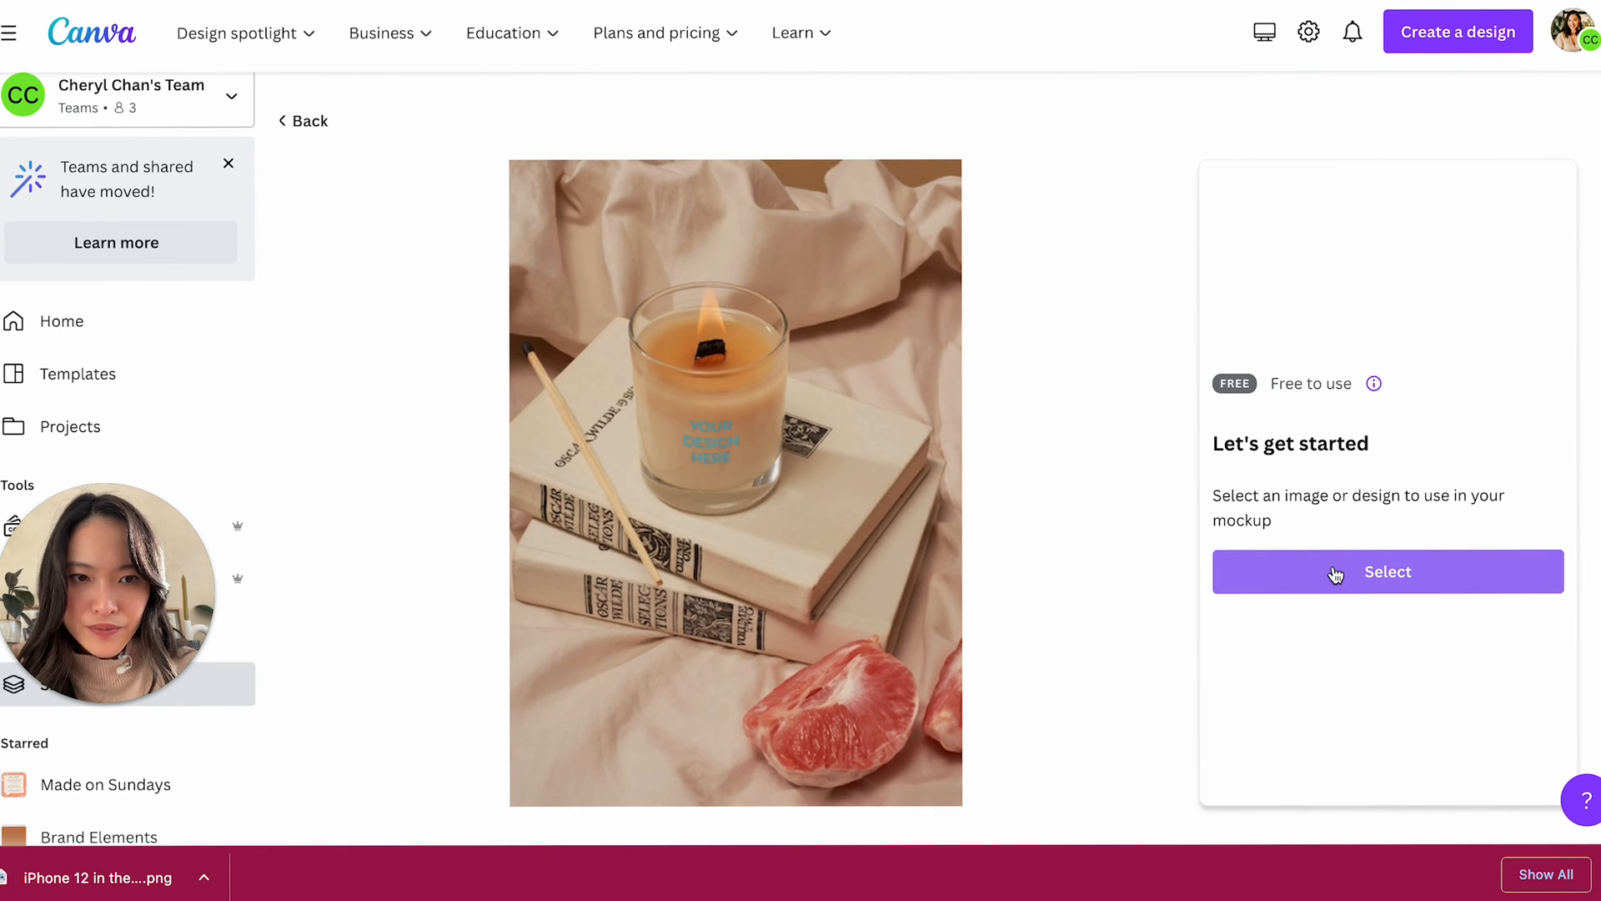
- Place the black Kelly Fiorini wordmark logo with studio line on the candle
{"action": "left_click", "coordinate": [1386, 570]}
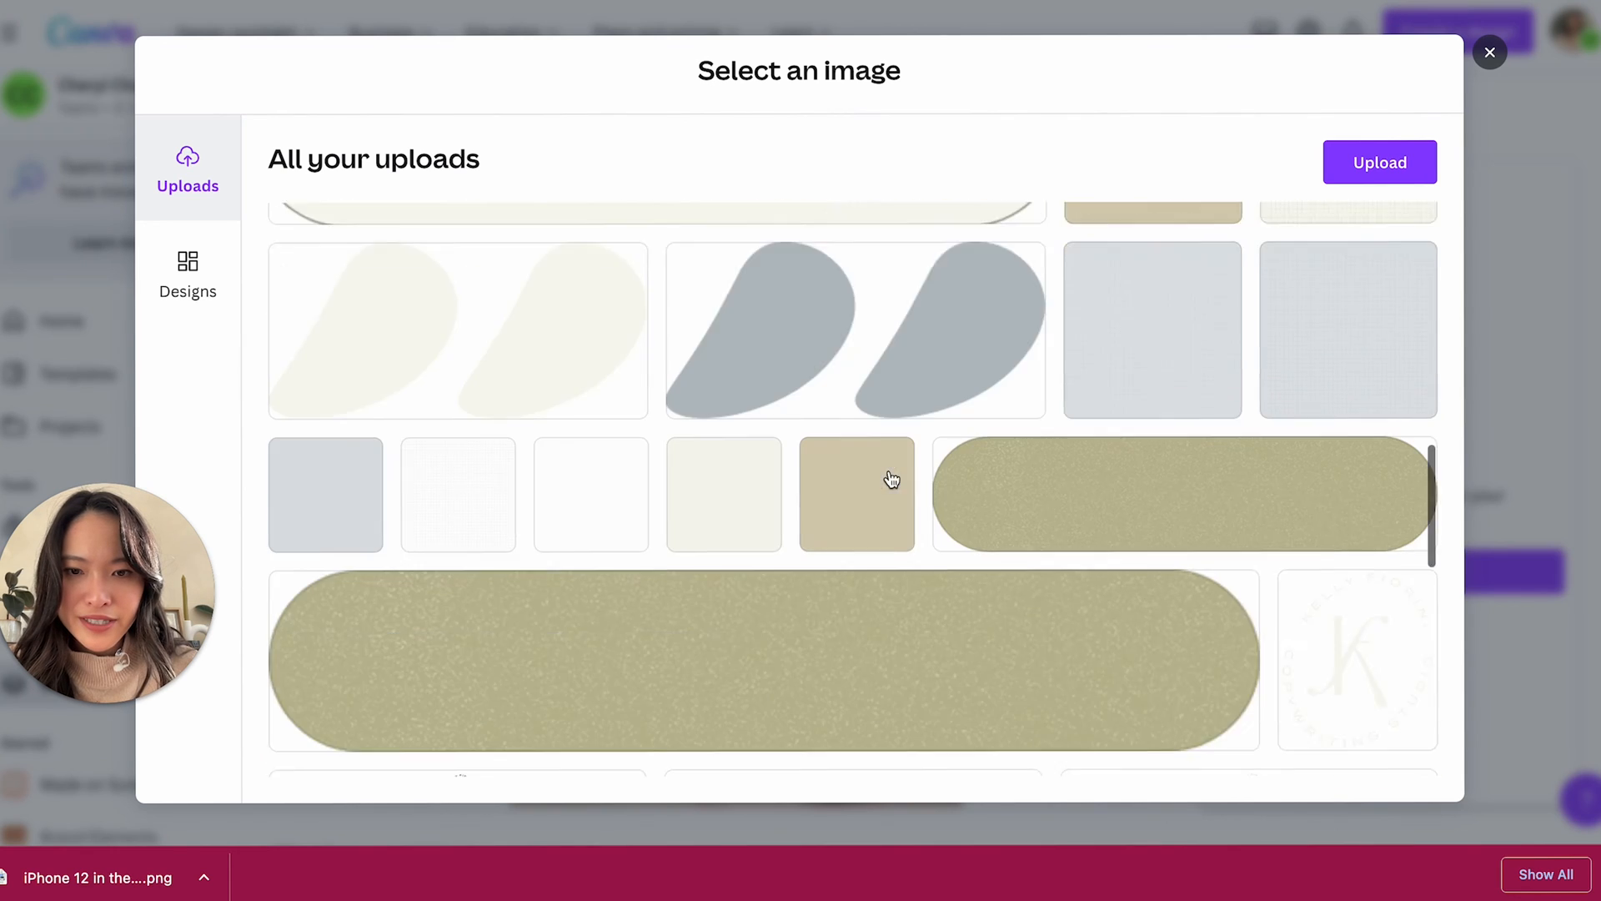
{"action": "scroll", "scroll_direction": "down", "scroll_amount": 3}
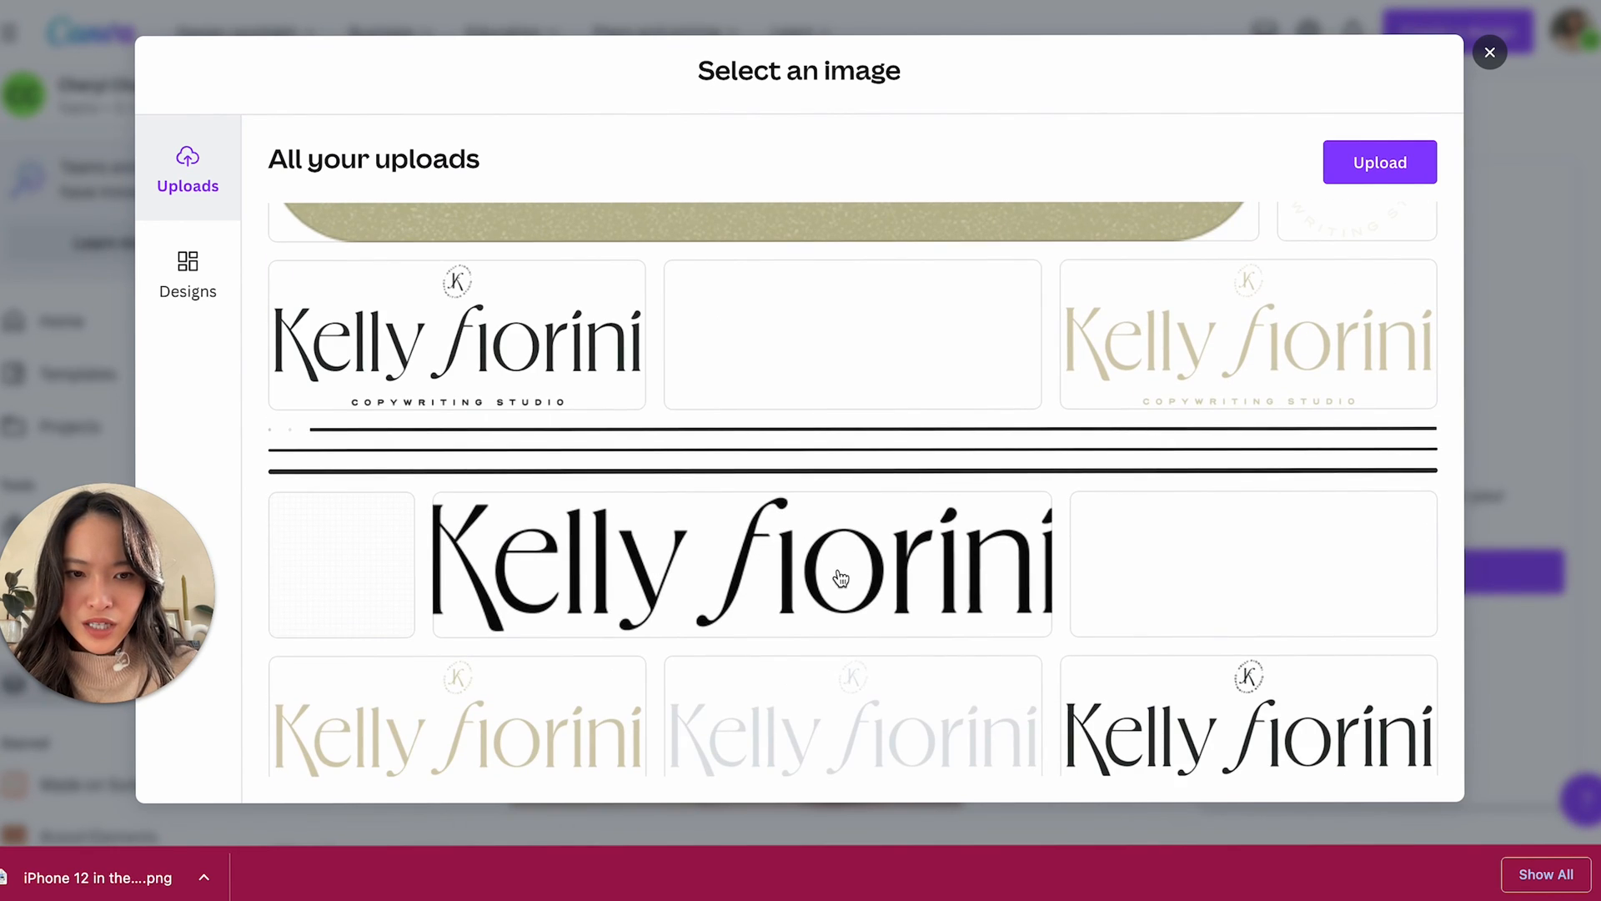
{"action": "scroll", "scroll_direction": "down", "scroll_amount": 3}
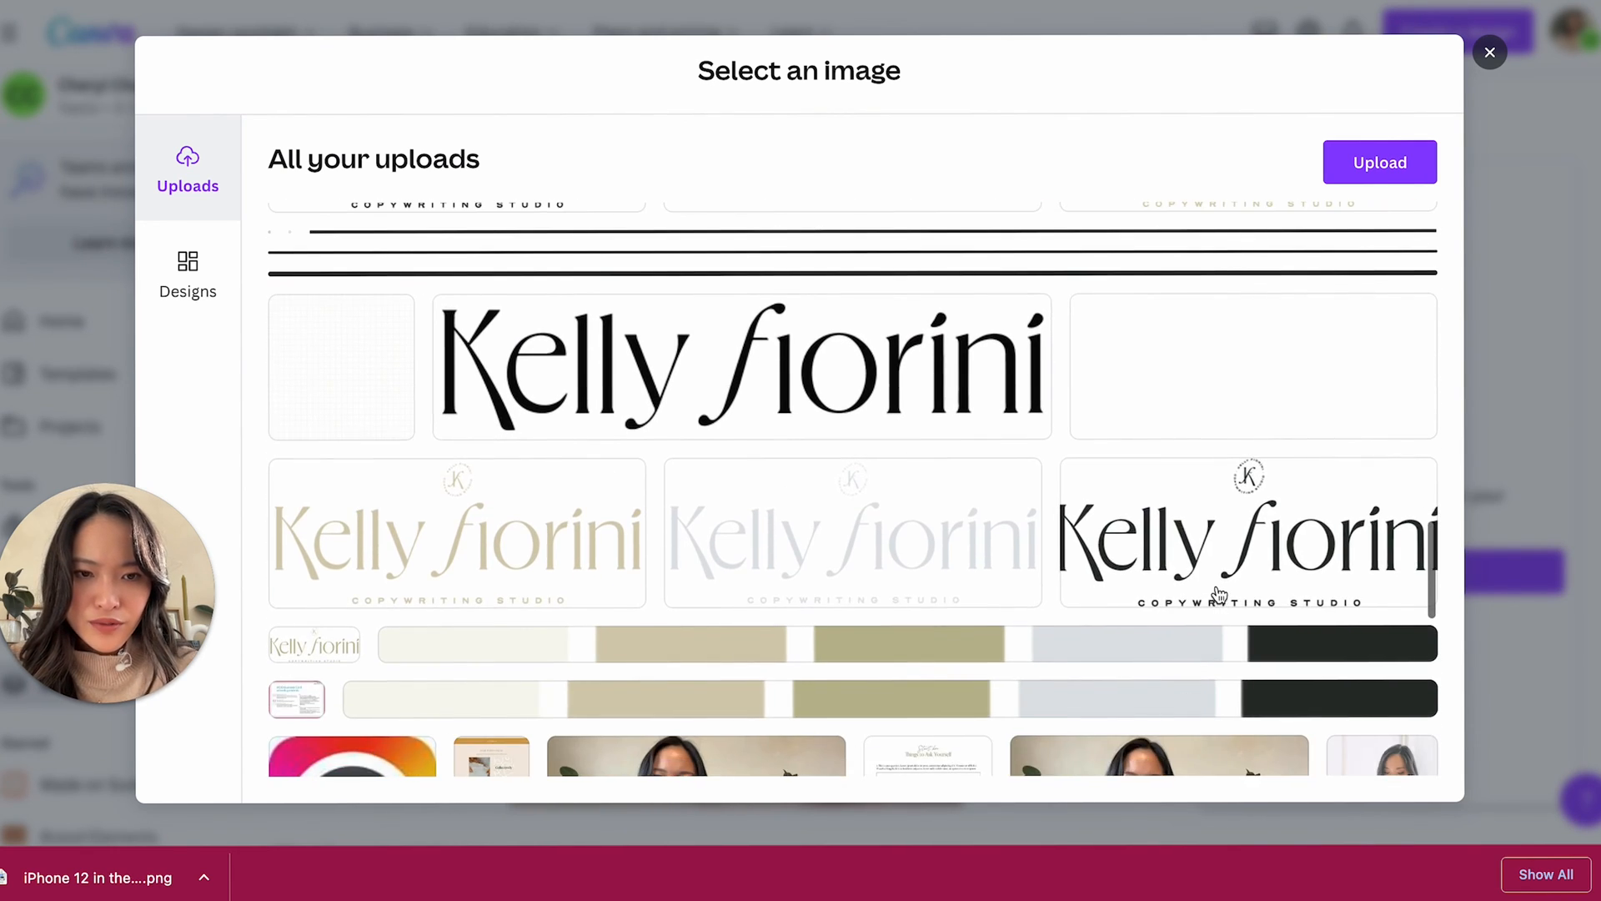
{"action": "left_click", "coordinate": [1247, 533]}
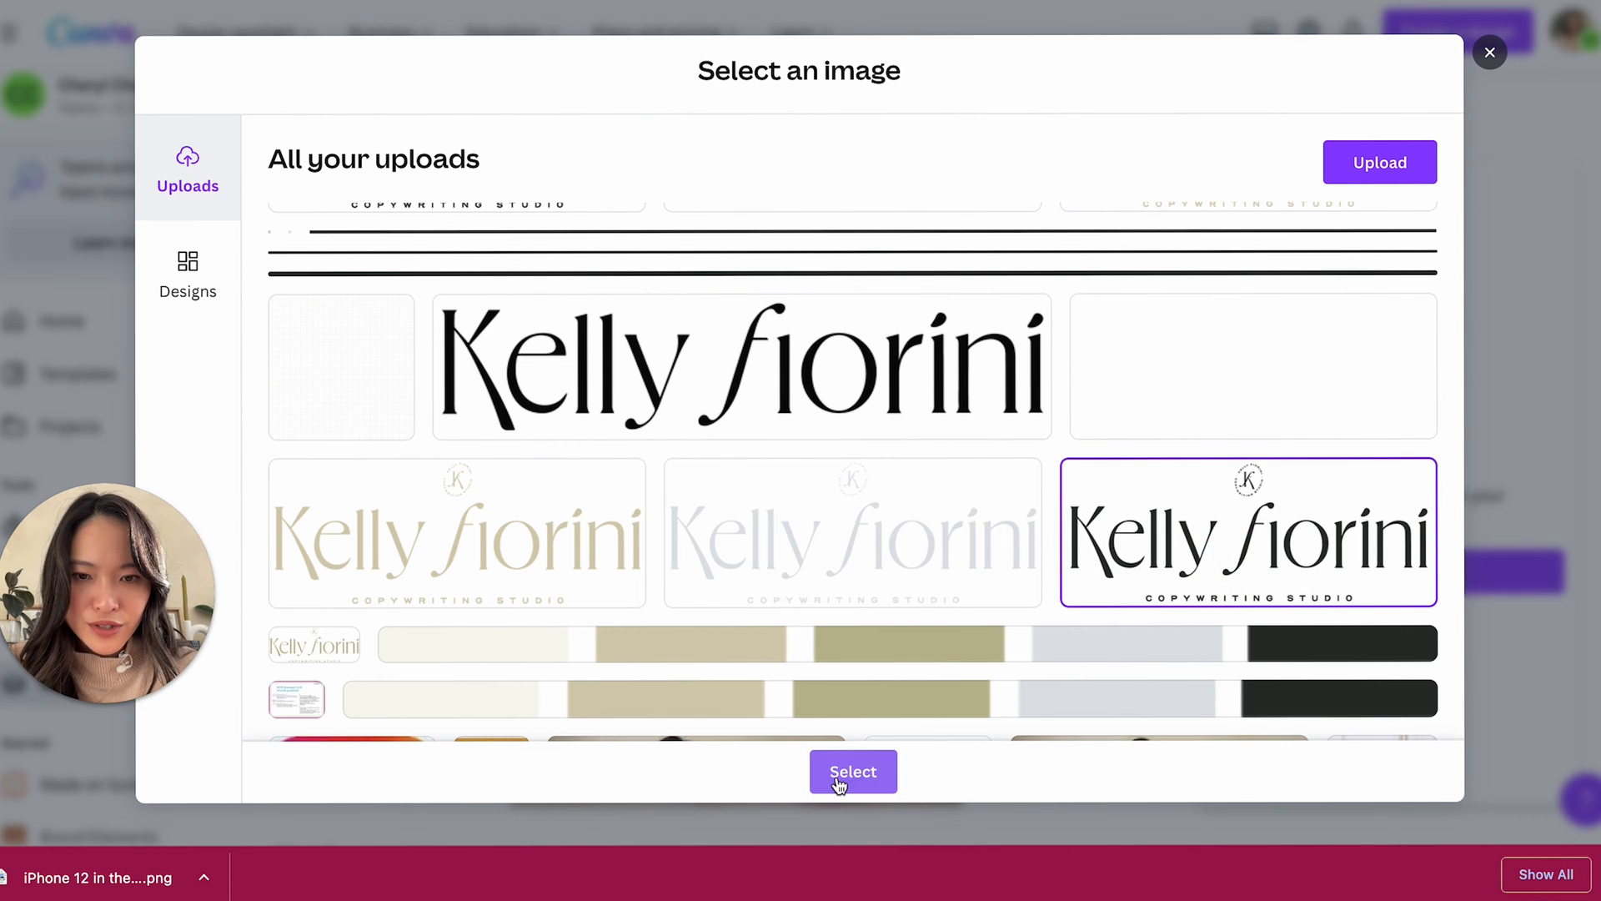
{"action": "left_click", "coordinate": [852, 770]}
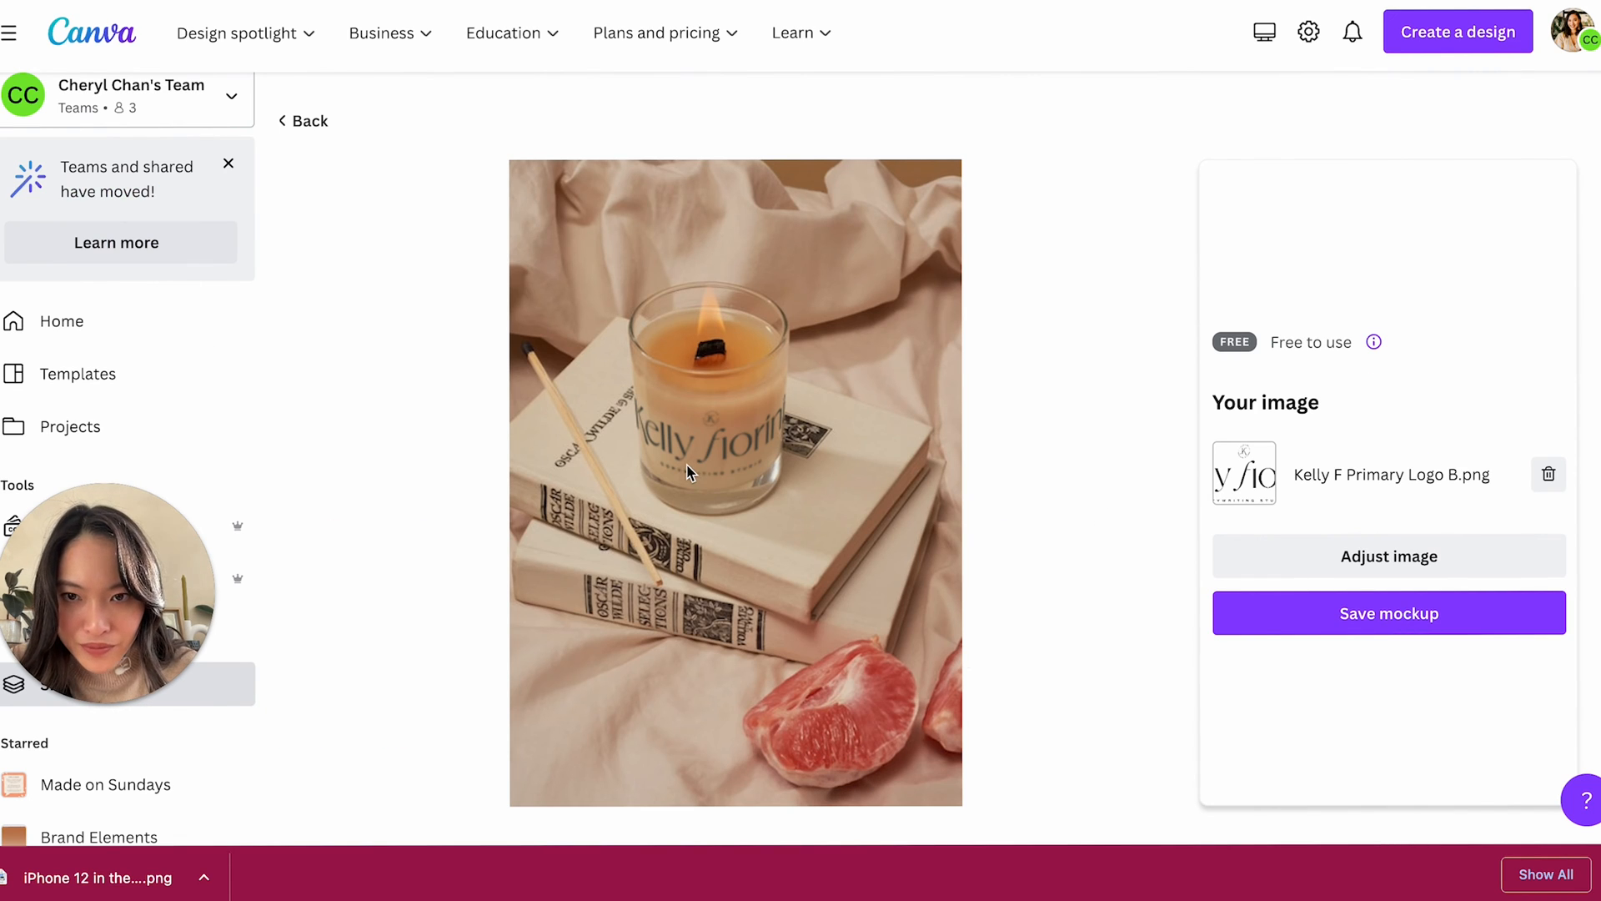
- Save the Kelly Fiorini candle mockup, download it as PNG, and use it in a new story
{"action": "left_click", "coordinate": [1387, 613]}
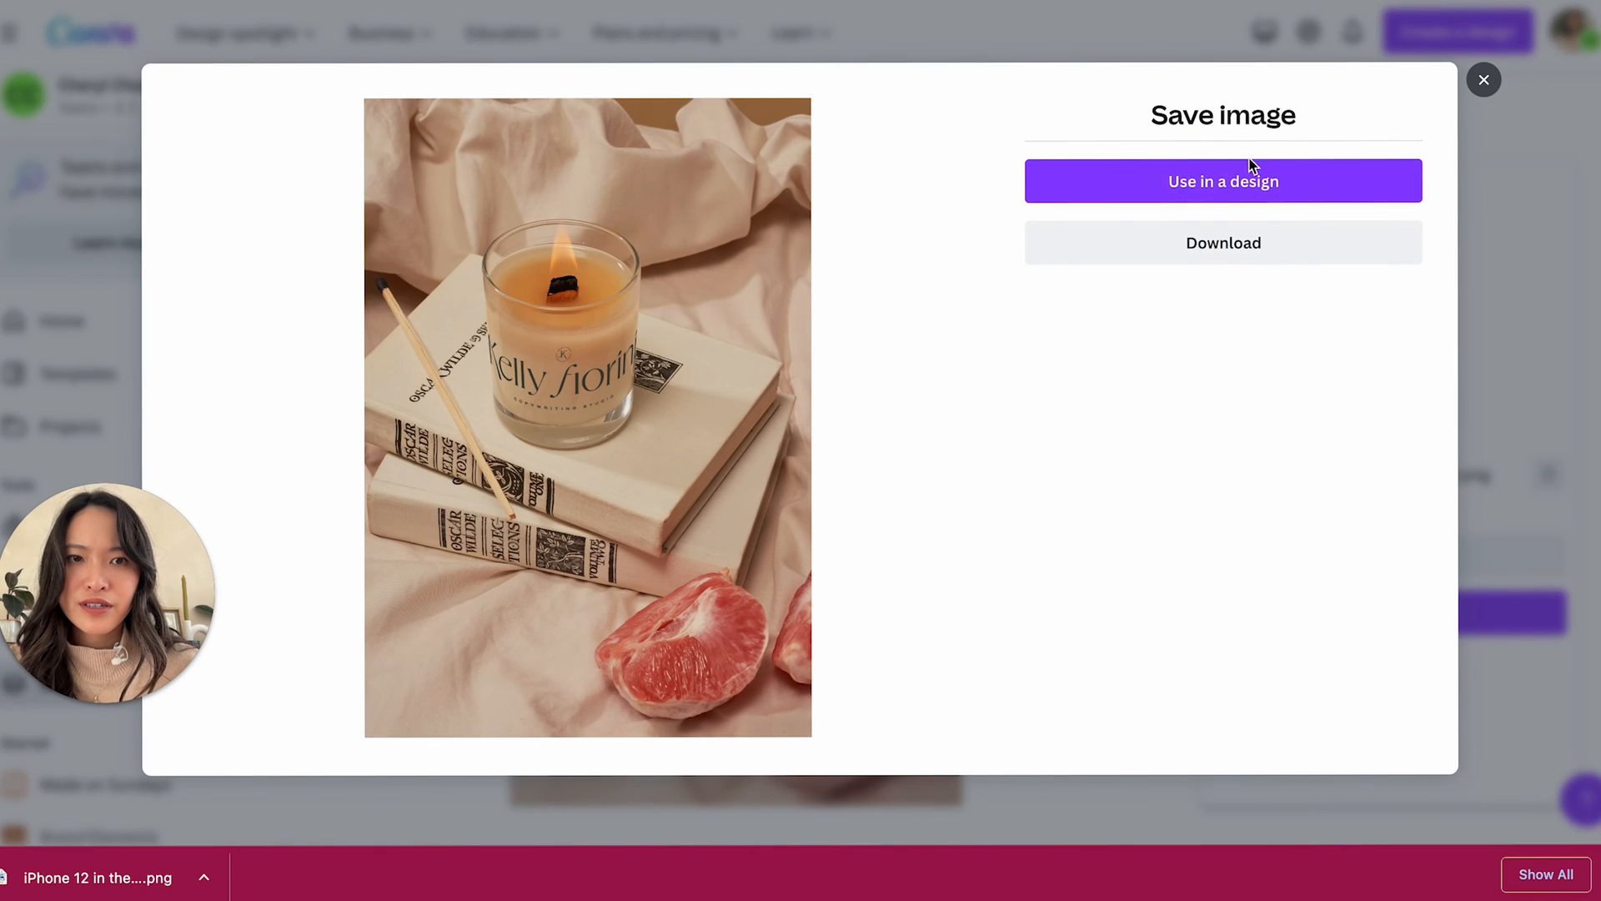
{"action": "mouse_move", "coordinate": [899, 227]}
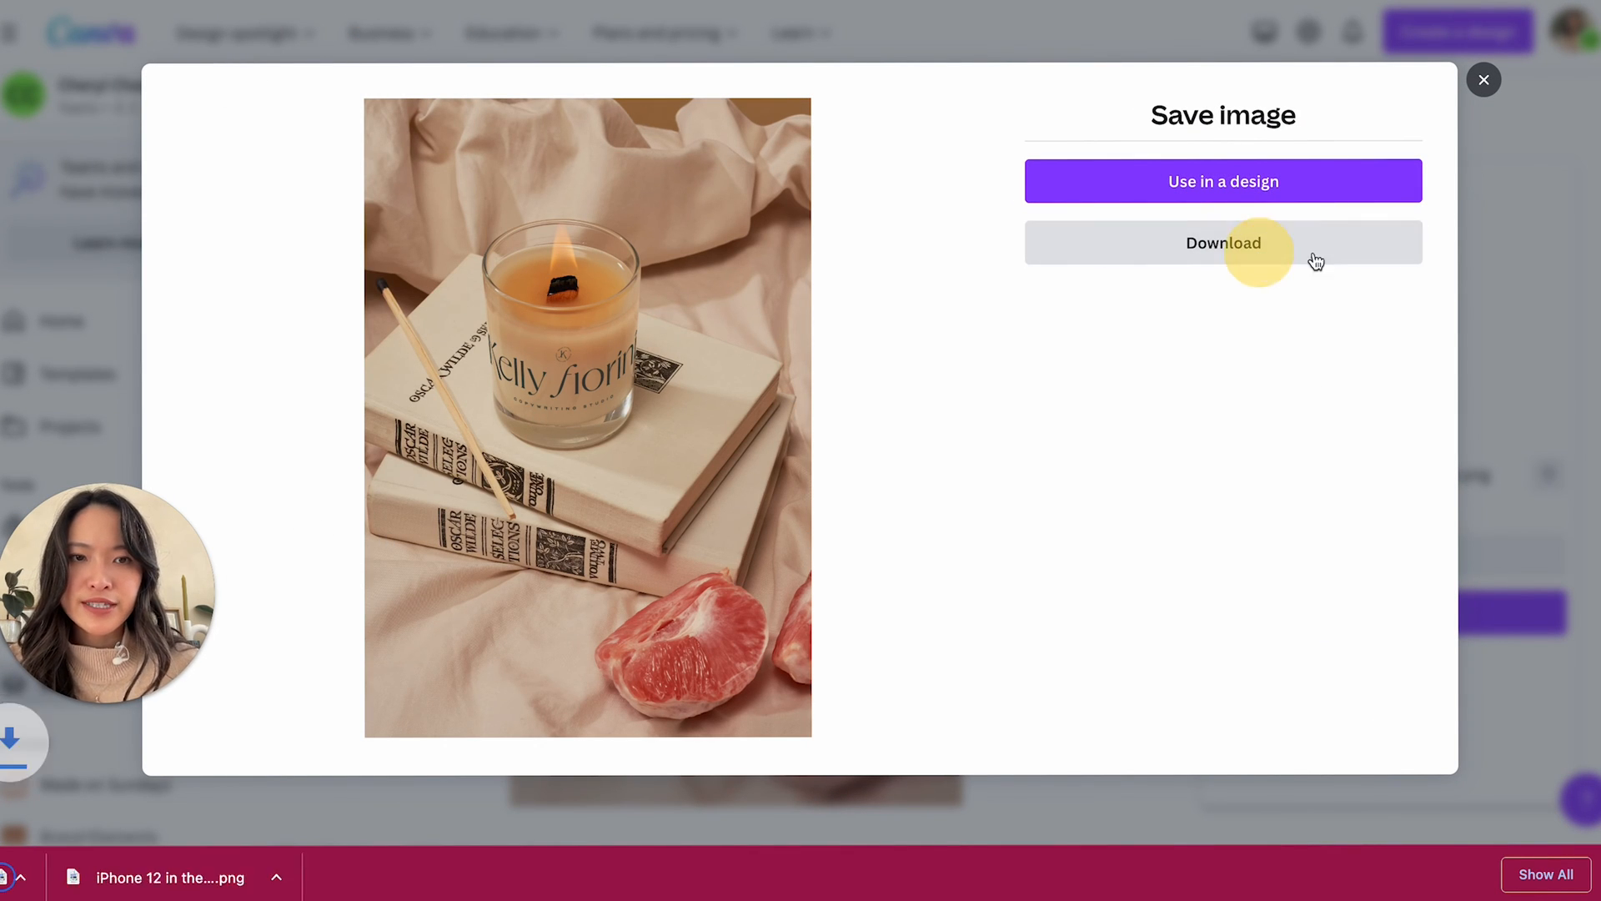
{"action": "left_click", "coordinate": [1222, 181]}
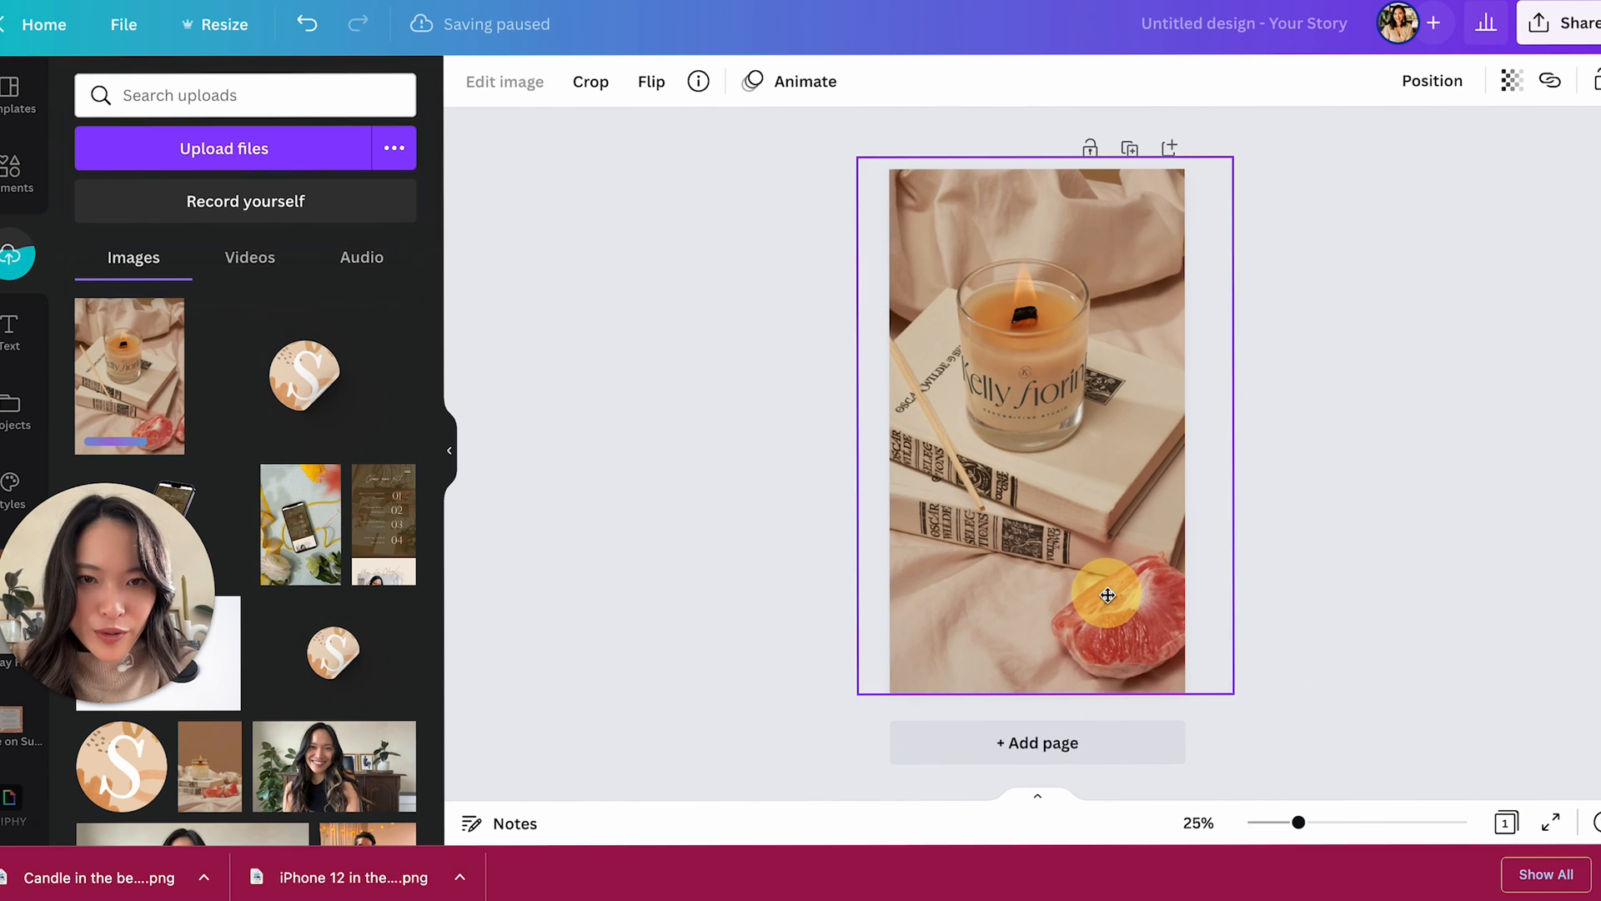
- Return to the Candles results and scroll further toward the amber jar mockups
{"action": "left_click", "coordinate": [1336, 597]}
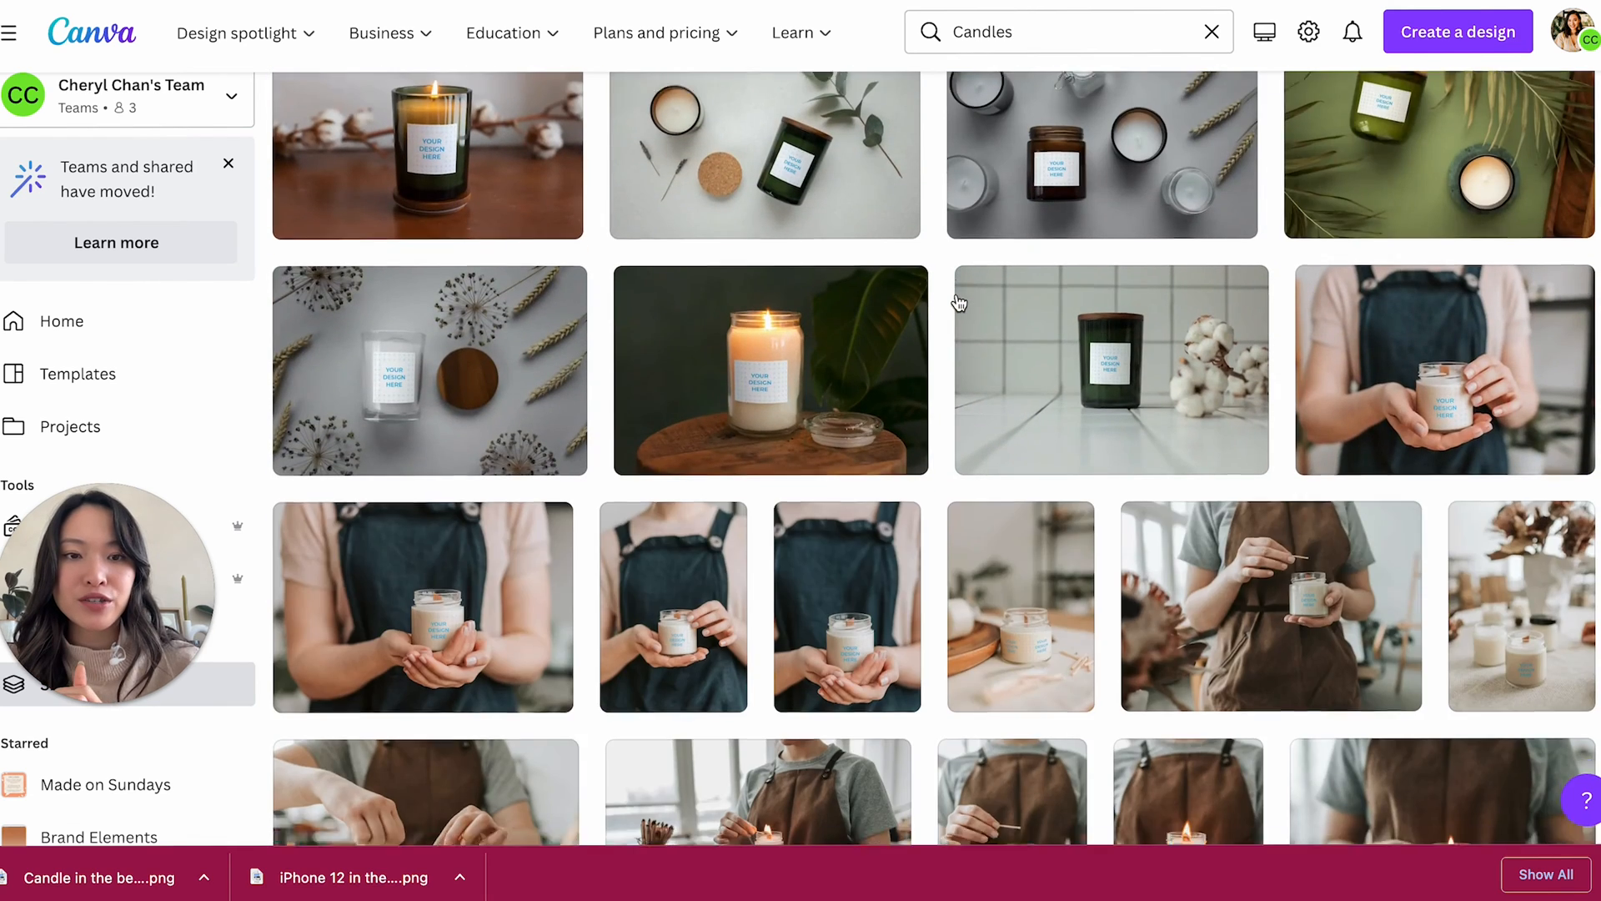
{"action": "scroll", "scroll_direction": "down", "scroll_amount": 3}
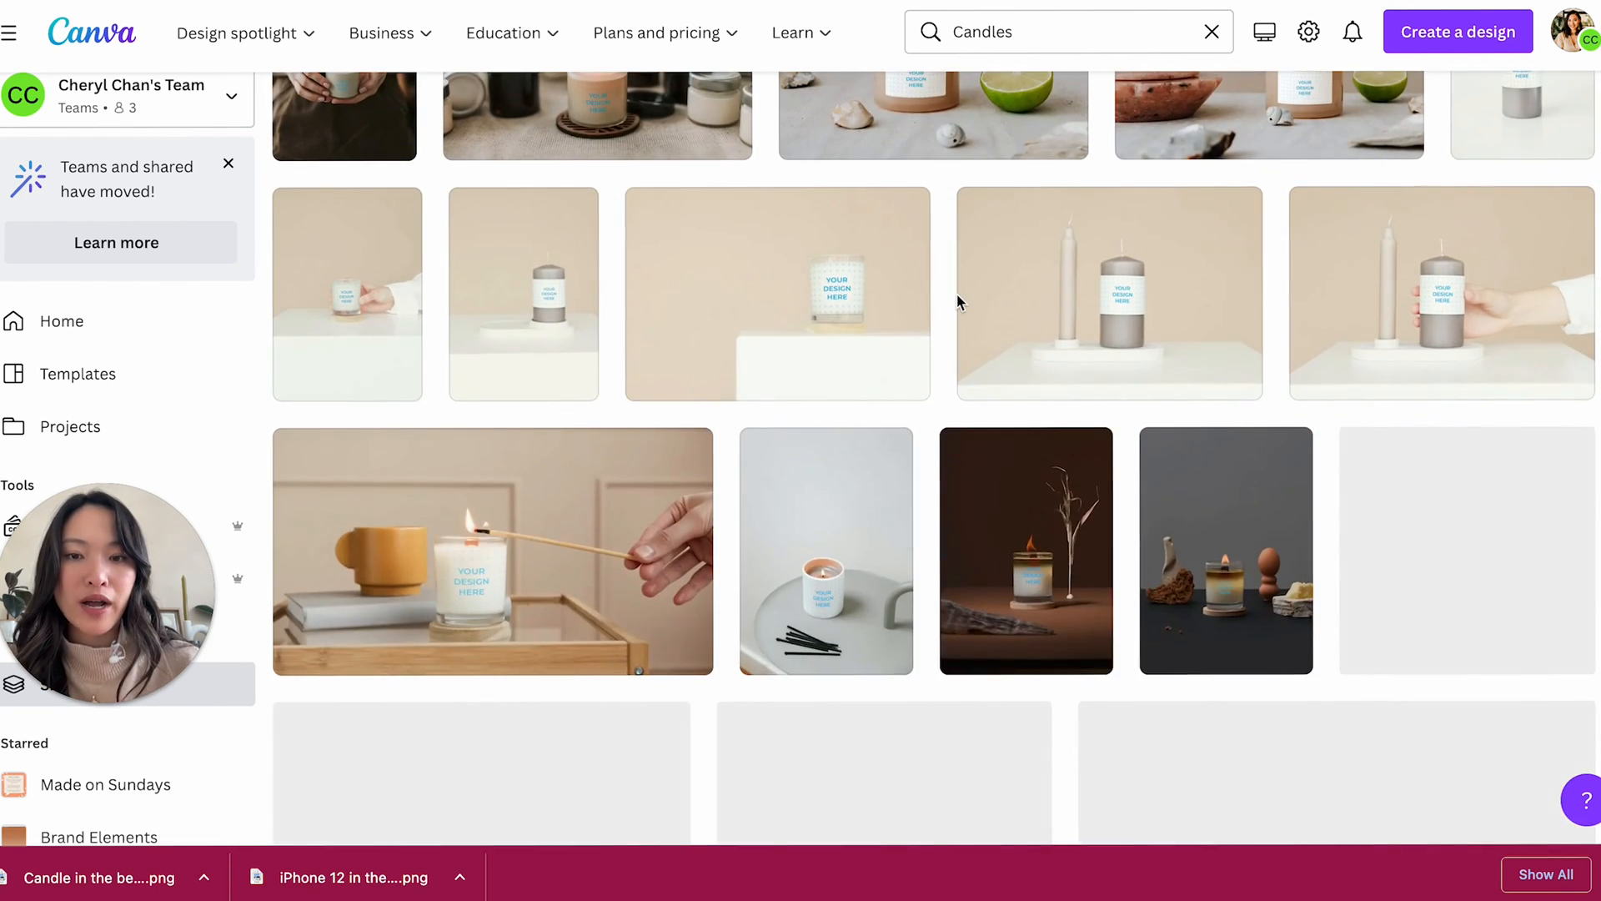
{"action": "scroll", "scroll_direction": "down", "scroll_amount": 3}
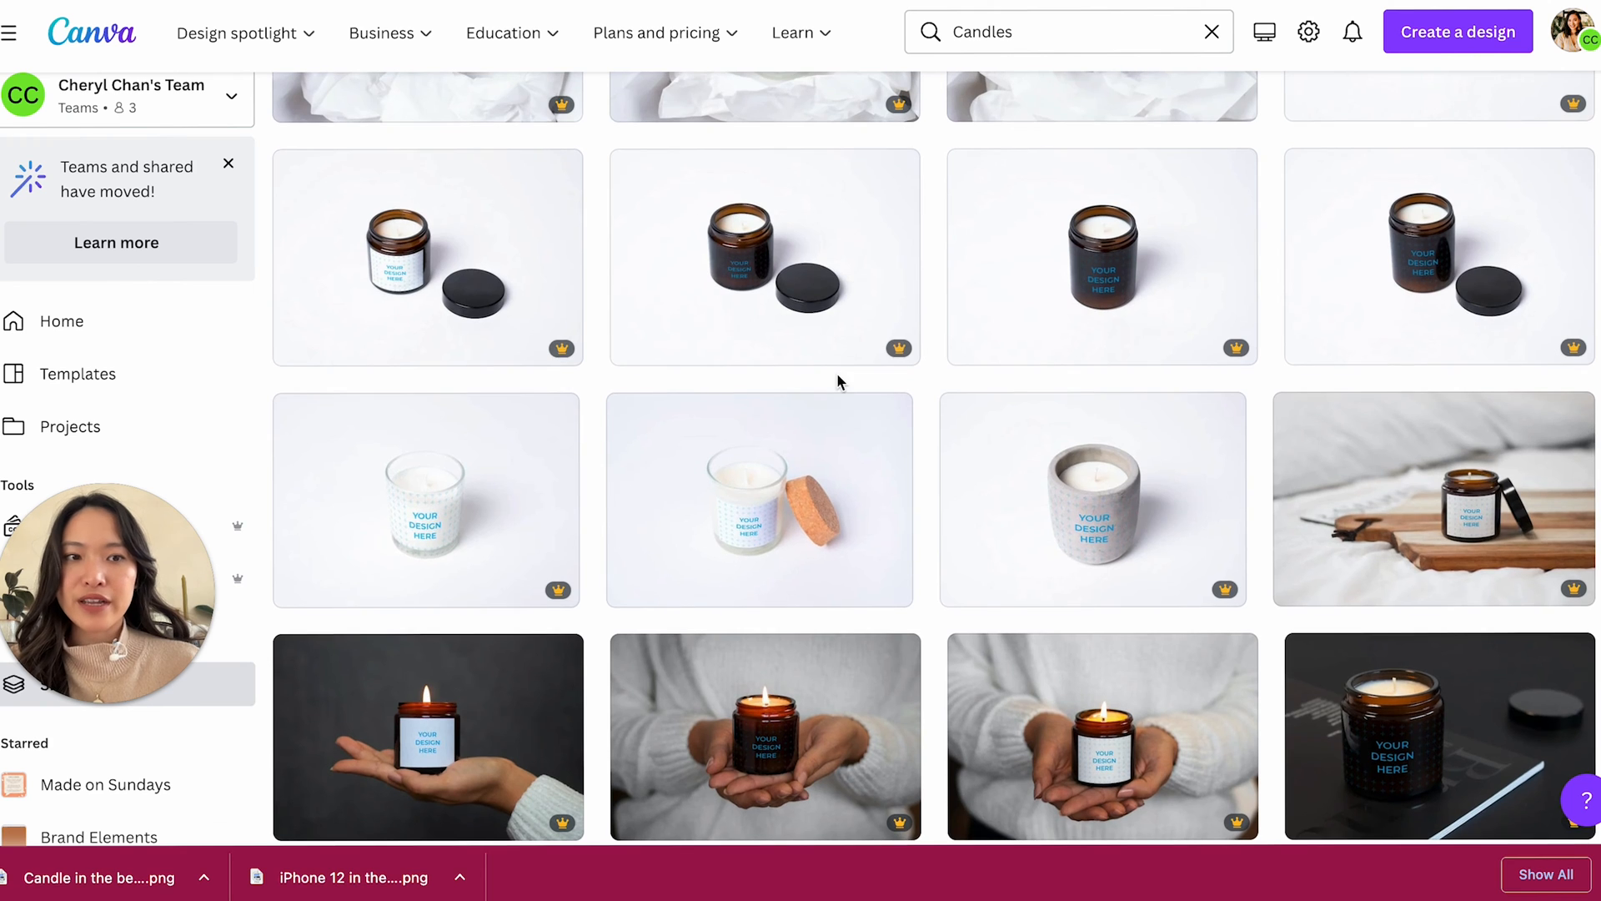
- Open the amber jar-with-lid mockup, apply the round S logo, and save it
{"action": "left_click", "coordinate": [764, 501]}
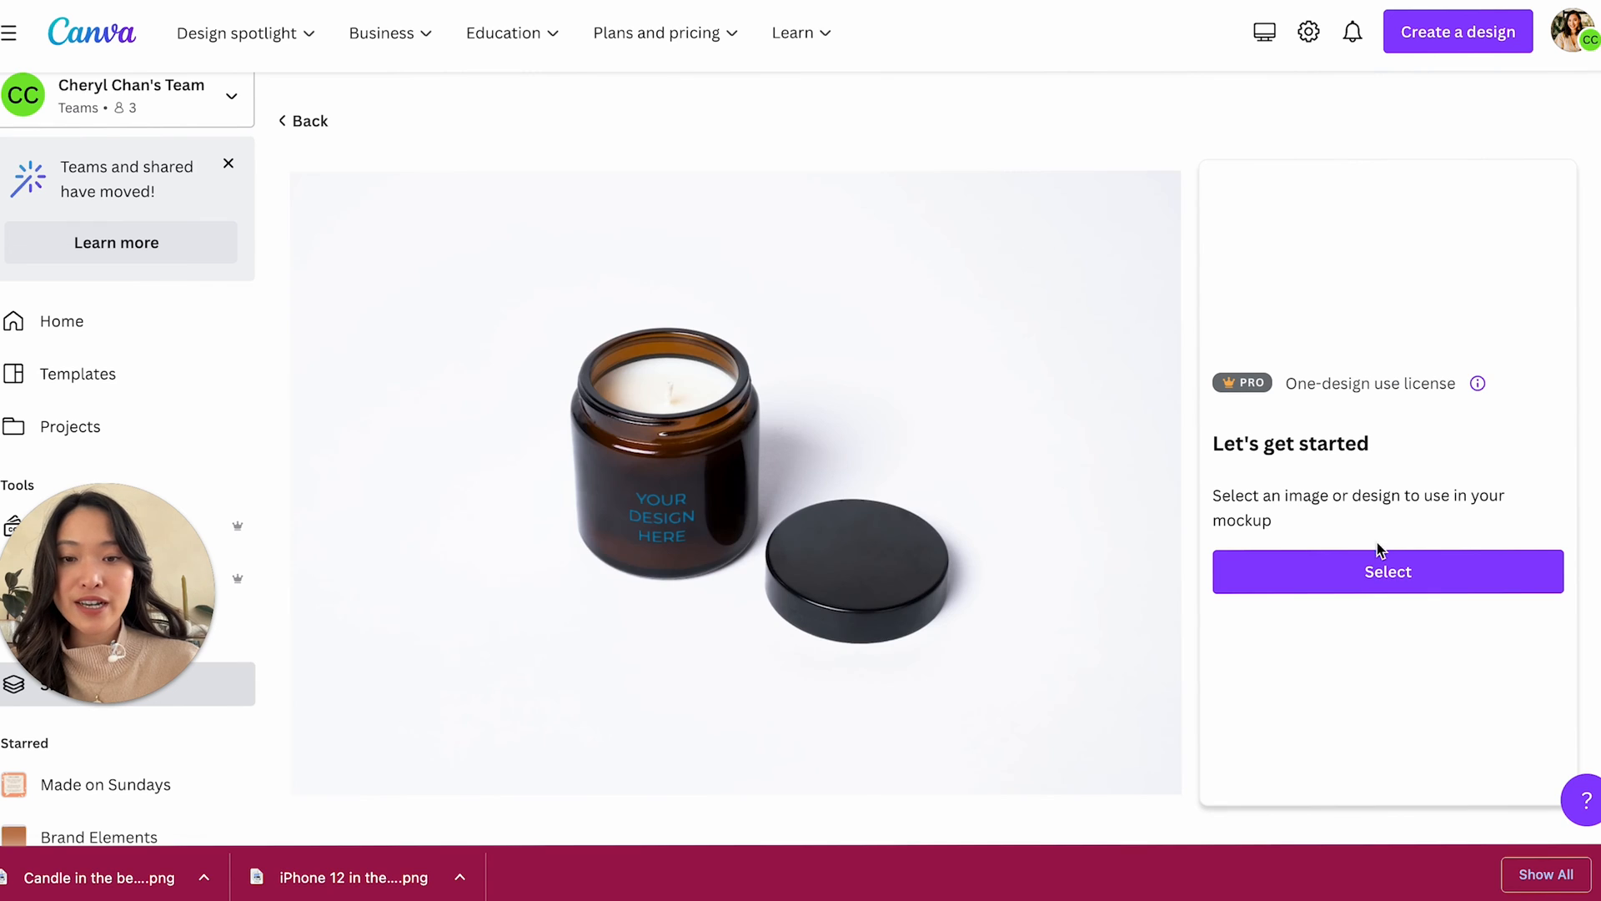
{"action": "mouse_move", "coordinate": [1446, 663]}
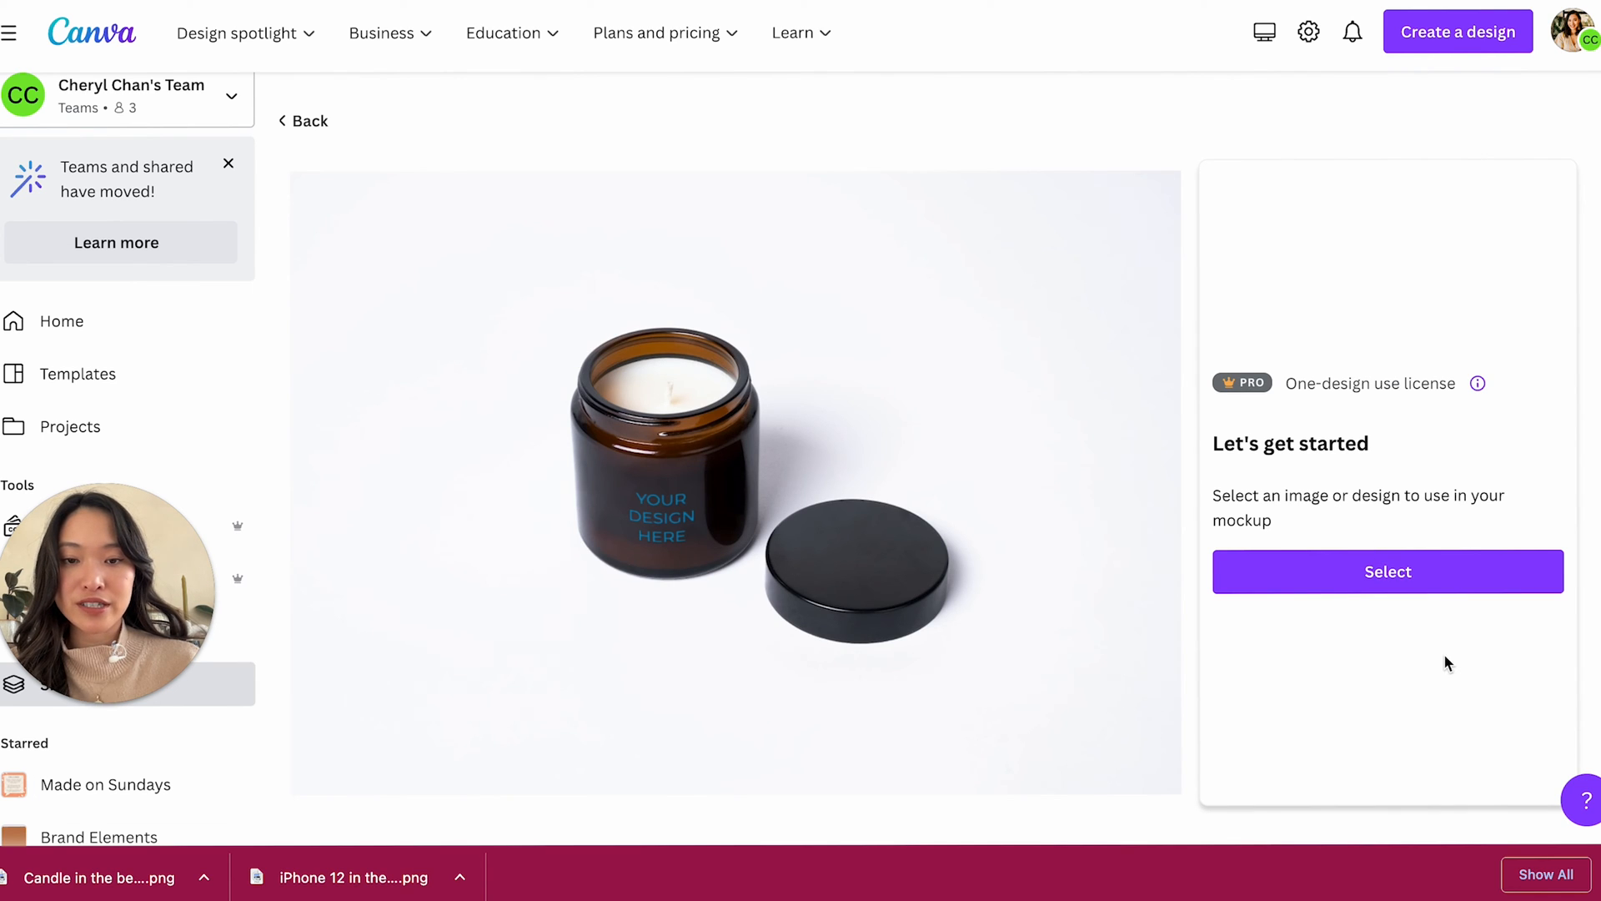
{"action": "mouse_move", "coordinate": [1441, 572]}
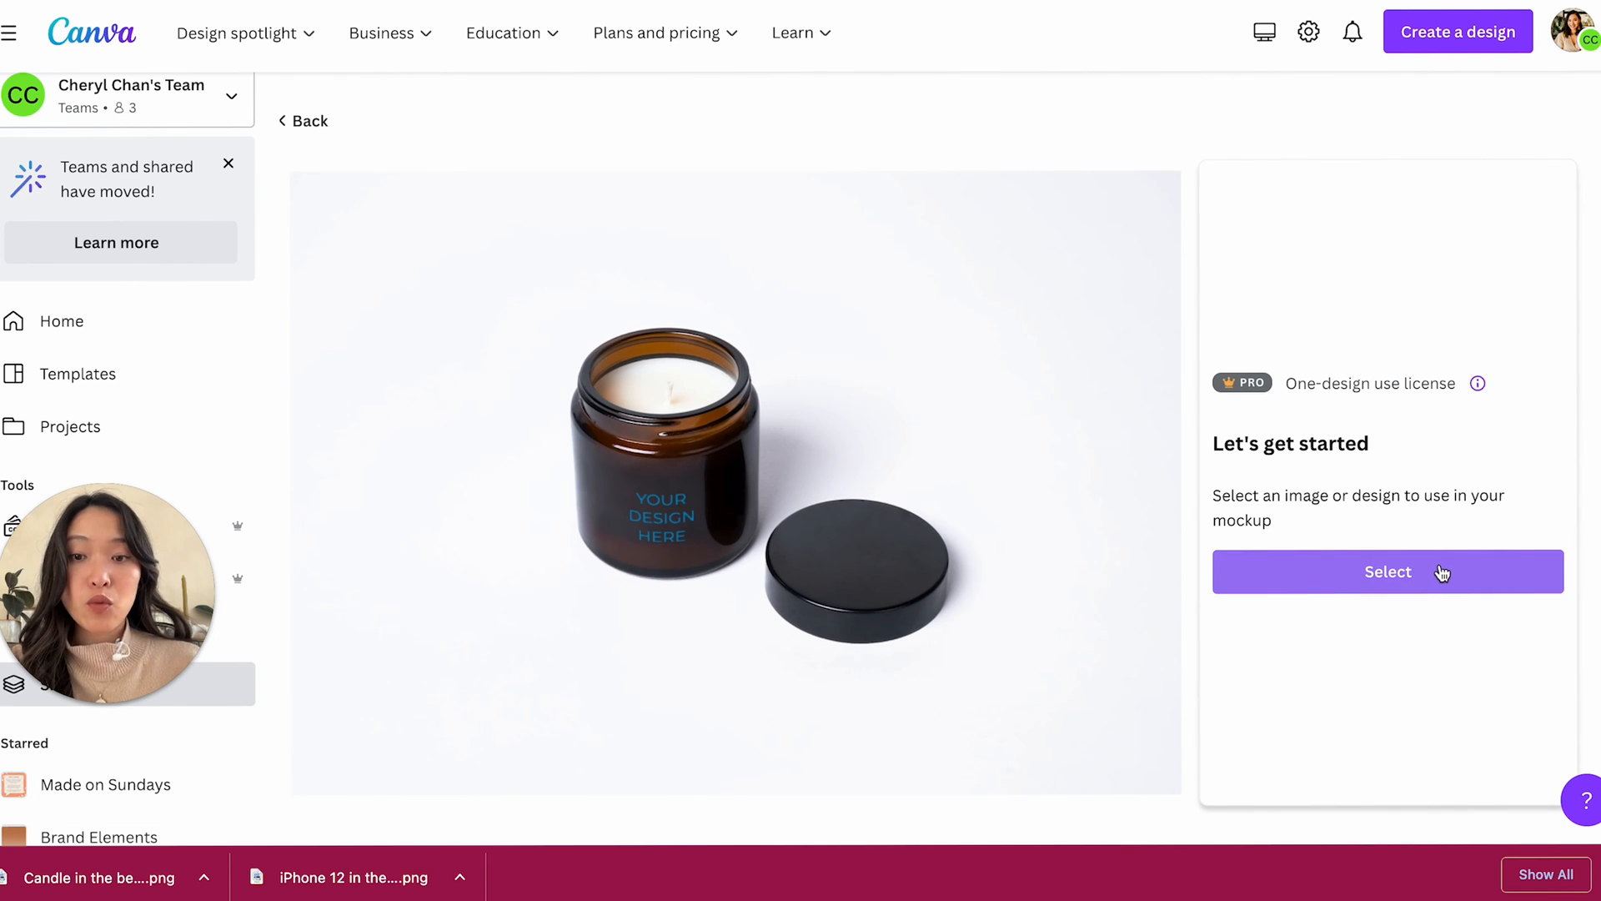
{"action": "left_click", "coordinate": [1387, 571]}
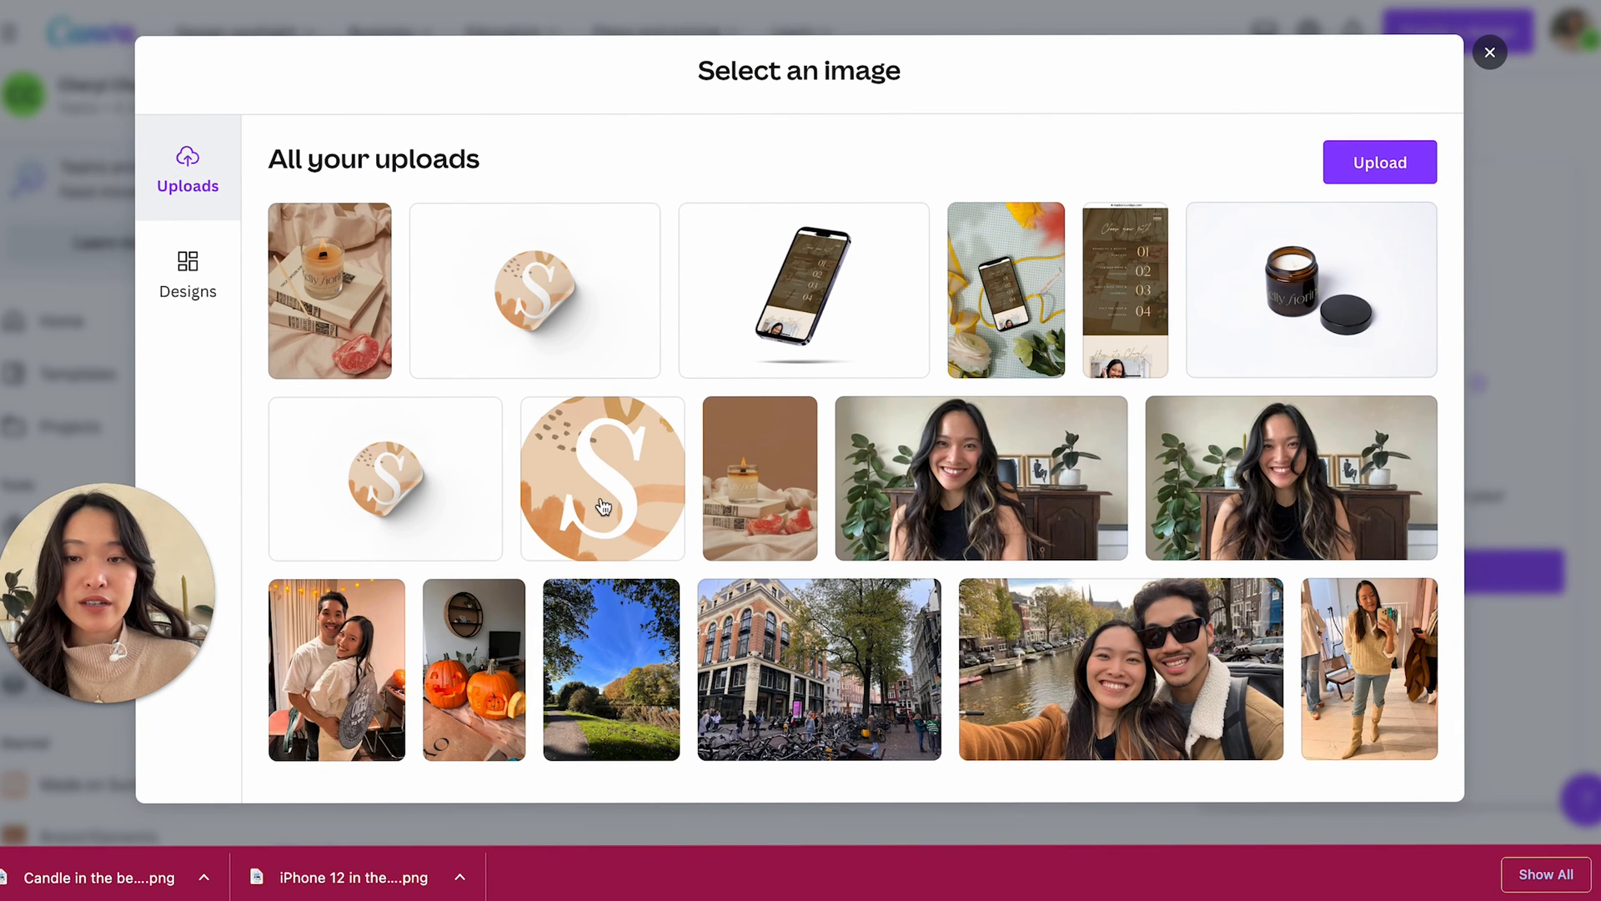
{"action": "left_click", "coordinate": [602, 478]}
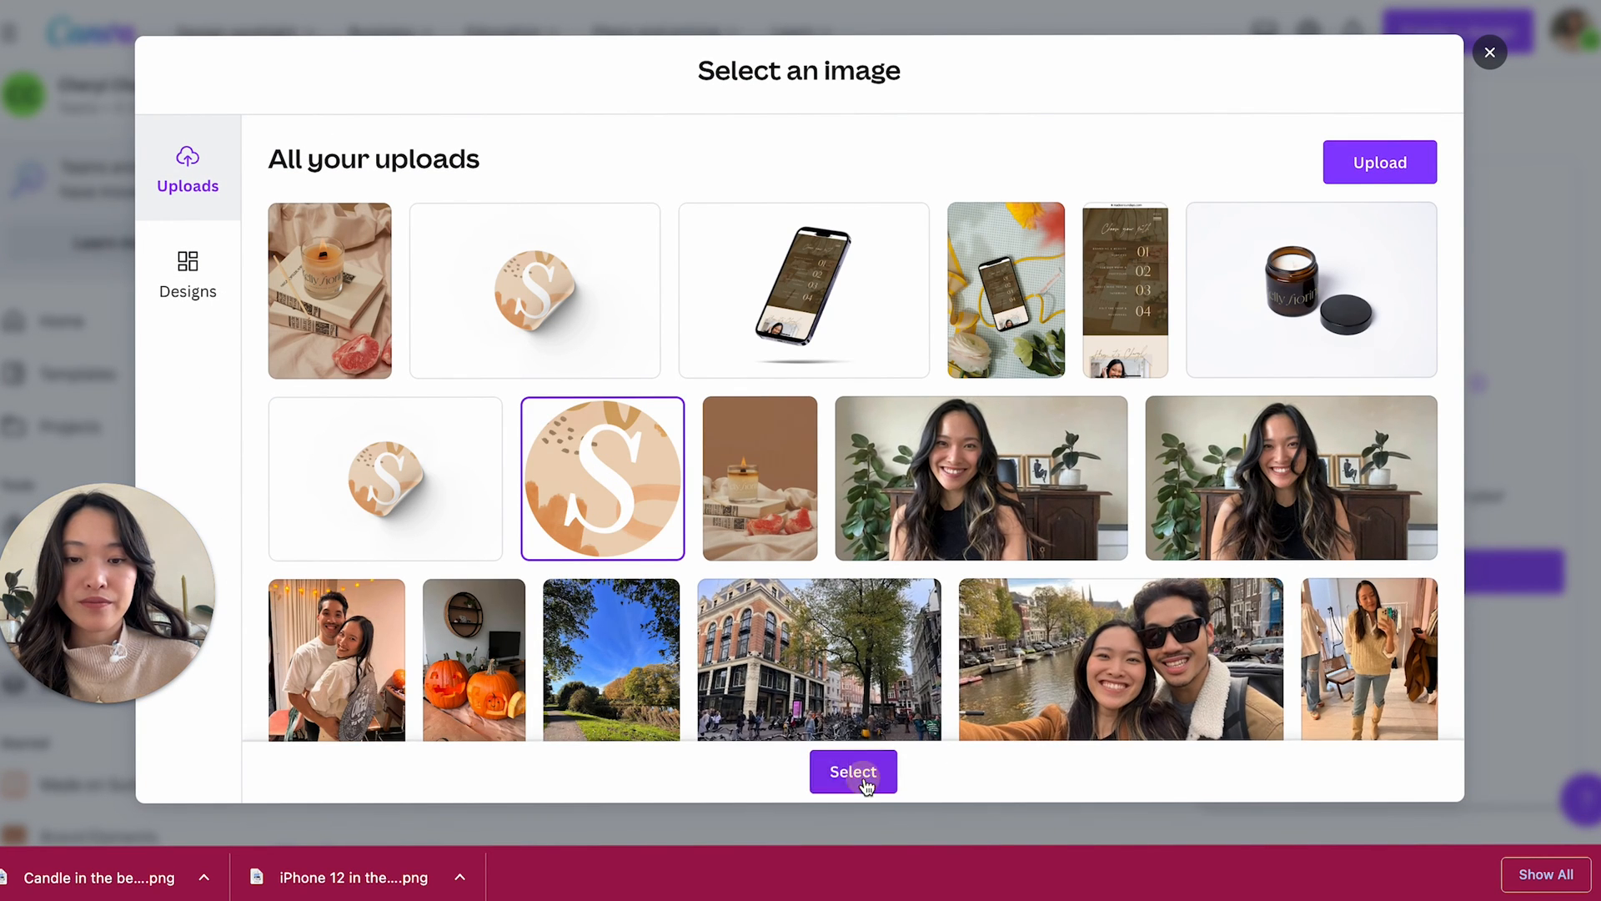
{"action": "left_click", "coordinate": [852, 771]}
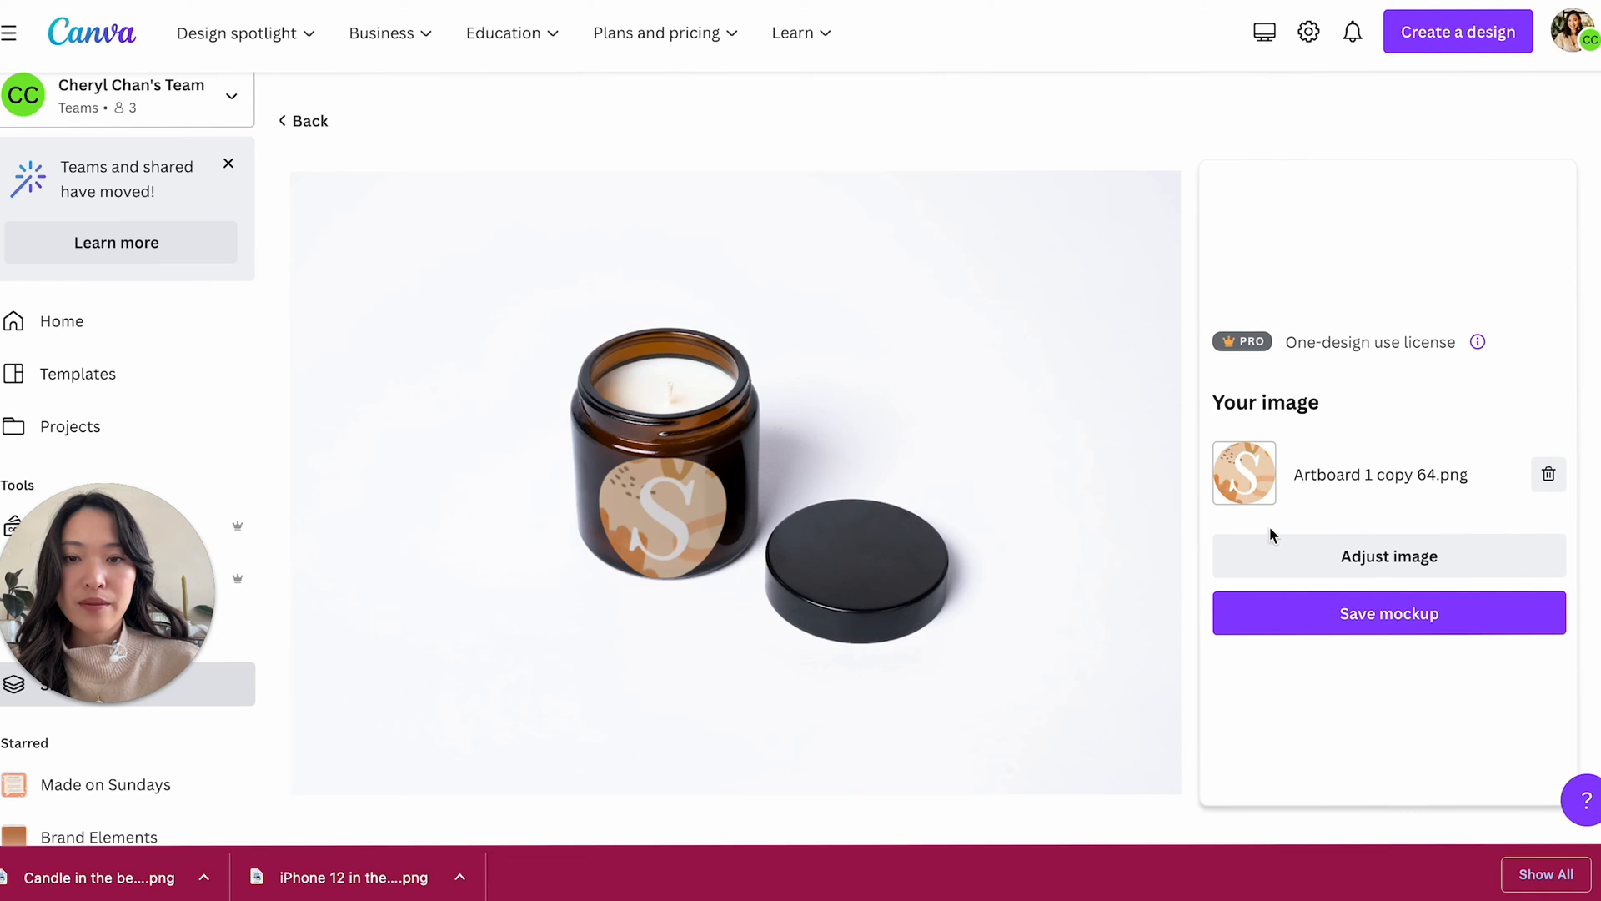
{"action": "left_click", "coordinate": [1387, 613]}
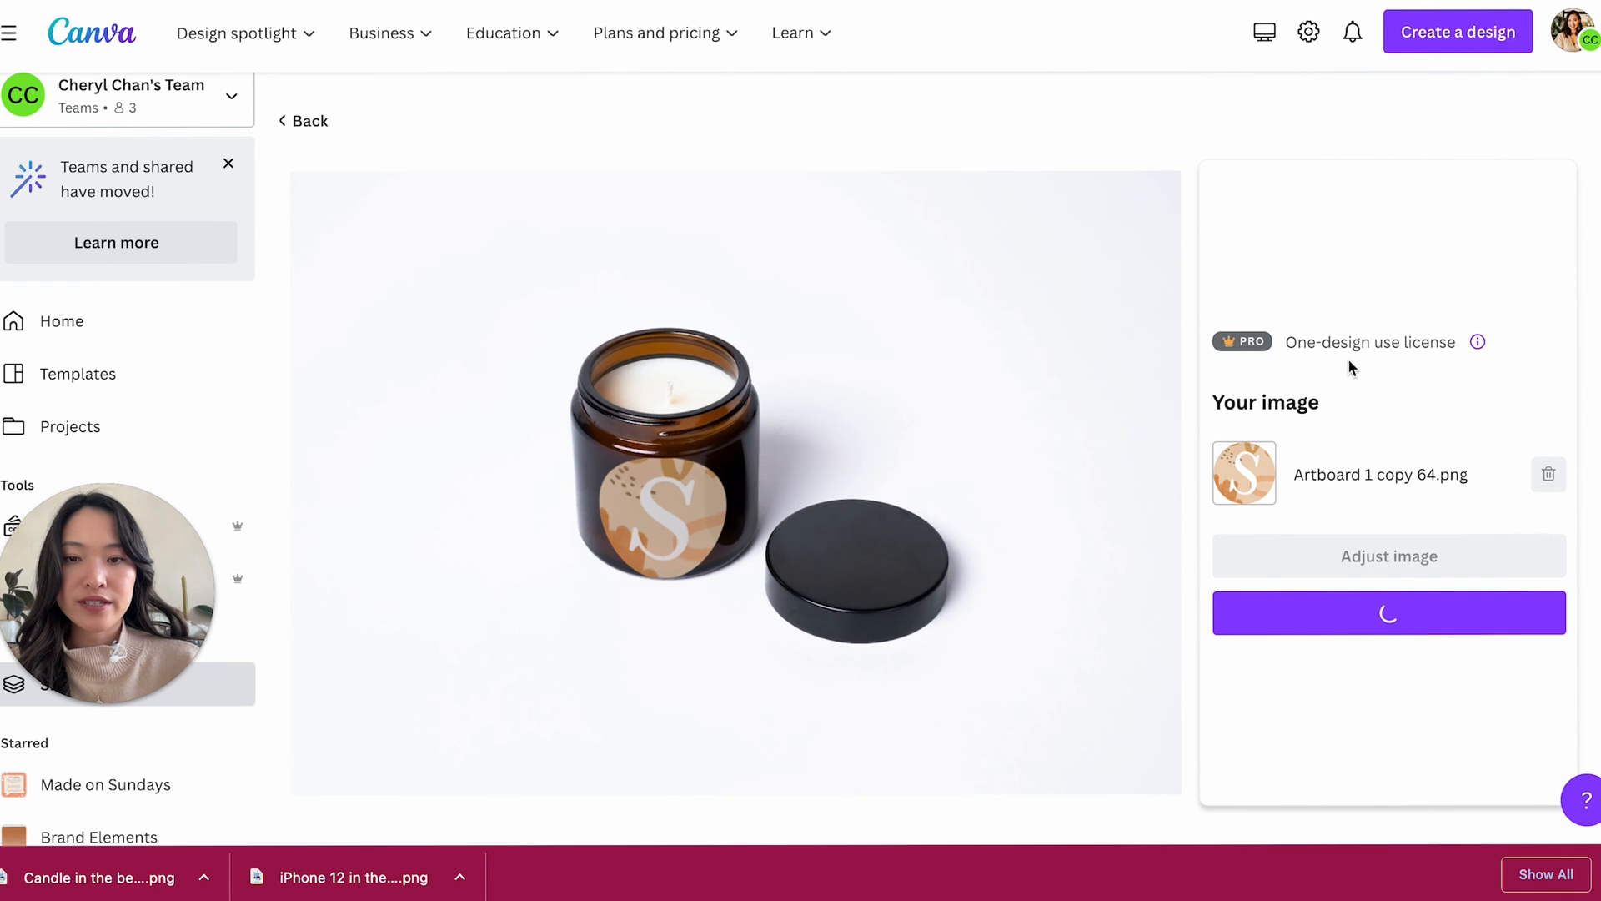
{"action": "mouse_move", "coordinate": [1404, 325]}
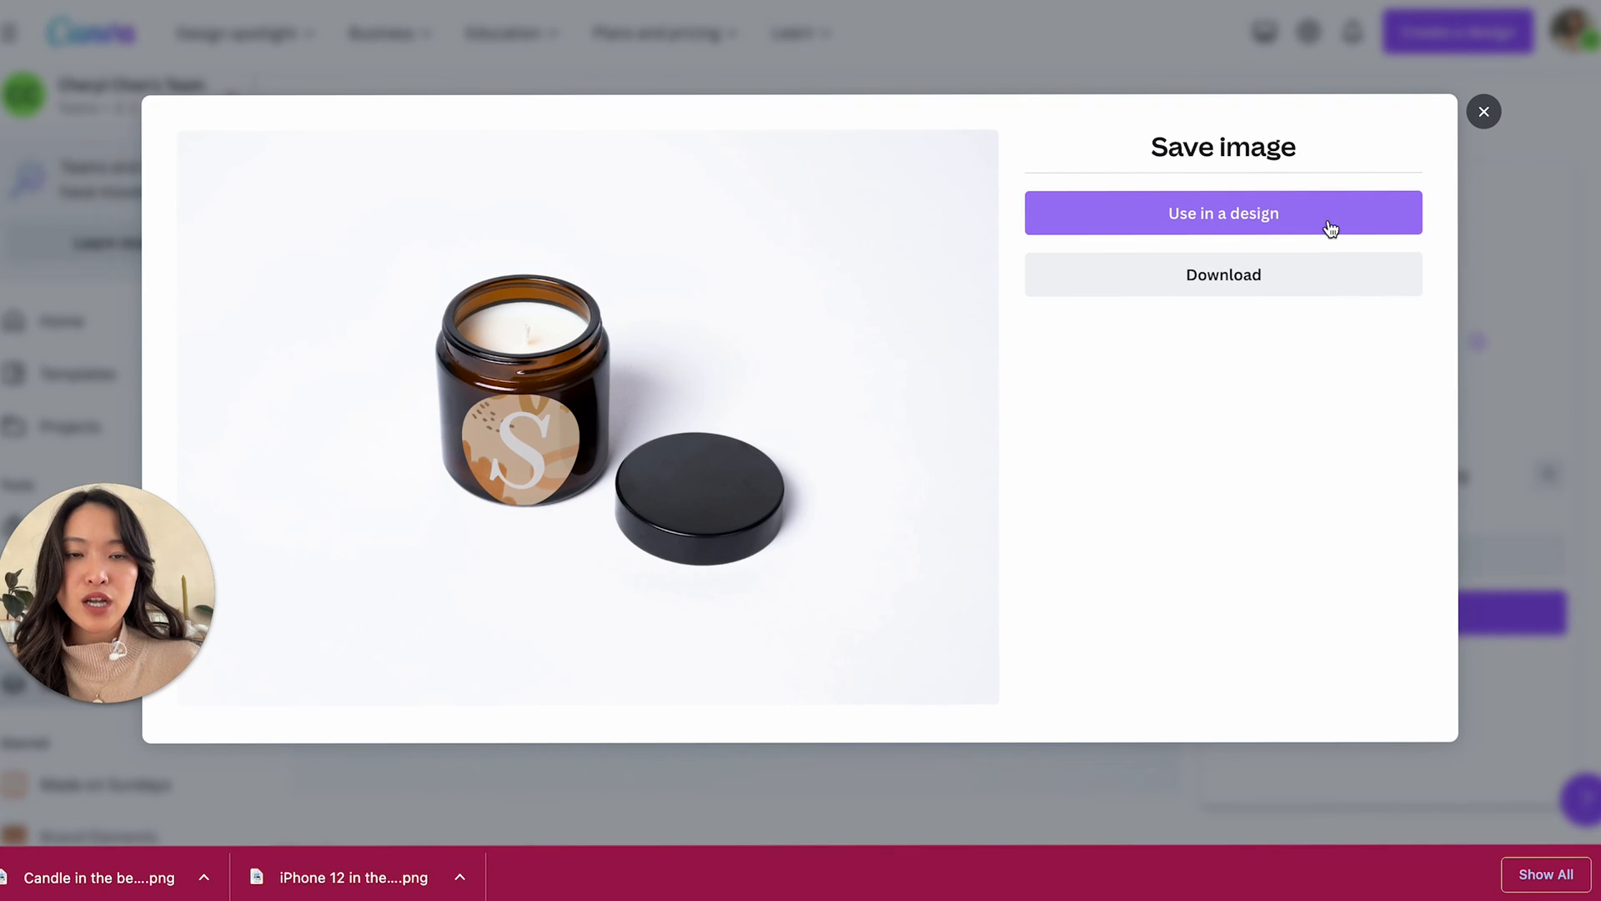
- Place the saved S-logo jar mockup in an Instagram post and open its image effects
{"action": "left_click", "coordinate": [1222, 213]}
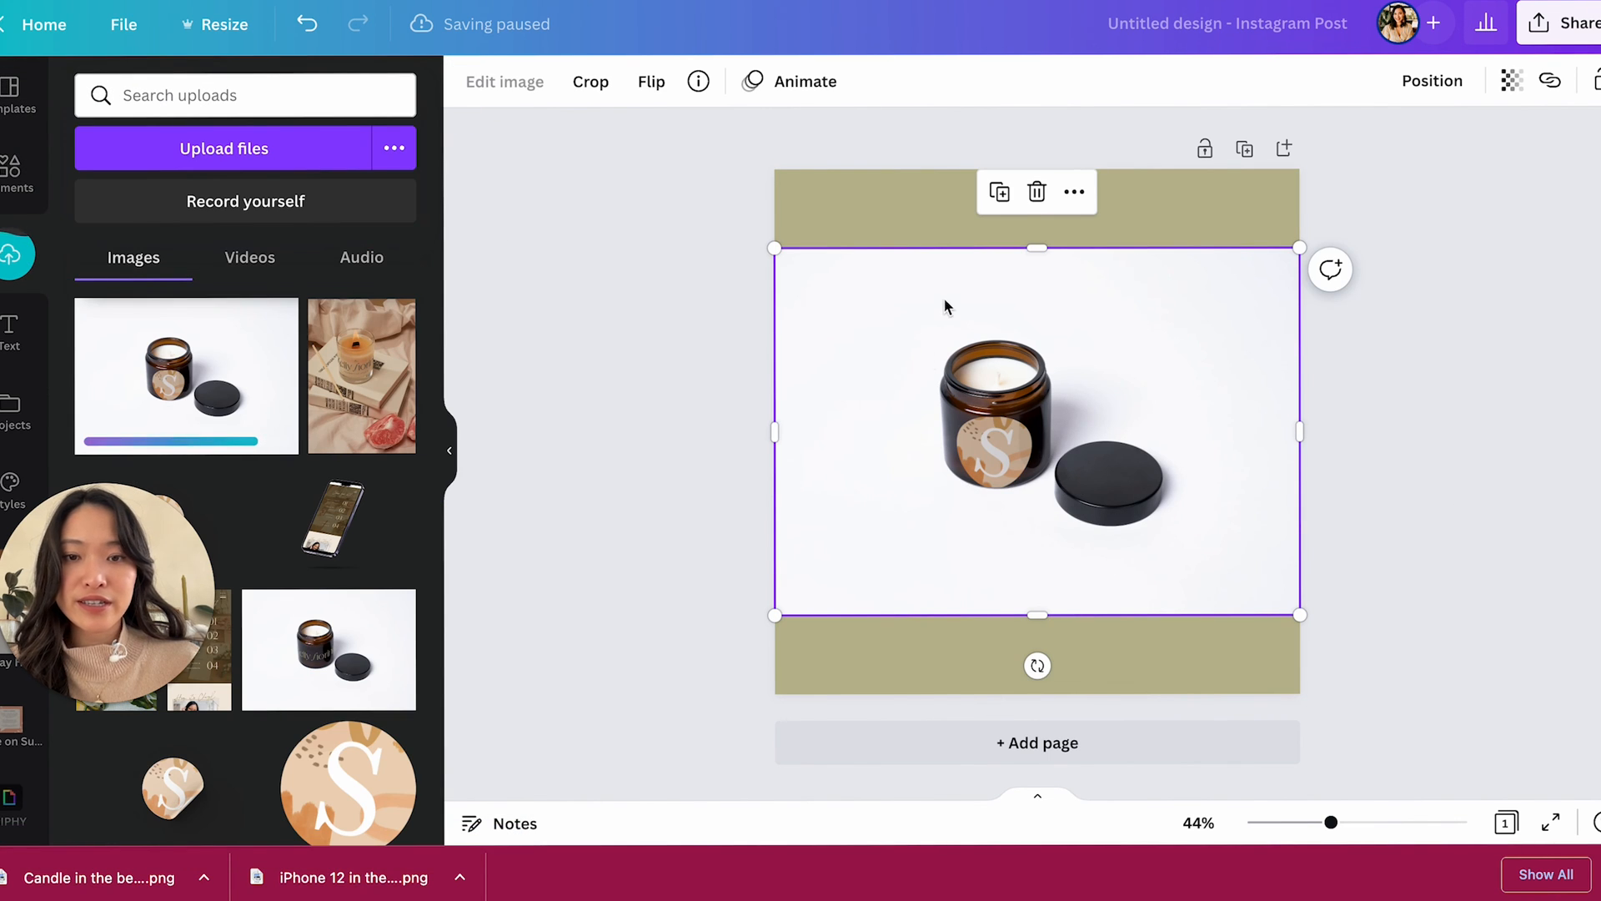
{"action": "mouse_move", "coordinate": [955, 432]}
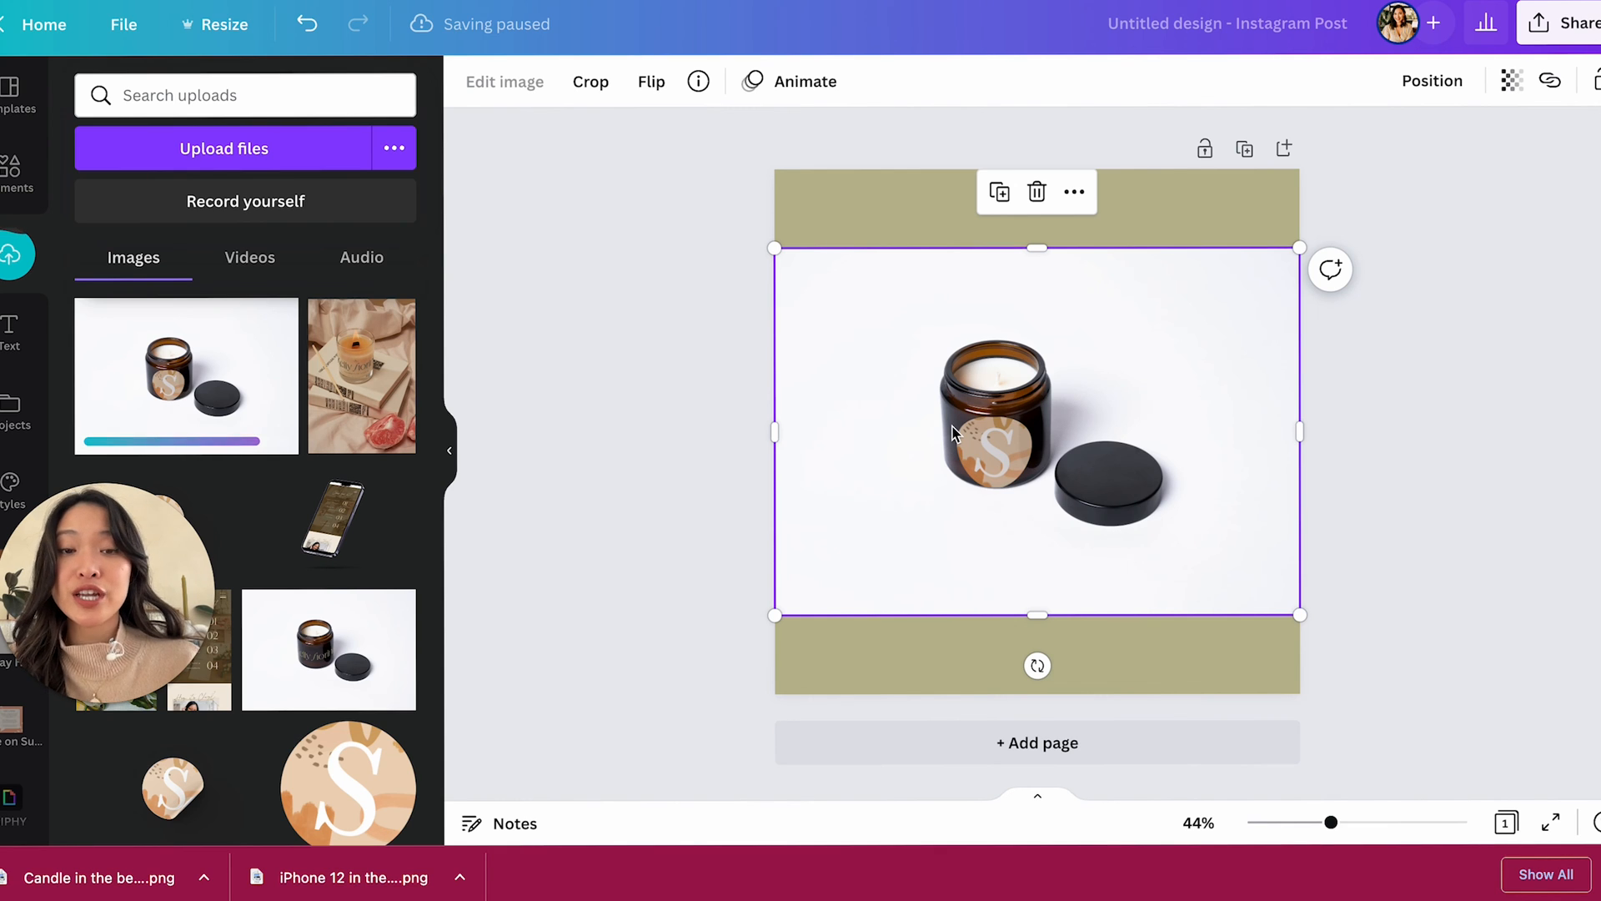
{"action": "mouse_move", "coordinate": [1056, 386]}
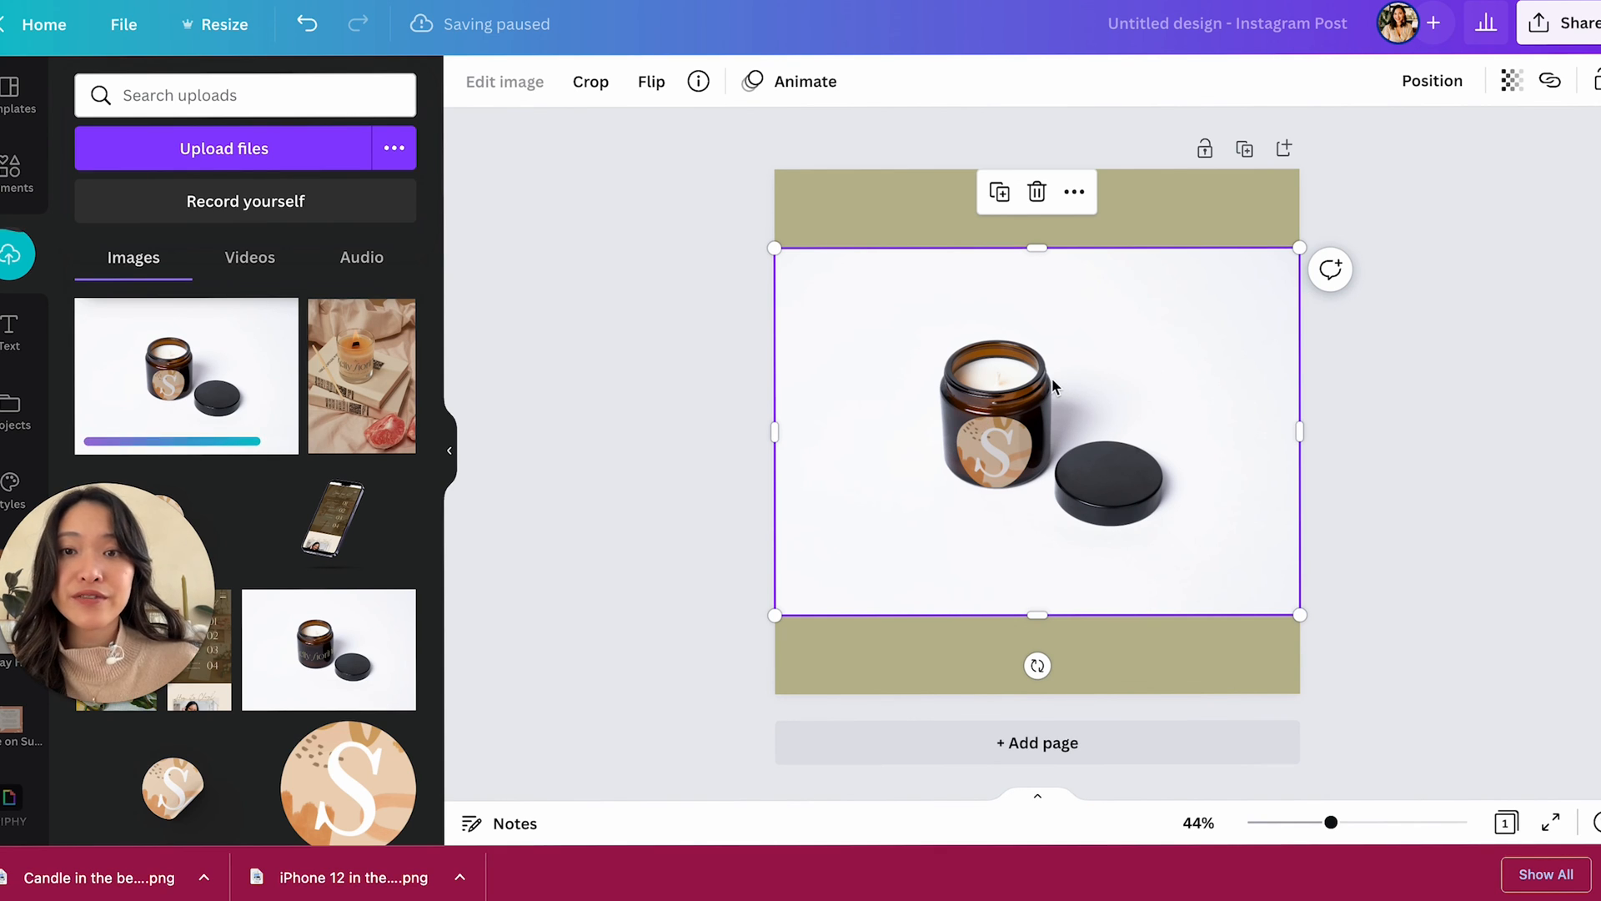
{"action": "mouse_move", "coordinate": [1405, 403]}
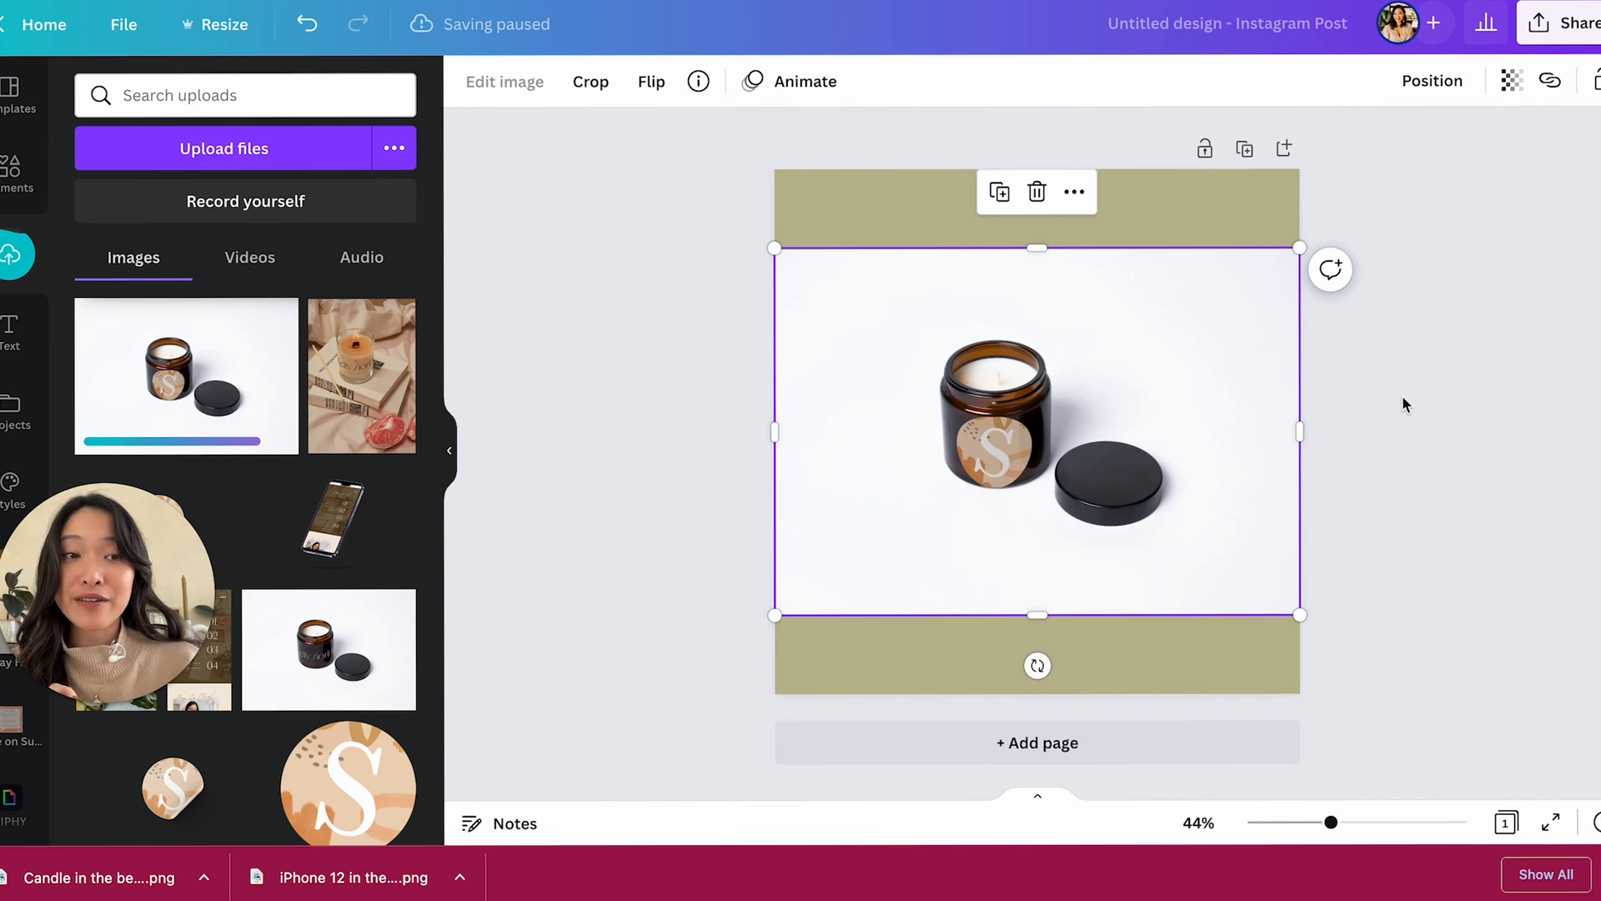
{"action": "left_click", "coordinate": [504, 81]}
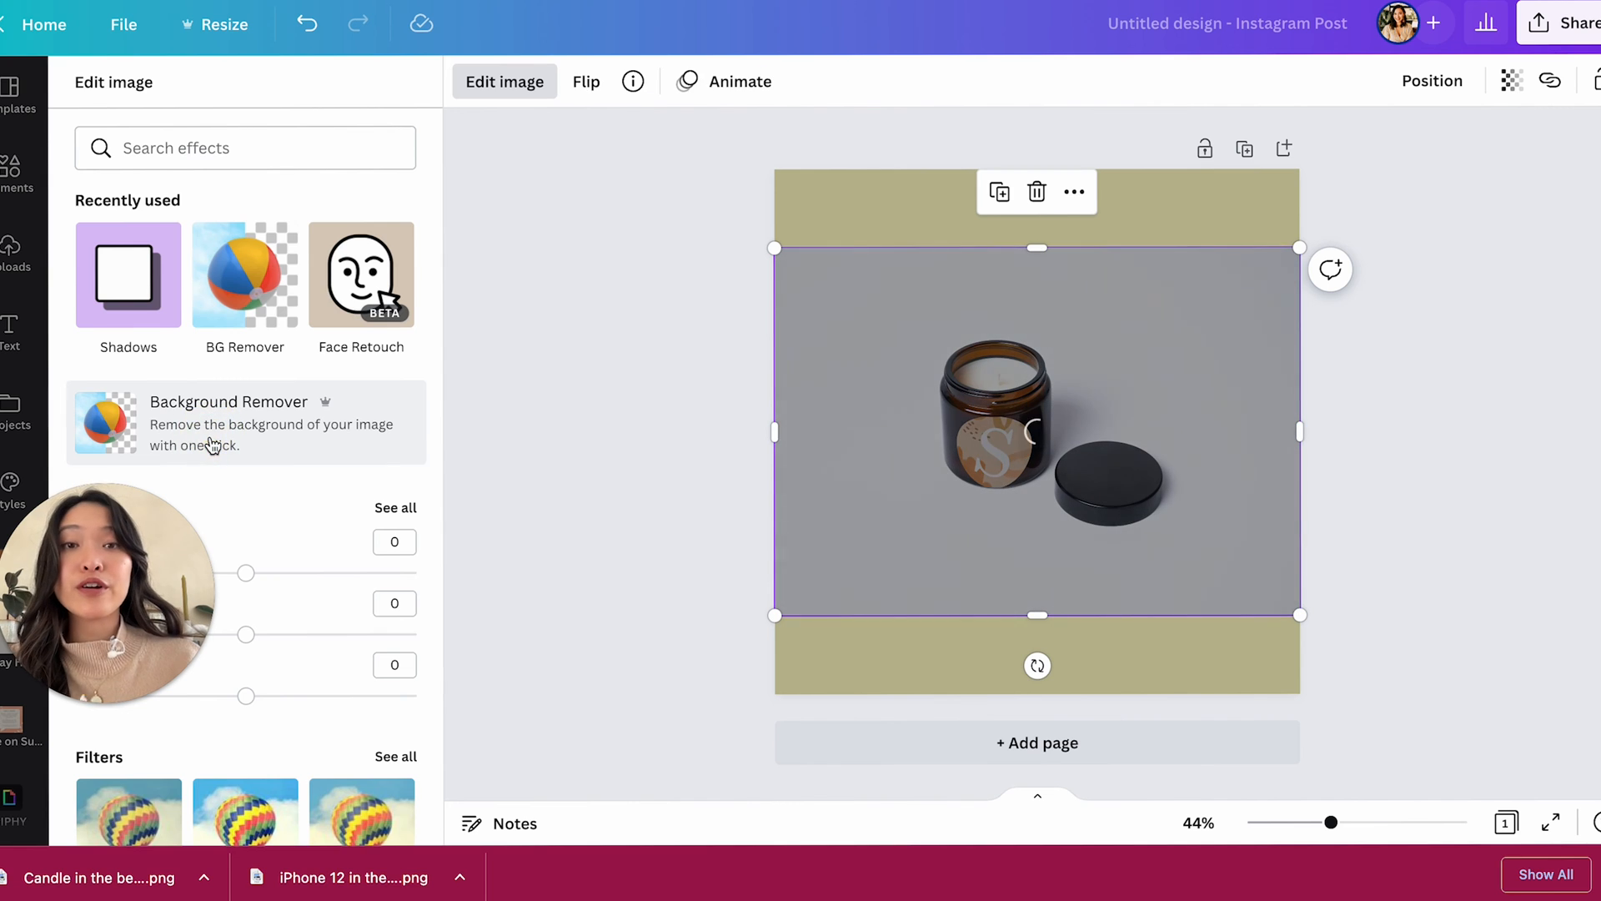
- Apply Background Remover to strip the white background from the amber jar photo
{"action": "left_click", "coordinate": [229, 423]}
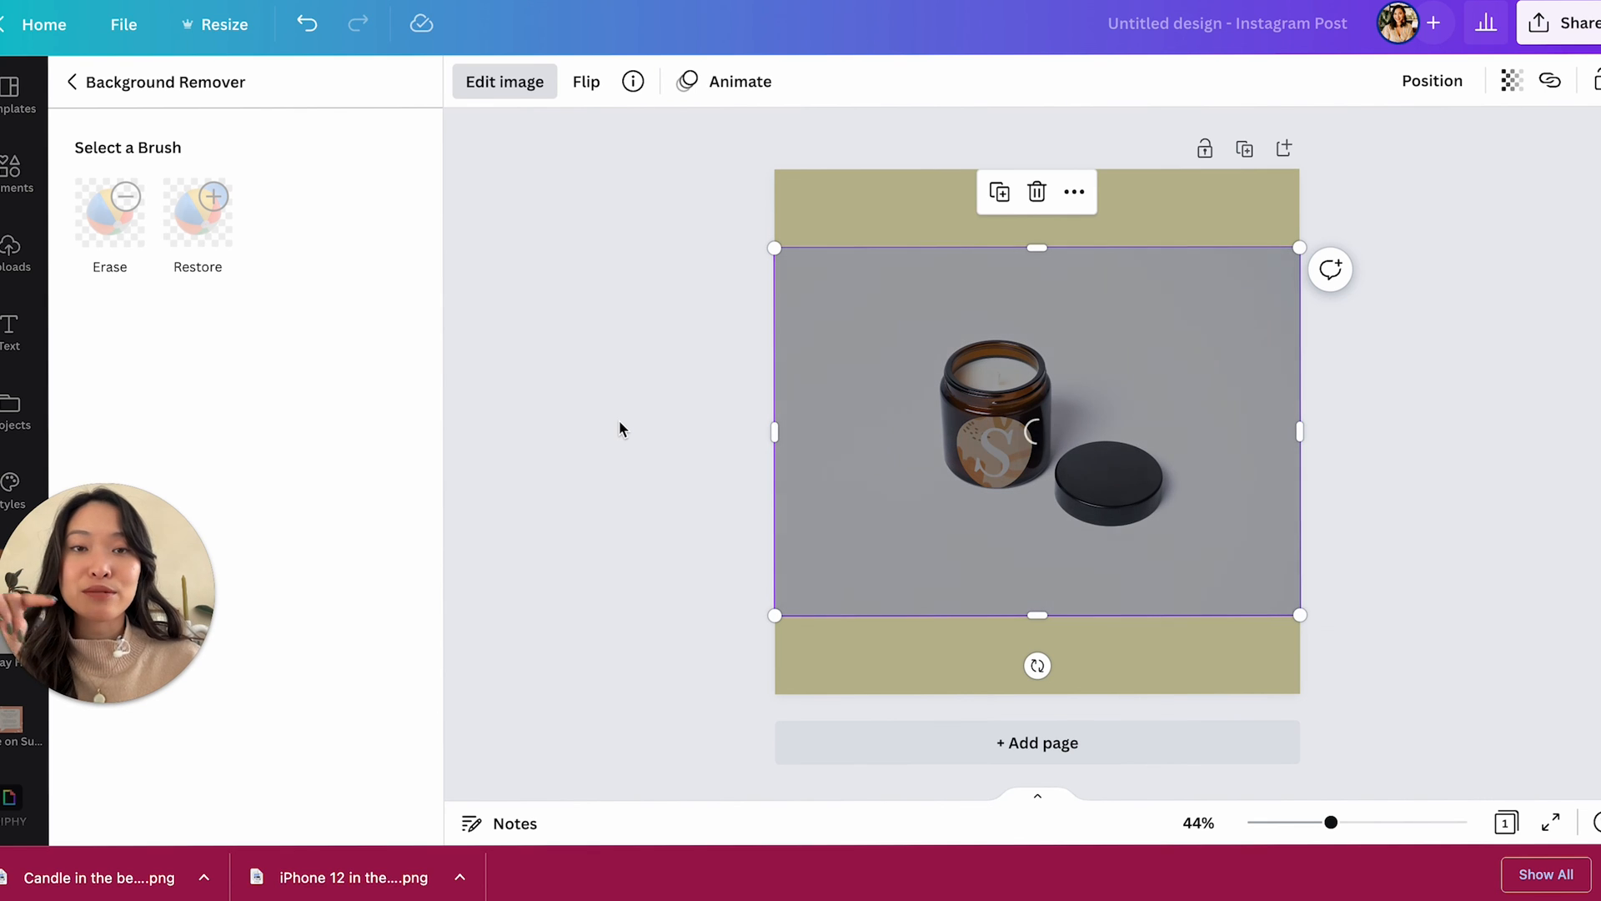
{"action": "mouse_move", "coordinate": [1365, 458]}
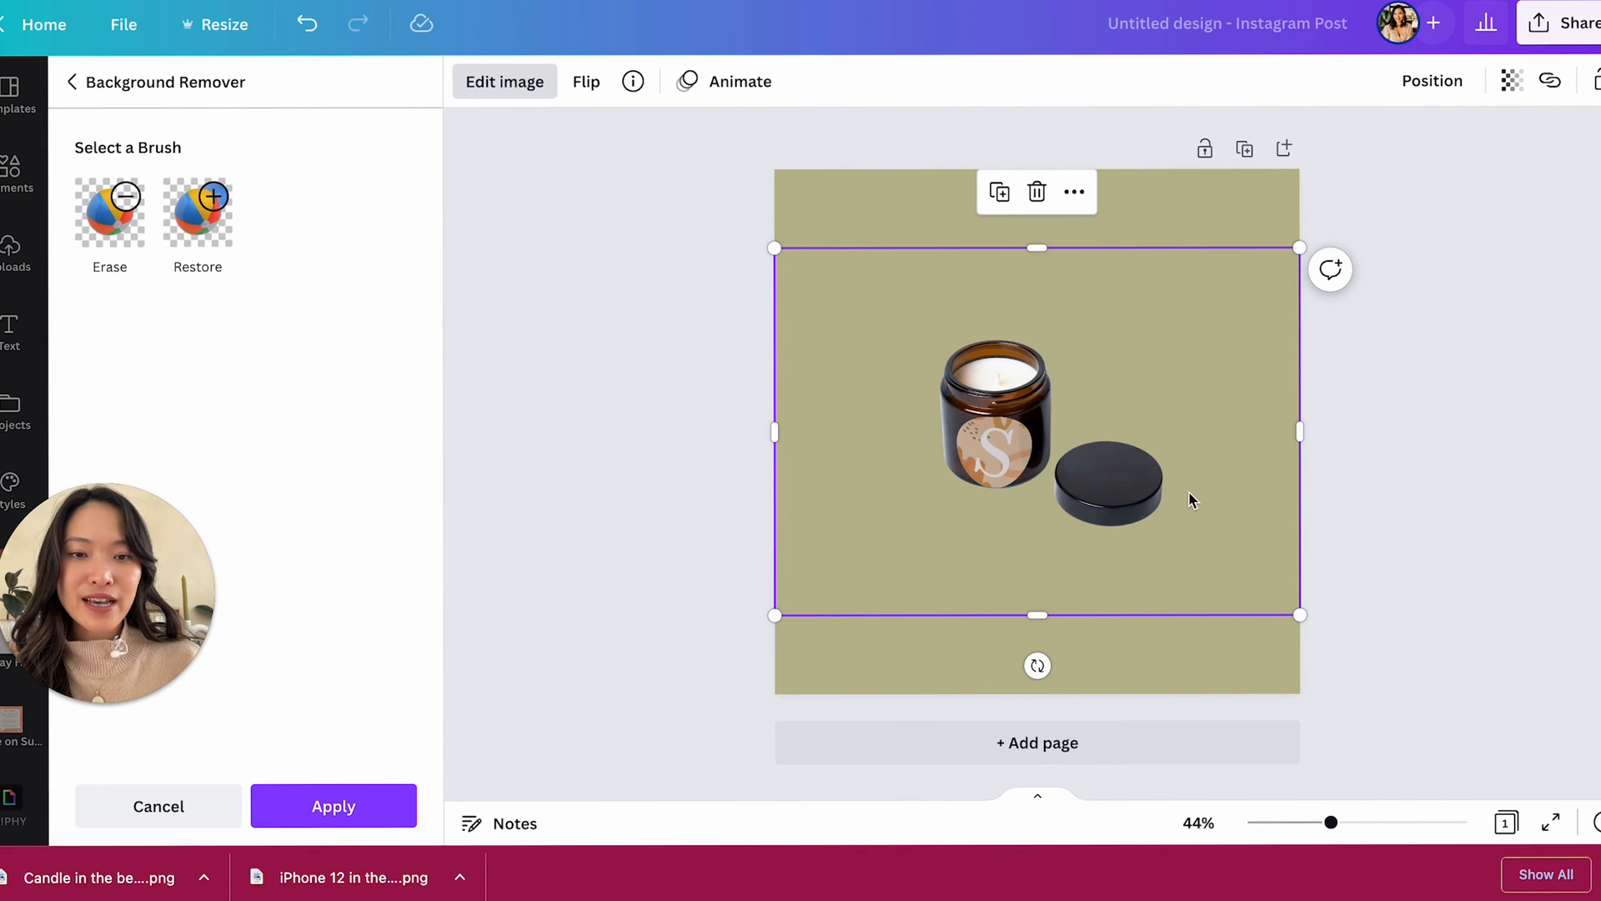
{"action": "mouse_move", "coordinate": [538, 663]}
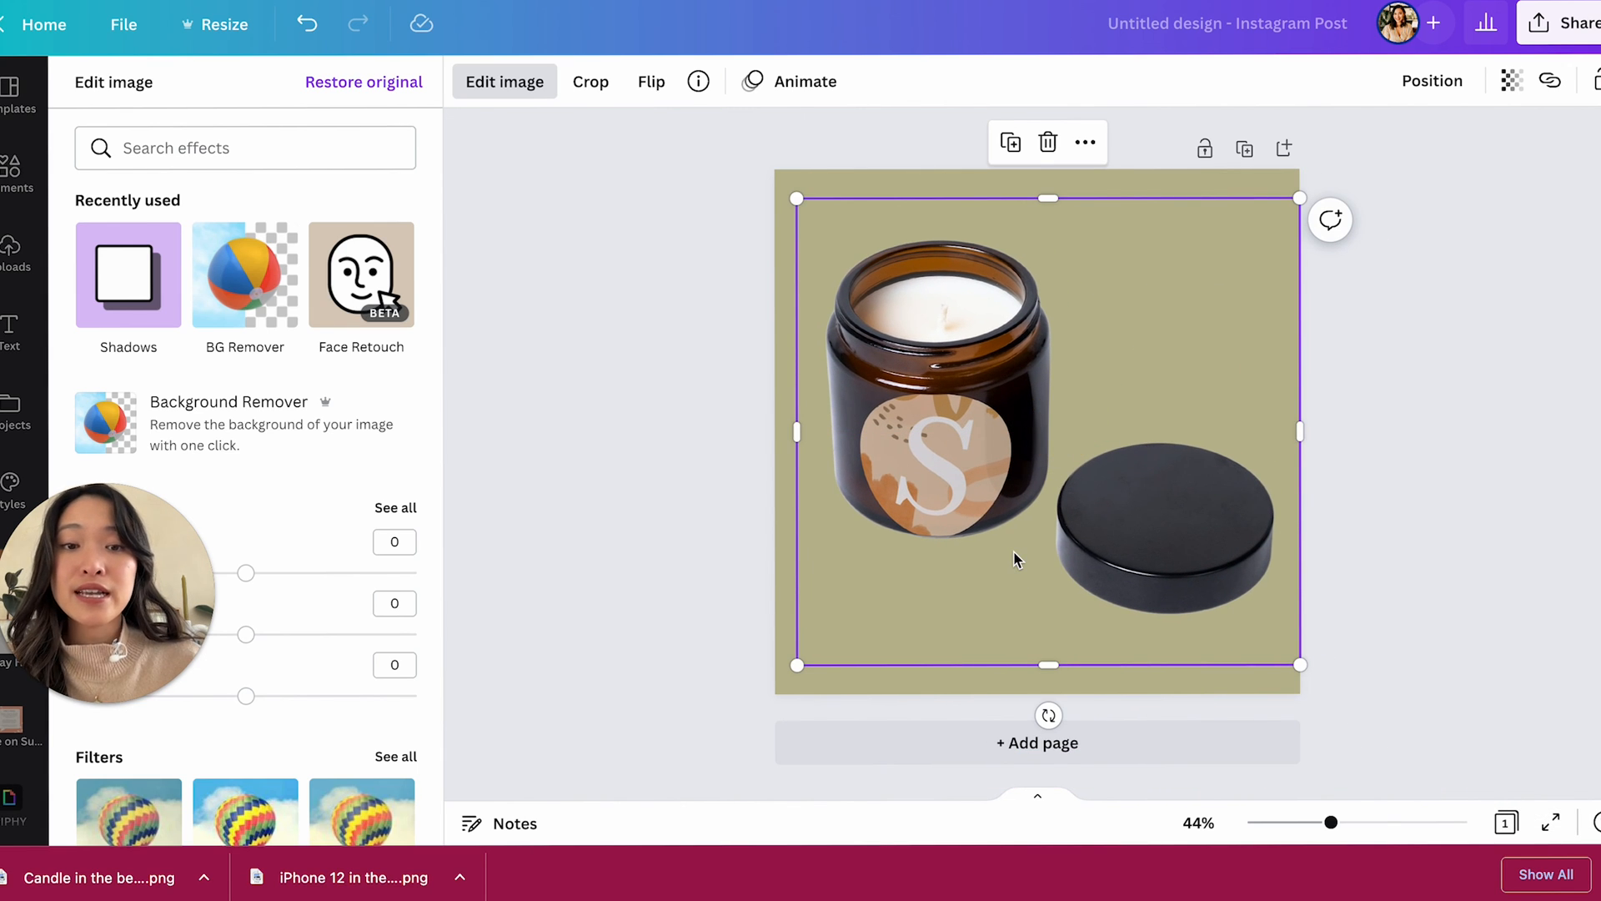
{"action": "mouse_move", "coordinate": [911, 559]}
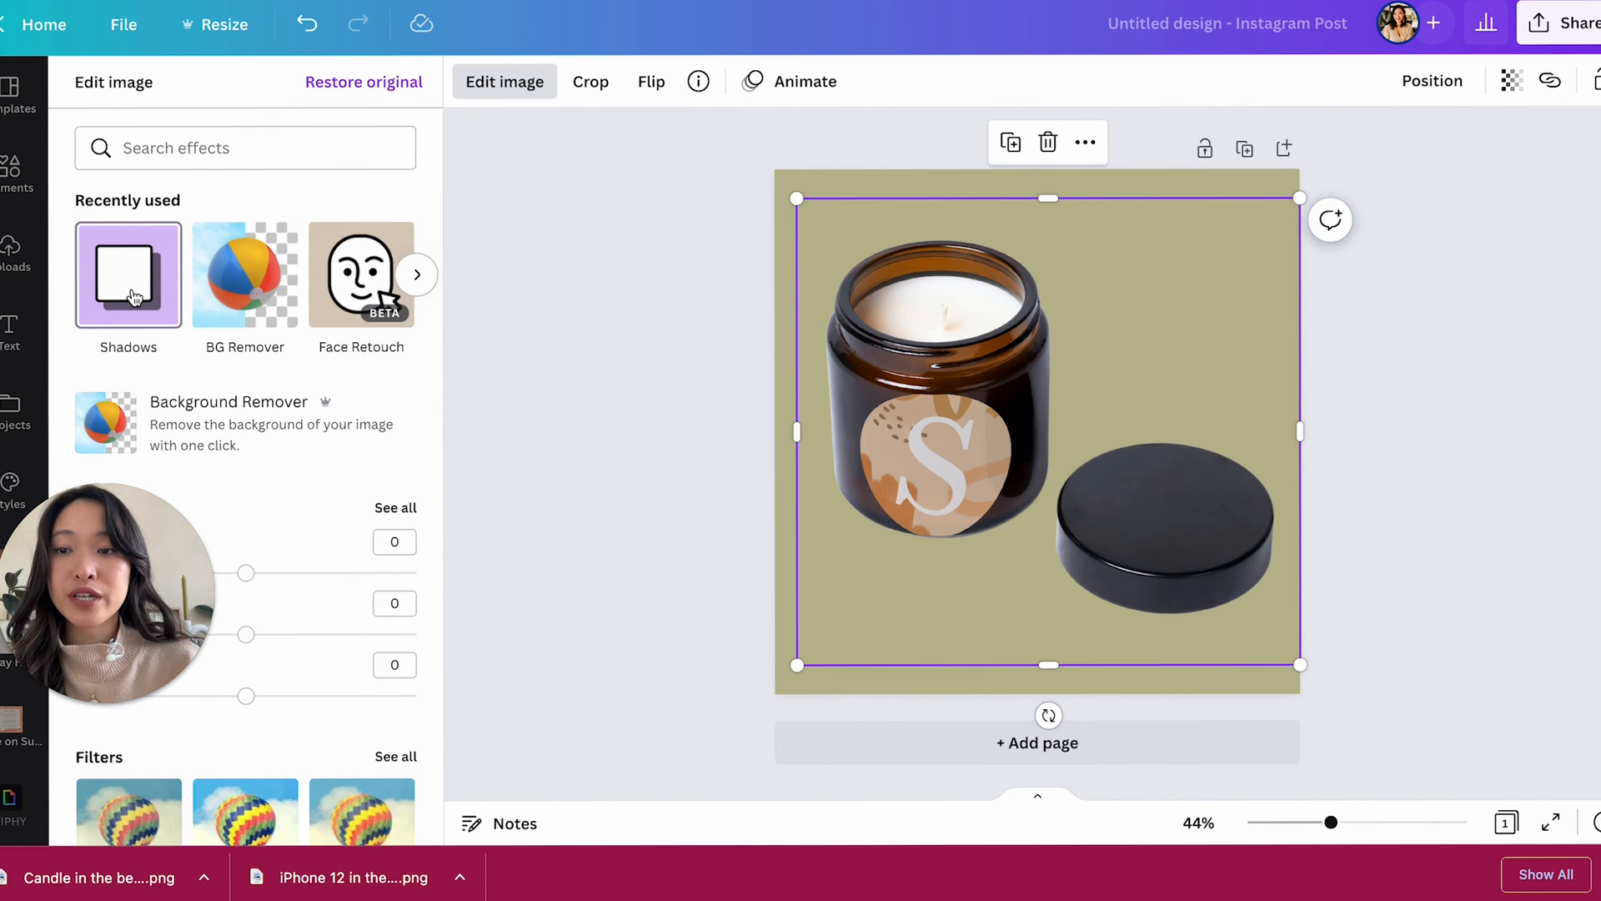
- Add a Drop shadow to the jar and raise its blur to 12
{"action": "left_click", "coordinate": [127, 272]}
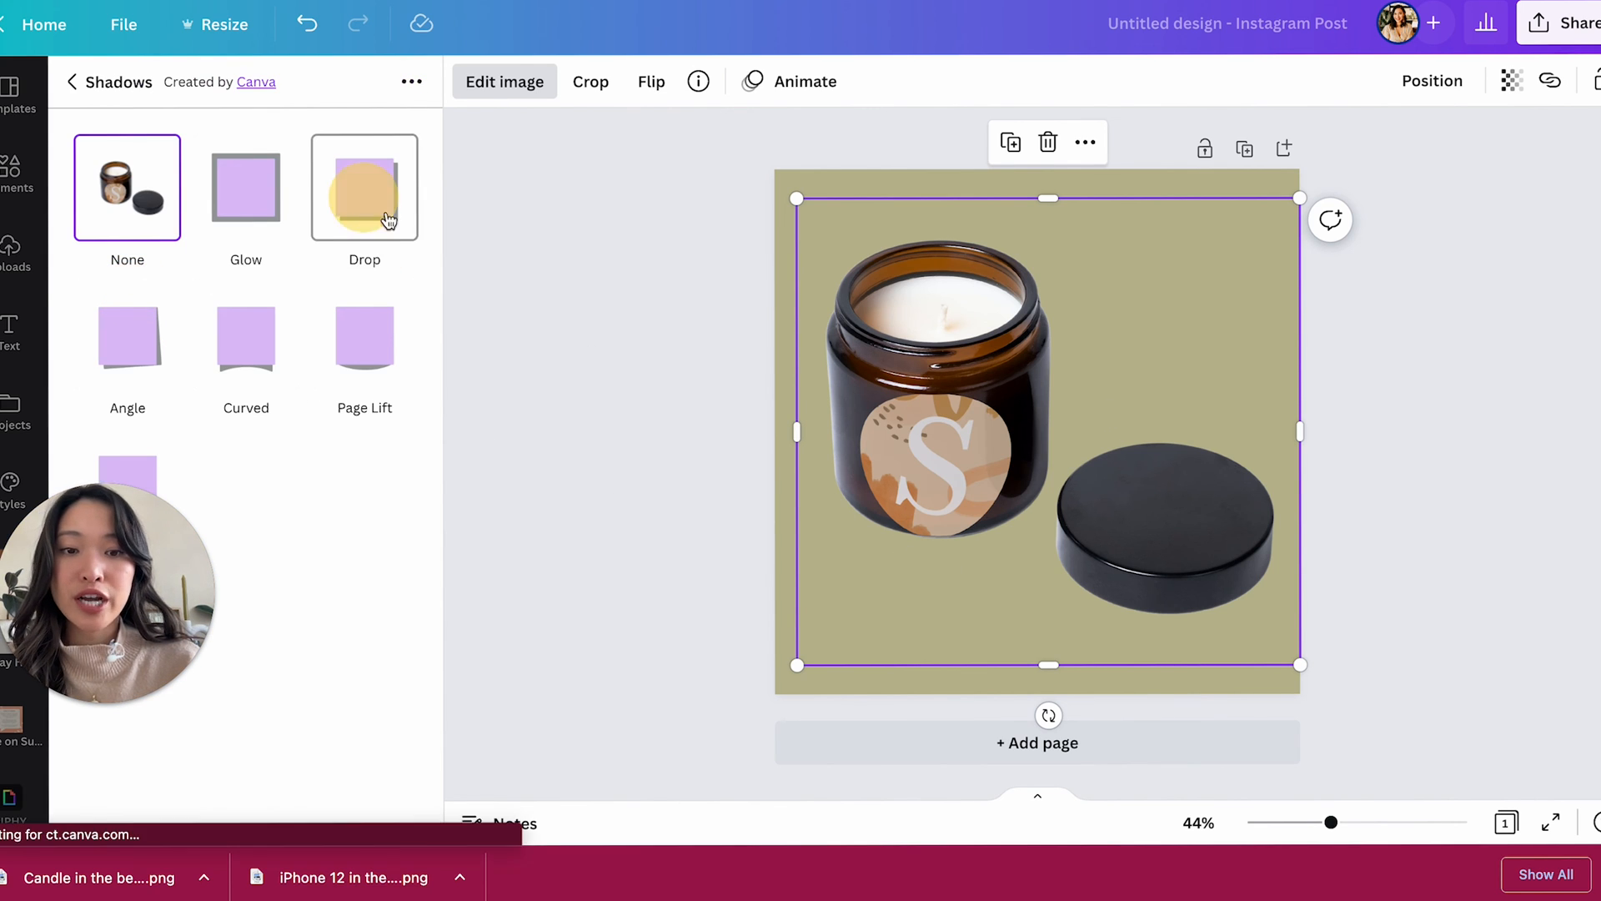
{"action": "left_click", "coordinate": [364, 186]}
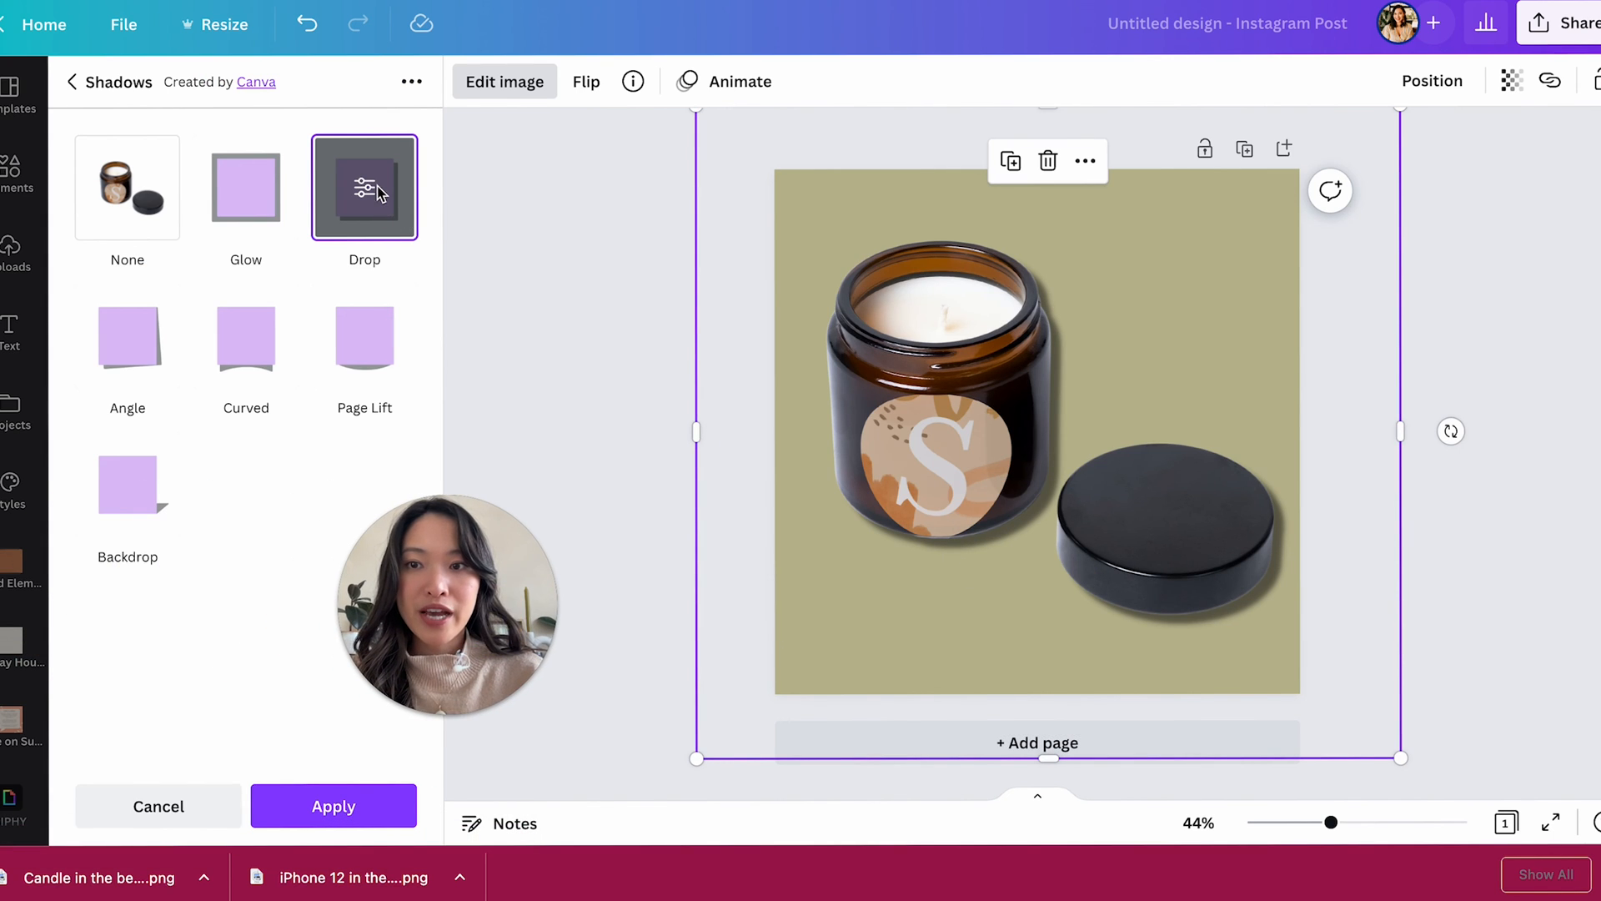
{"action": "left_click", "coordinate": [364, 186]}
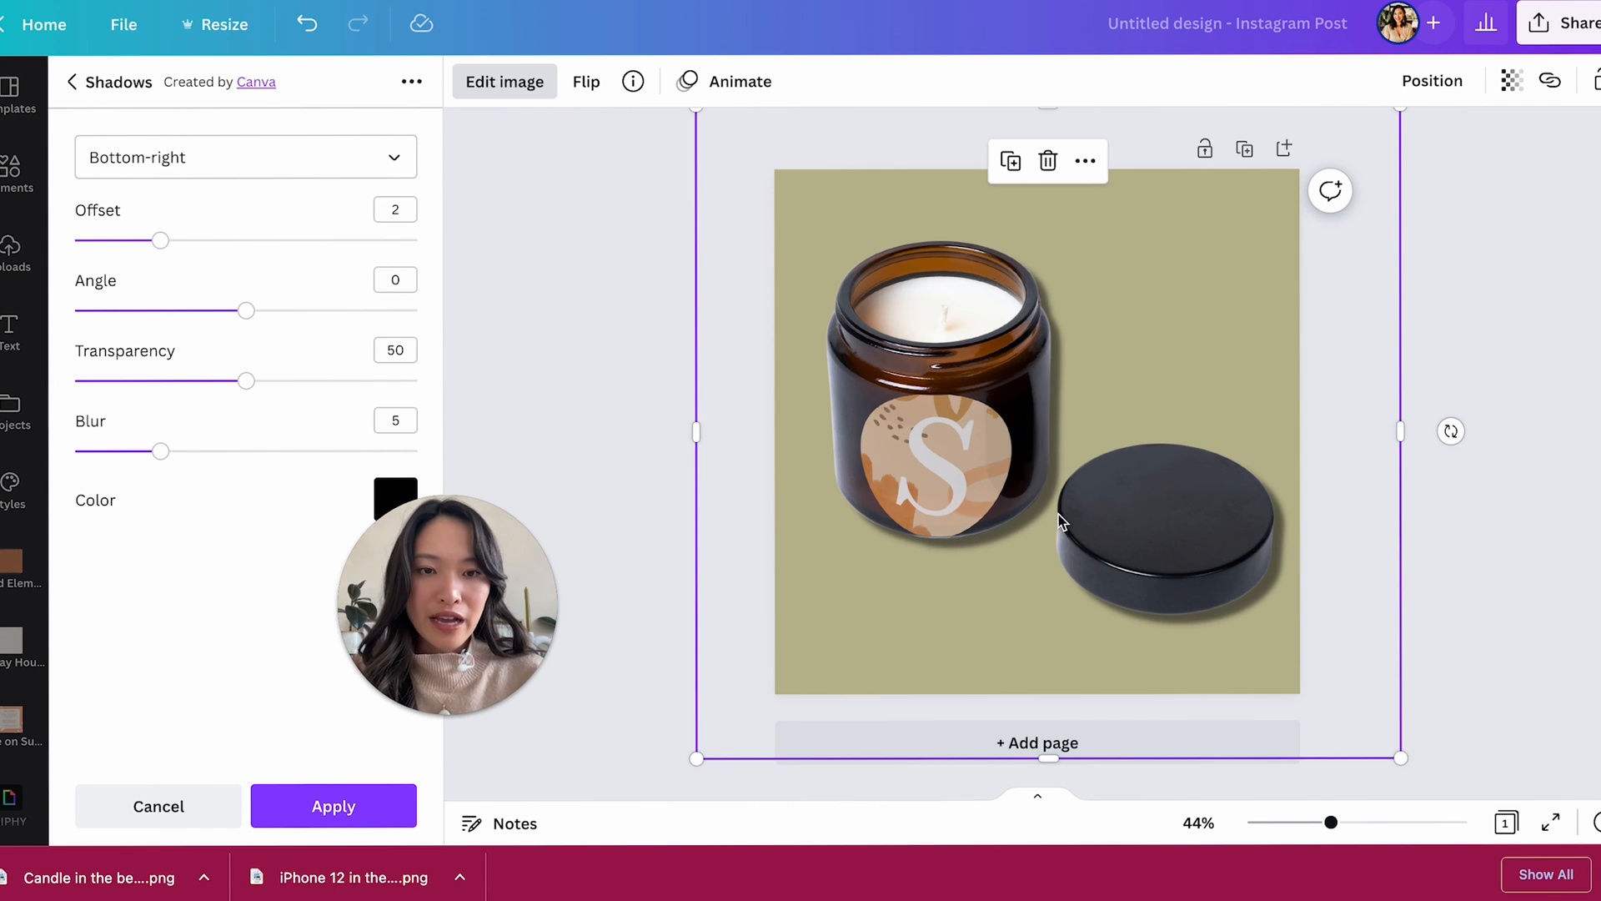
{"action": "mouse_move", "coordinate": [1101, 543]}
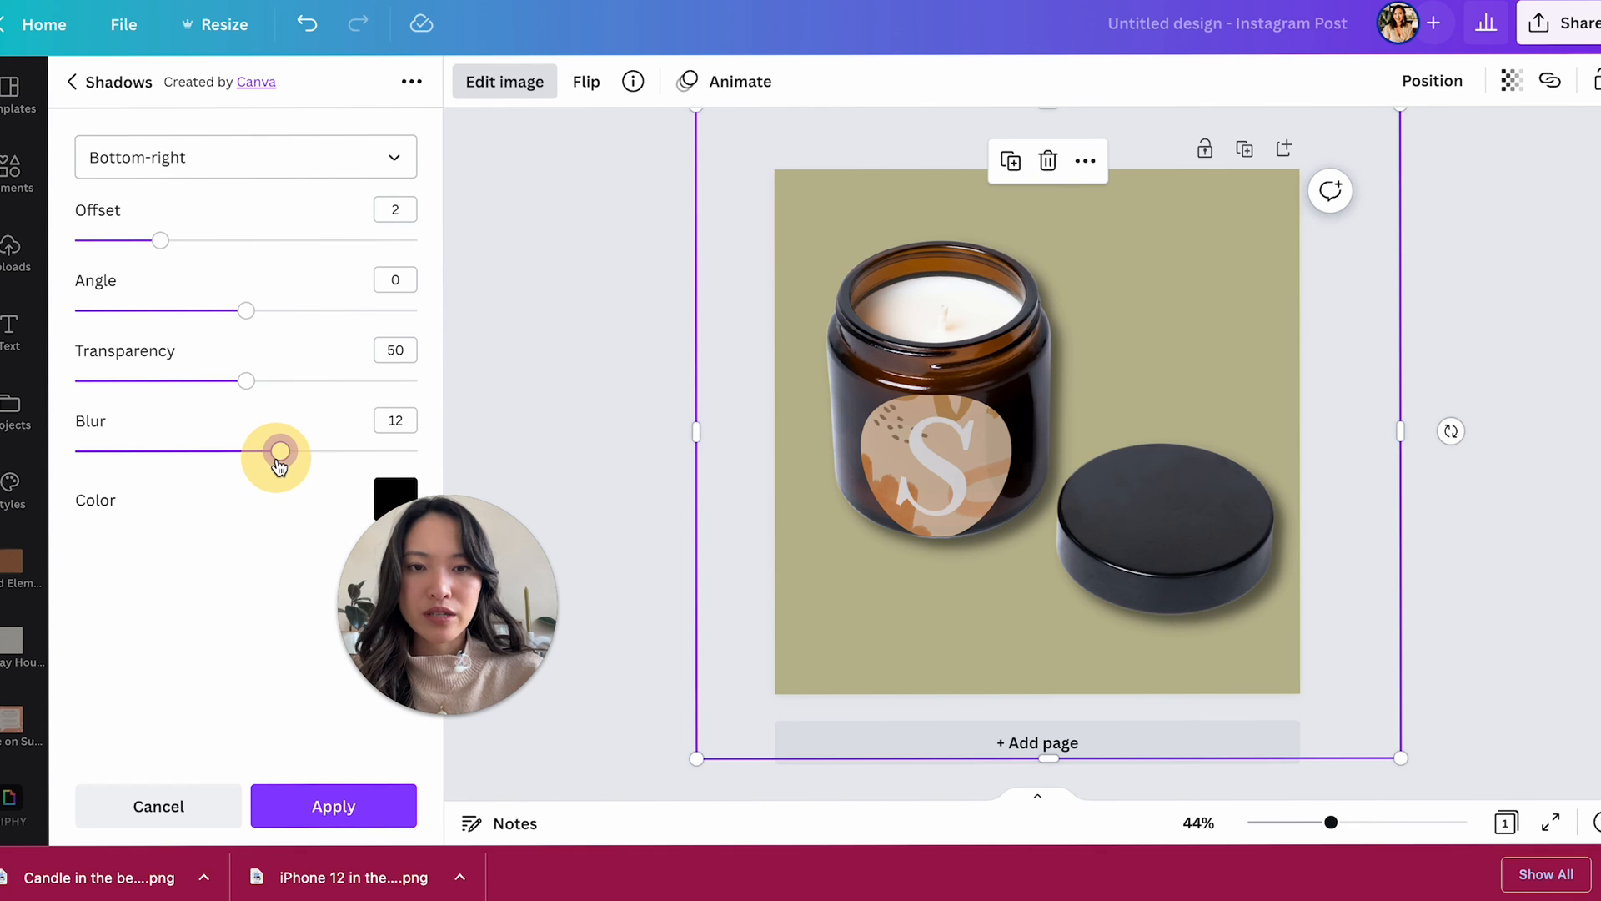
{"action": "left_click_drag", "start_coordinate": [155, 240], "coordinate": [118, 240]}
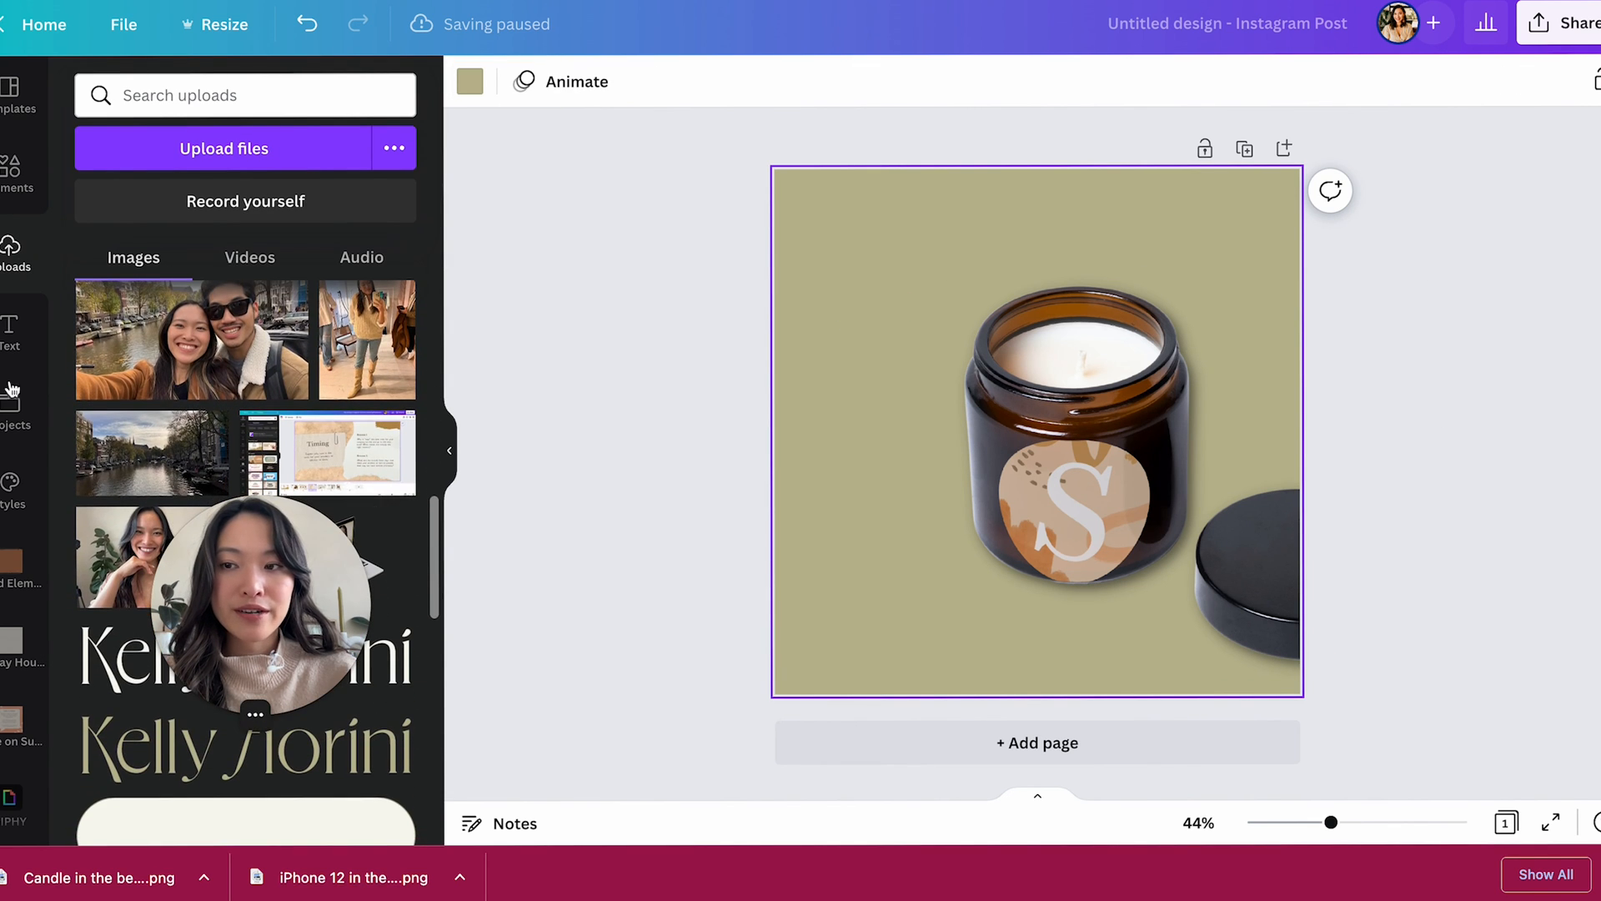
- Browse Elements stock photos and set the dried-flowers-on-linen photo as the background
{"action": "left_click", "coordinate": [17, 169]}
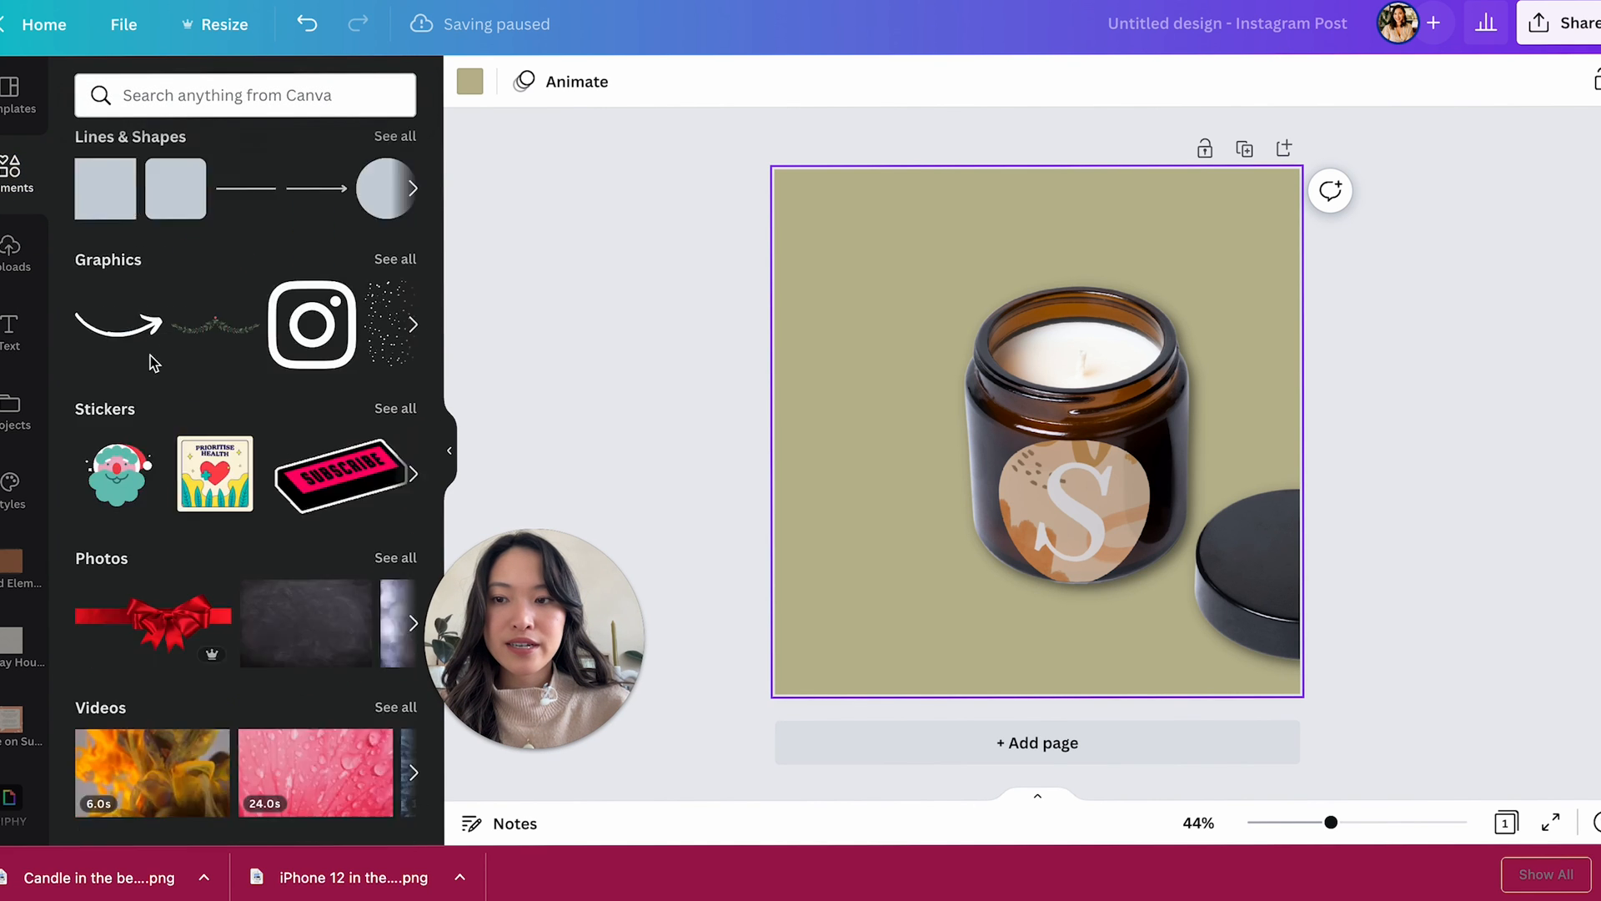
{"action": "scroll", "scroll_direction": "down", "scroll_amount": 3}
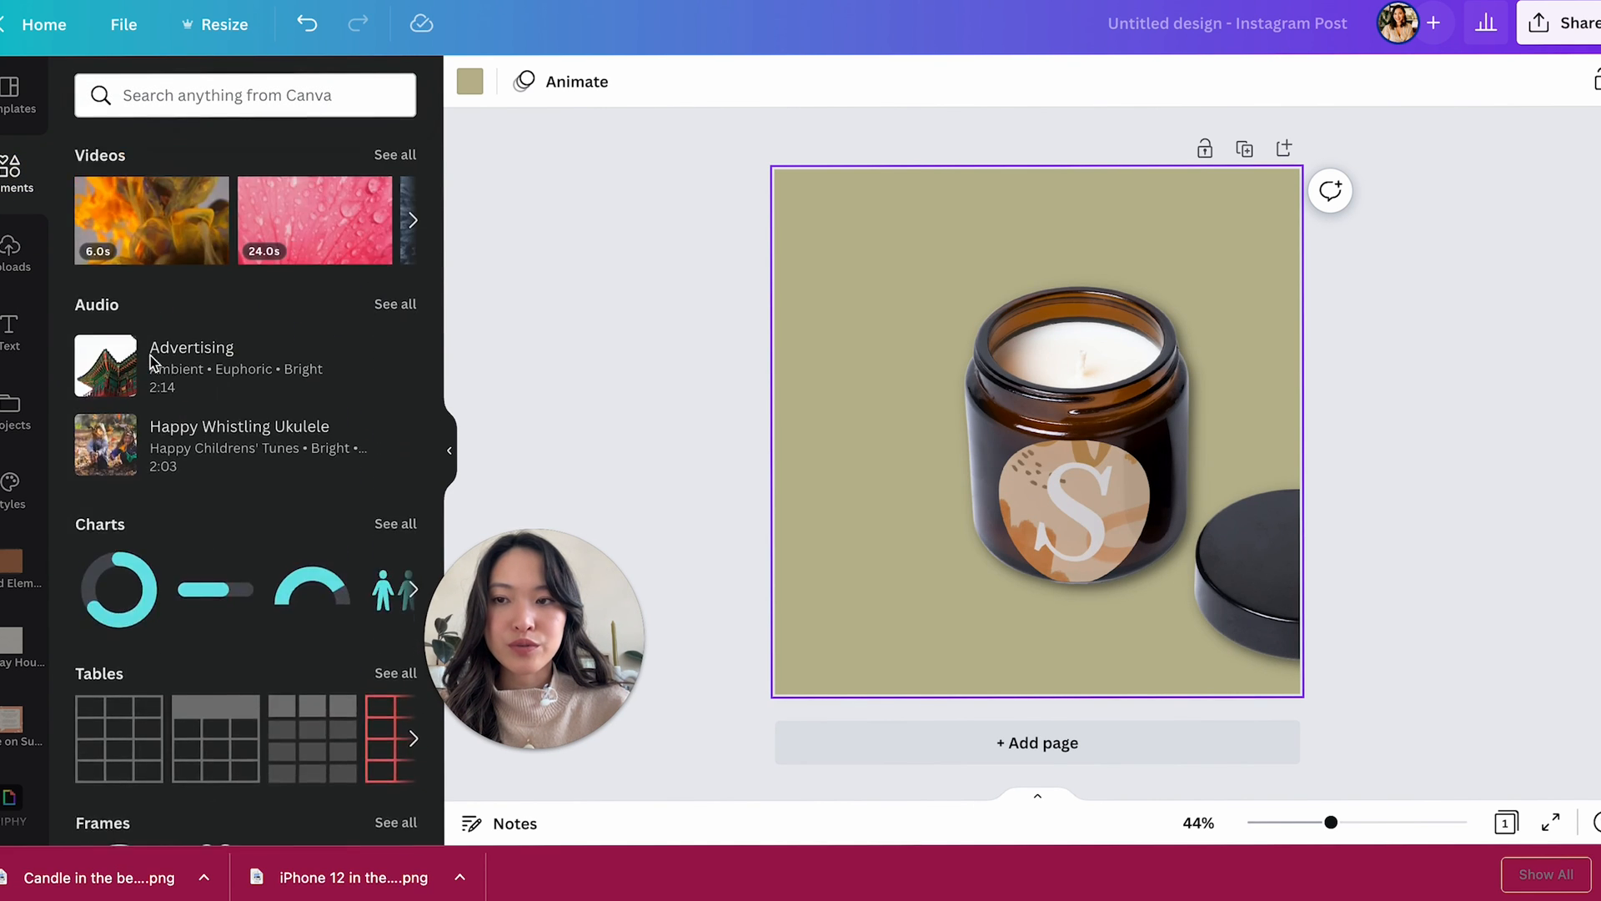
{"action": "scroll", "scroll_direction": "up", "scroll_amount": 3}
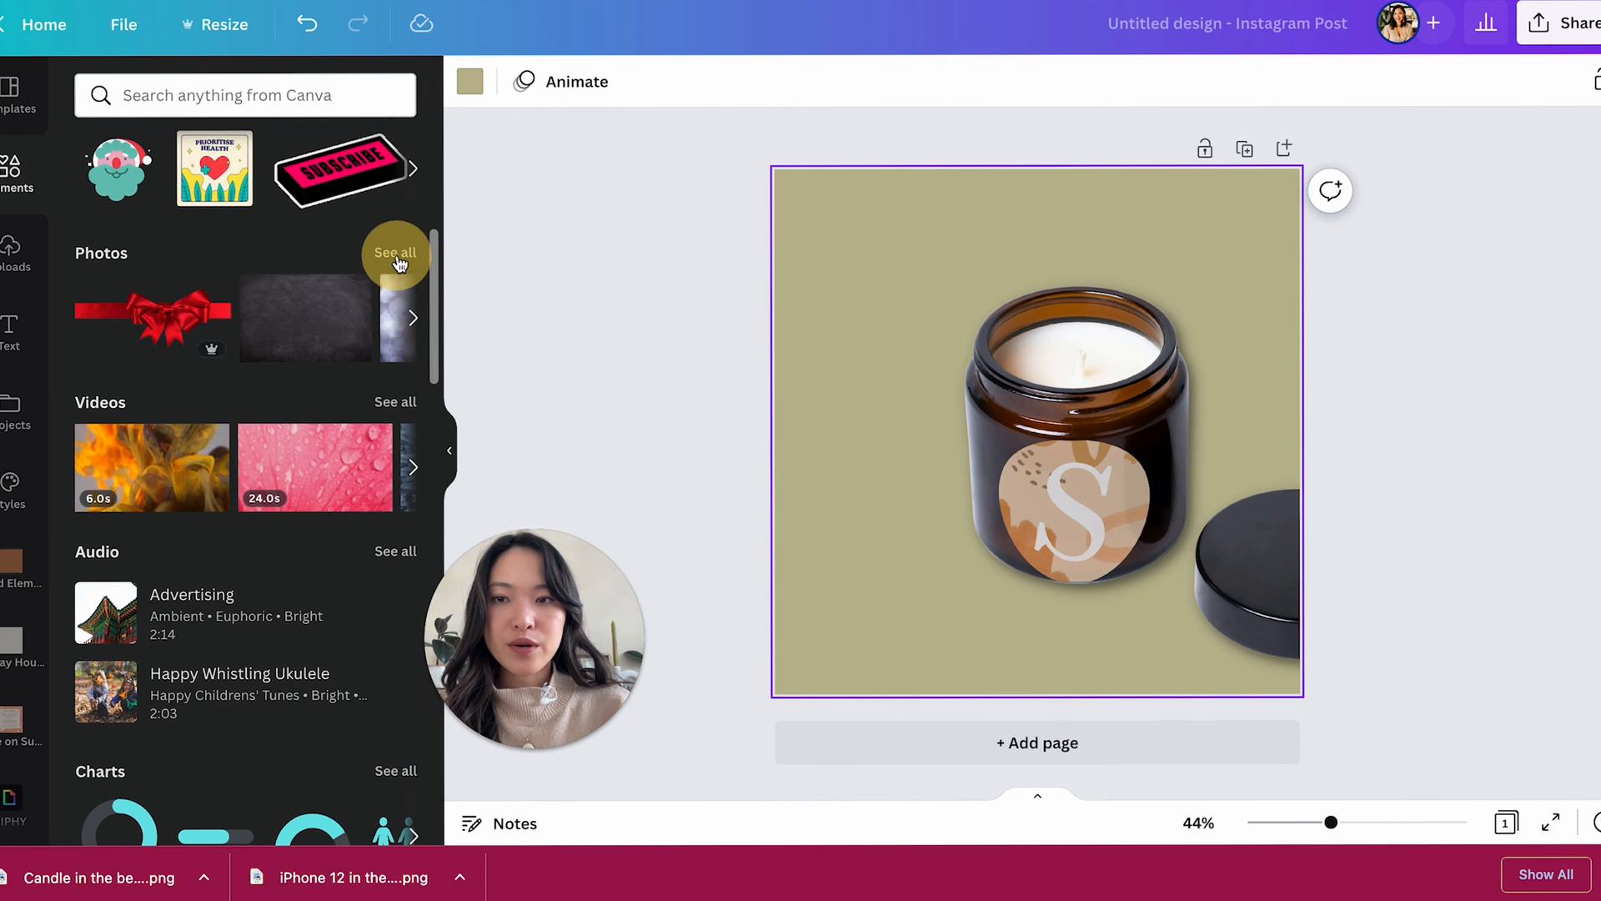
{"action": "left_click", "coordinate": [396, 252]}
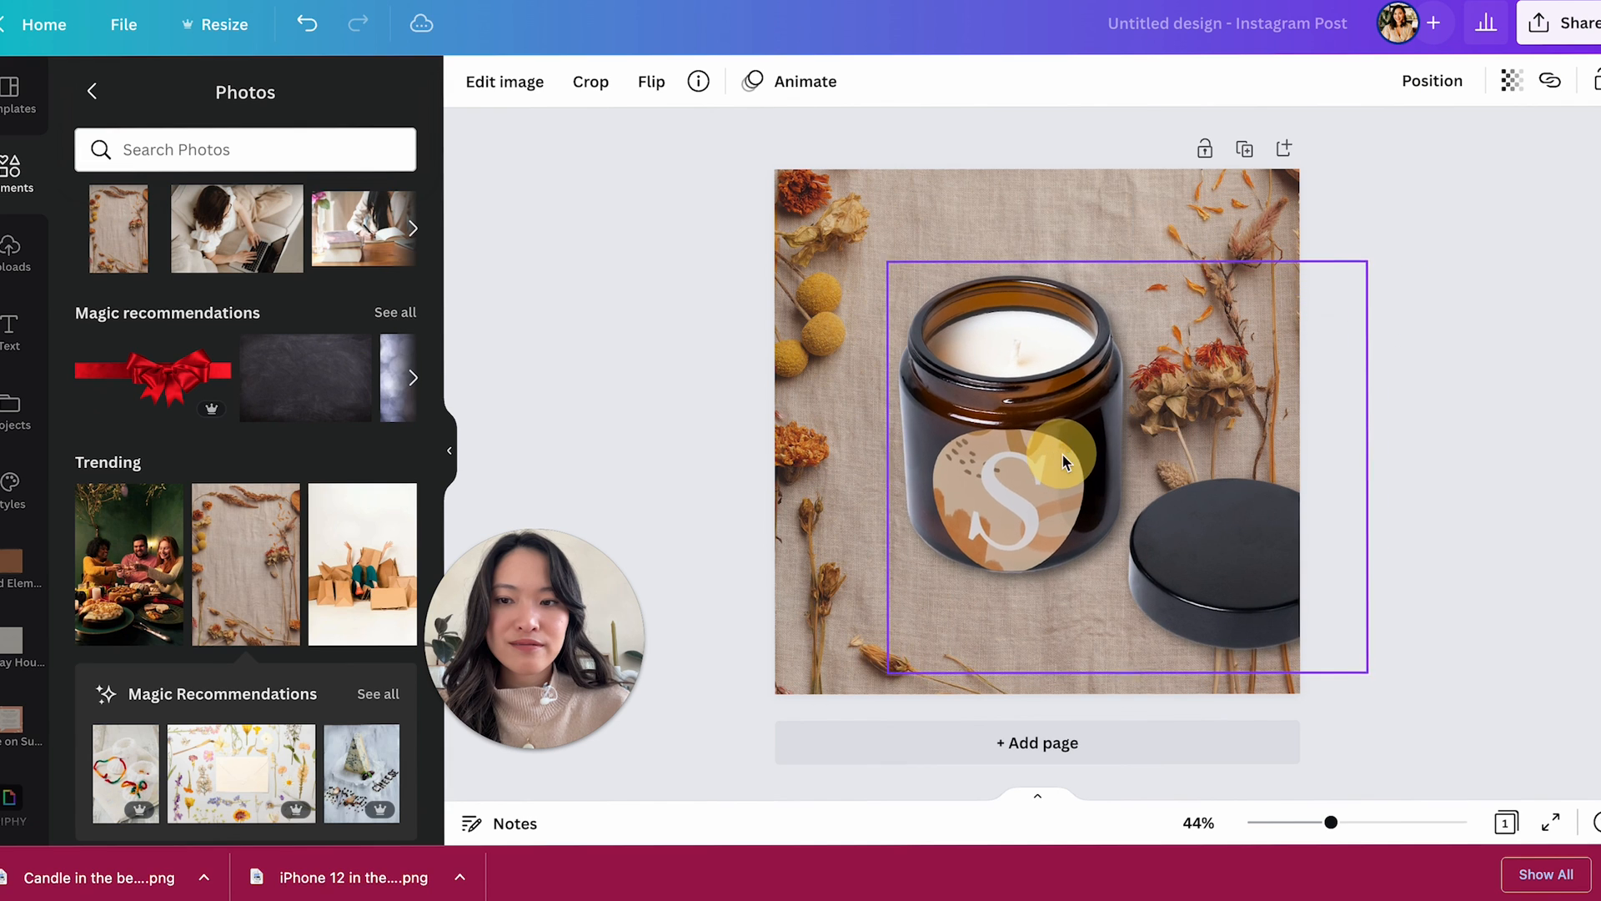
{"action": "left_click", "coordinate": [1323, 617]}
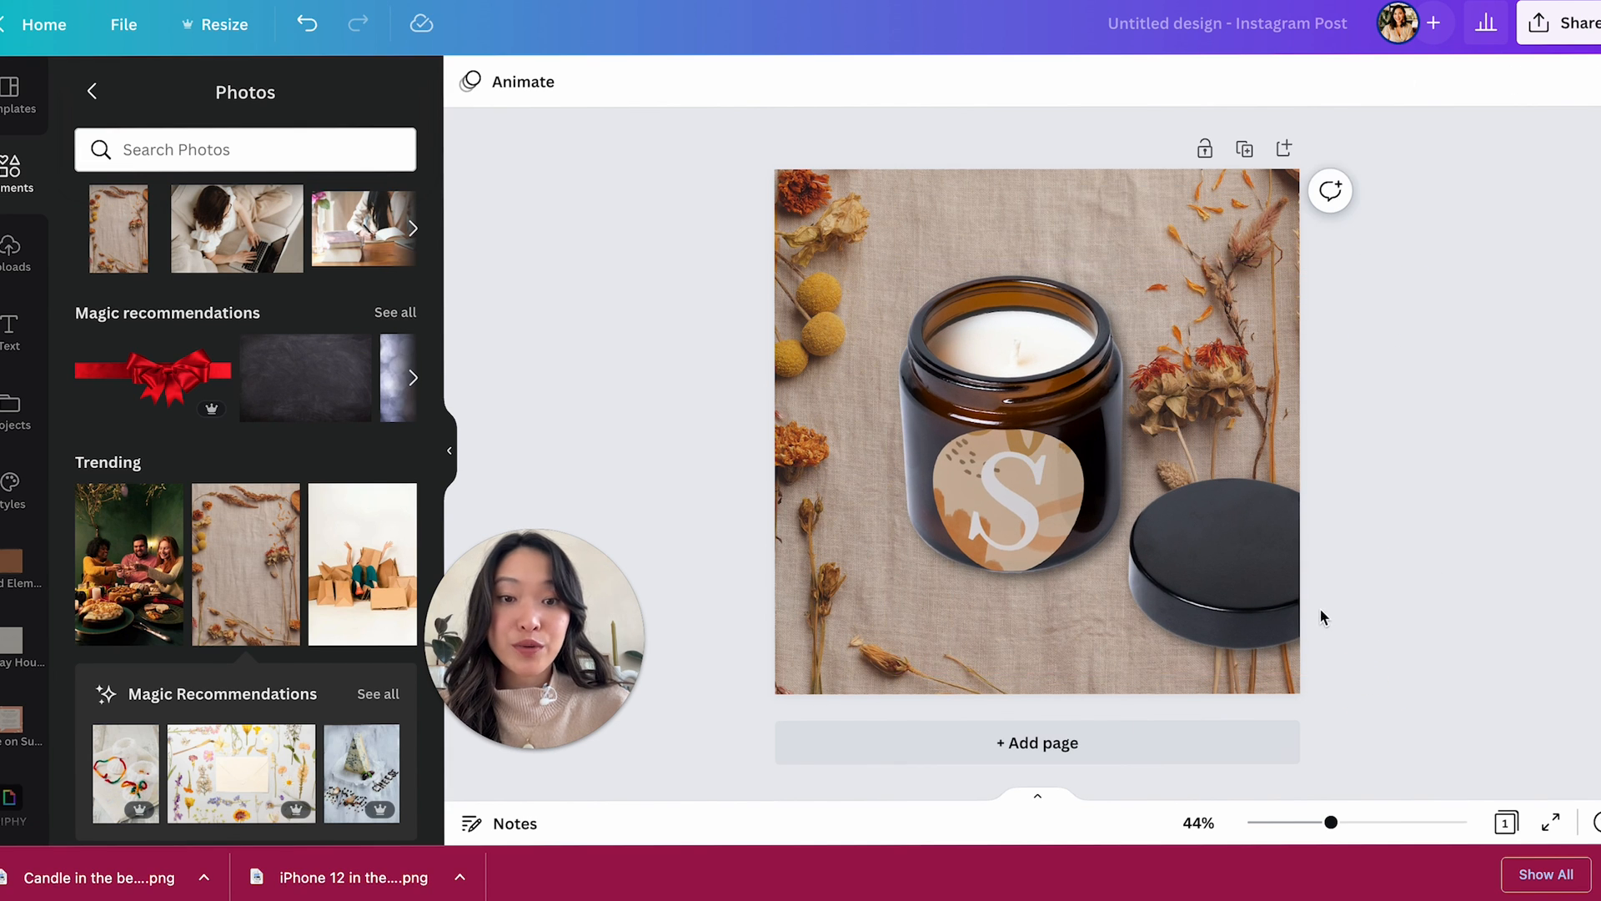